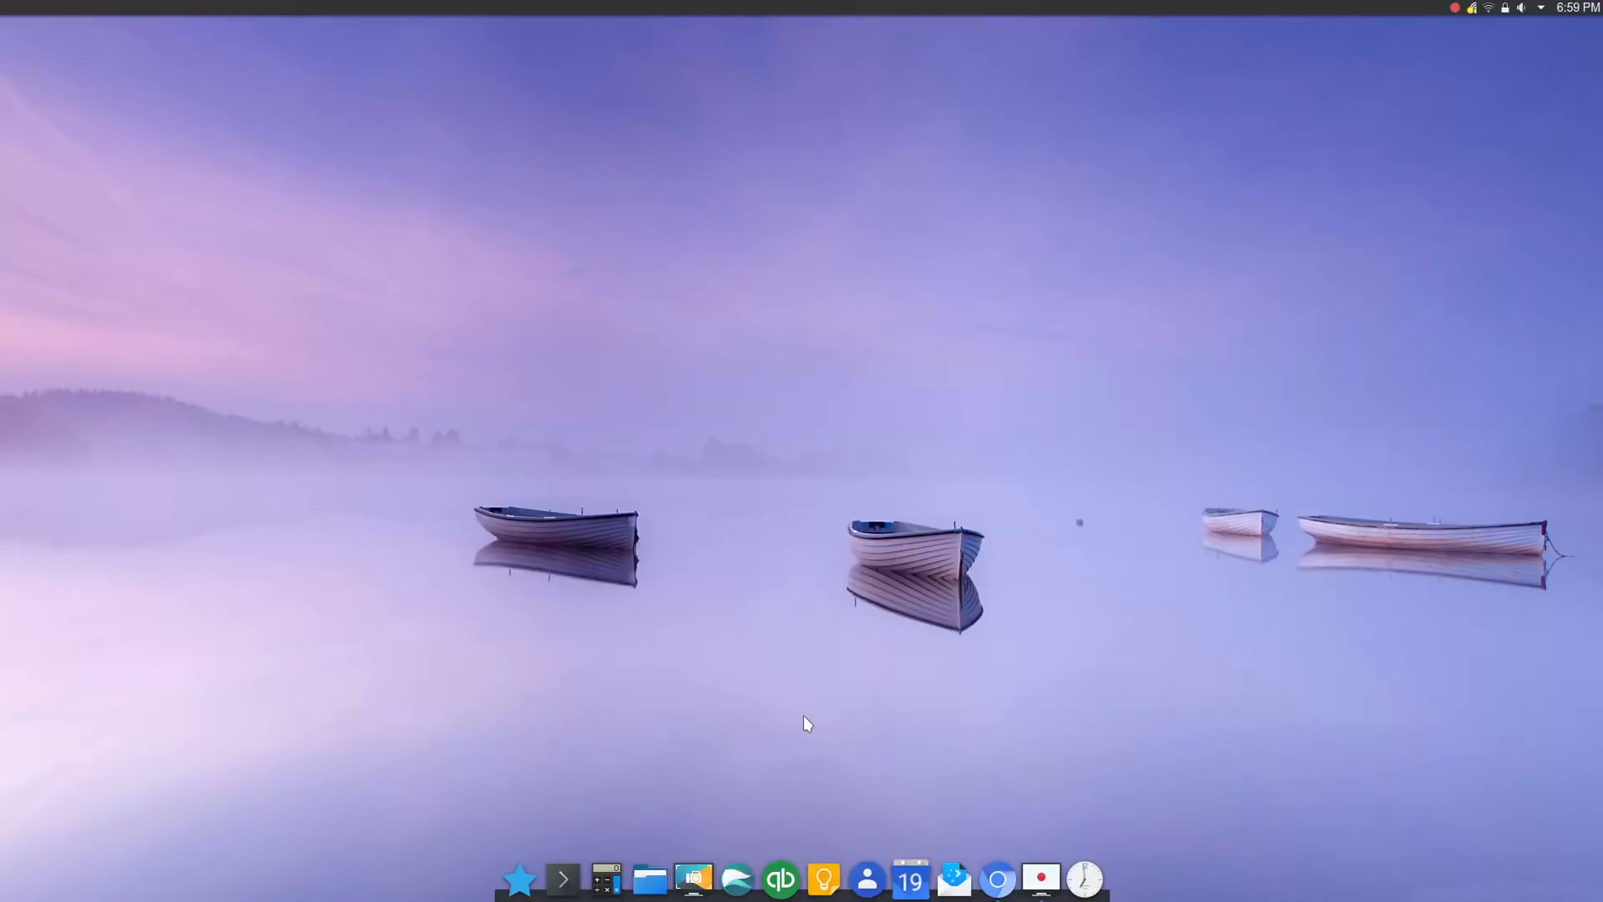
Browse YouTube subscriptions to the Destination Linux channel and expand the full 153-channel list
left_click(997, 878)
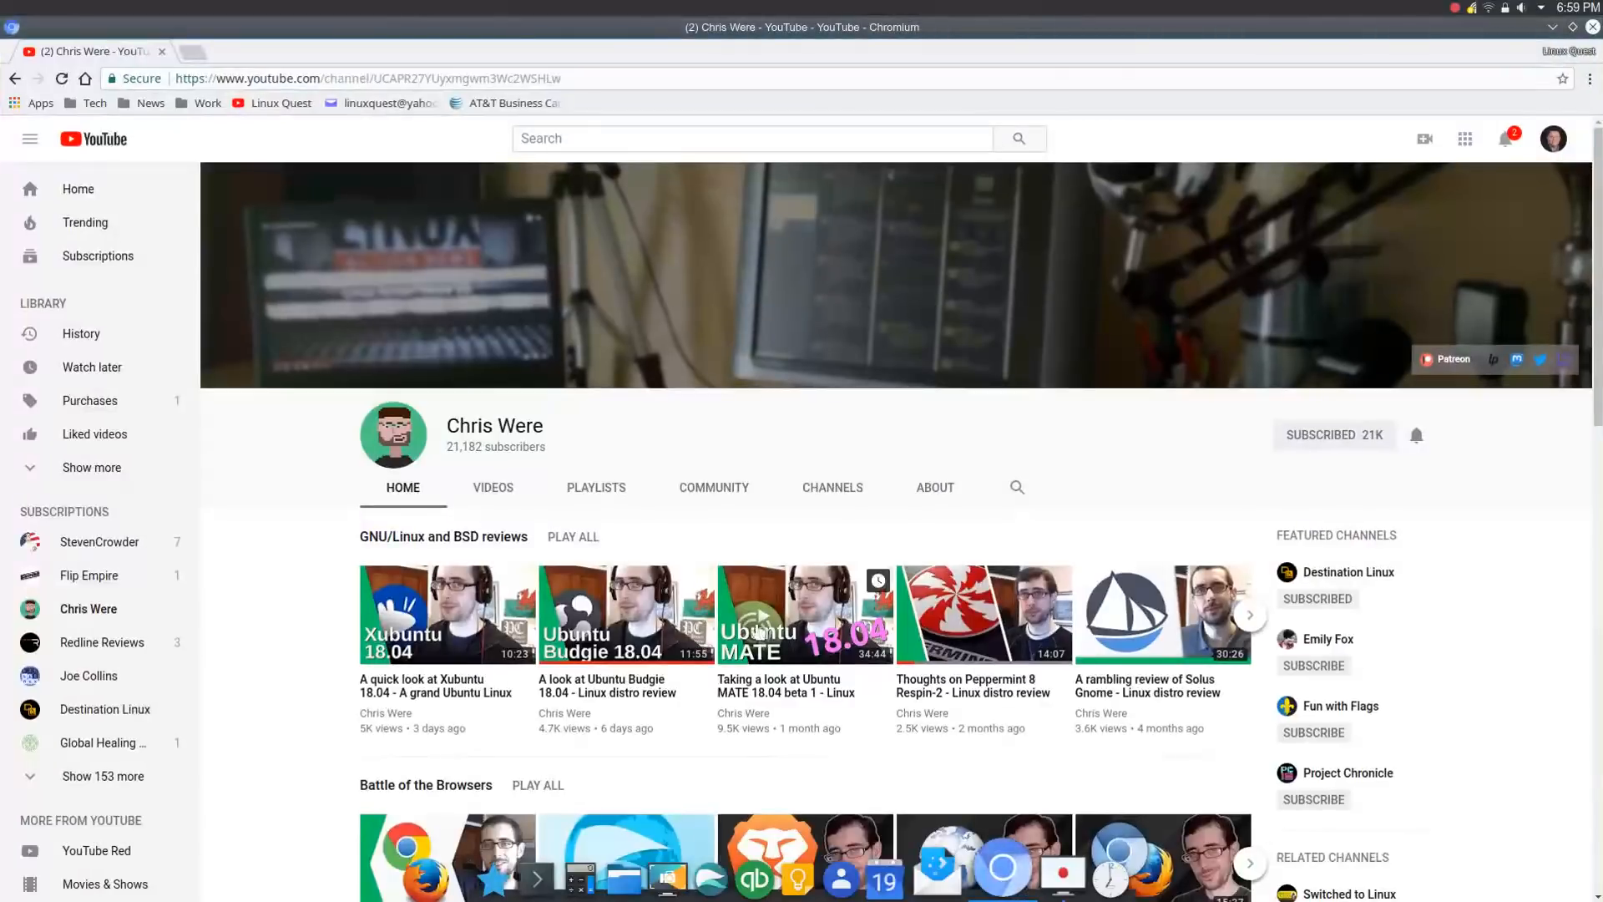
mouse_move(419, 694)
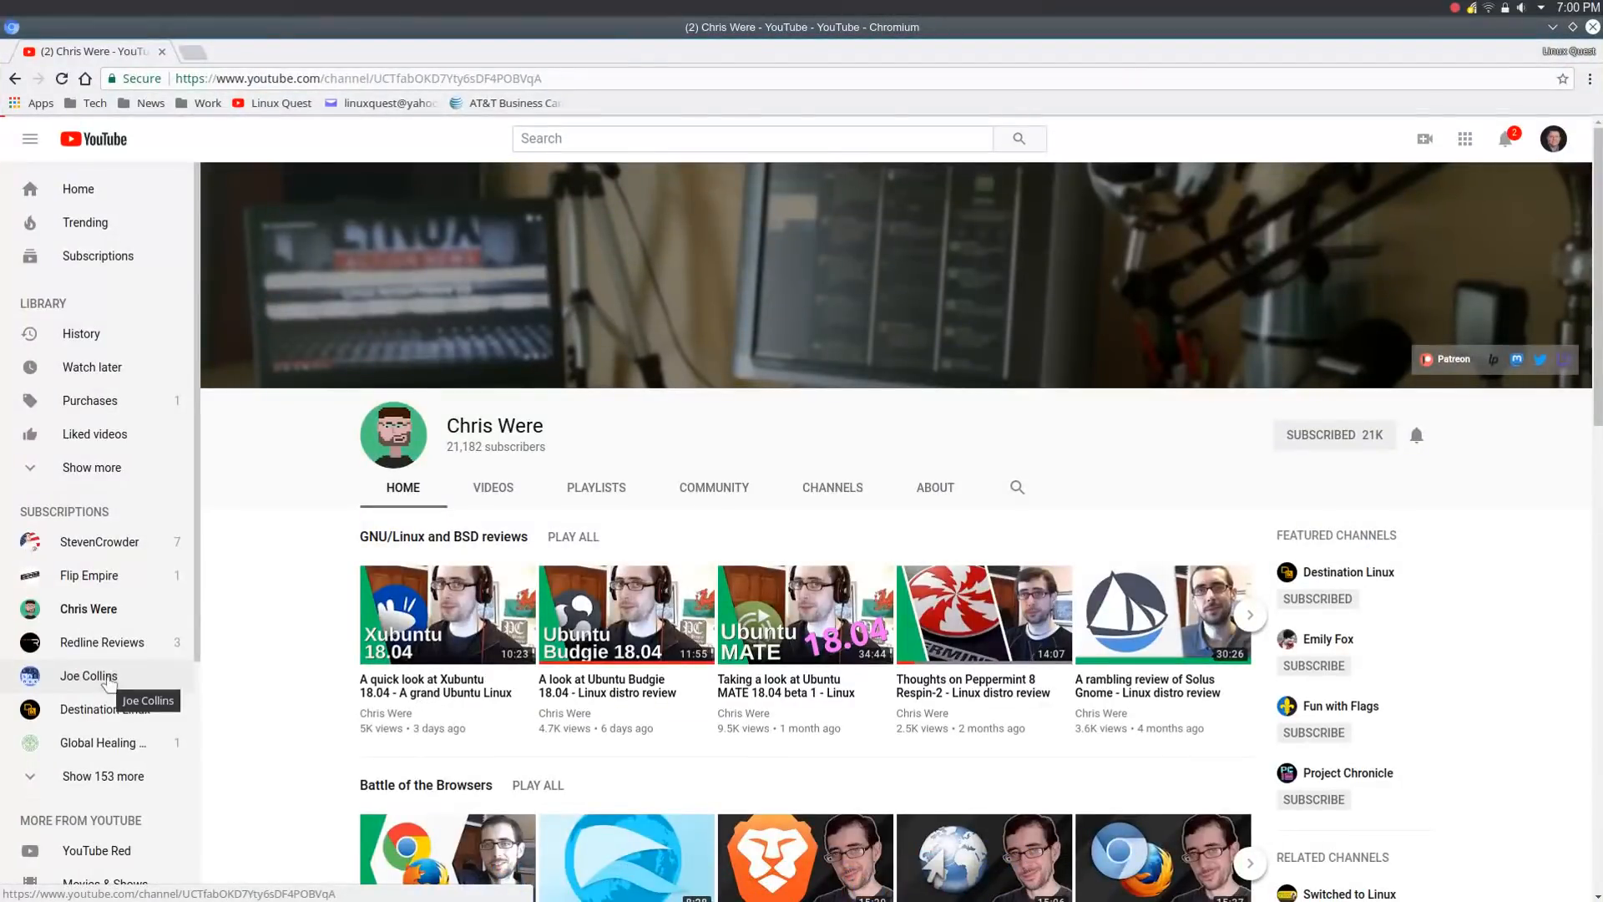
left_click(88, 676)
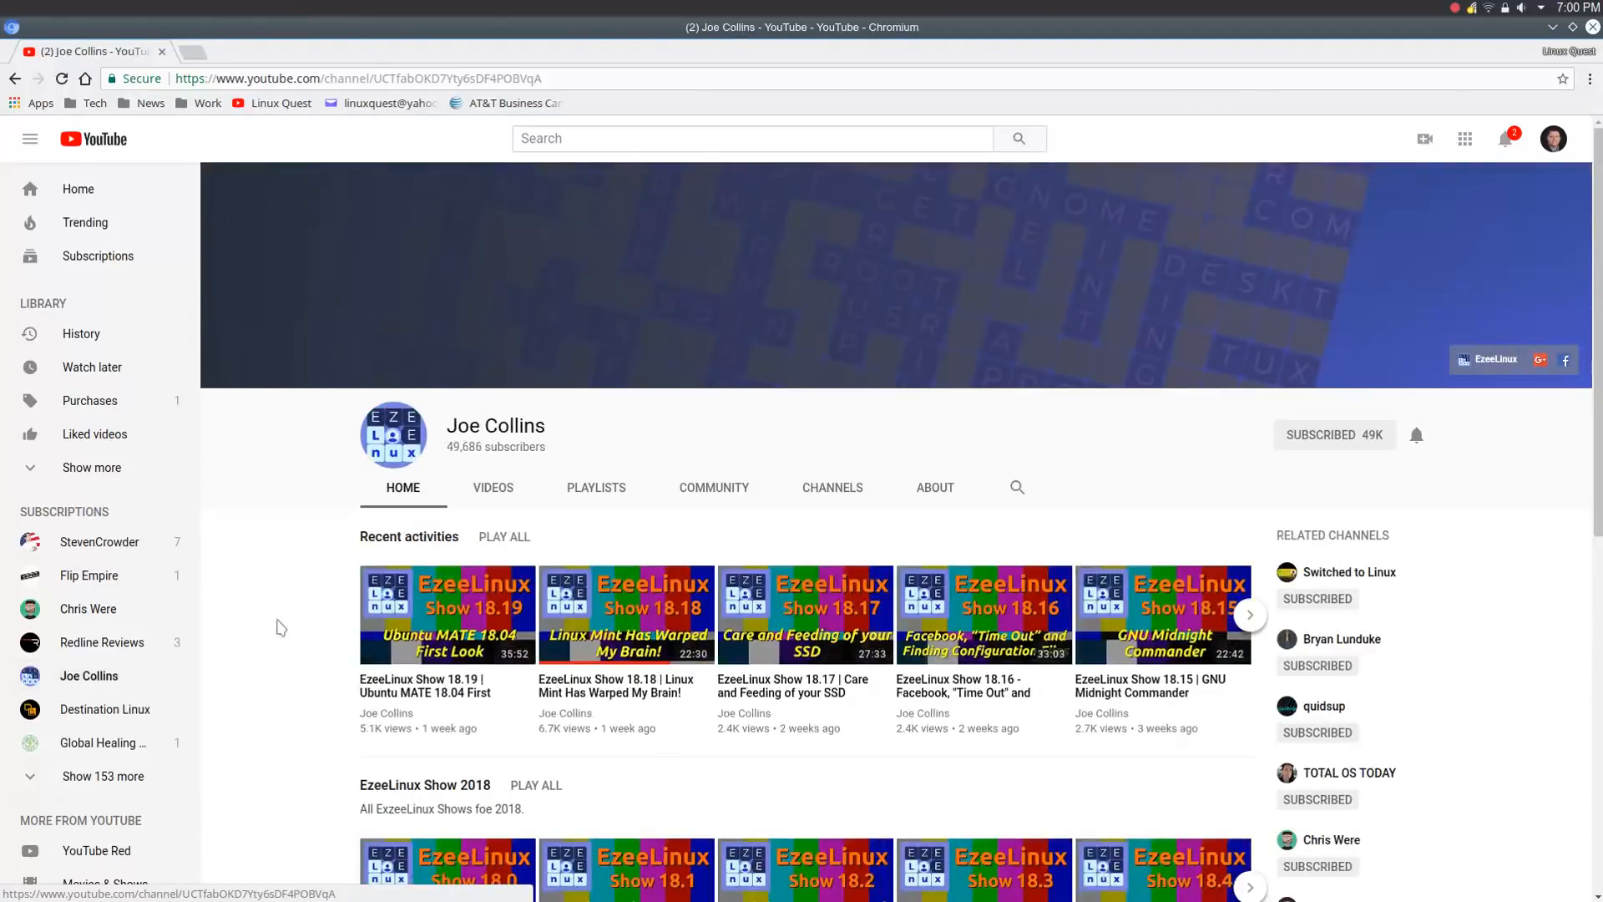
mouse_move(310, 636)
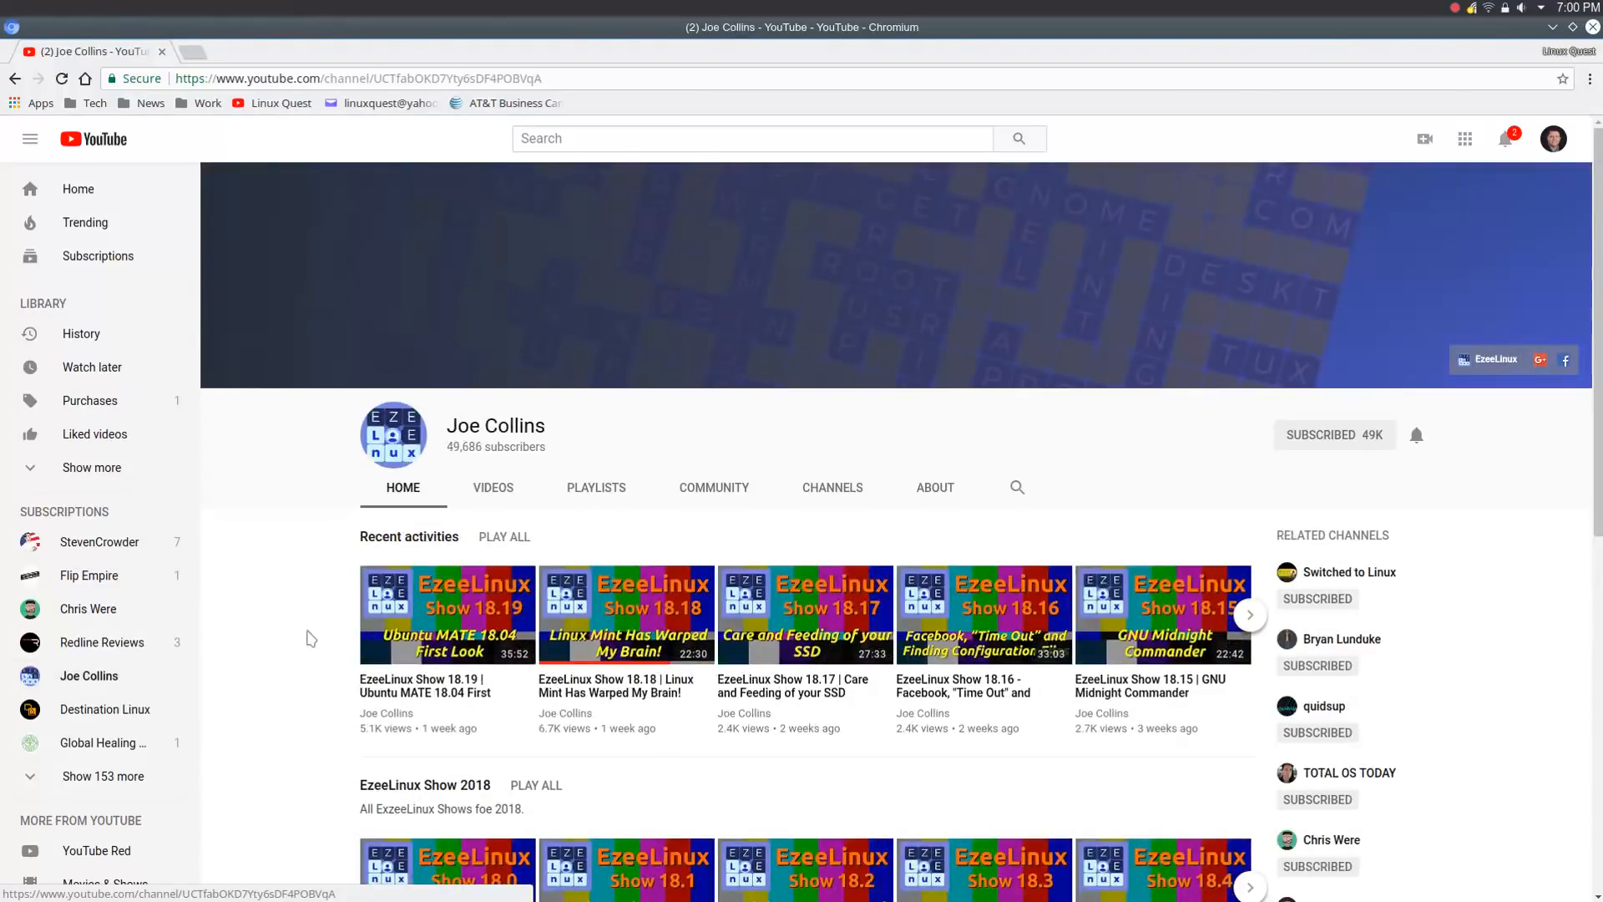
mouse_move(104, 708)
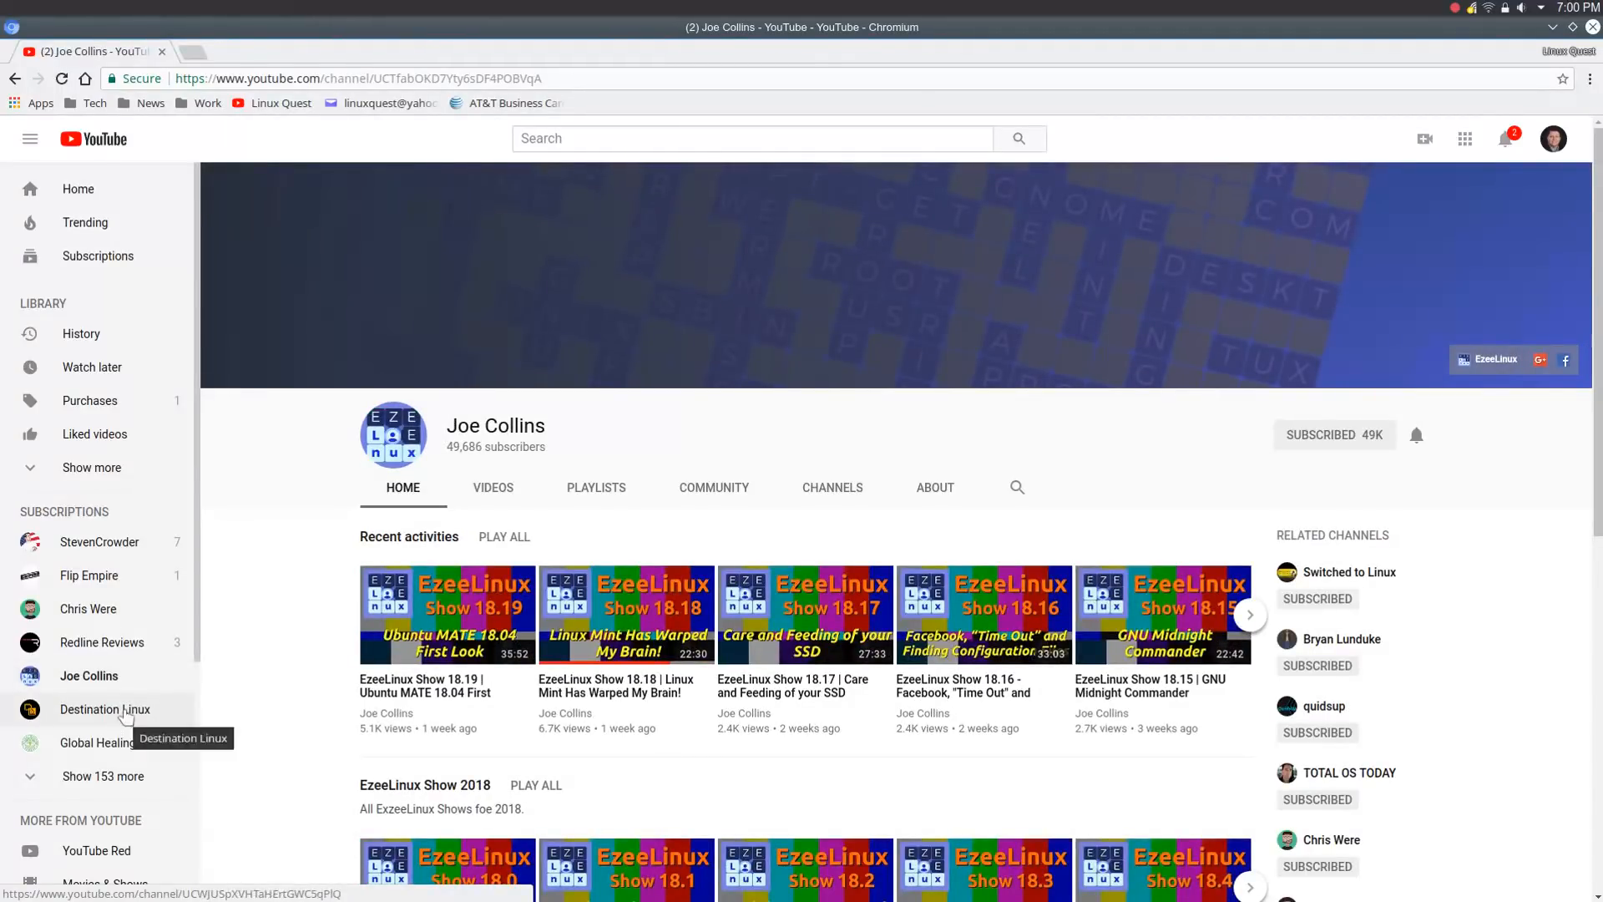
left_click(104, 708)
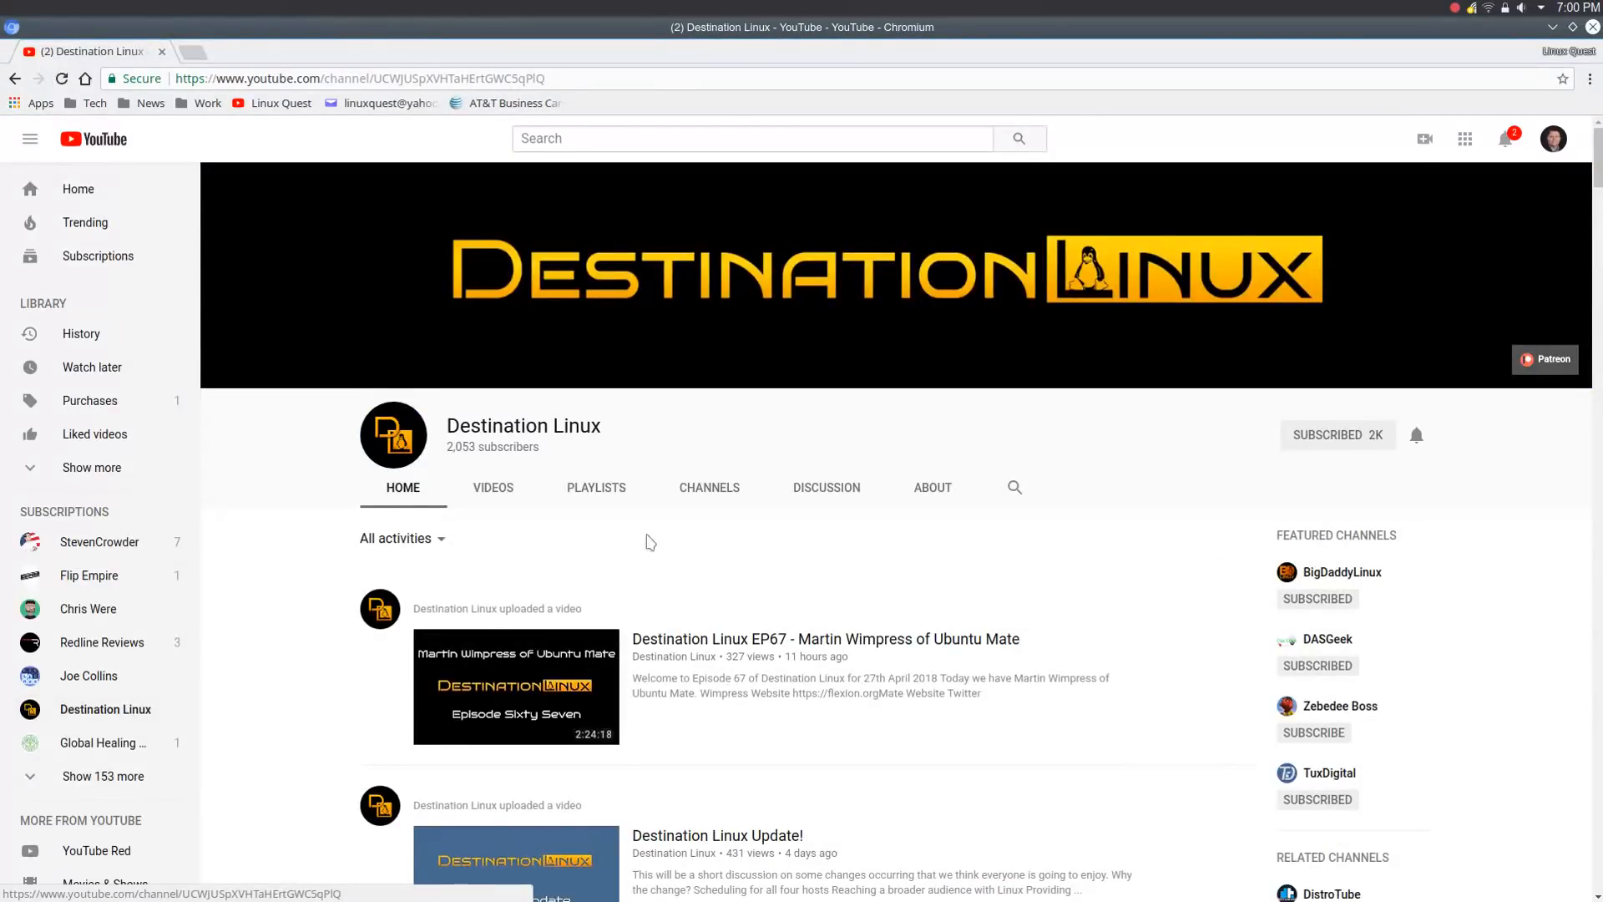
scroll("down", 3)
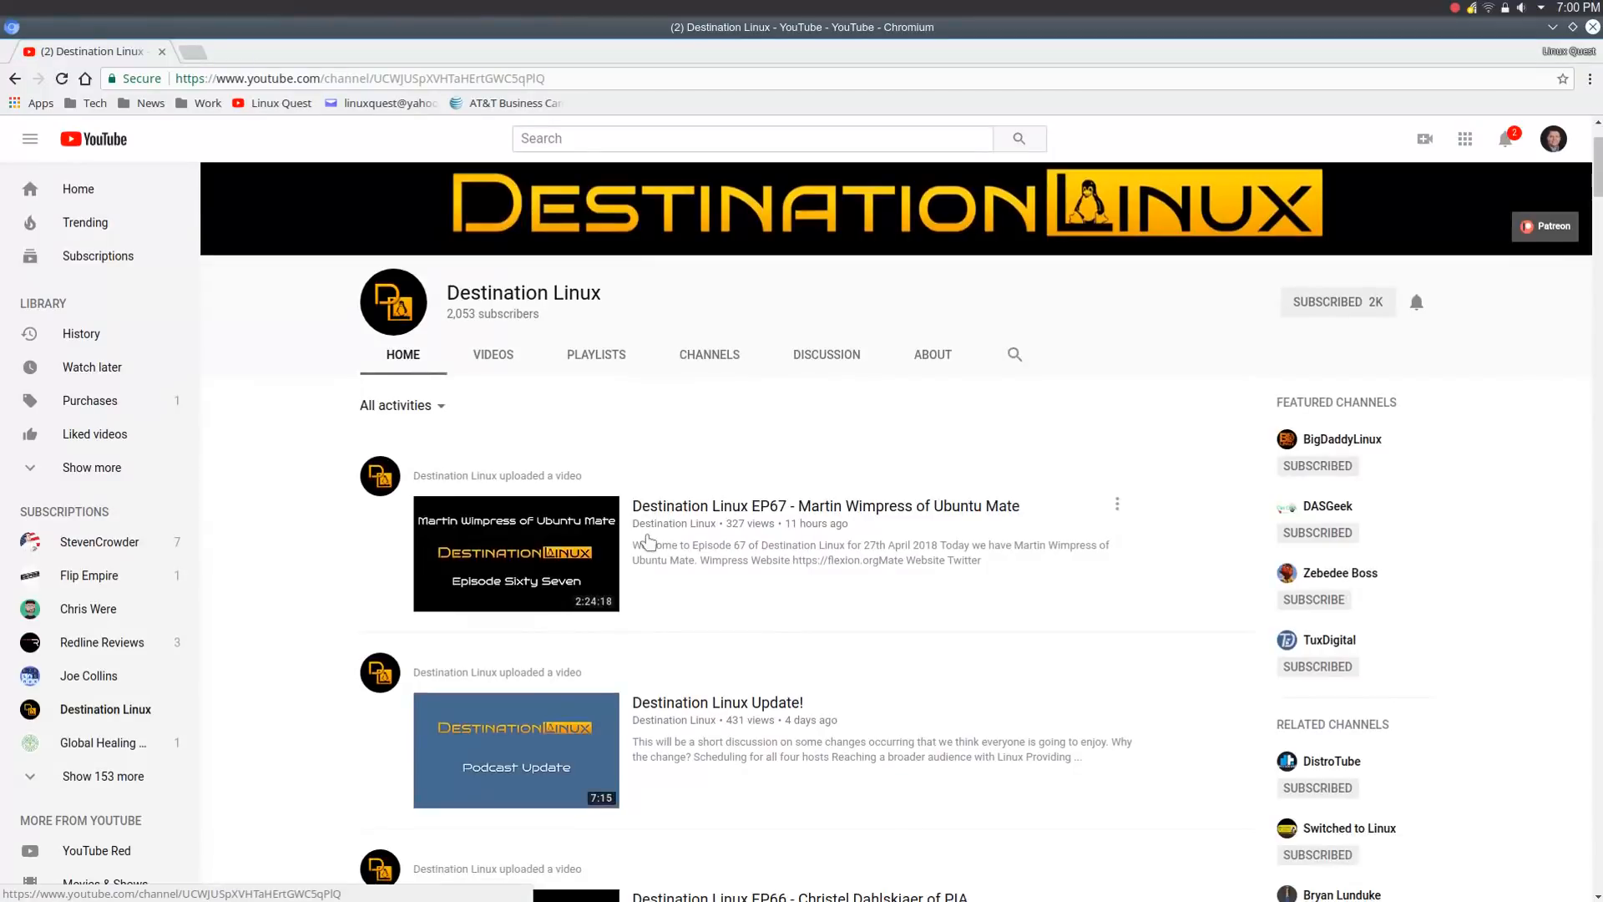
mouse_move(786, 602)
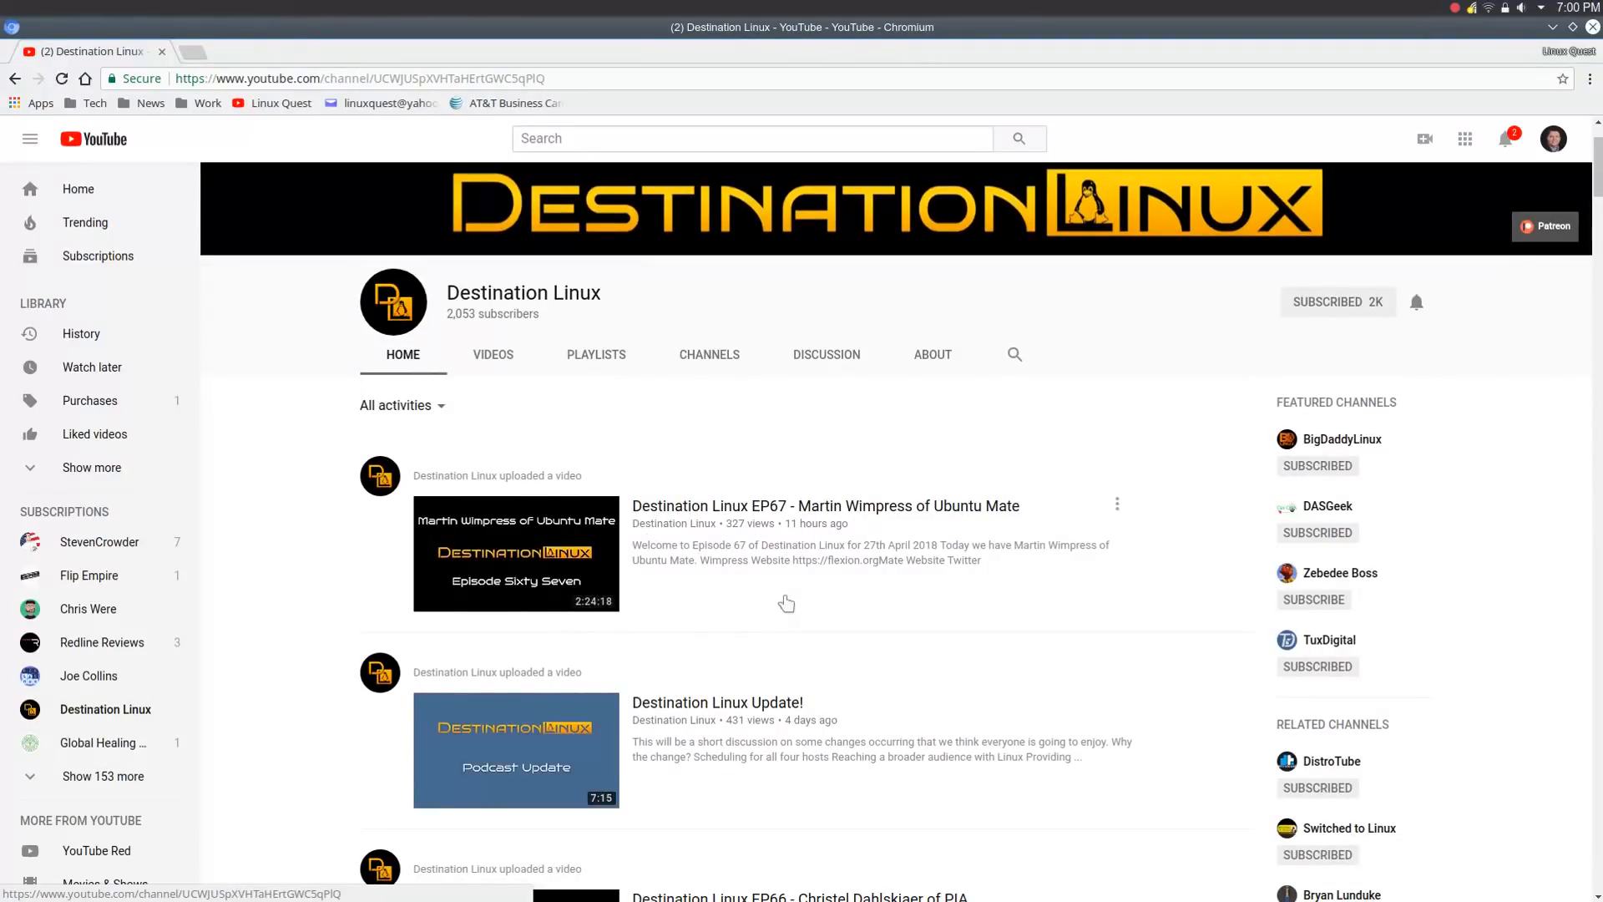
mouse_move(29, 786)
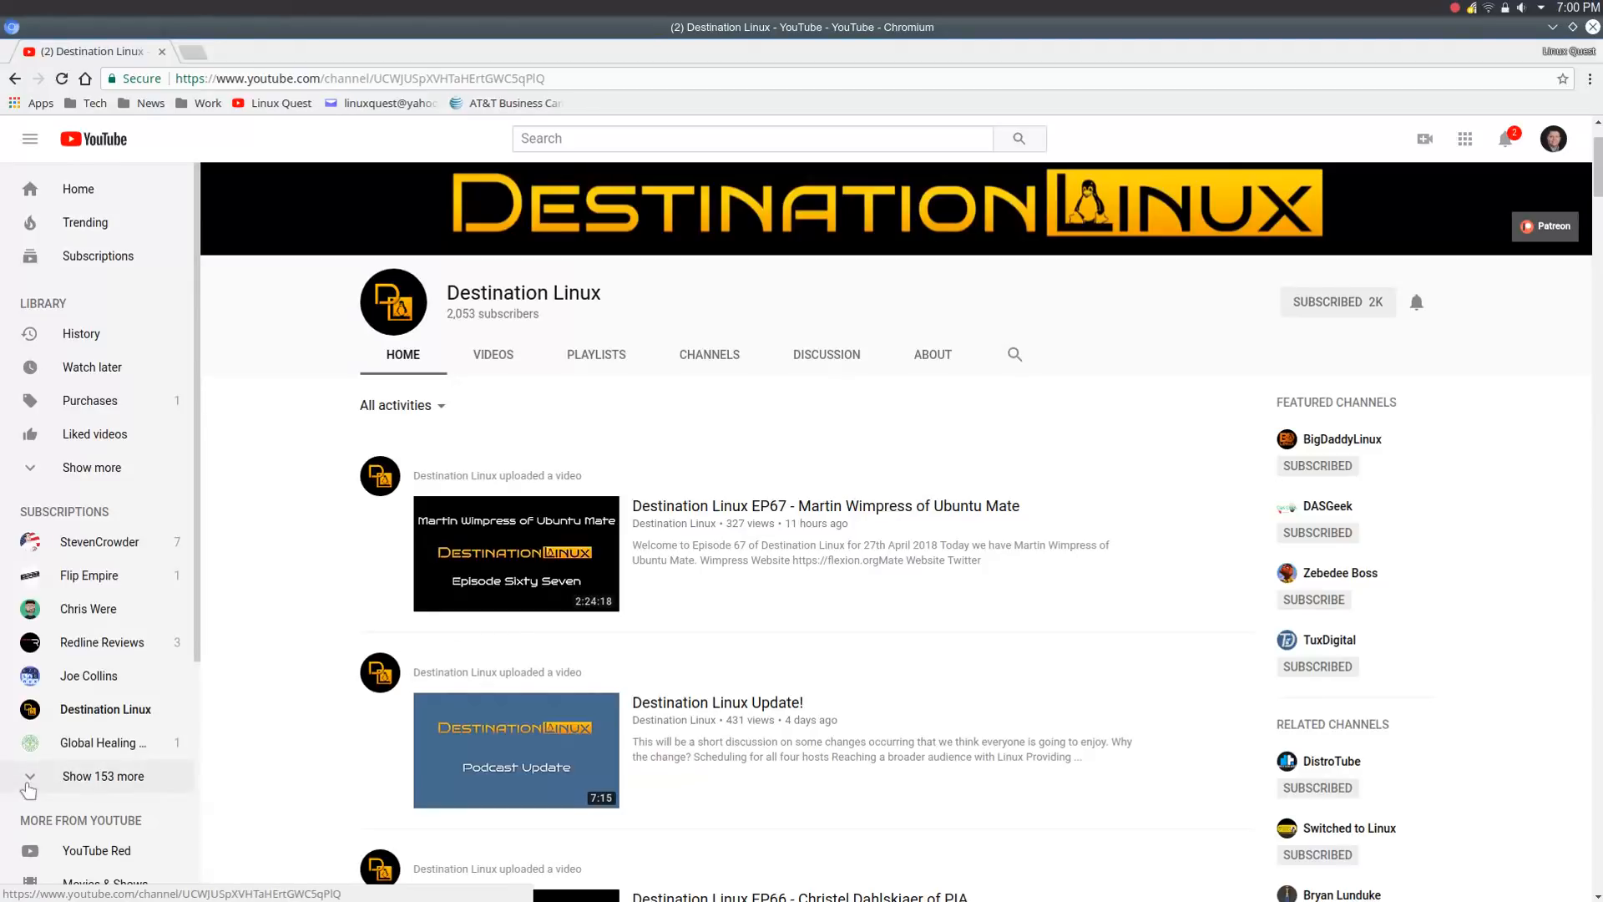
left_click(102, 775)
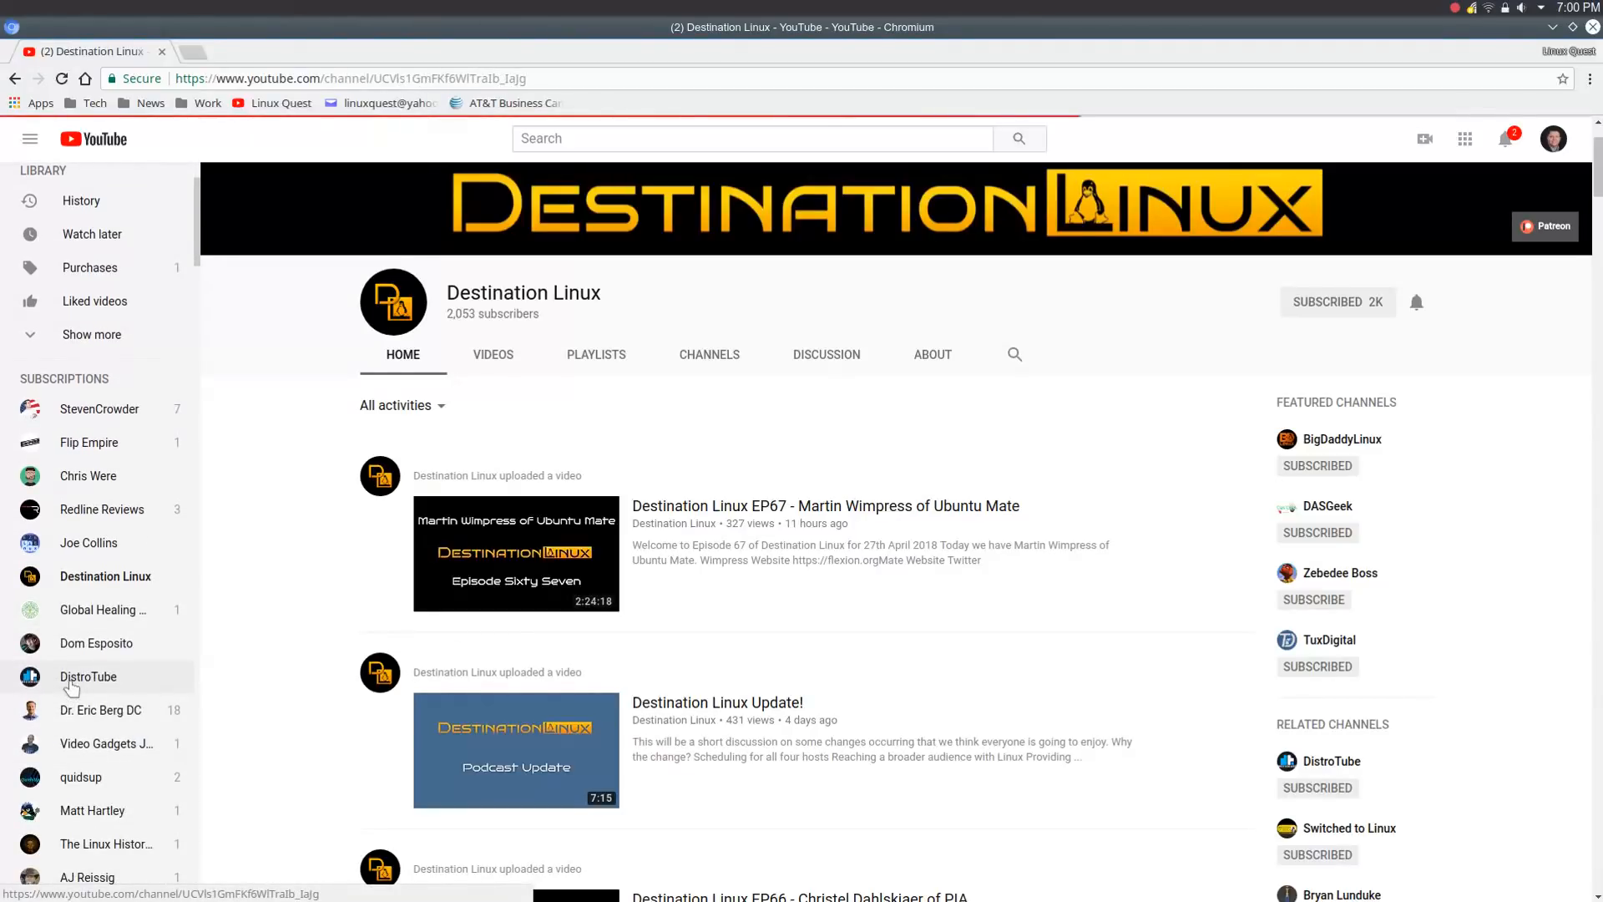
Visit the DistroTube, Linux tutorials and reviews (Videos tab) and Linux & Other Stuff channels
left_click(89, 676)
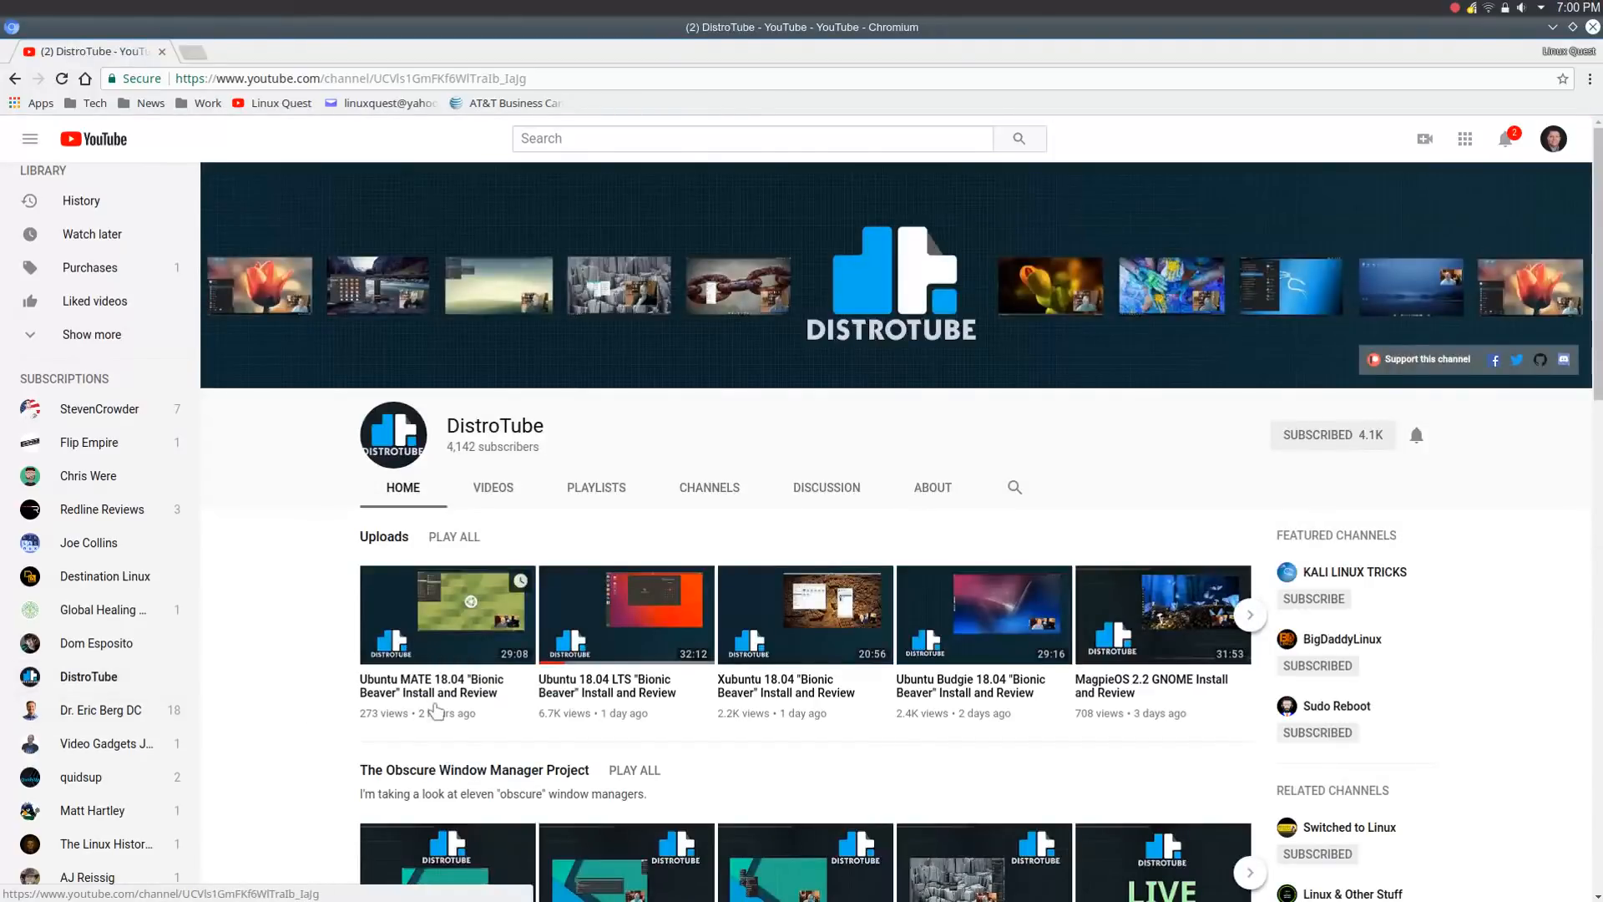
mouse_move(293, 705)
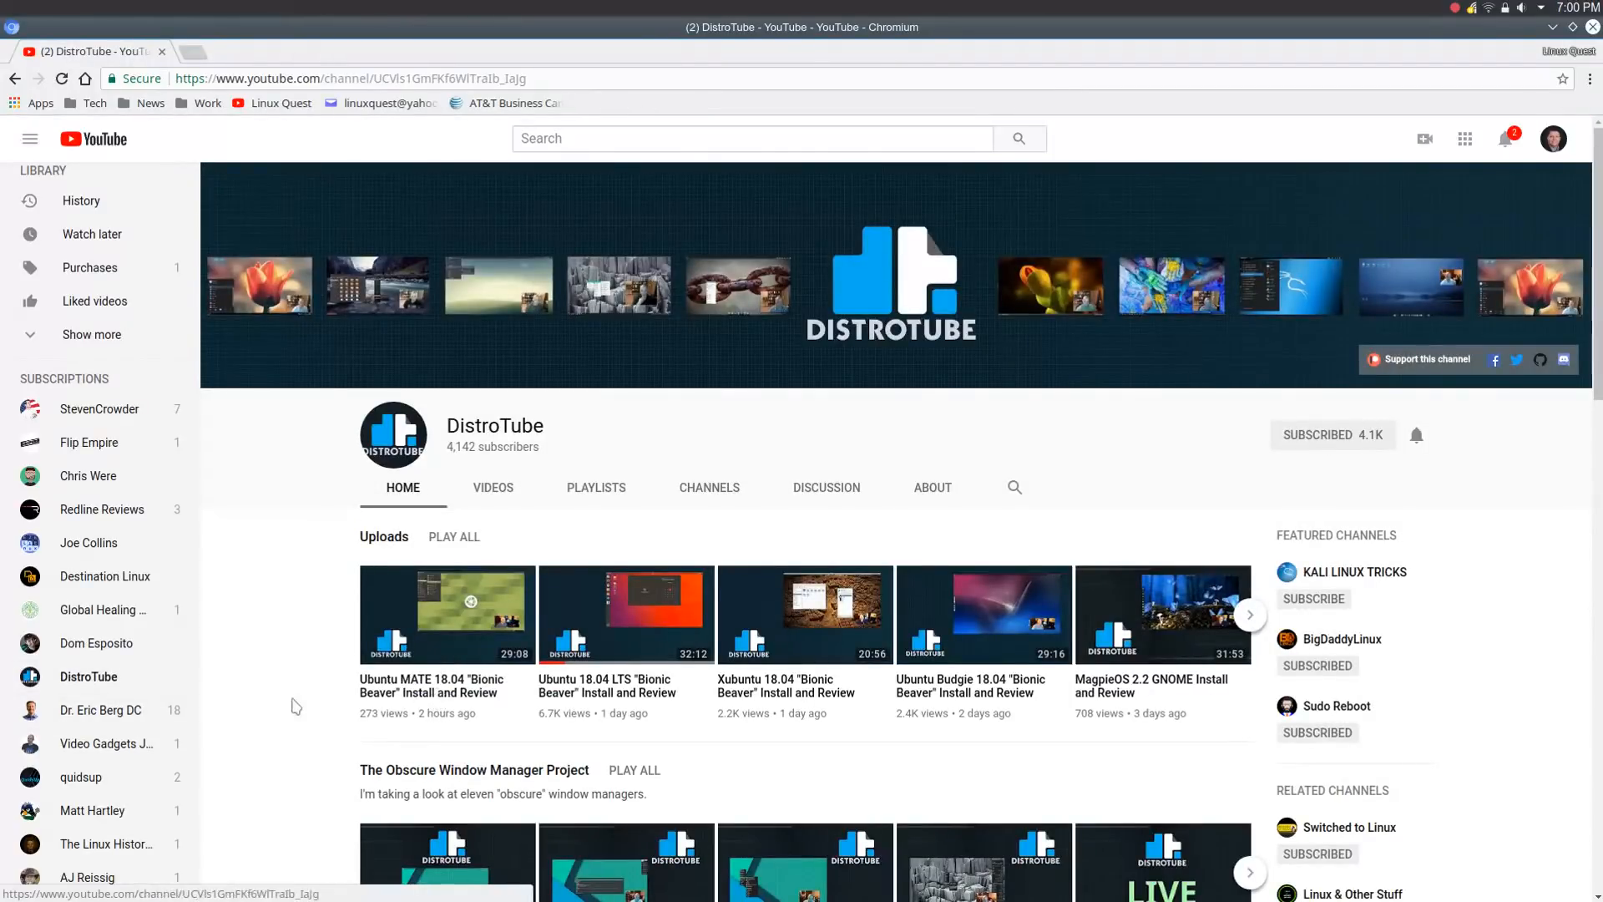
scroll("down", 3)
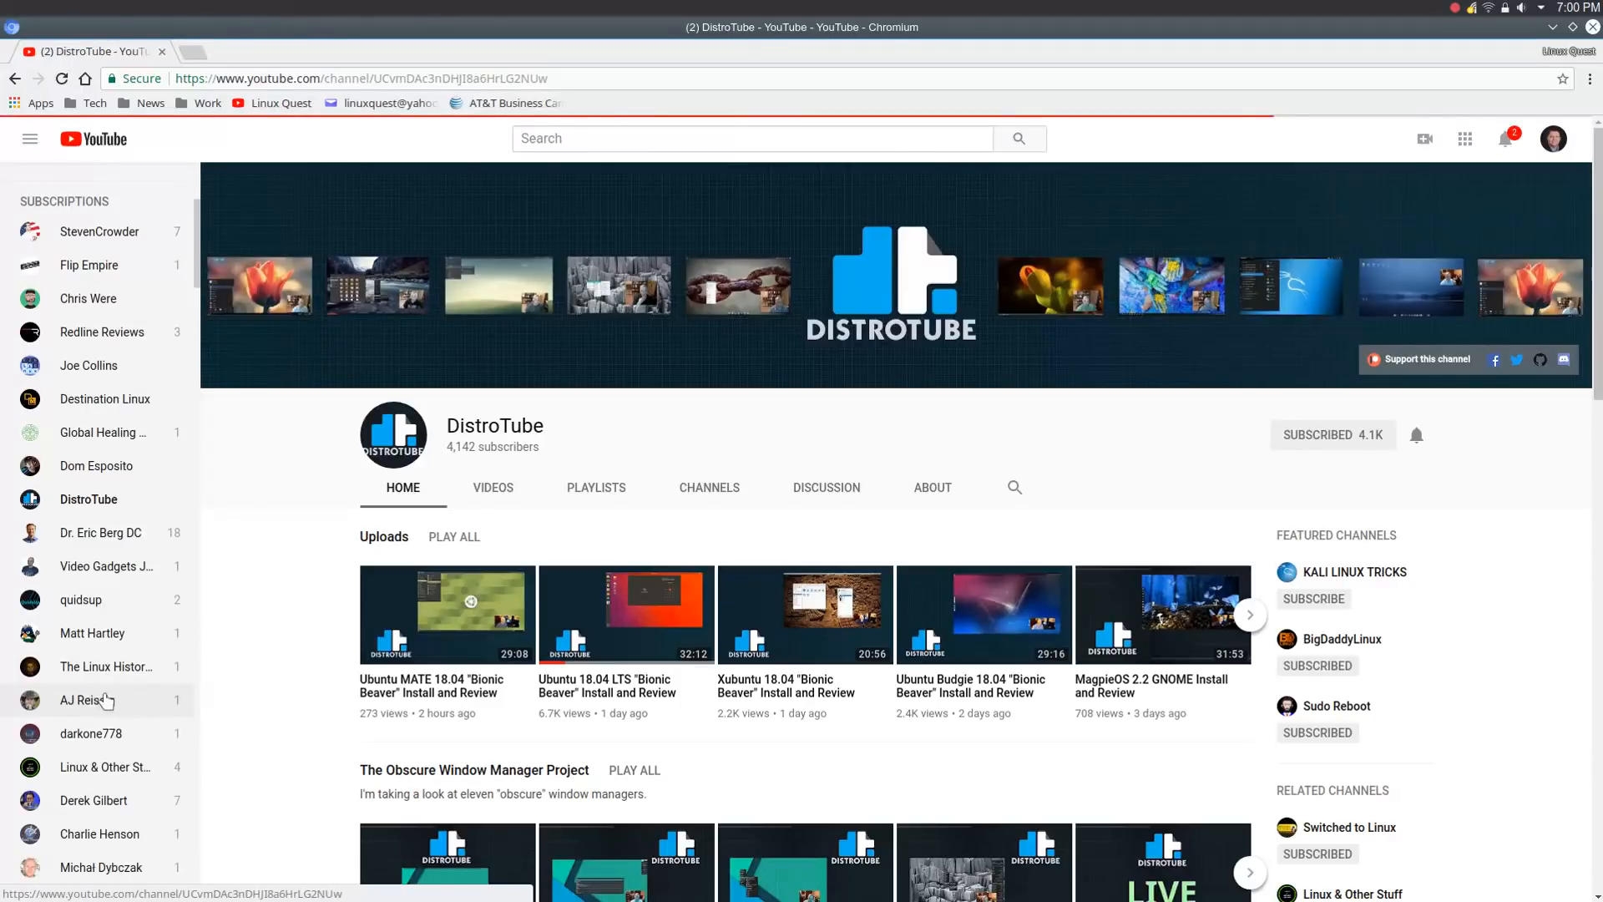
left_click(87, 700)
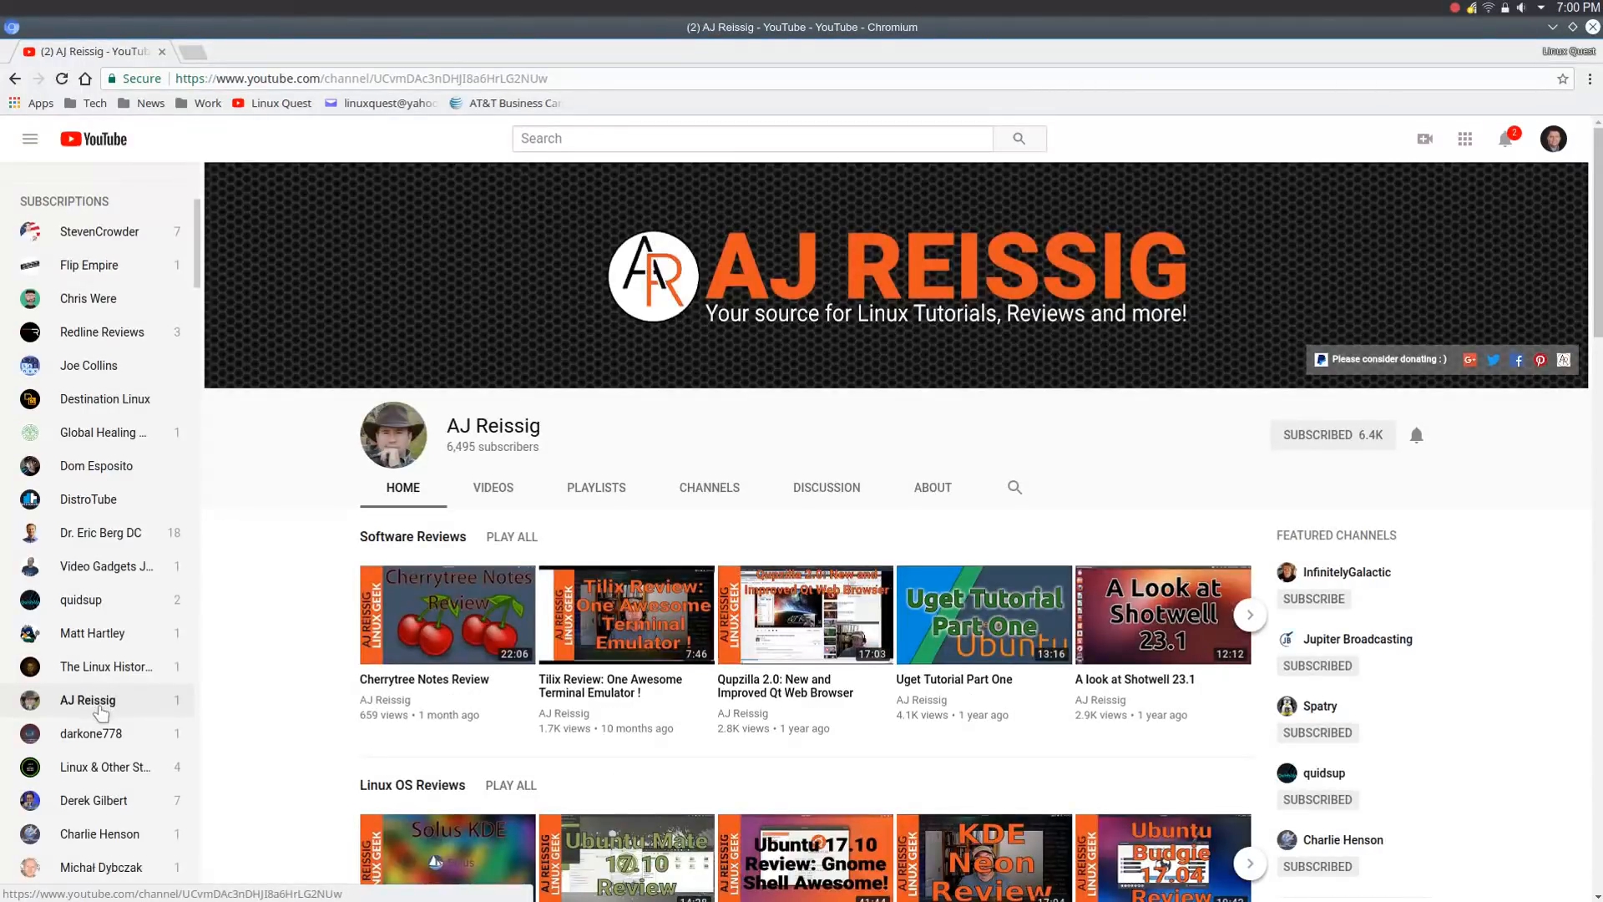
left_click(492, 488)
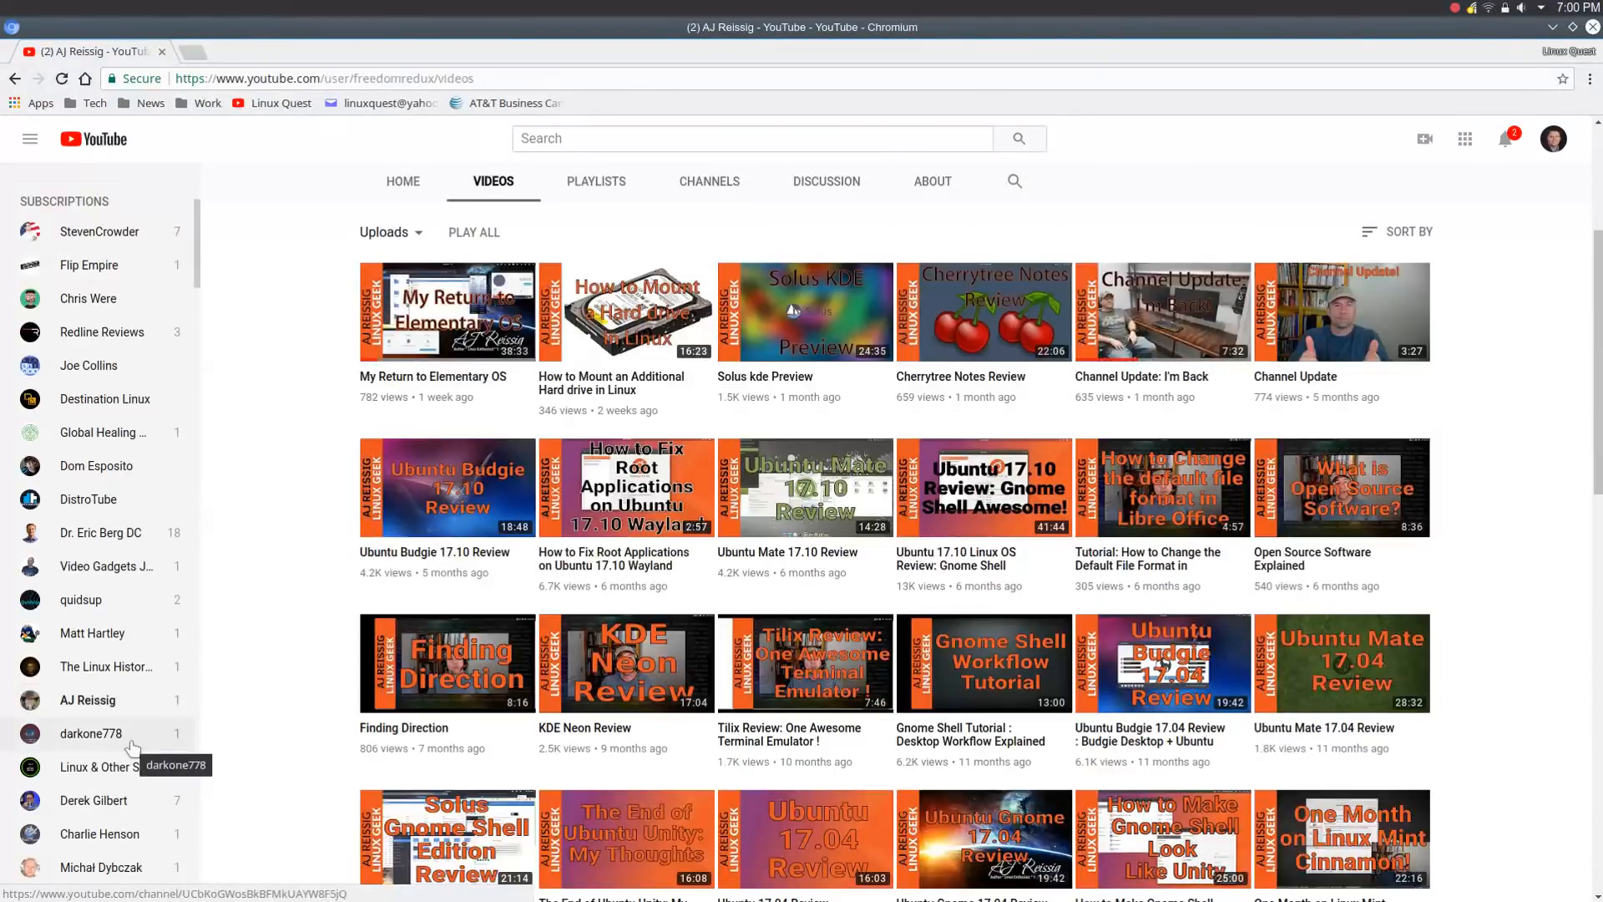
mouse_move(105, 766)
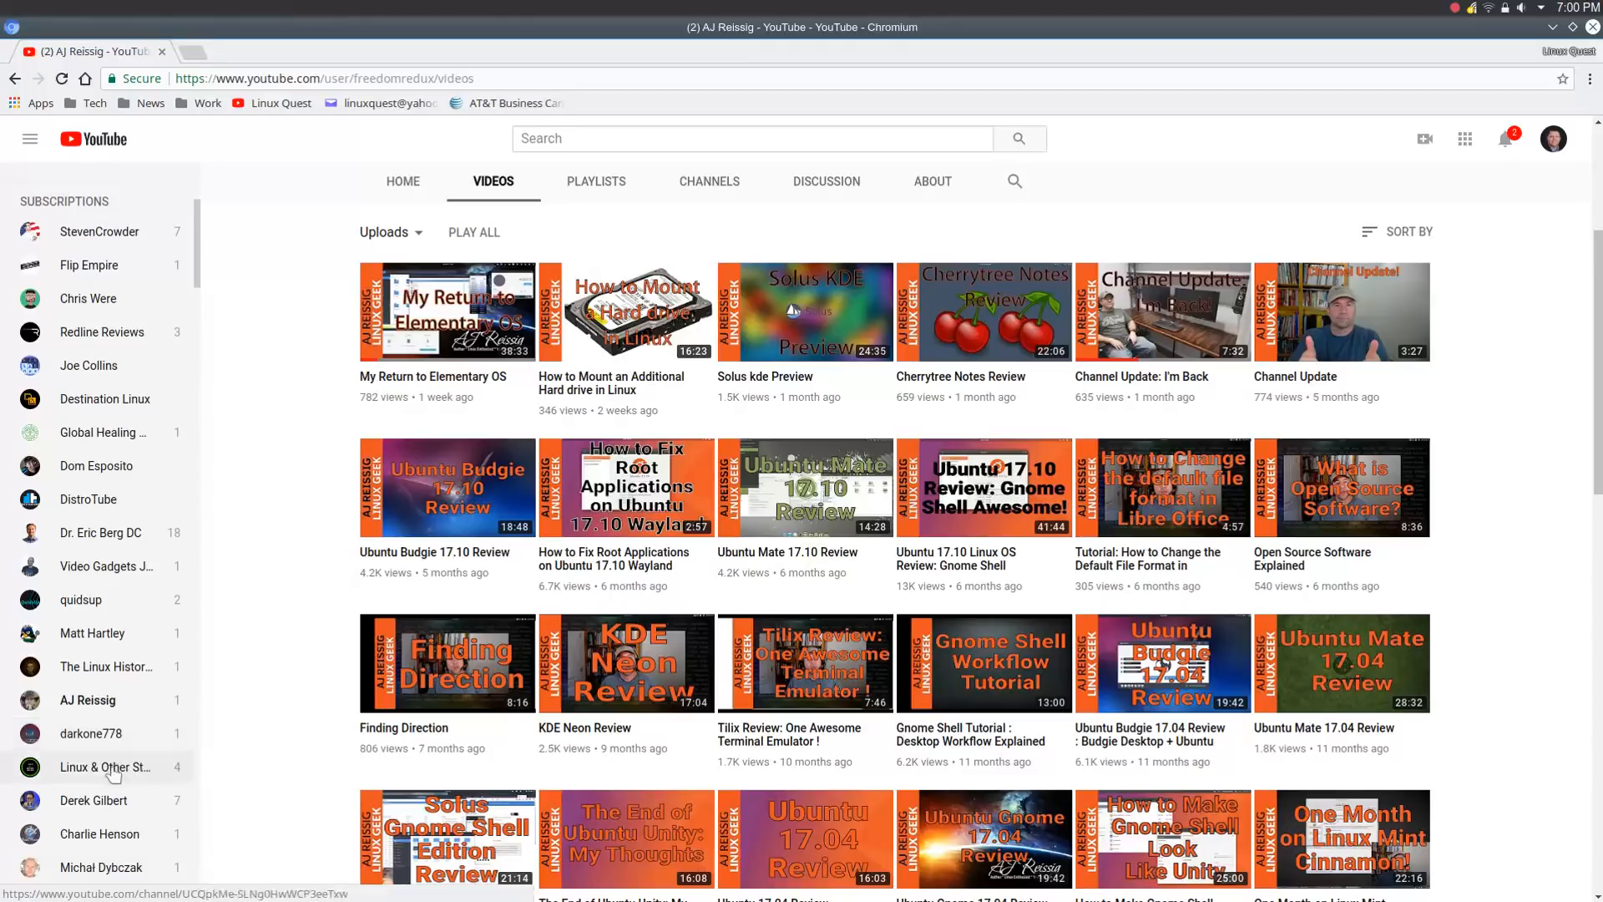
left_click(104, 766)
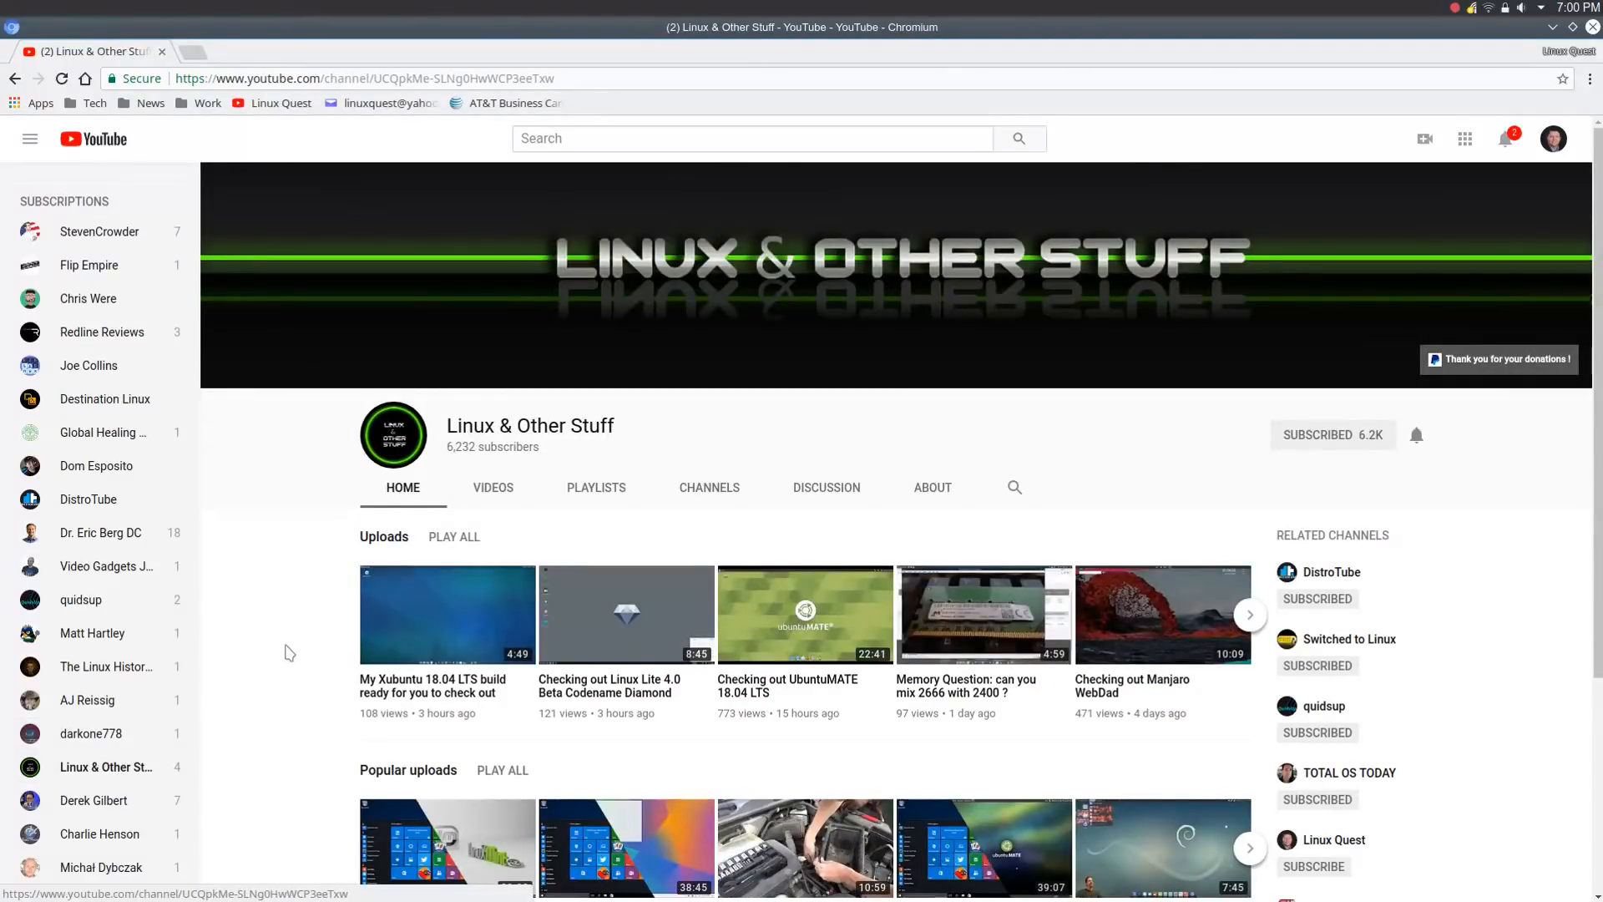
scroll("down", 3)
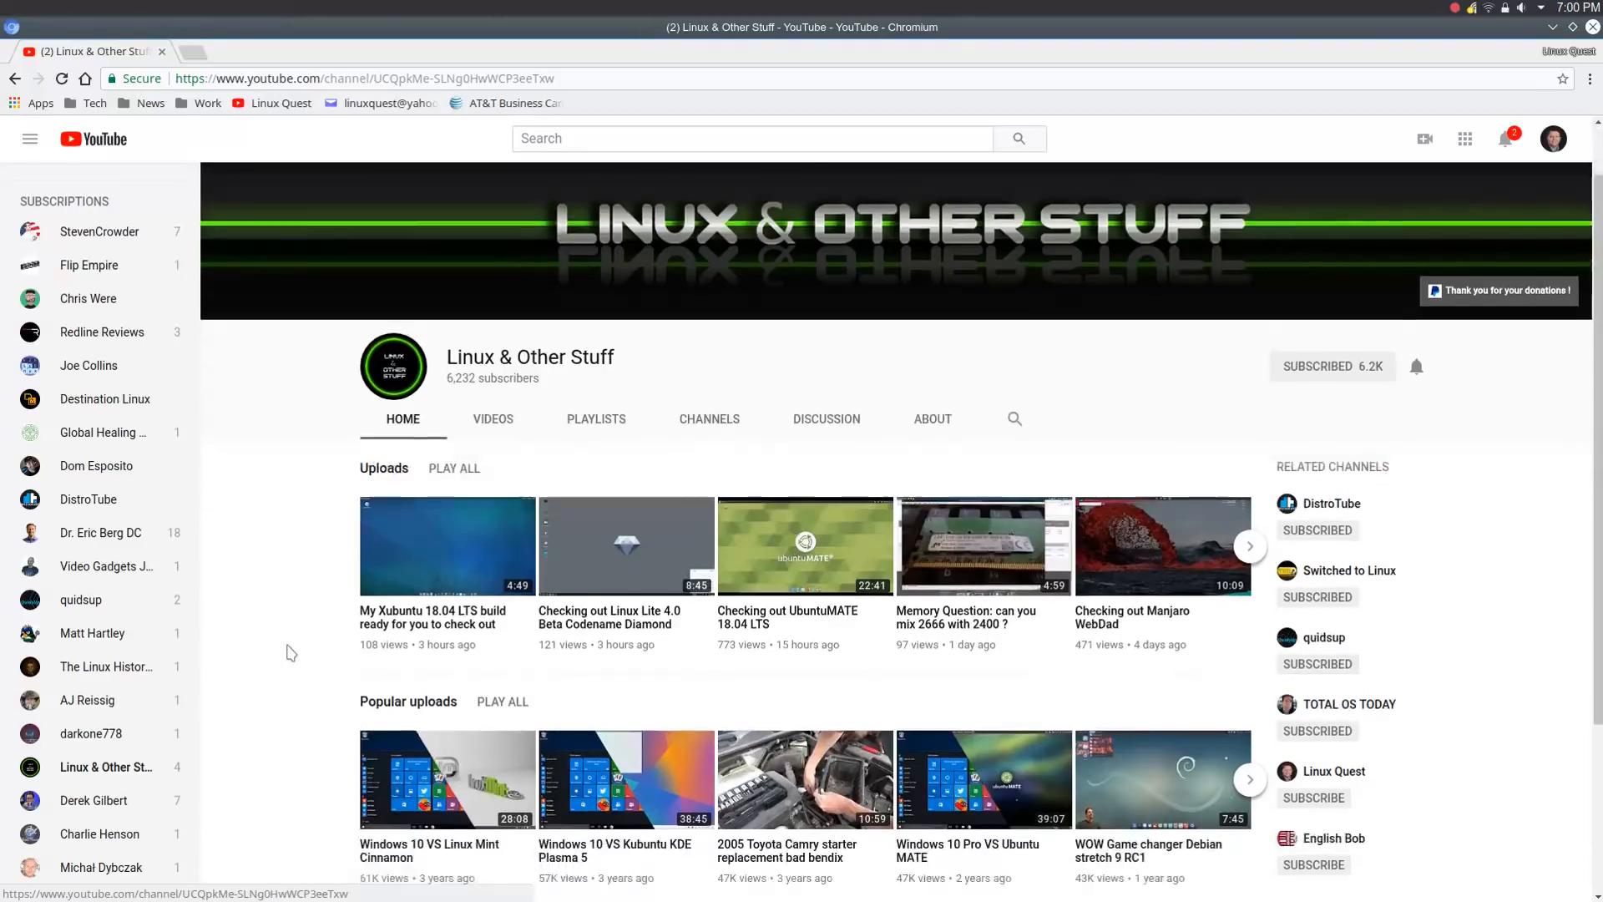
scroll("down", 3)
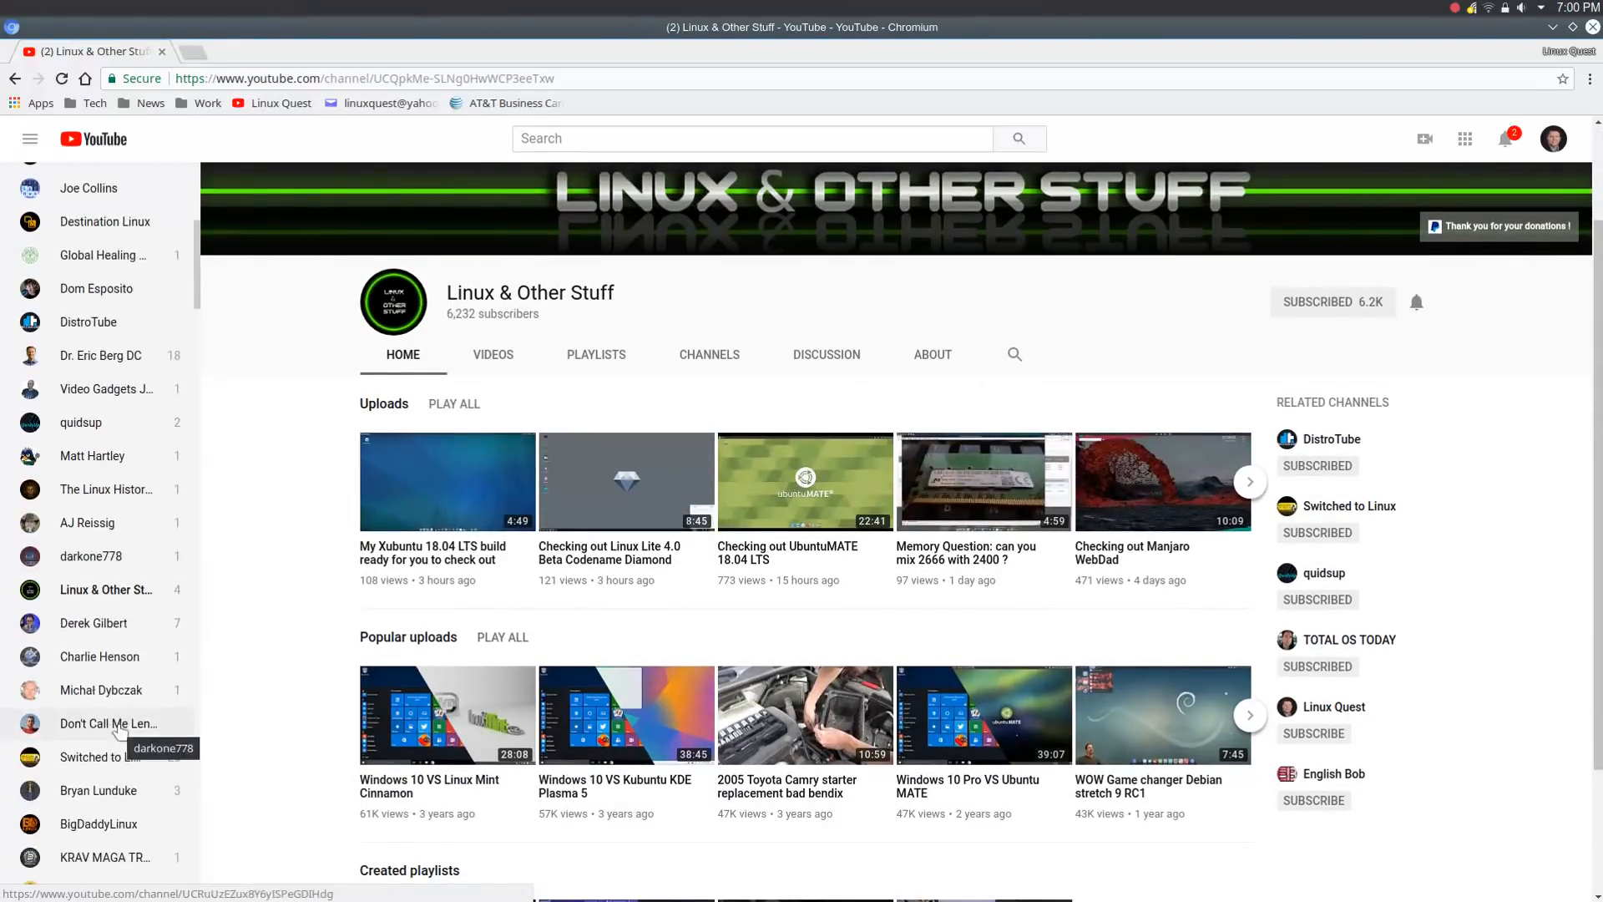
Visit the Latte dock uploads and Switched to Linux channels, then show Average Linux User's Videos tab
left_click(101, 689)
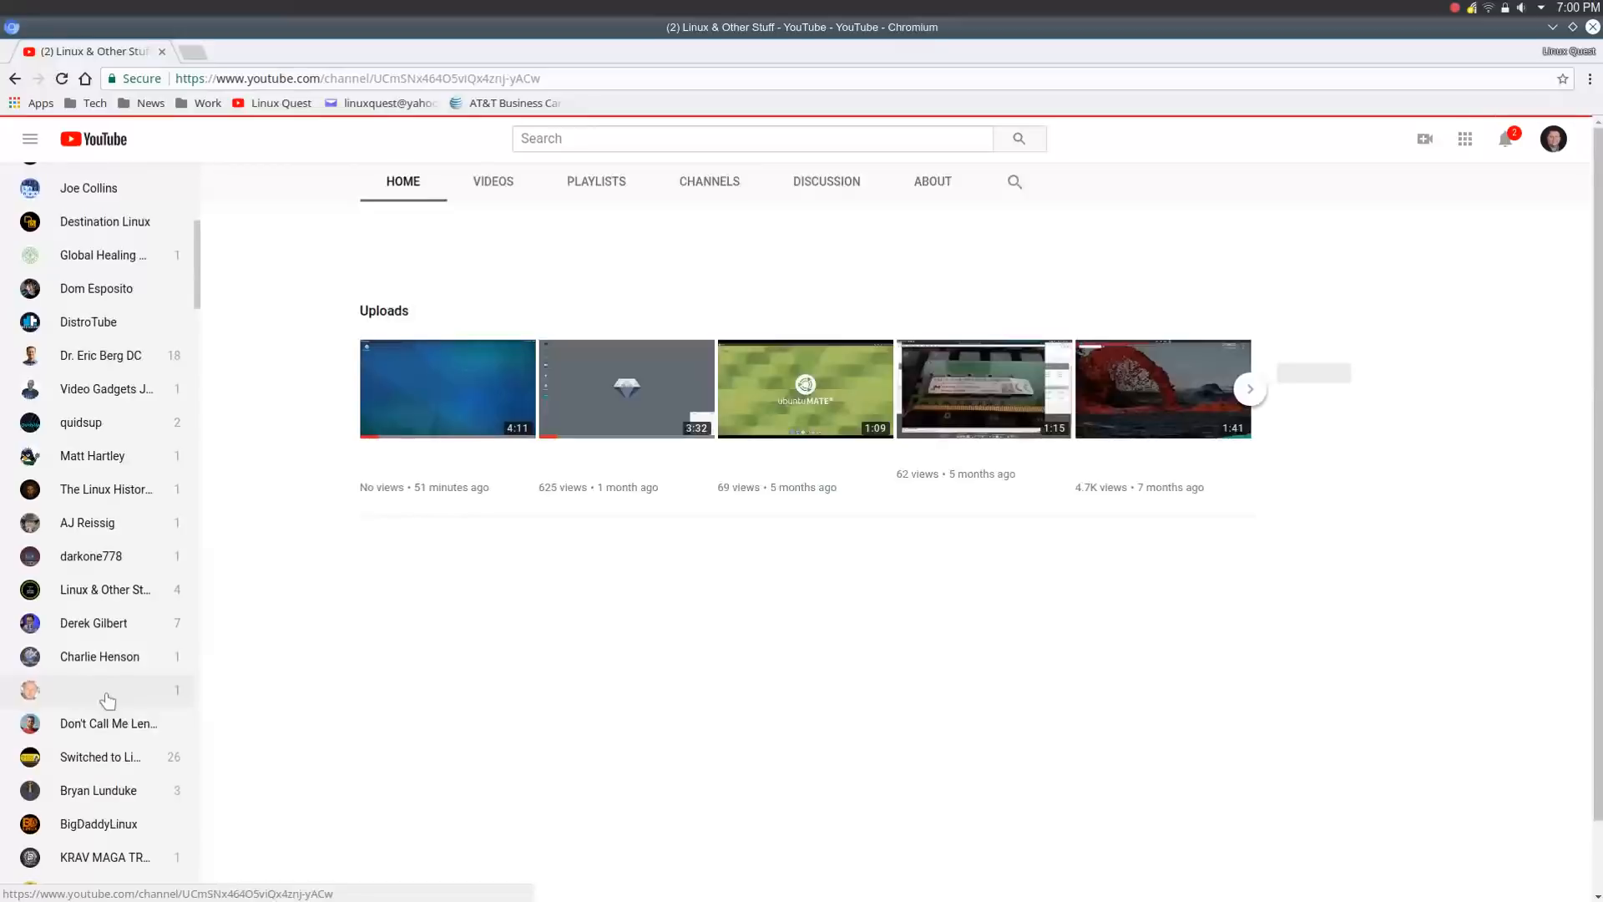
left_click(102, 689)
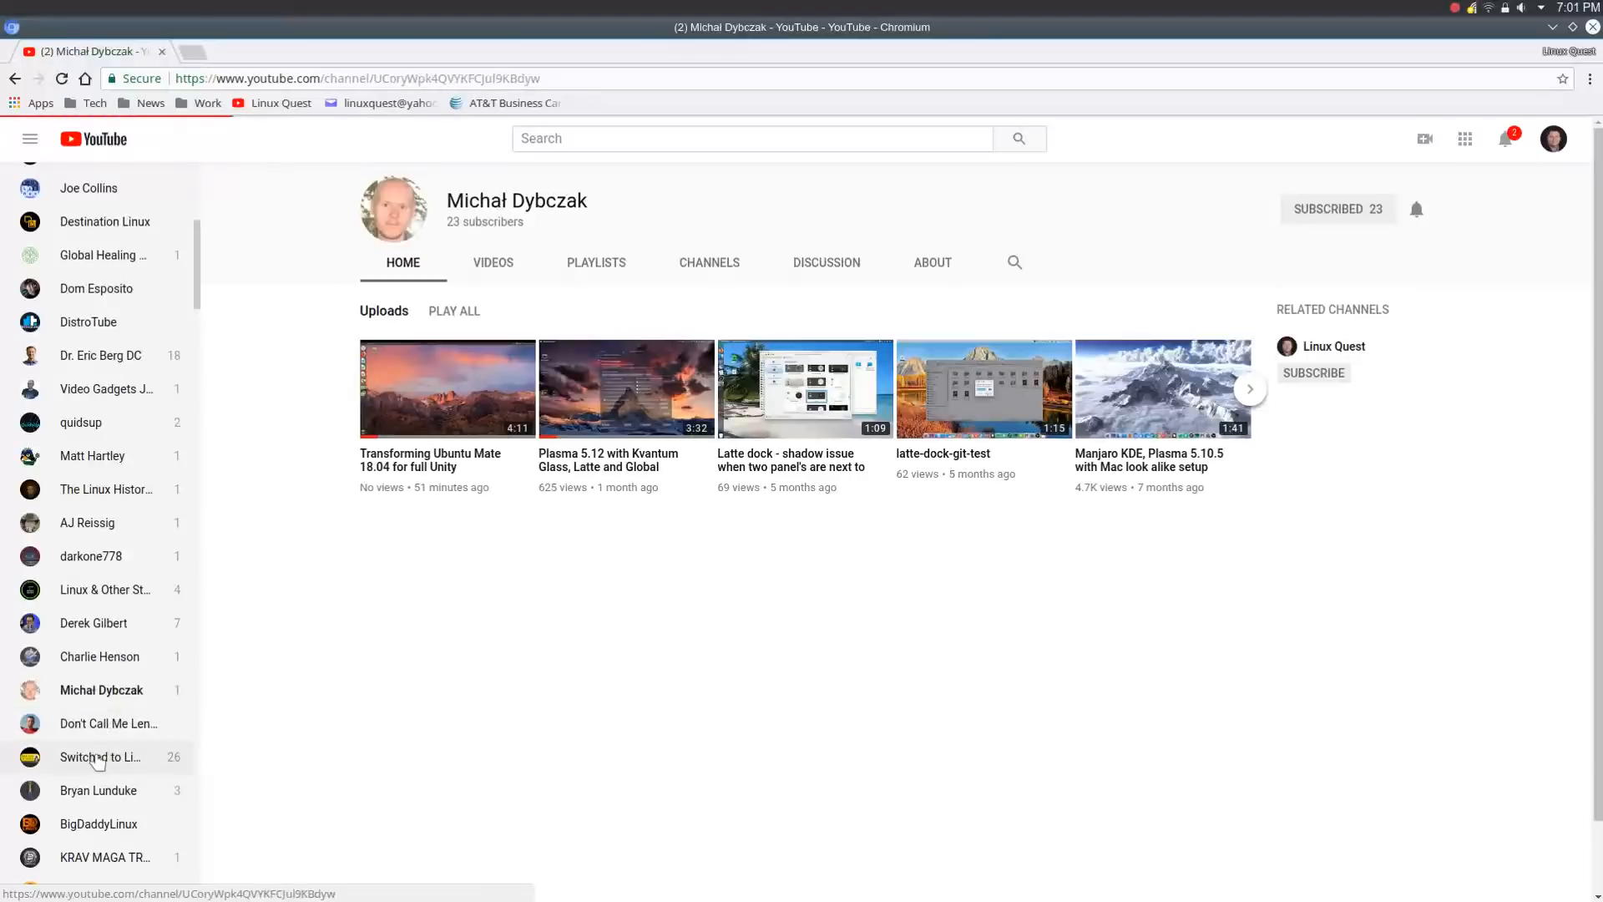
left_click(98, 757)
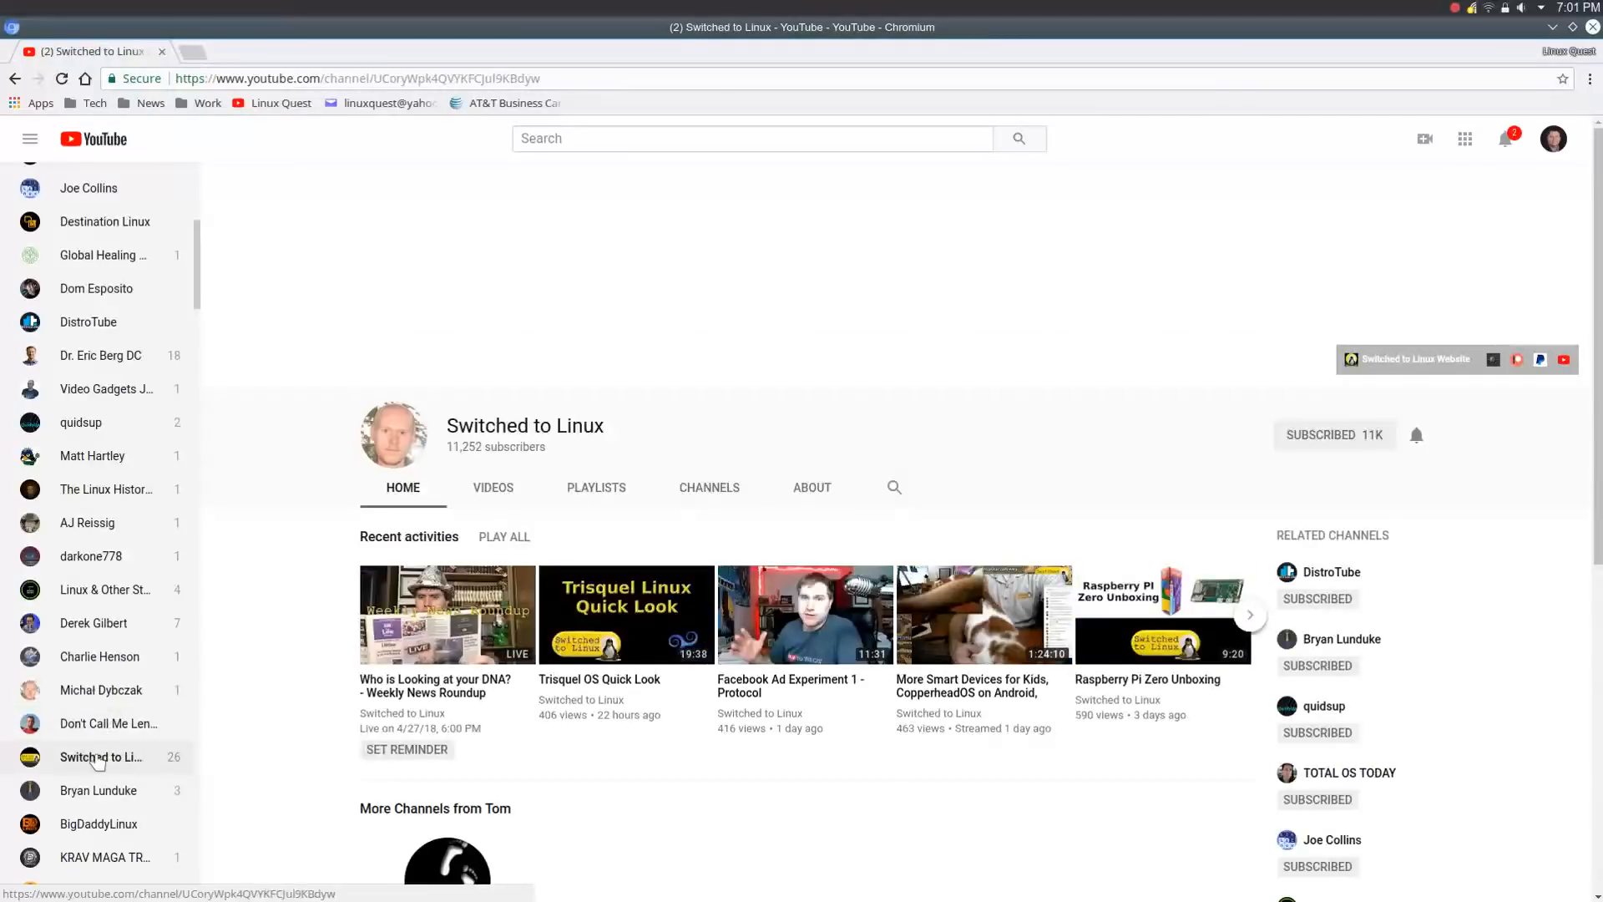
scroll("down", 3)
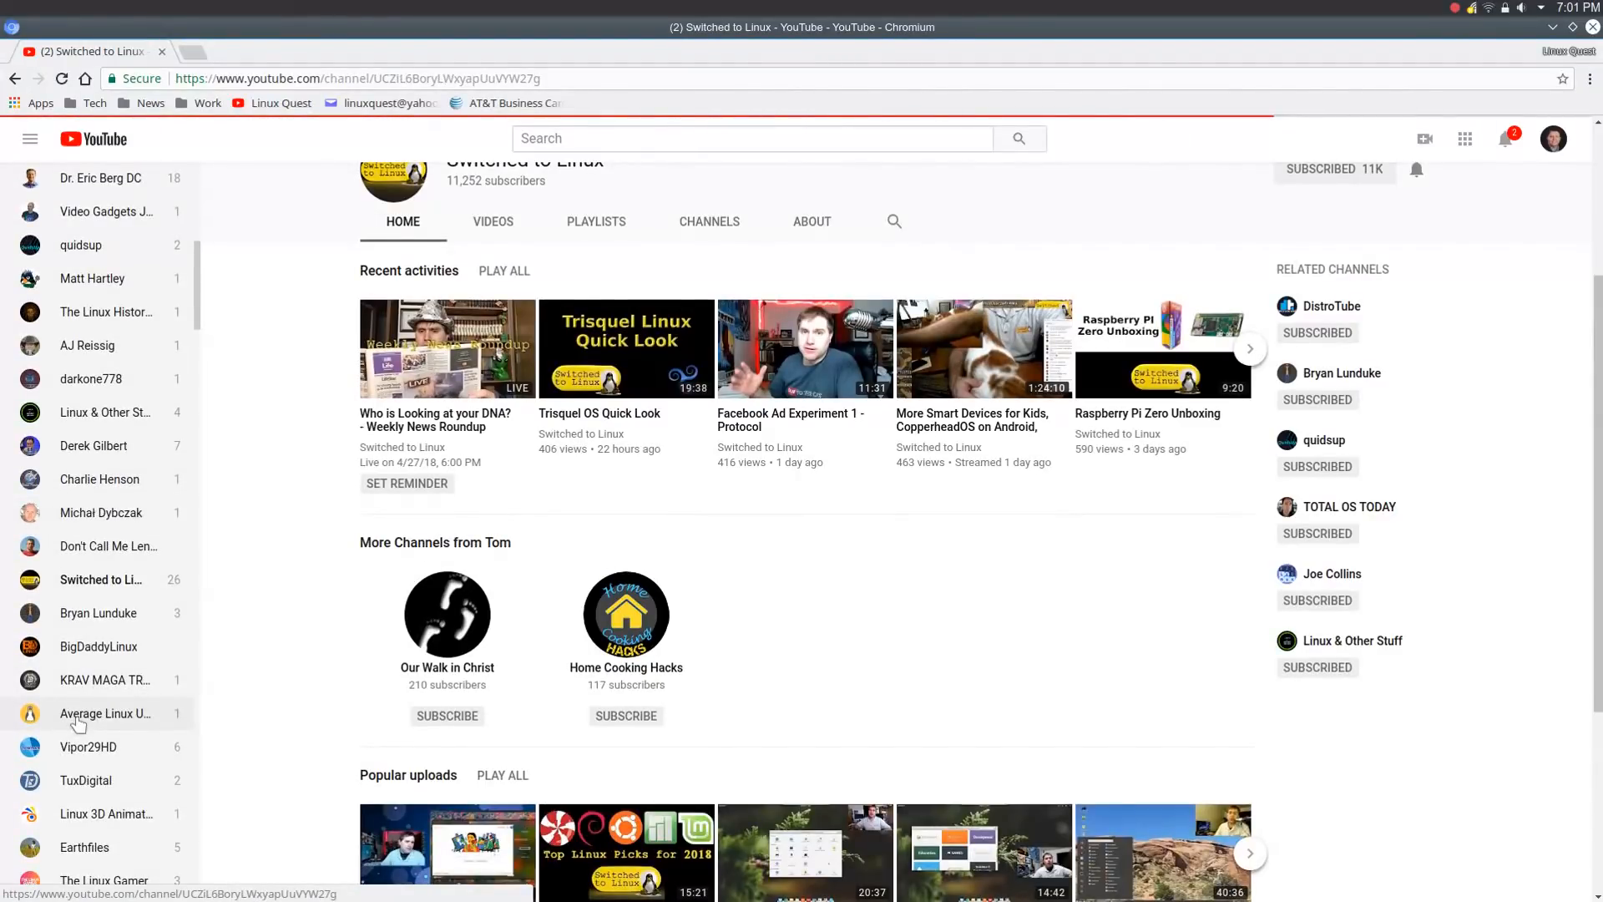
left_click(104, 713)
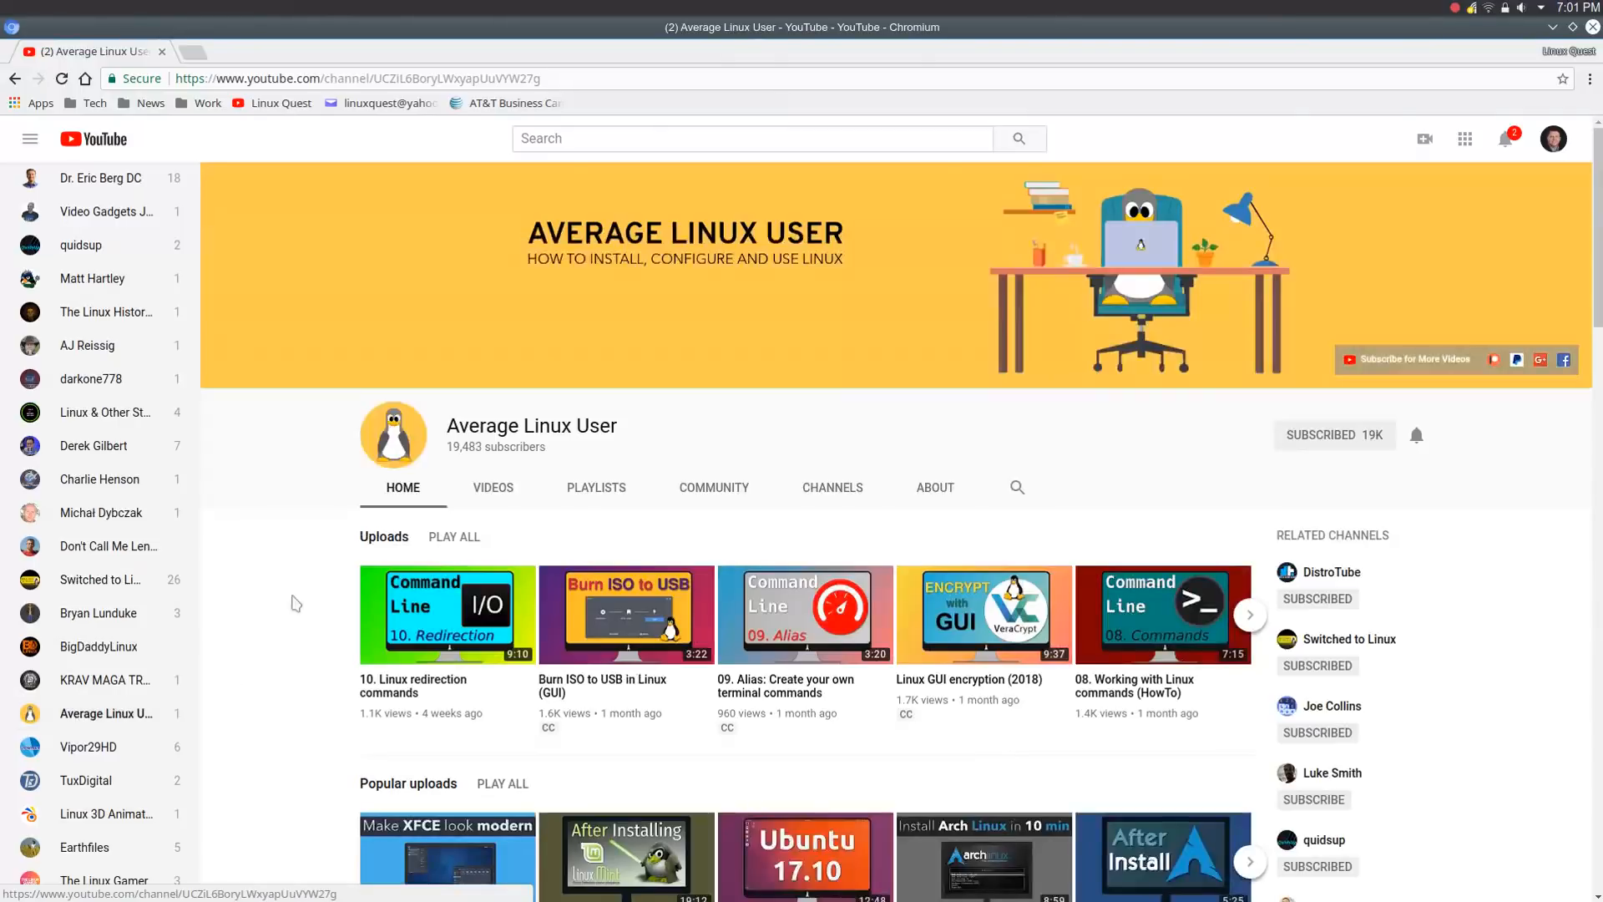
left_click(492, 487)
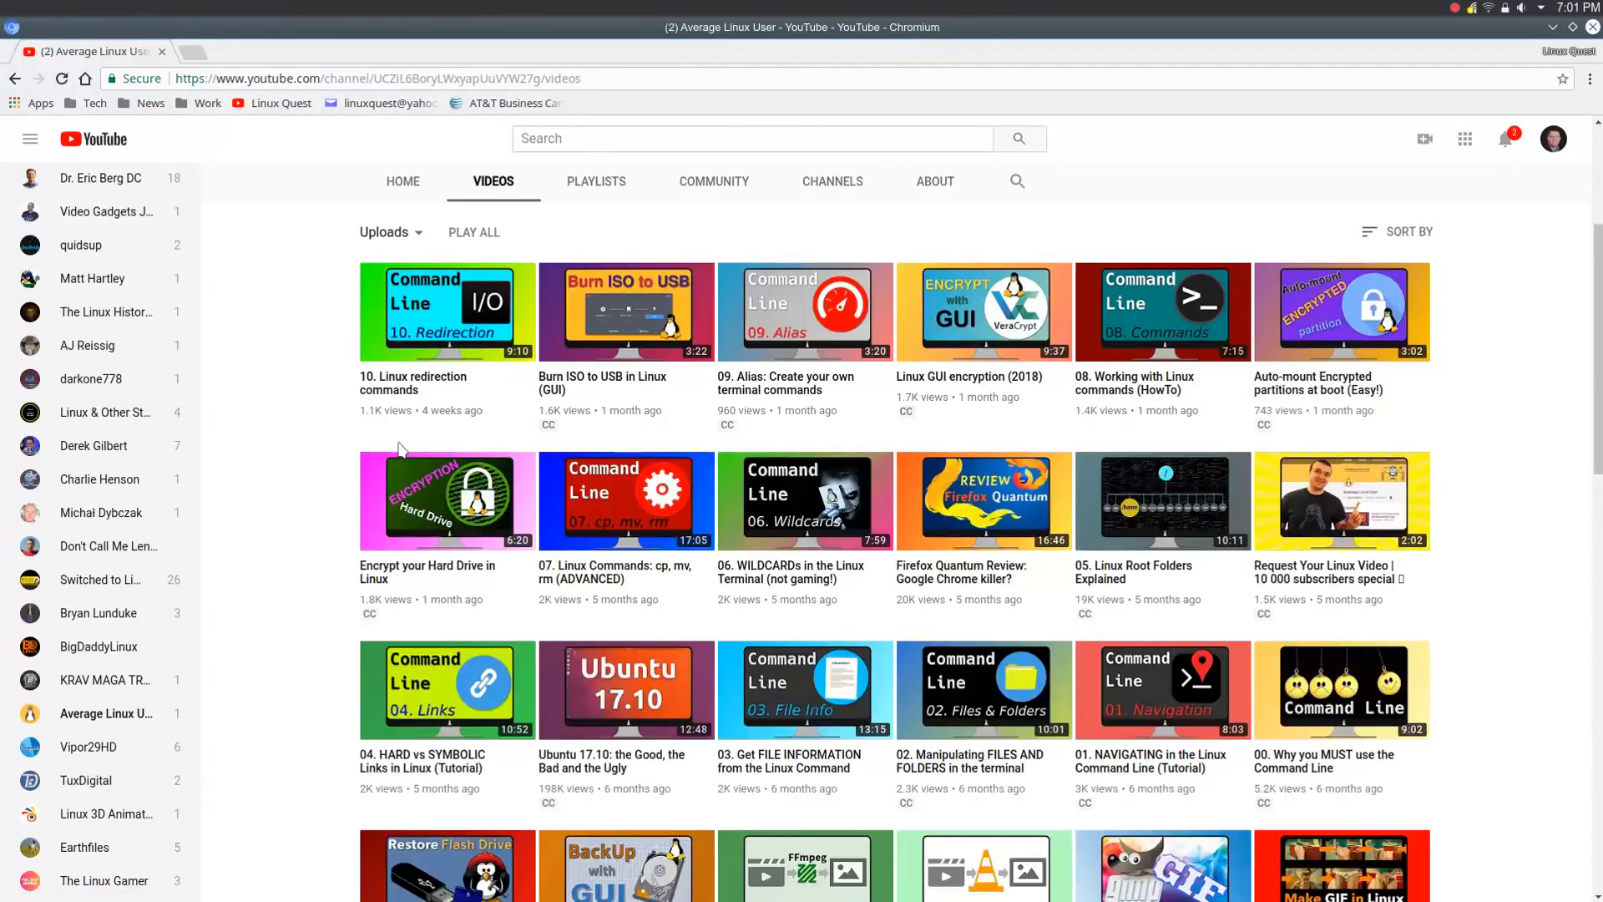
mouse_move(1531, 456)
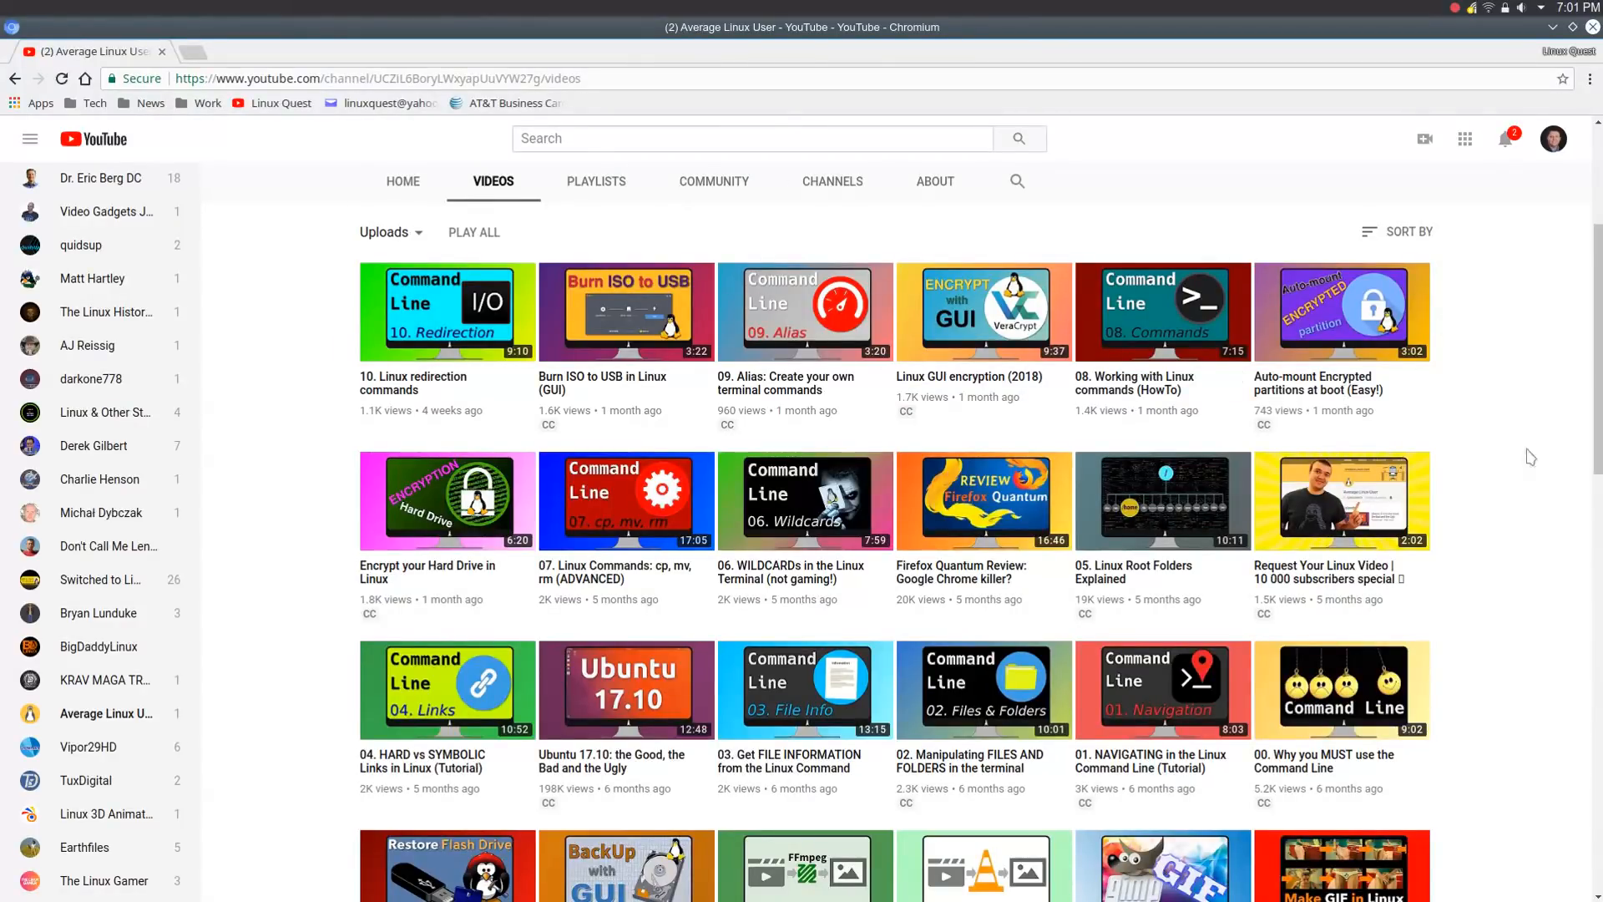
mouse_move(1506, 346)
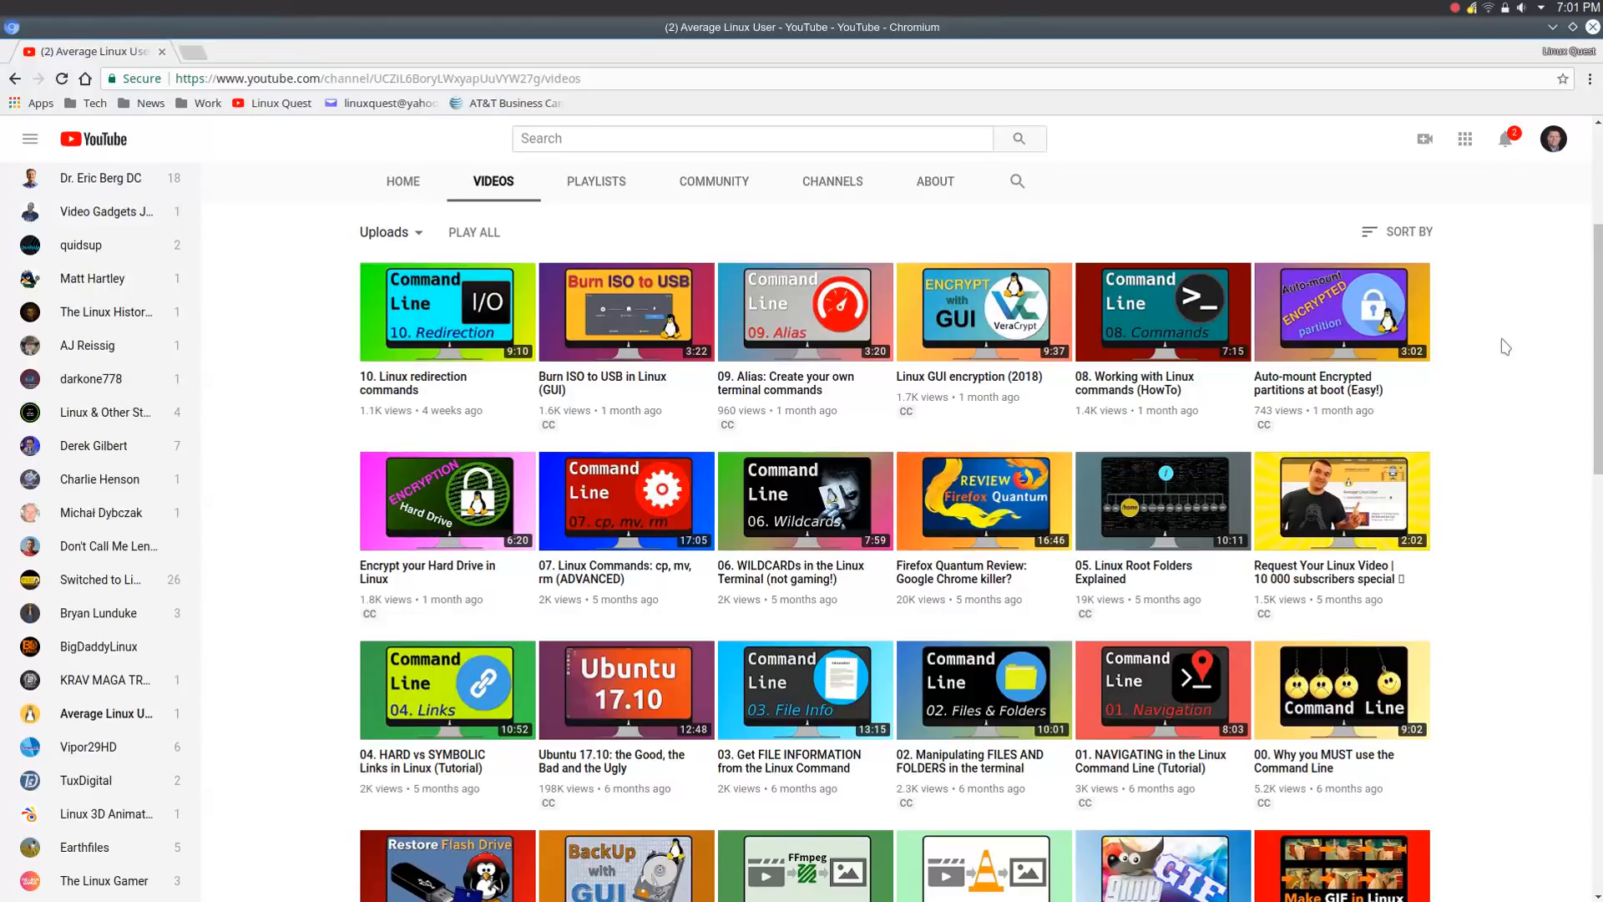
mouse_move(1456, 135)
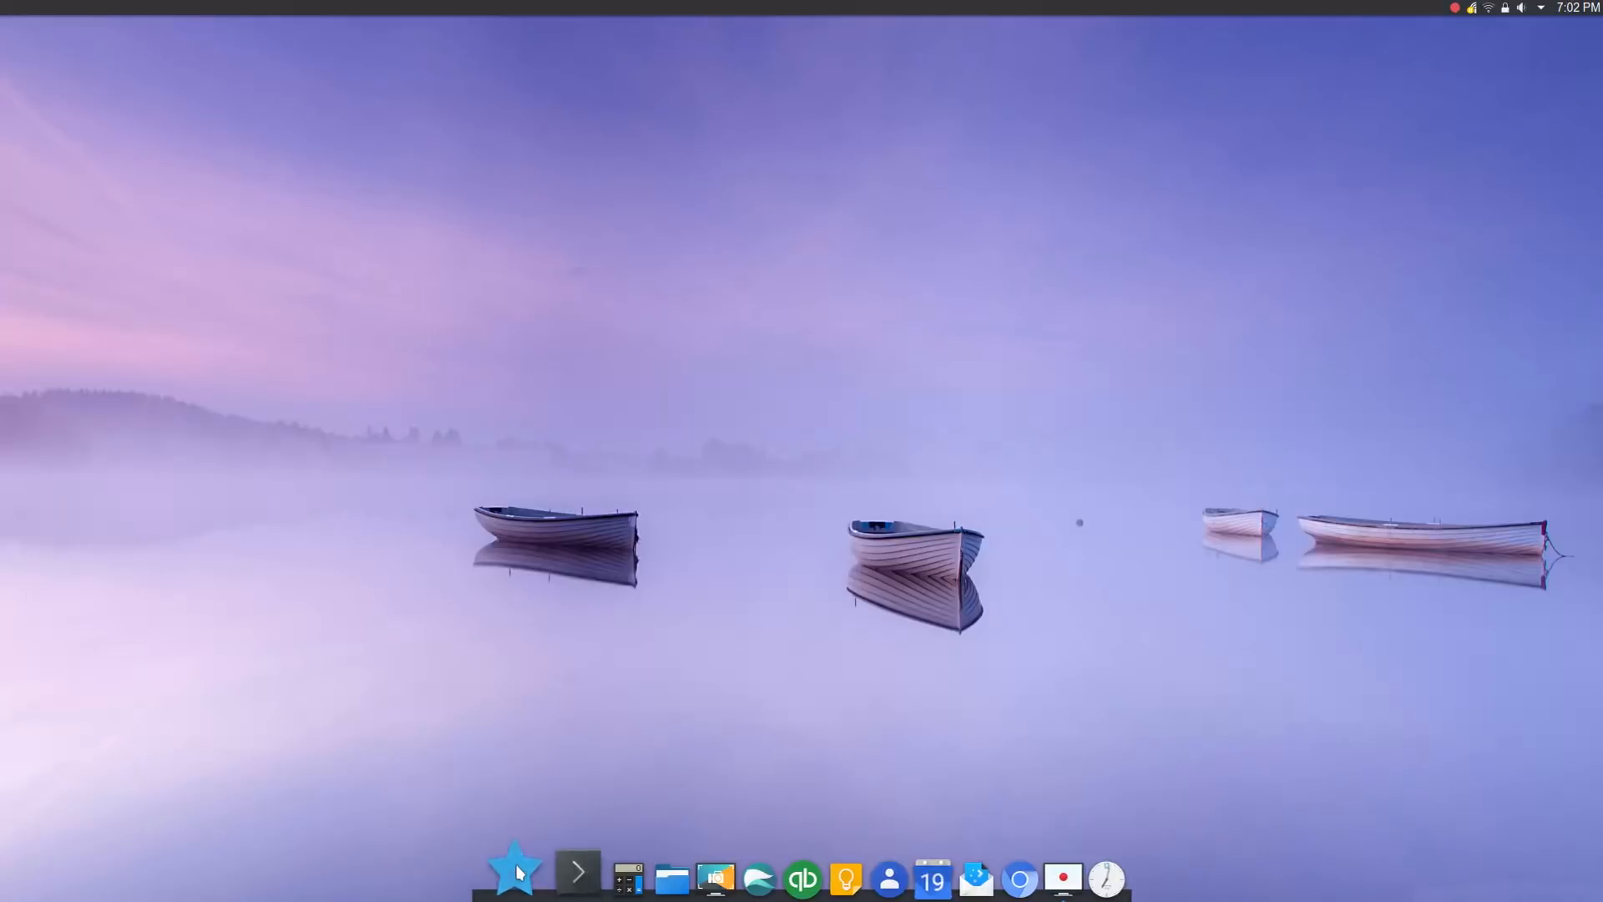
left_click(516, 877)
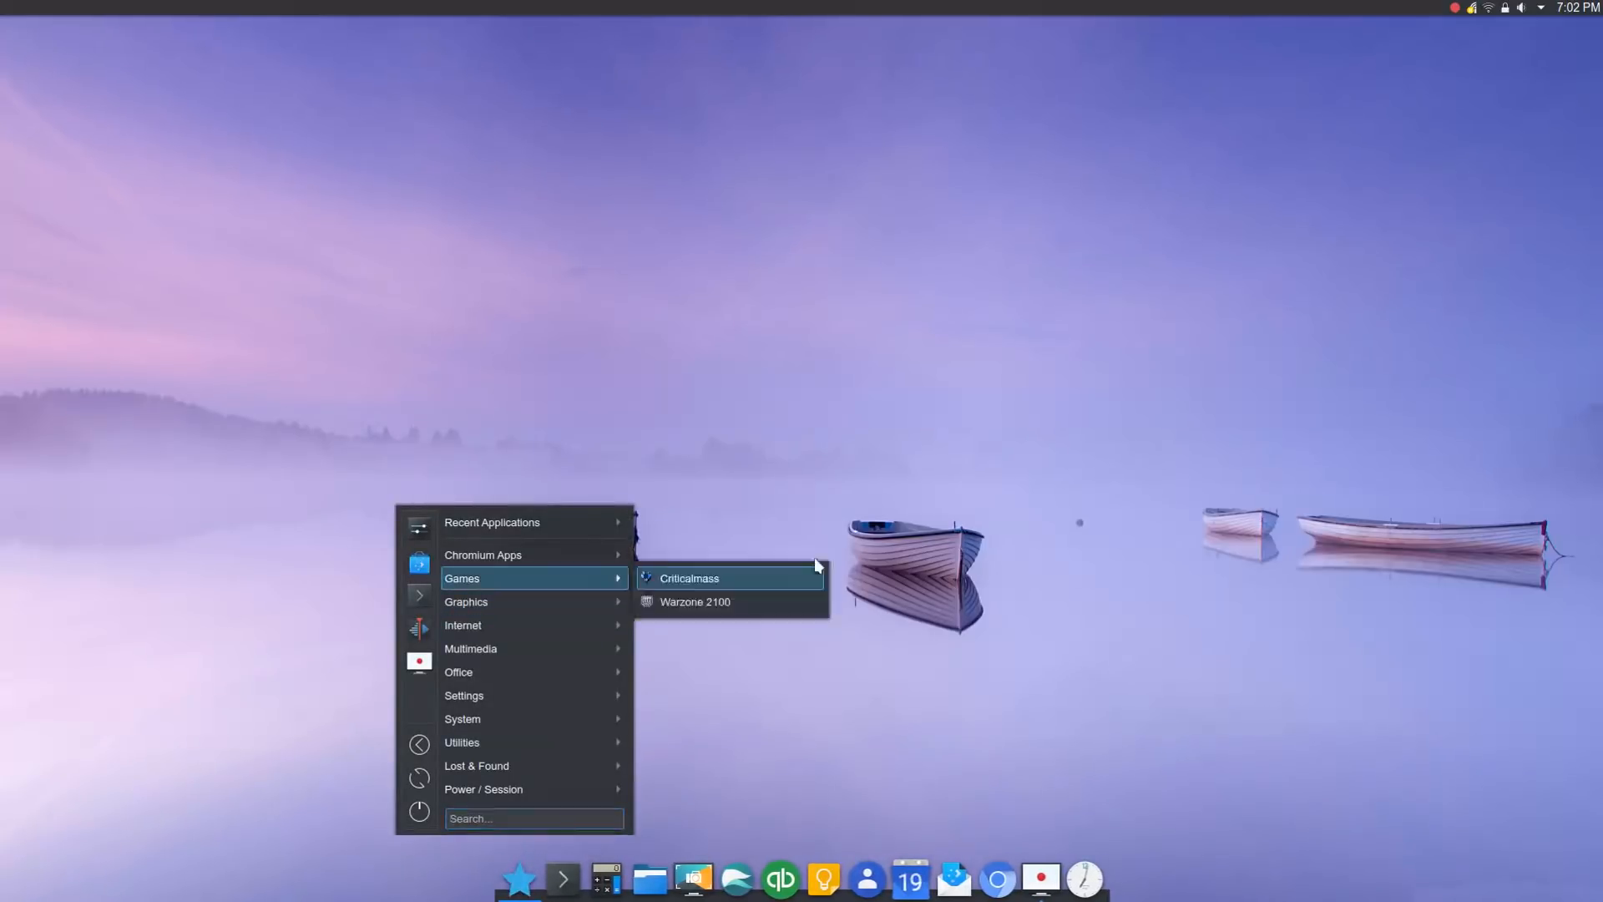
left_click(818, 566)
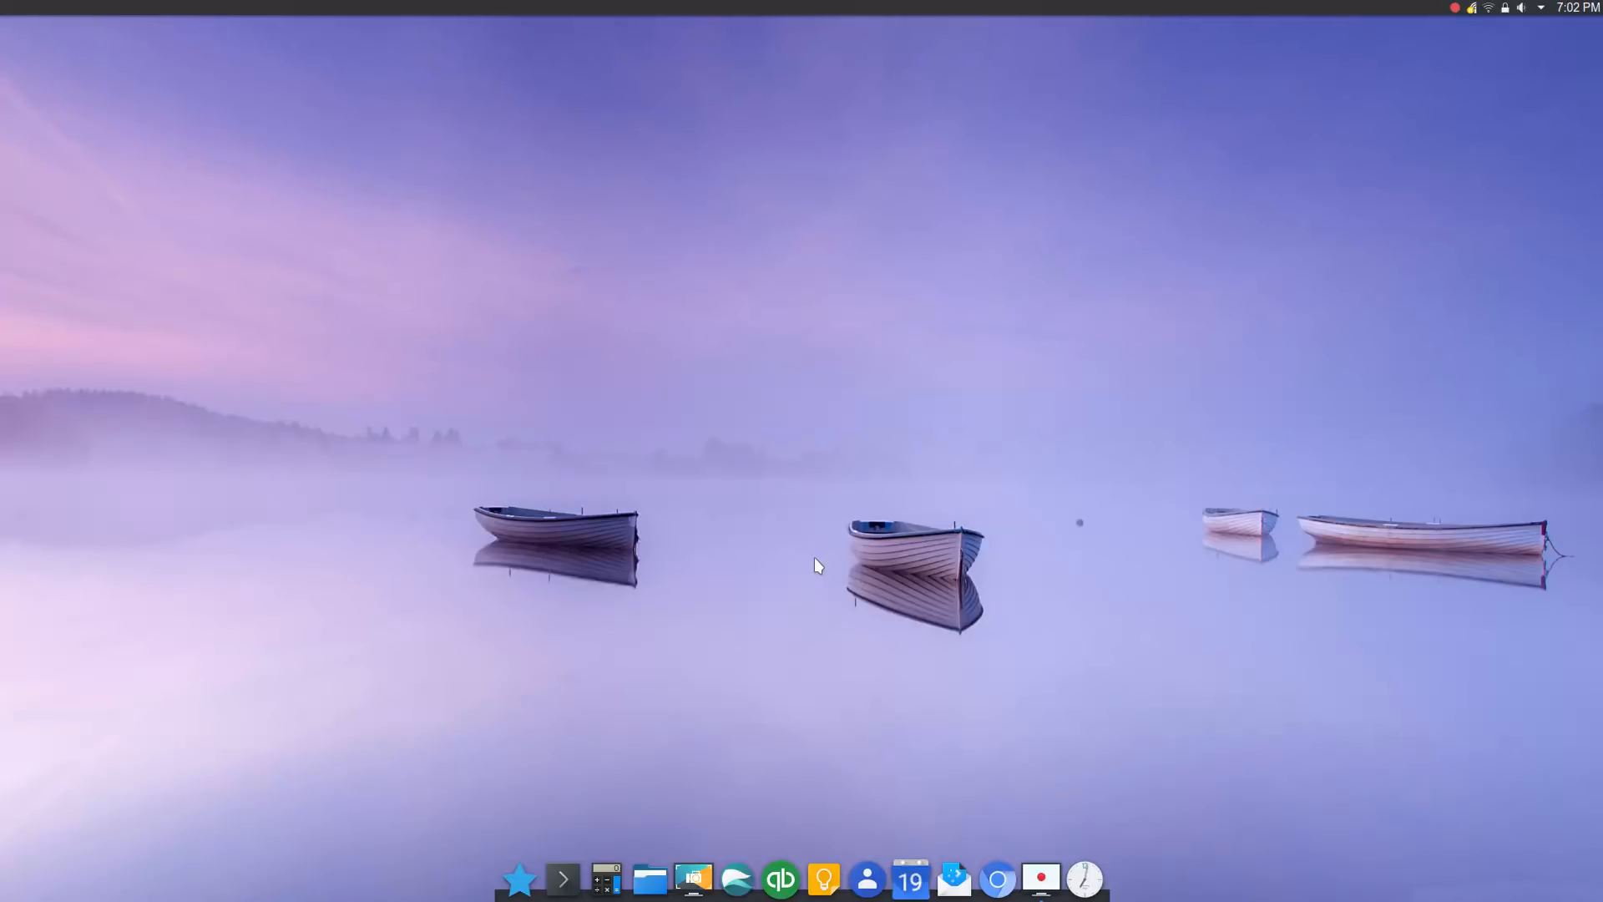
mouse_move(781, 577)
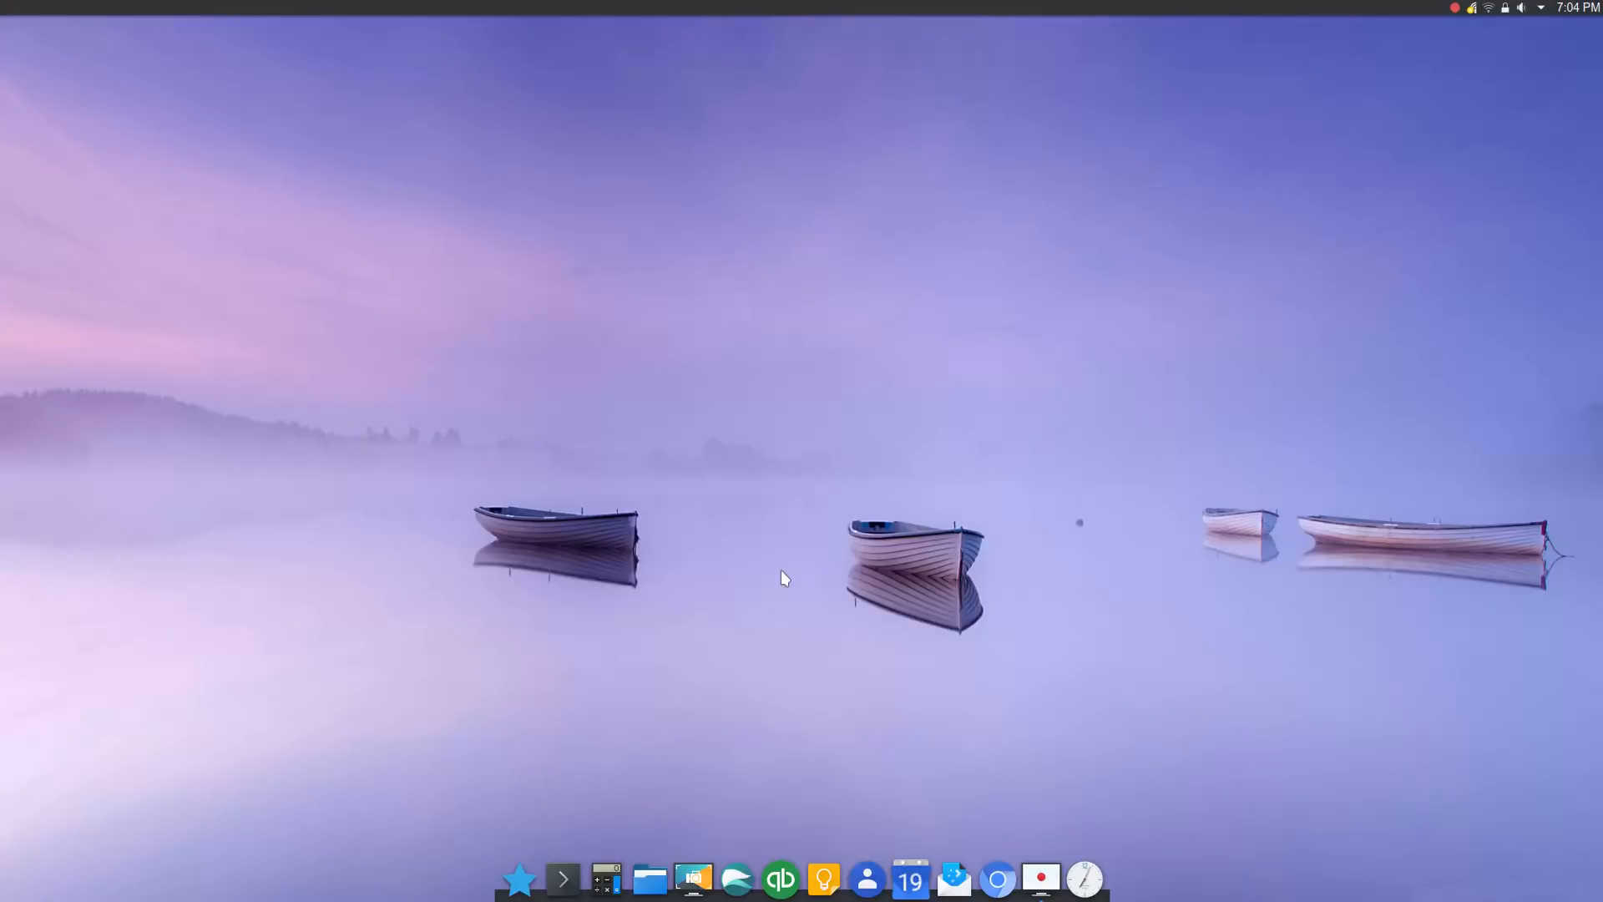
mouse_move(548, 785)
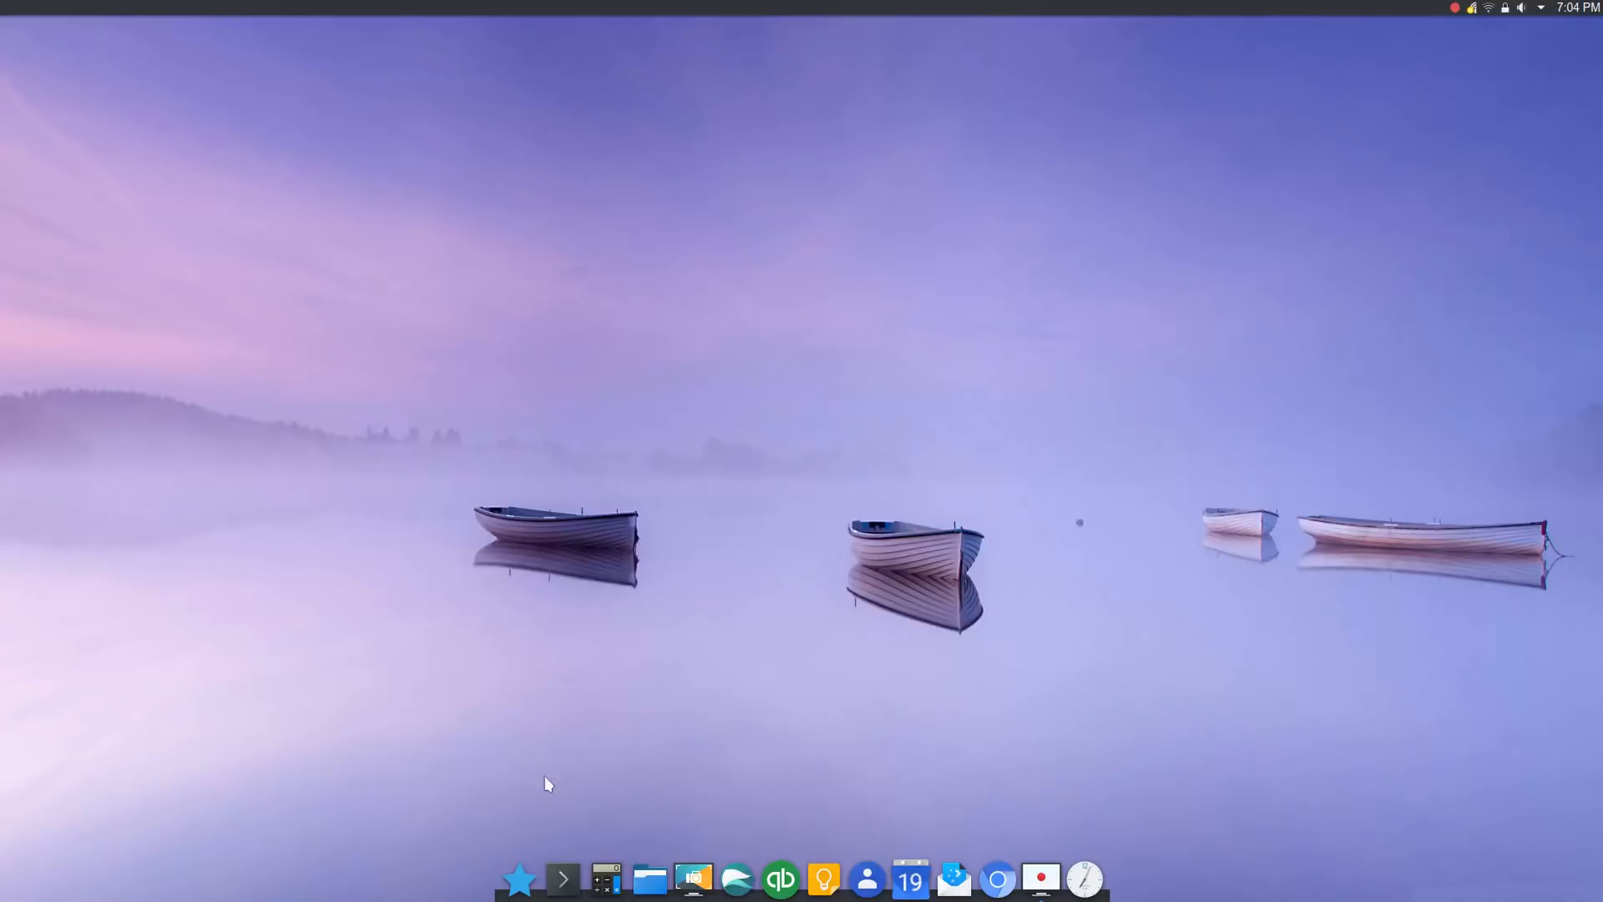
Launch Info Center from the application menu's System category to view KDE neon 5.12 details
left_click(518, 876)
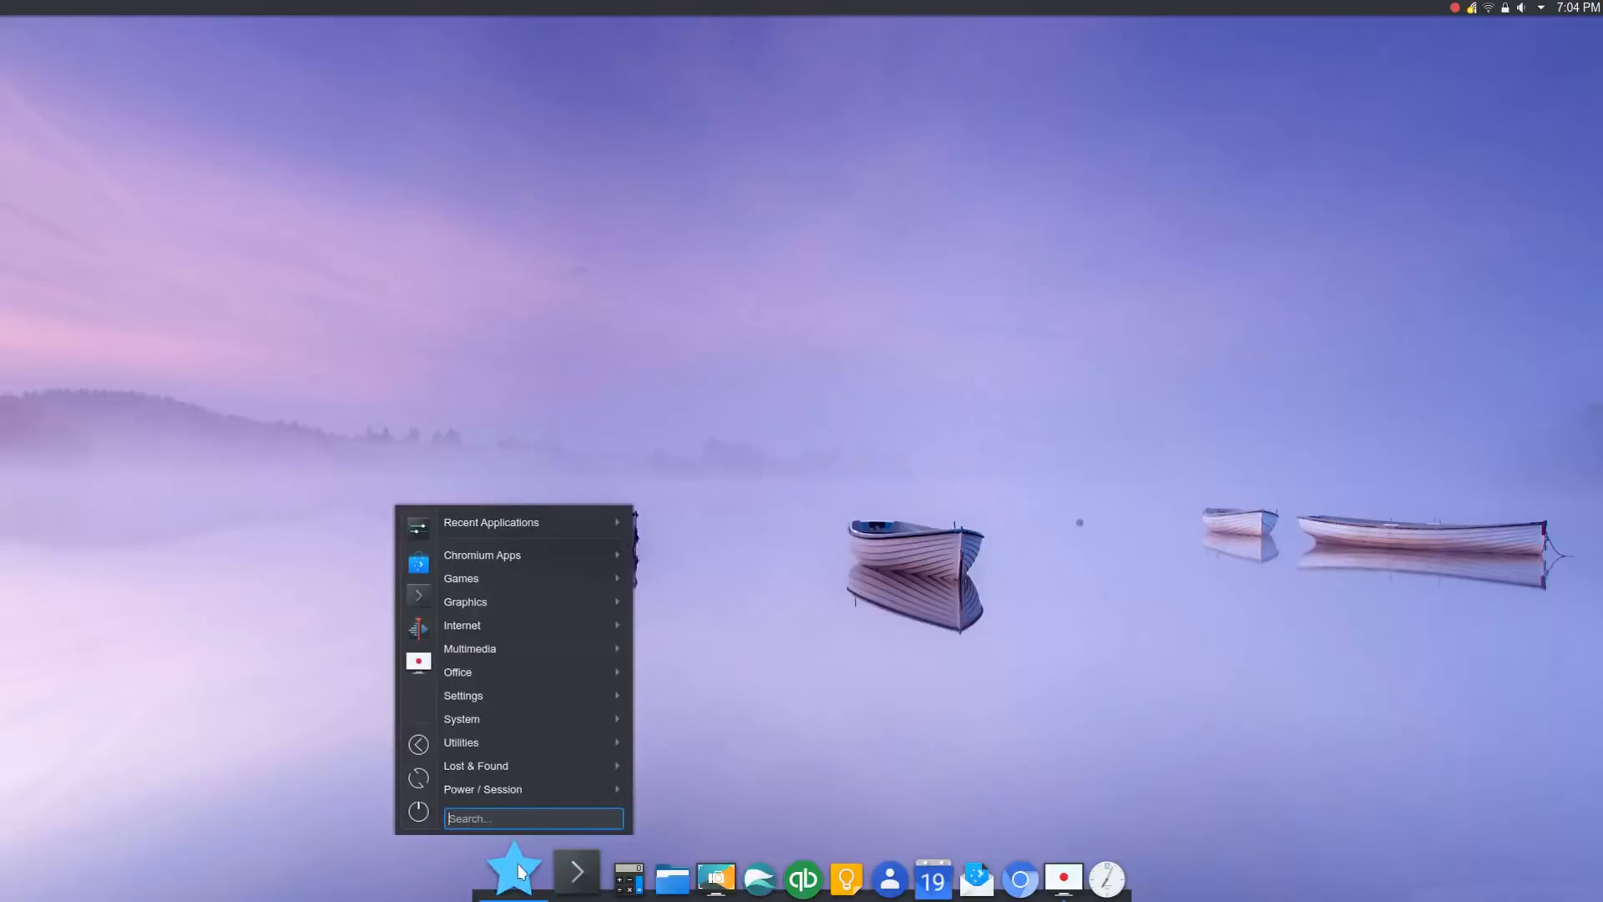
left_click(461, 741)
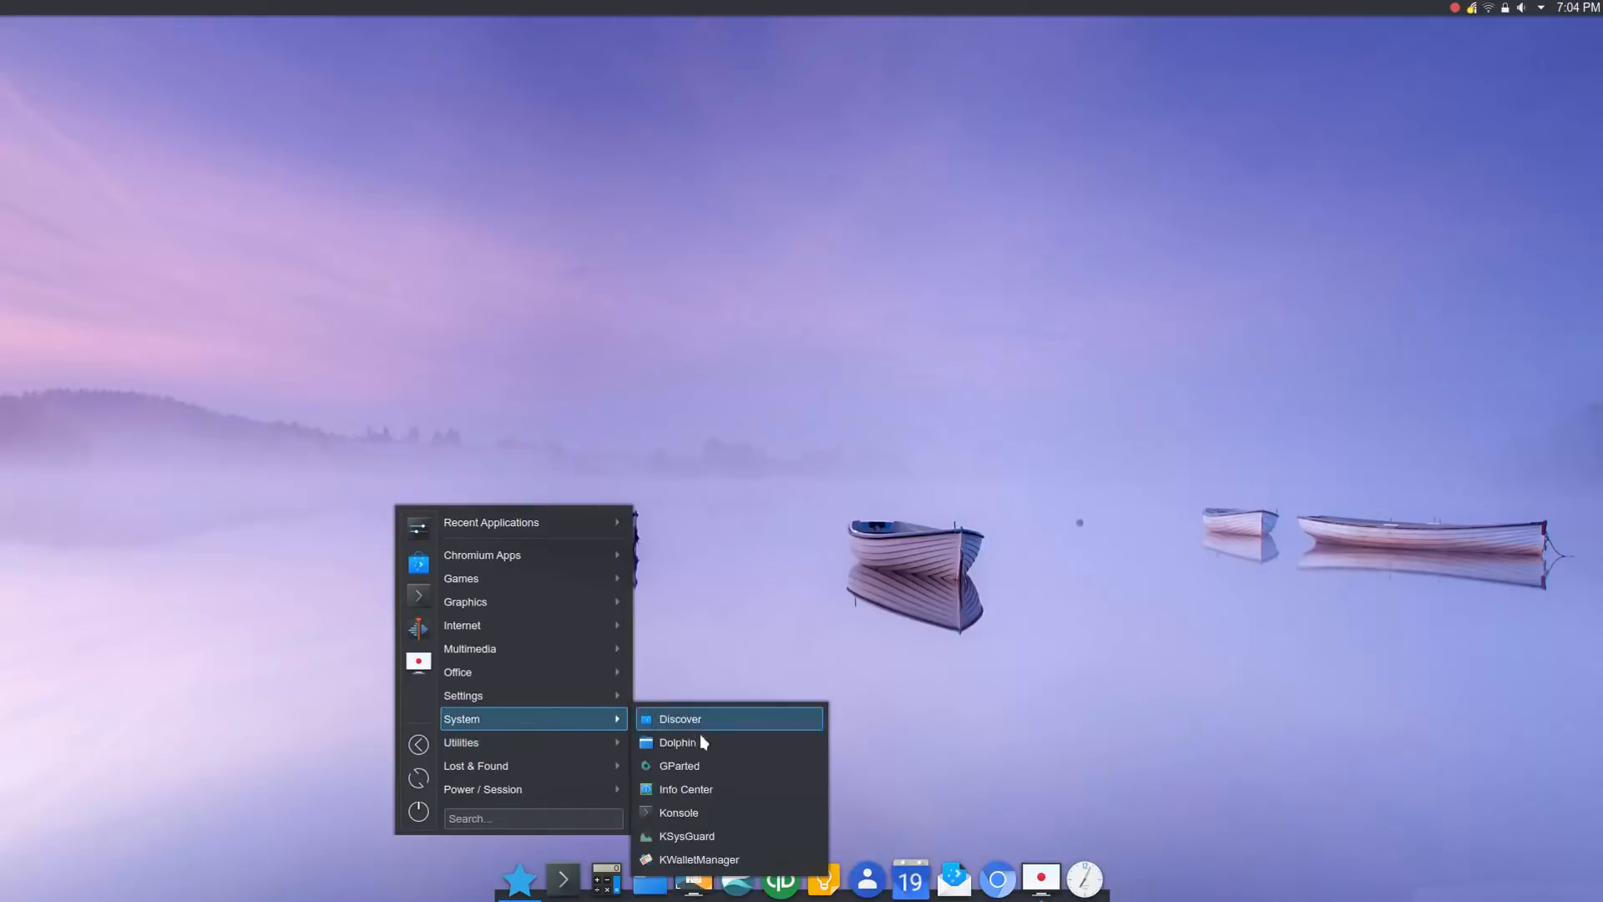
left_click(684, 788)
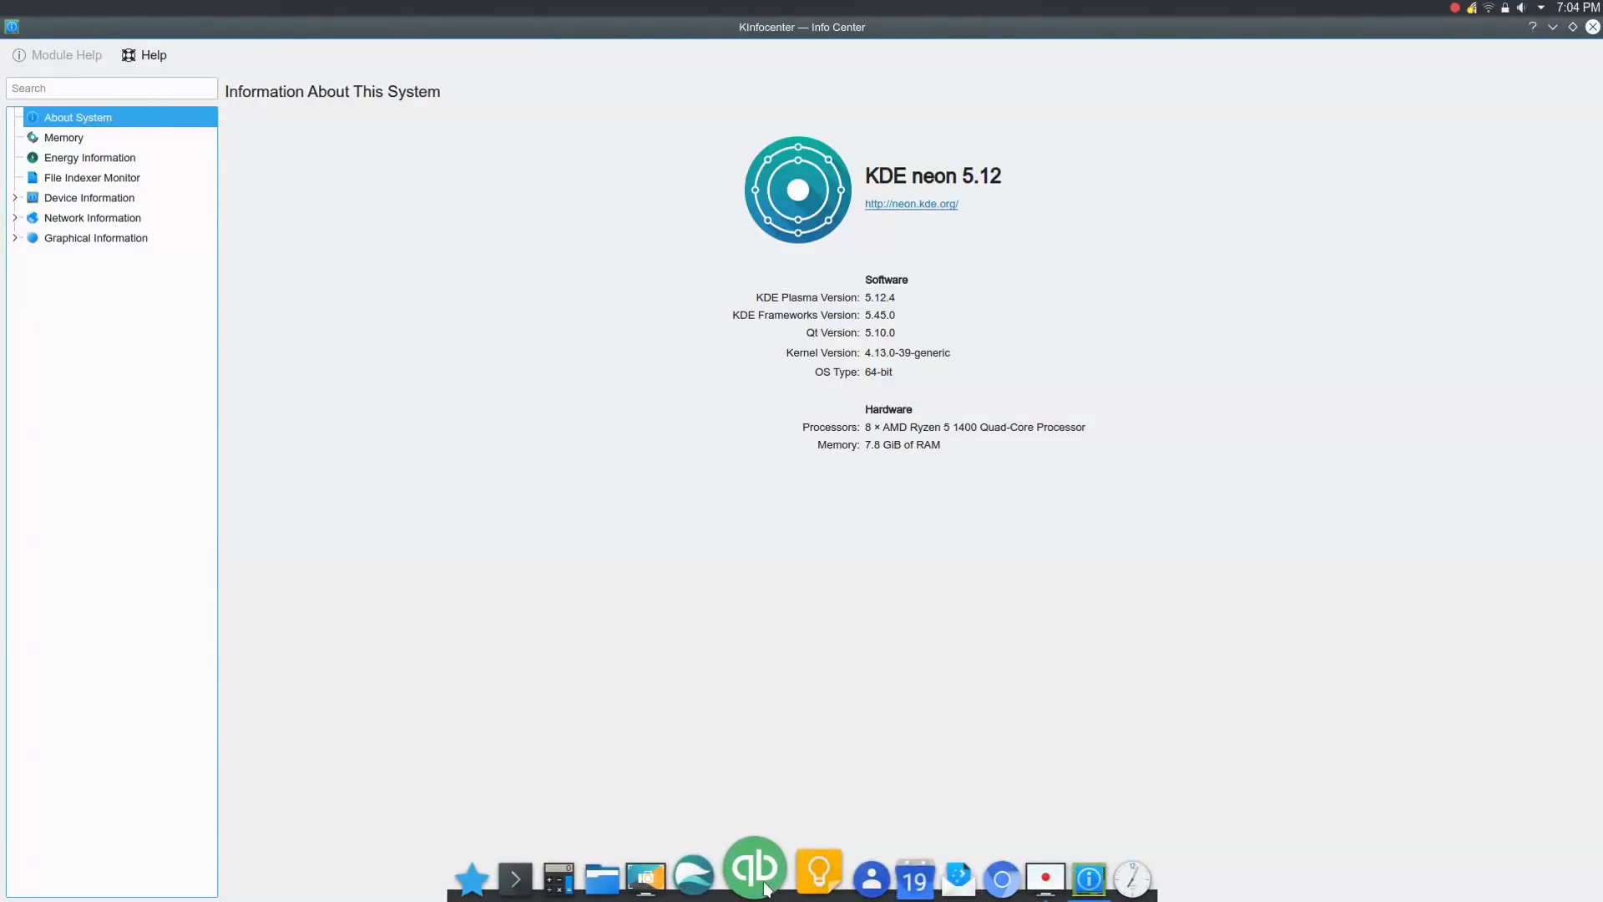
mouse_move(962, 877)
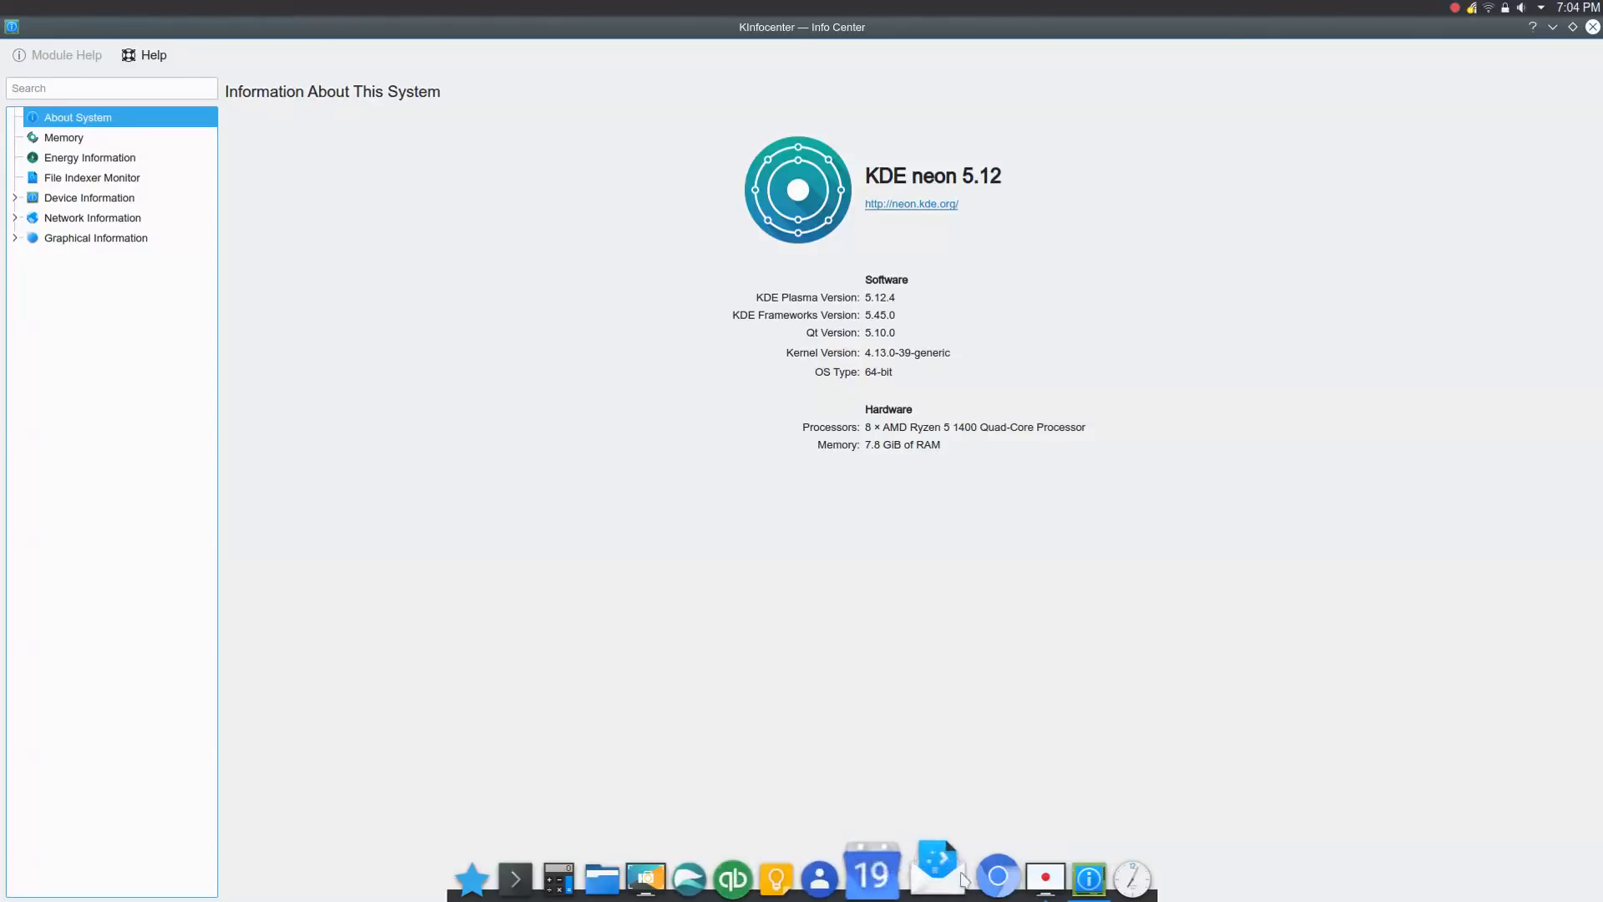
mouse_move(1047, 800)
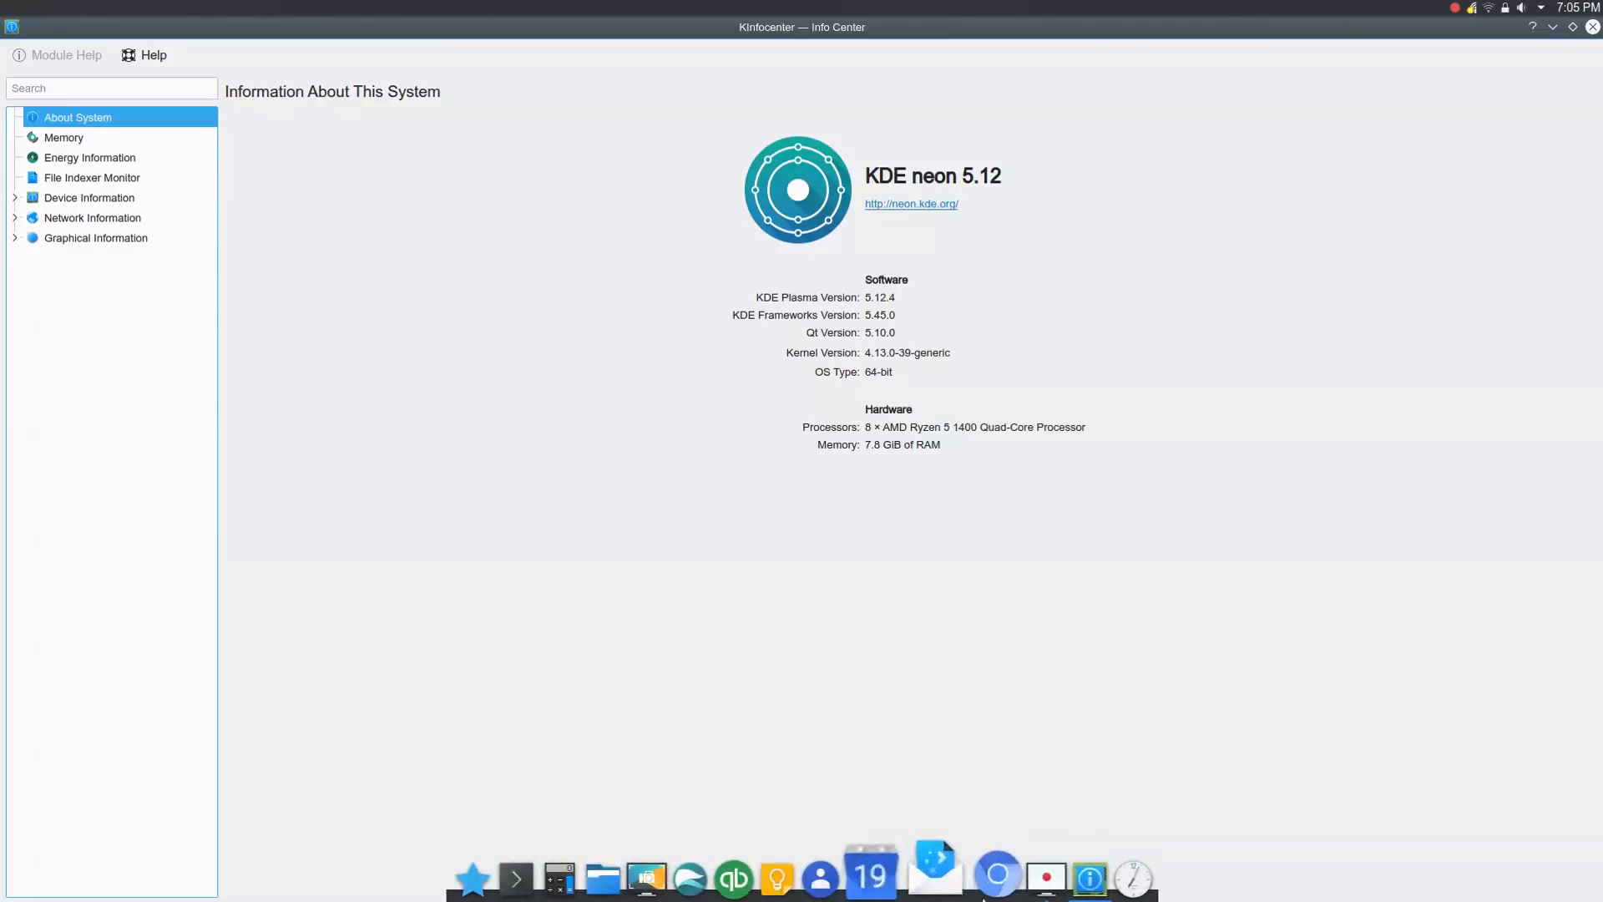
mouse_move(847, 726)
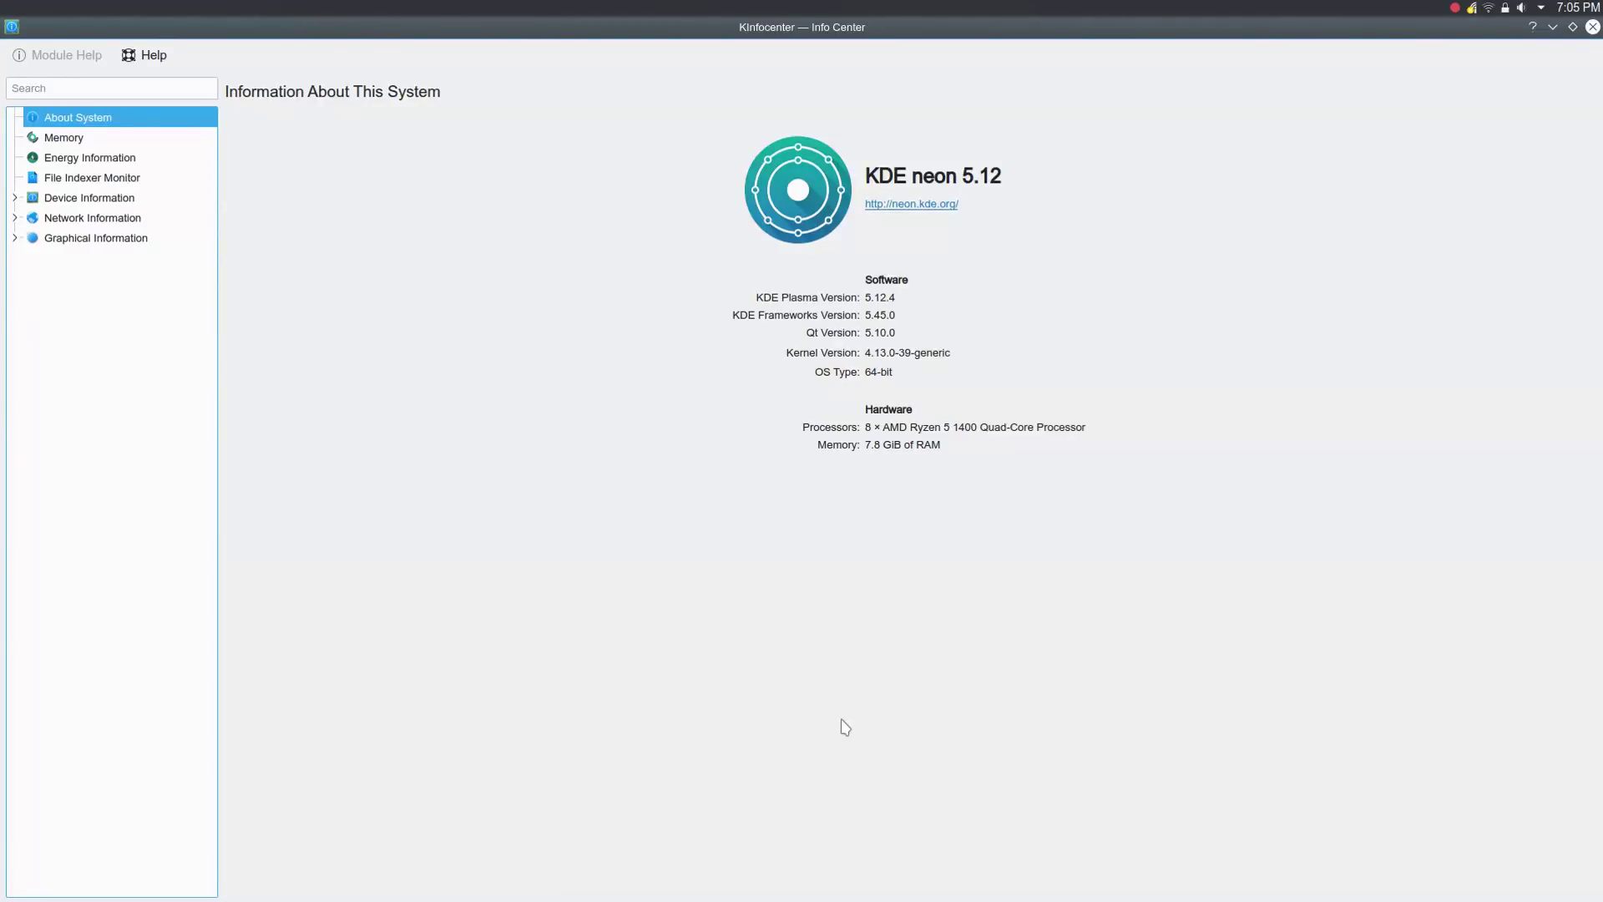
mouse_move(843, 695)
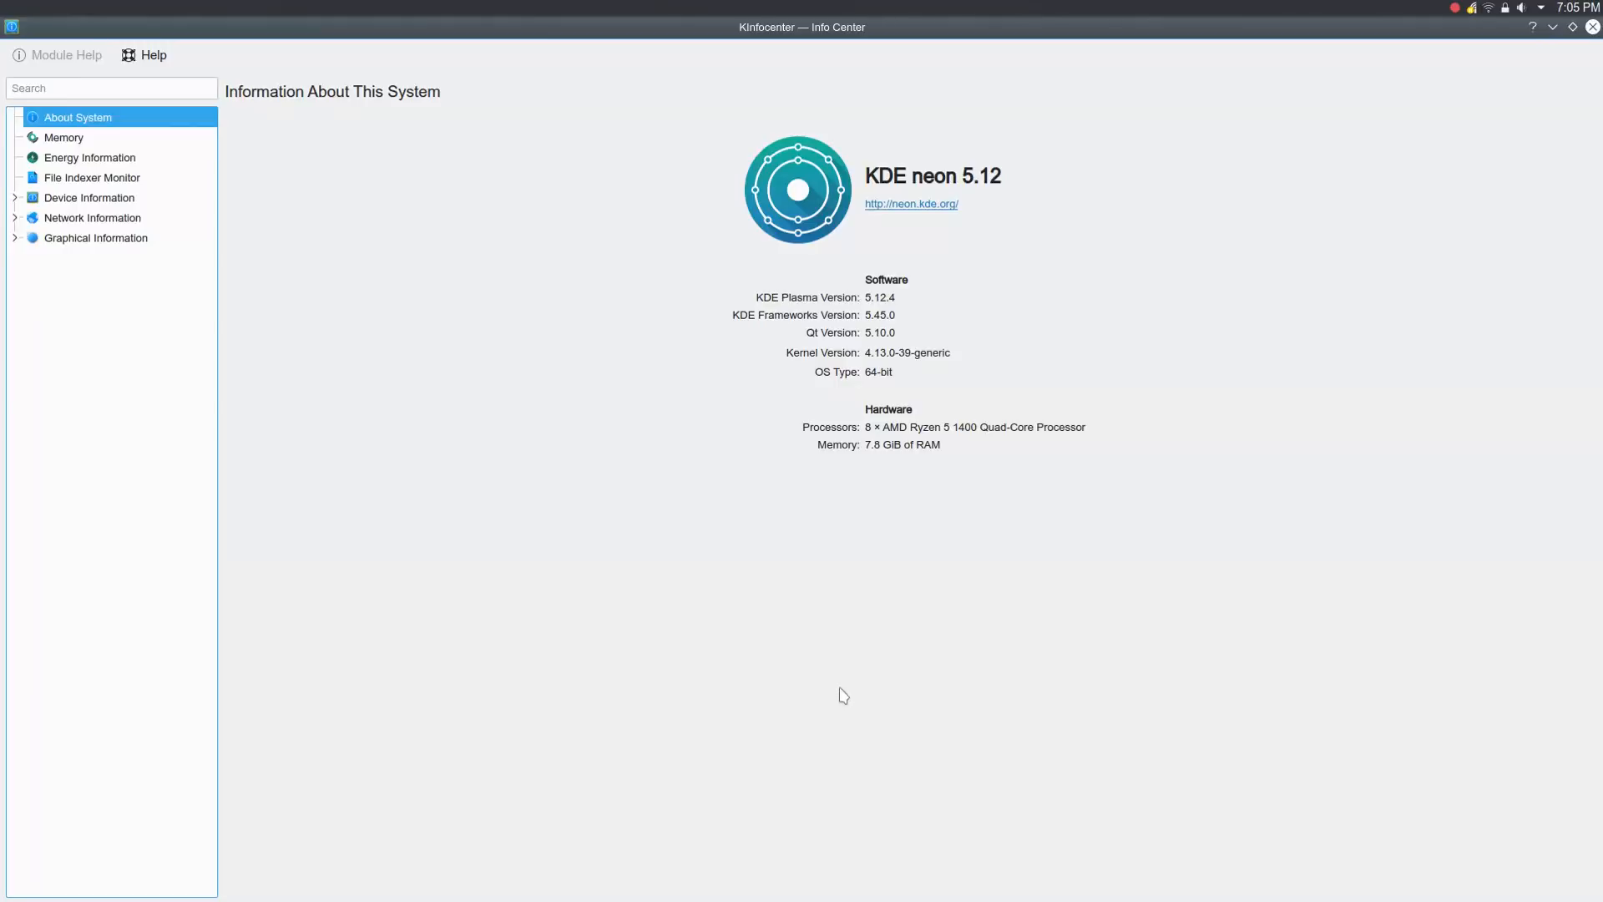
mouse_move(853, 644)
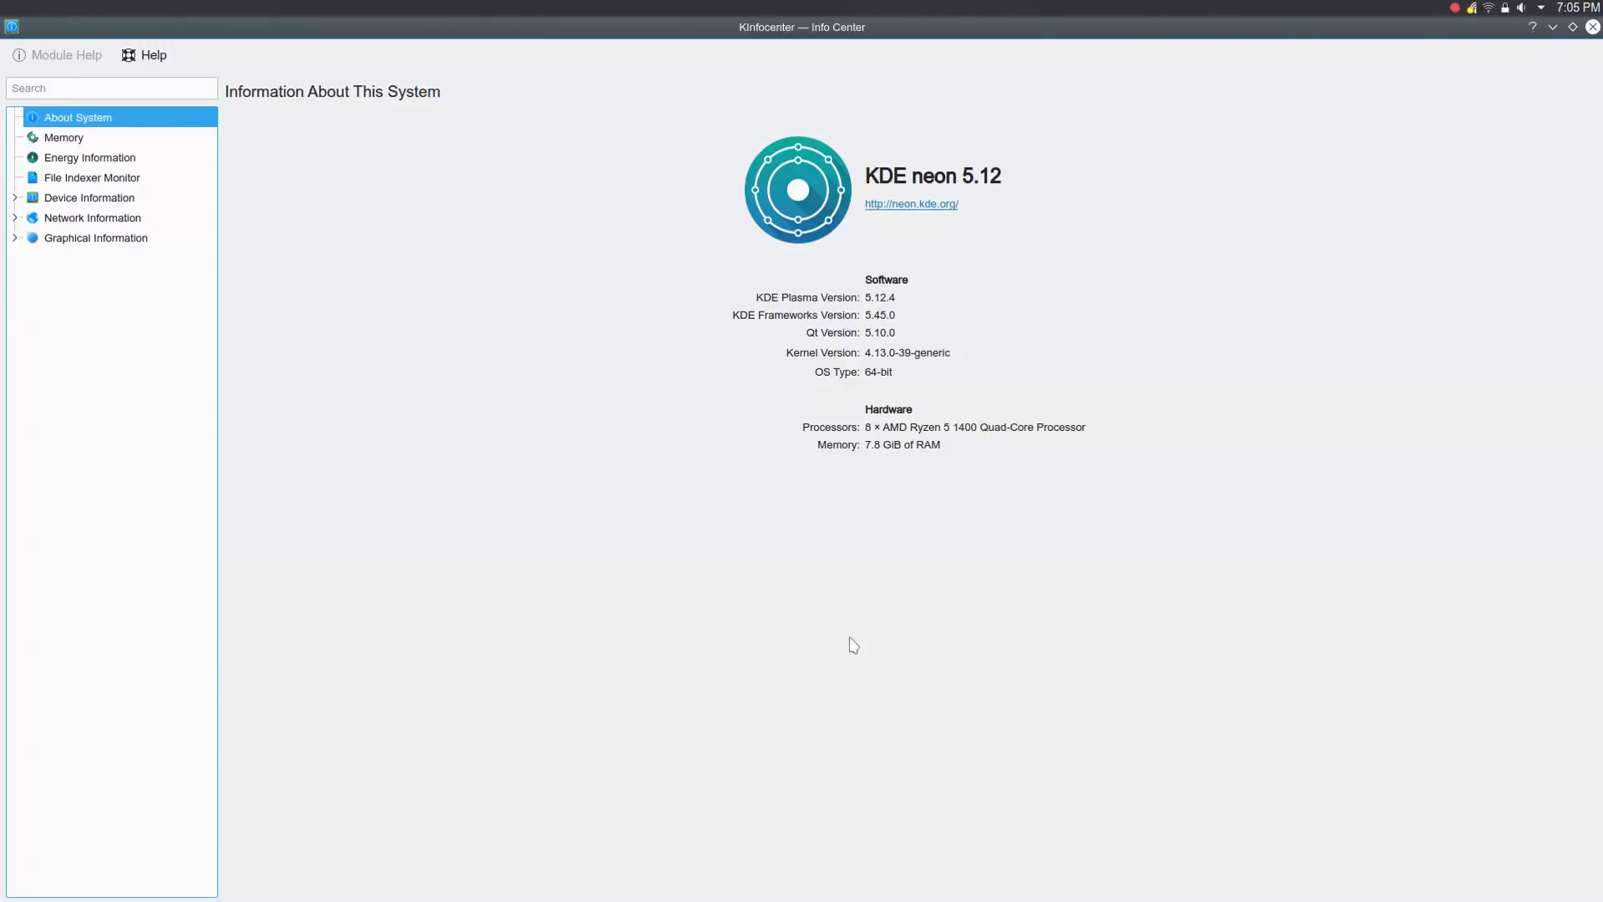
mouse_move(823, 315)
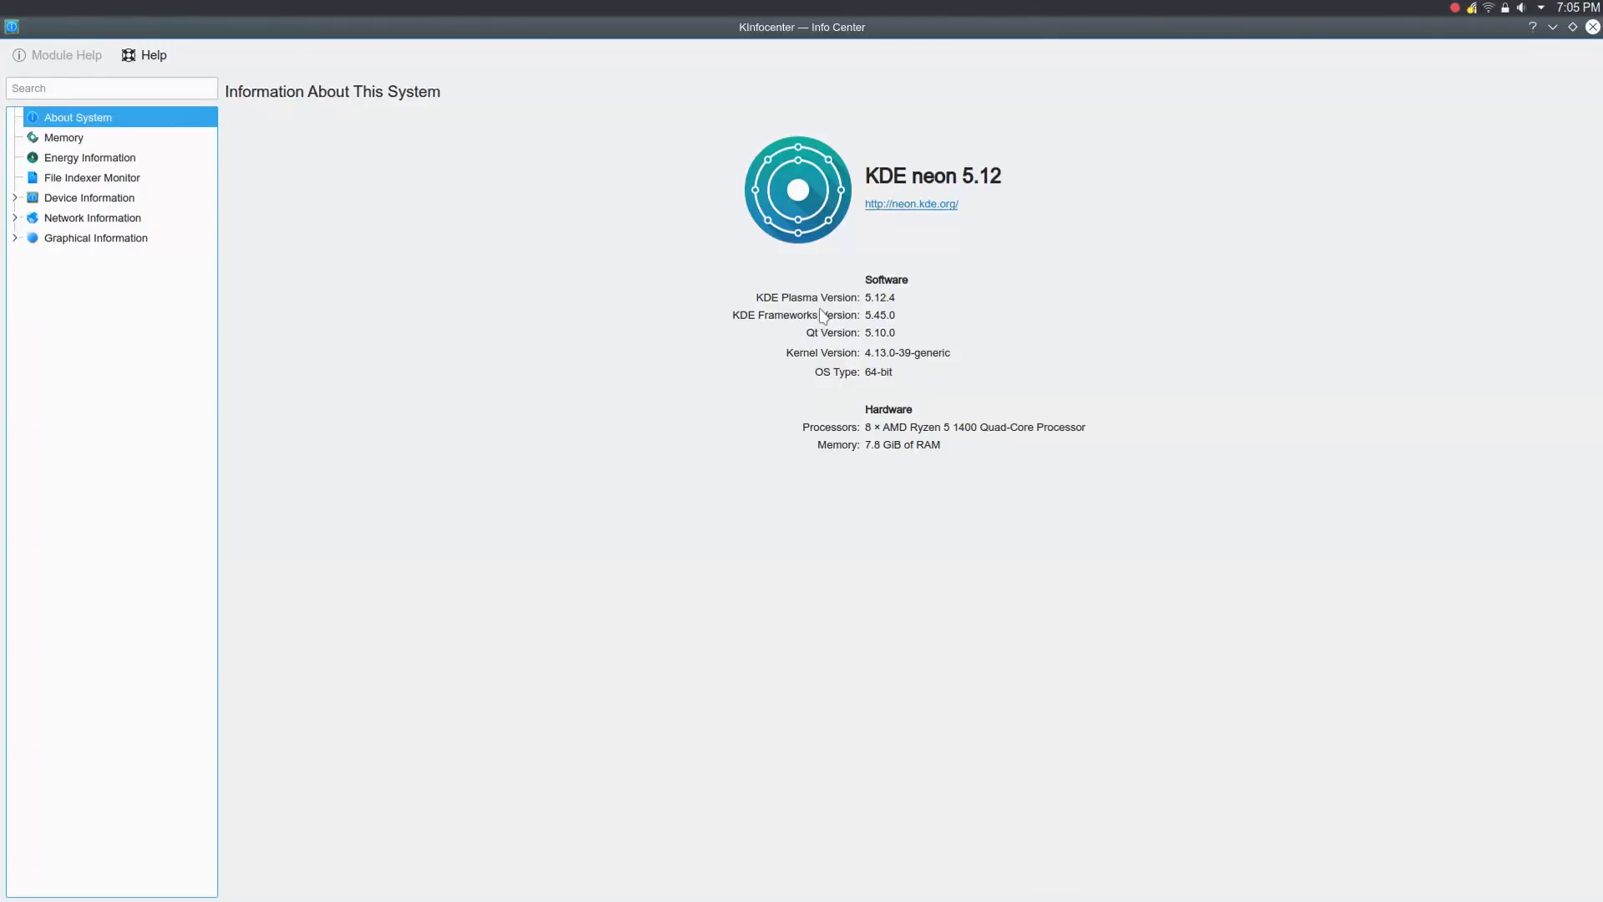
mouse_move(921, 314)
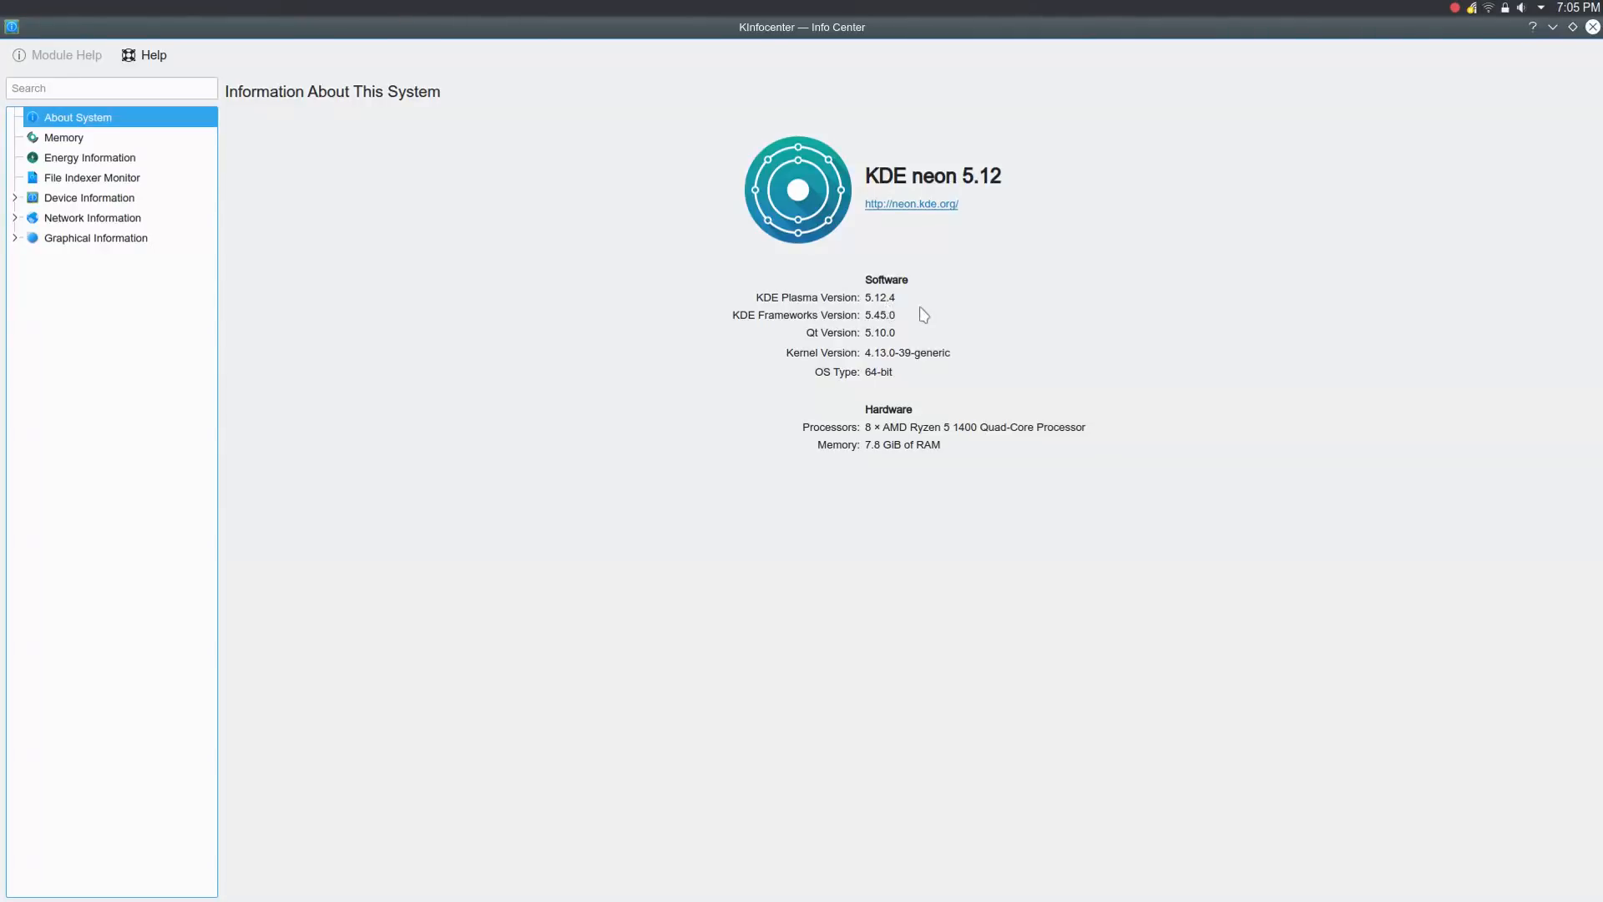
mouse_move(868, 322)
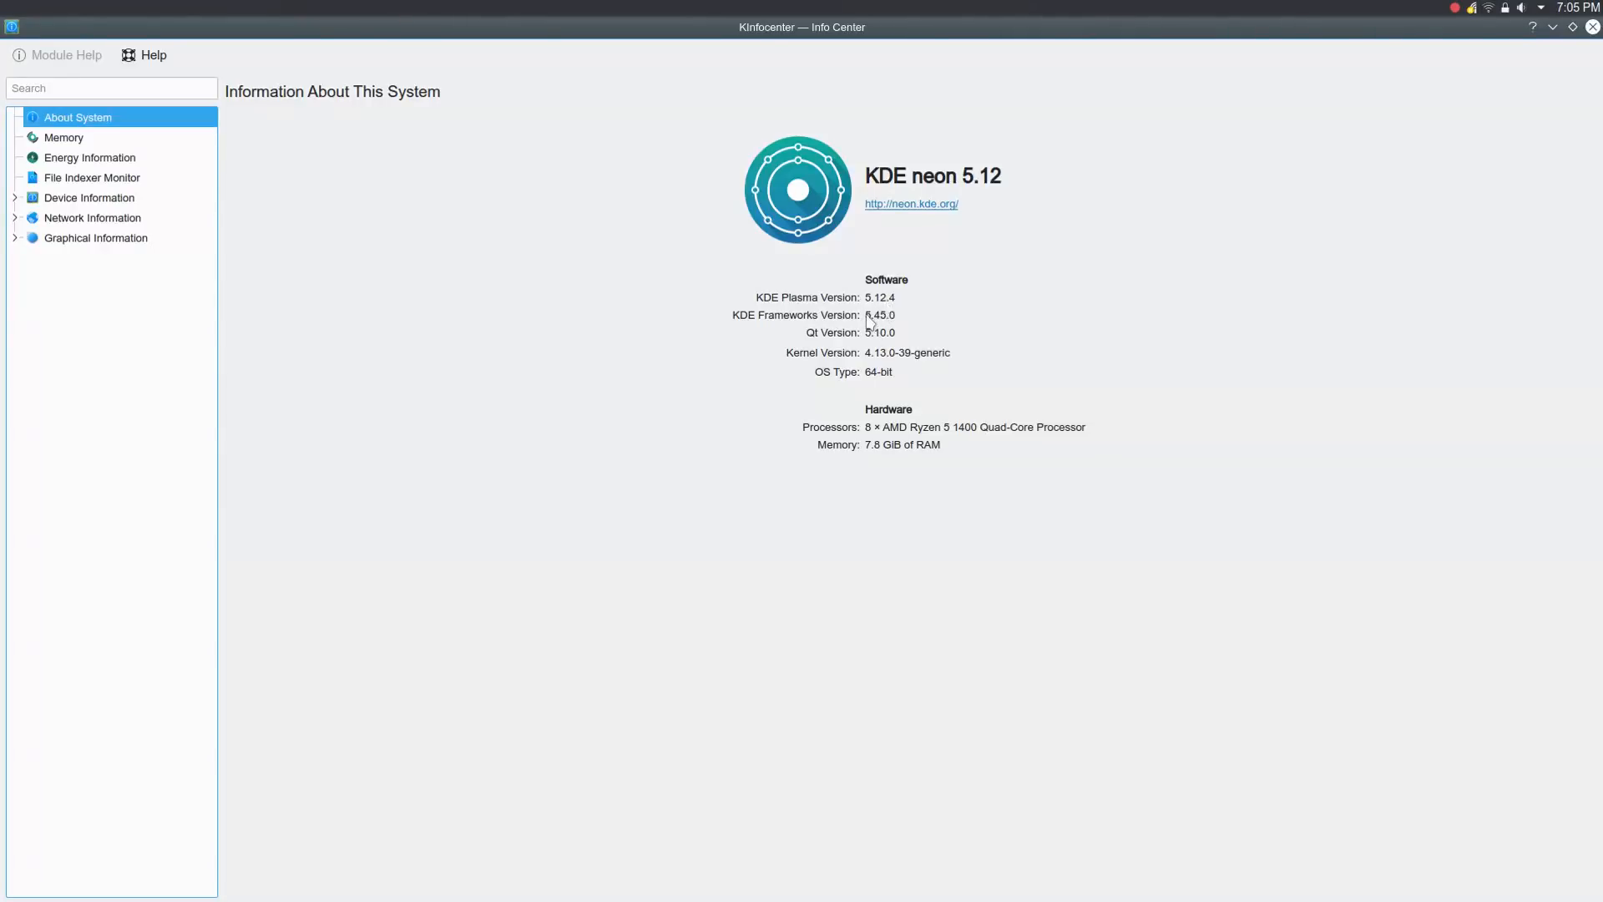
mouse_move(942, 328)
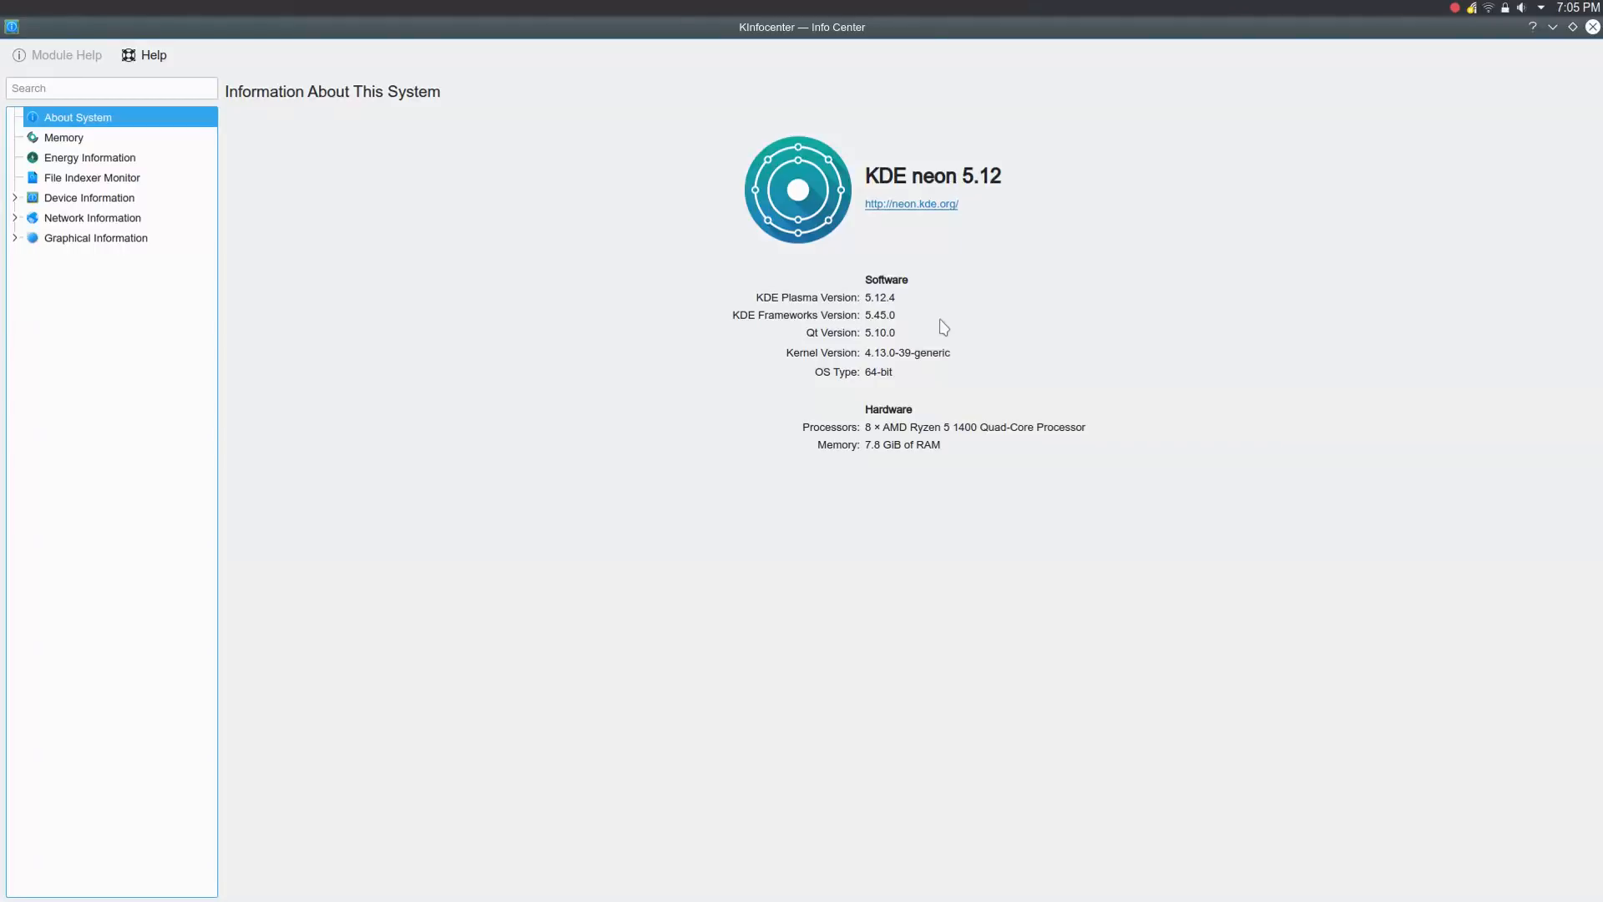
mouse_move(838, 366)
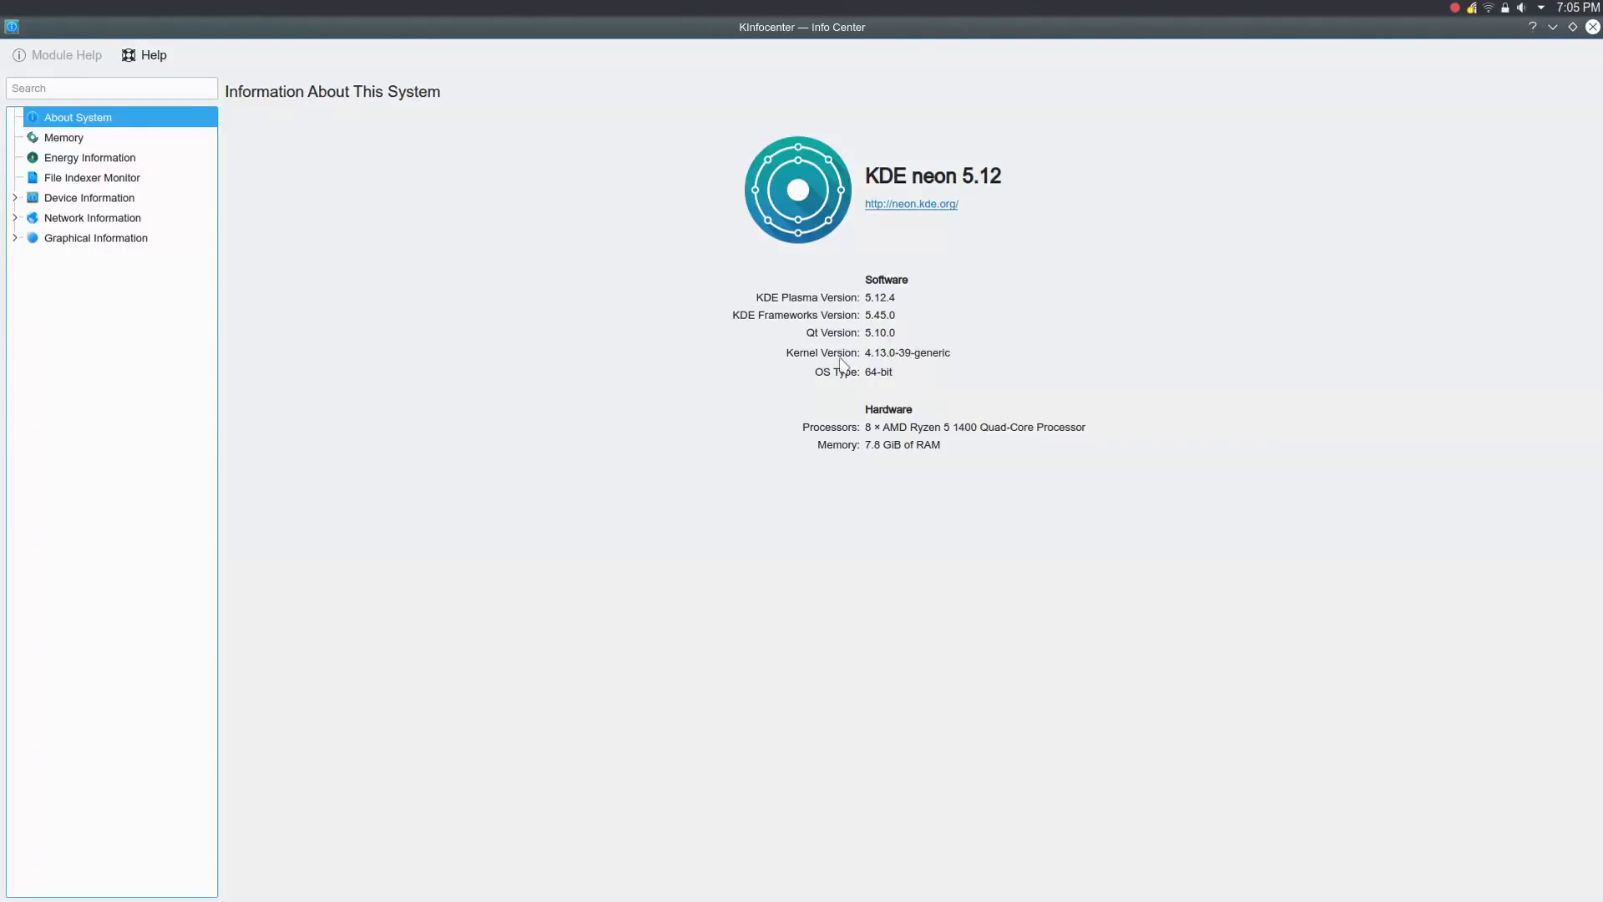
mouse_move(905, 367)
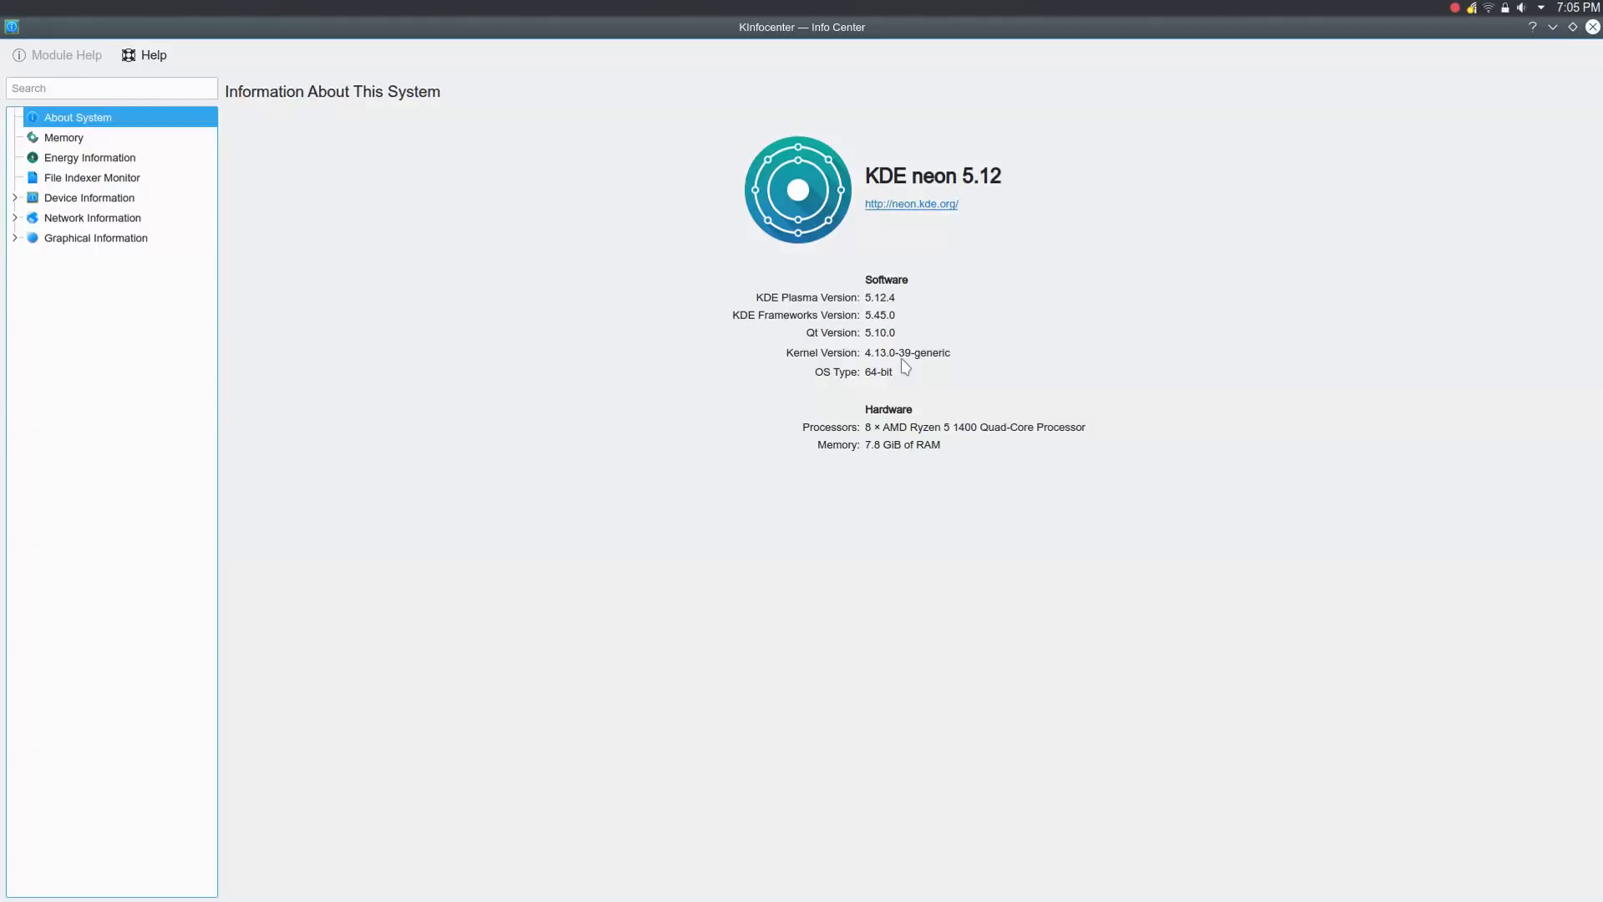
mouse_move(1000, 376)
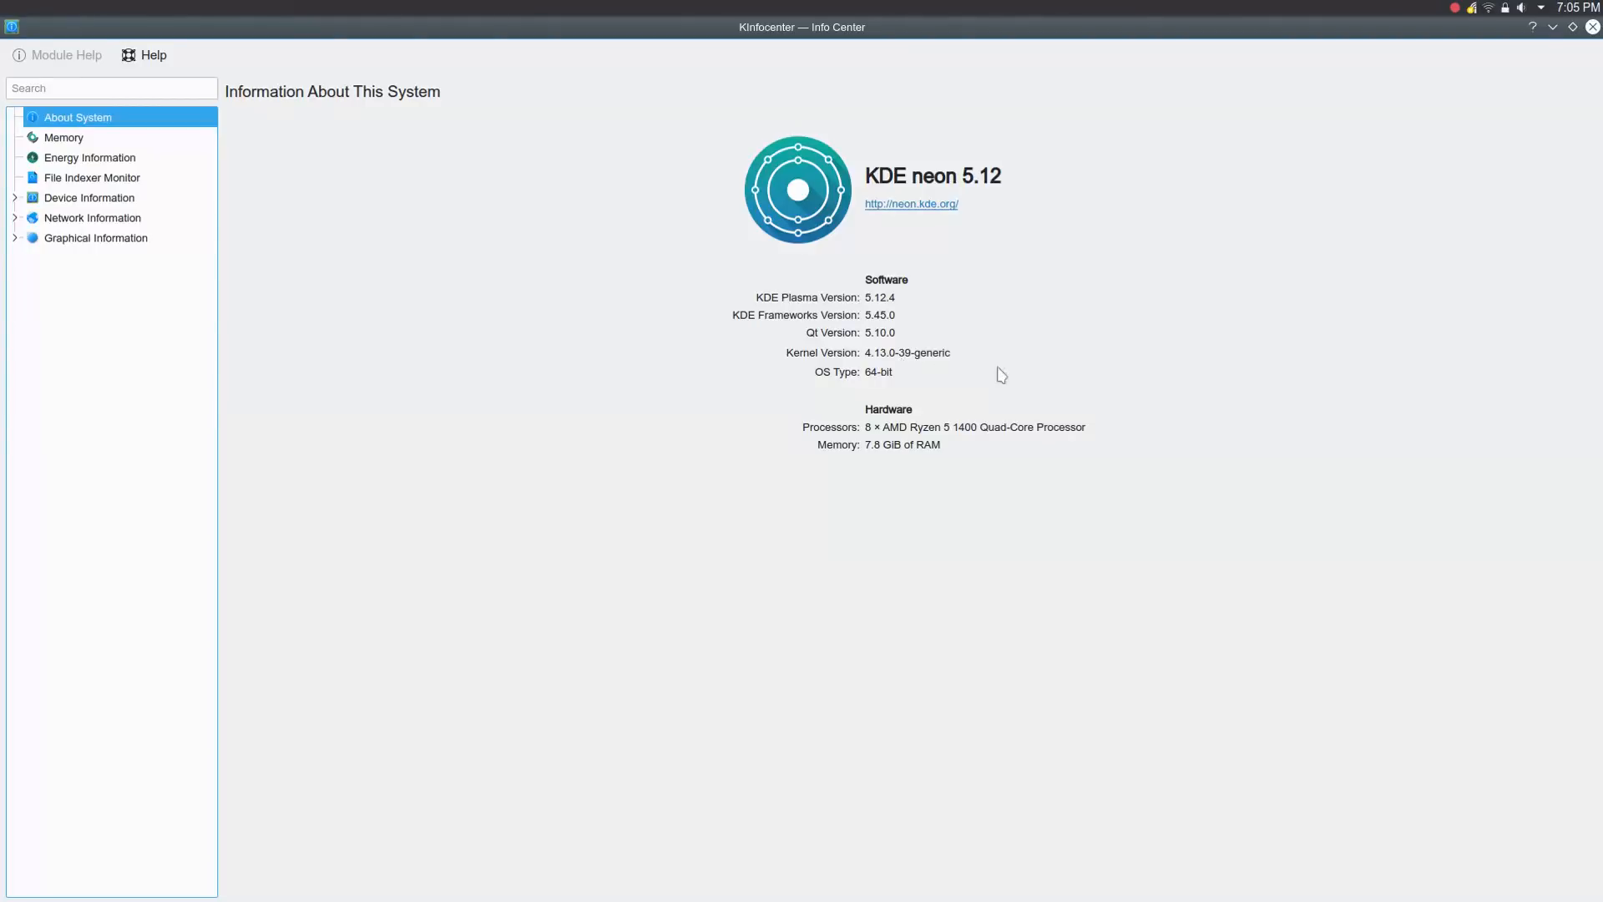
mouse_move(982, 156)
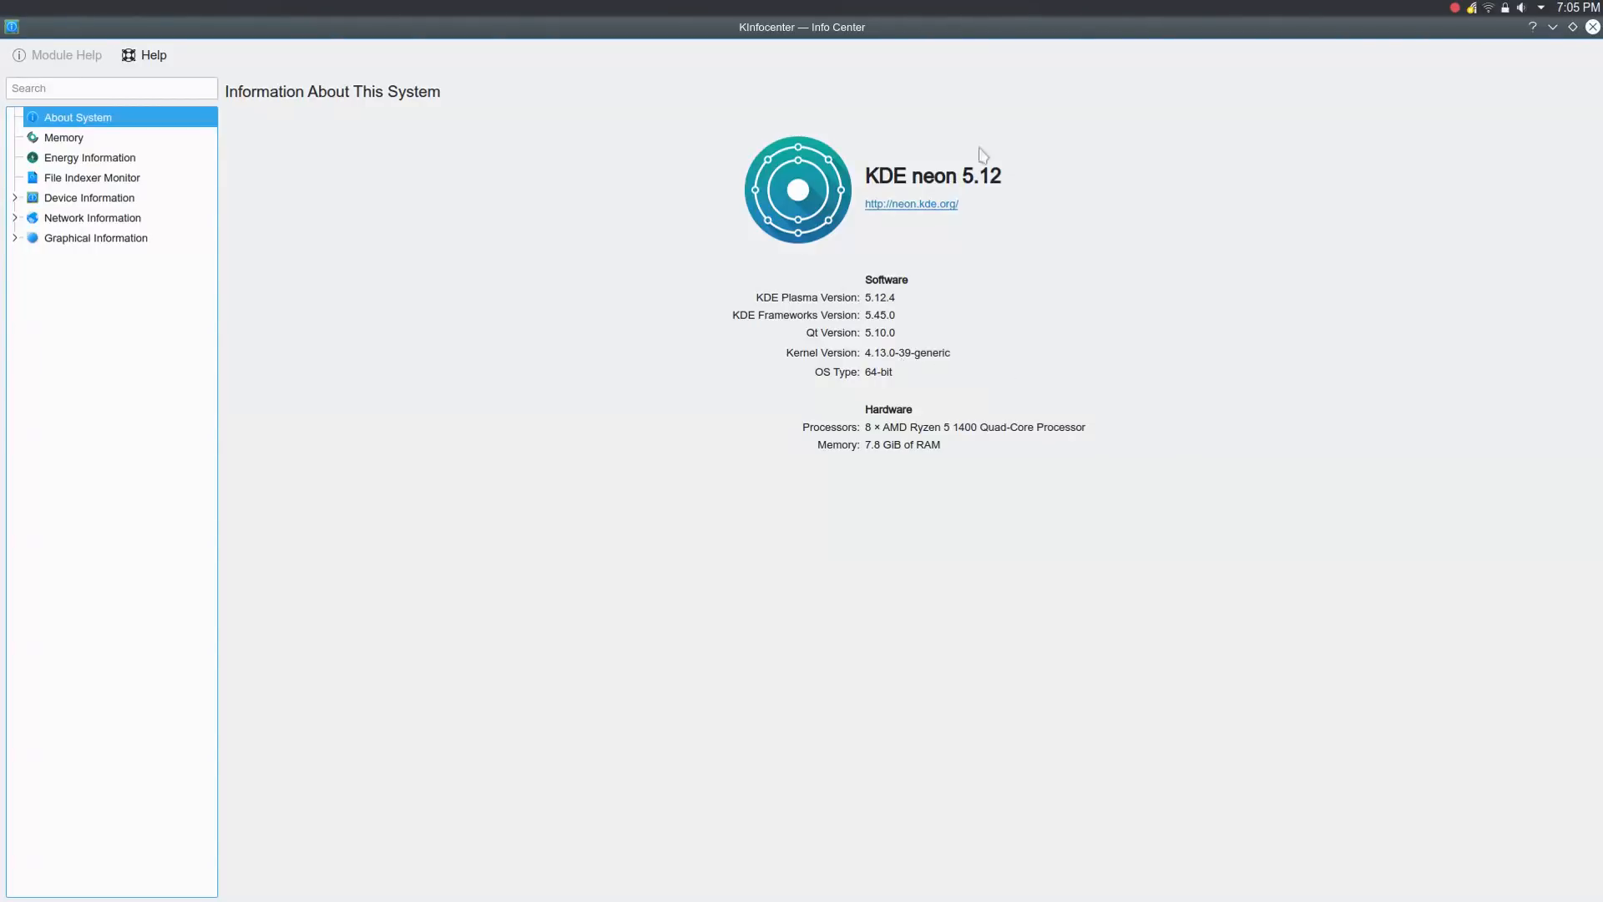
mouse_move(978, 224)
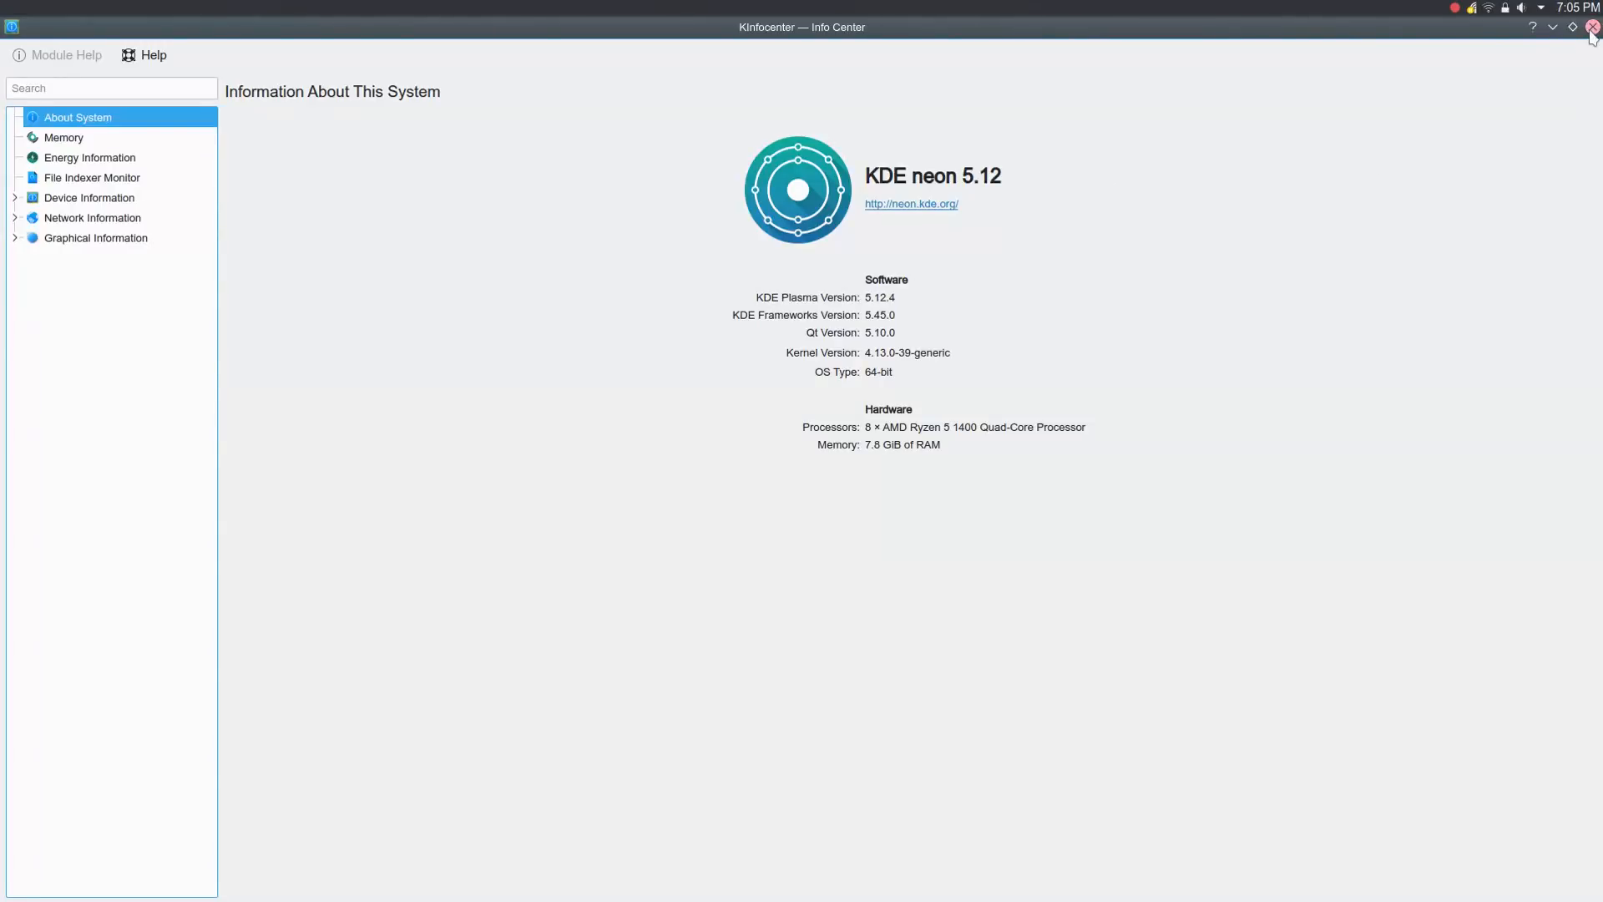
Close Info Center to reveal the desktop with the Latte Dock
left_click(1592, 27)
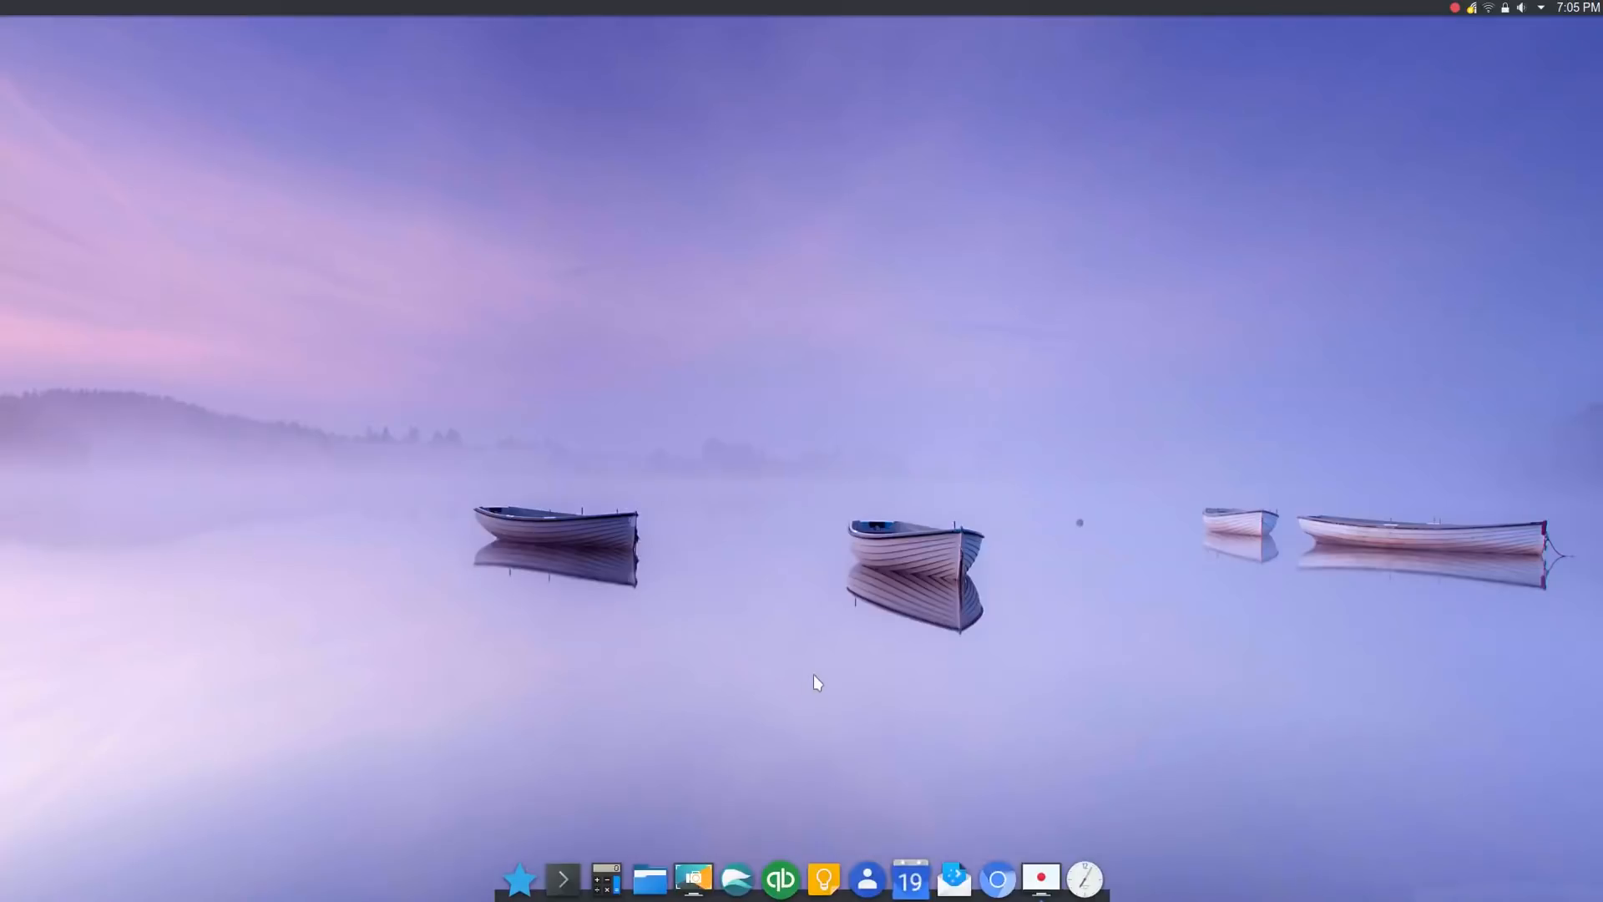
mouse_move(808, 680)
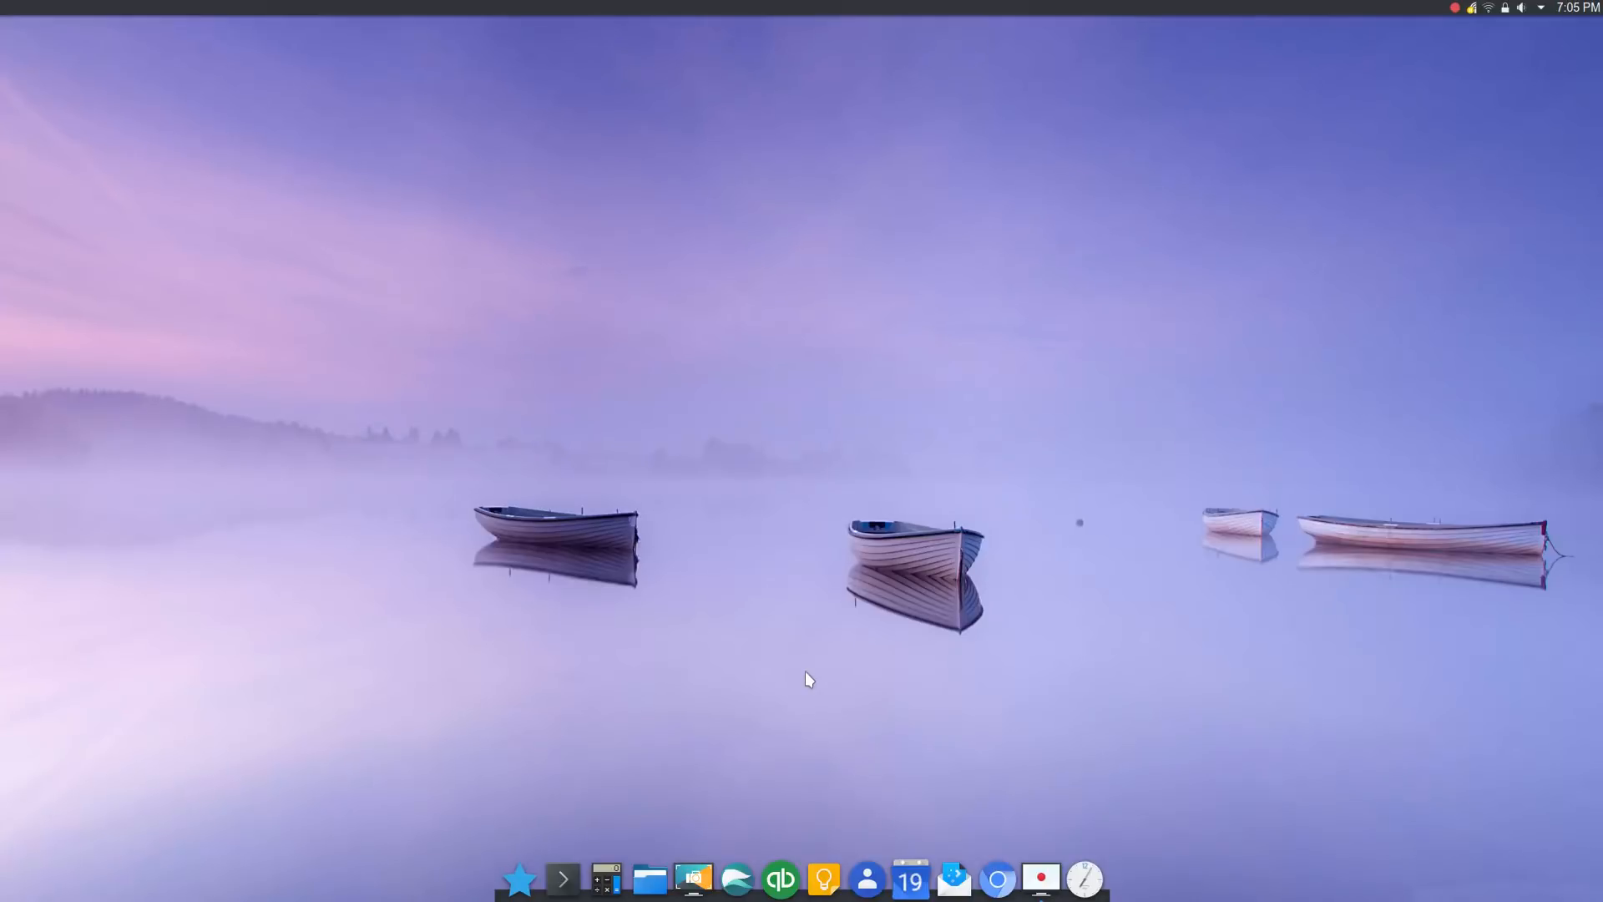
mouse_move(832, 698)
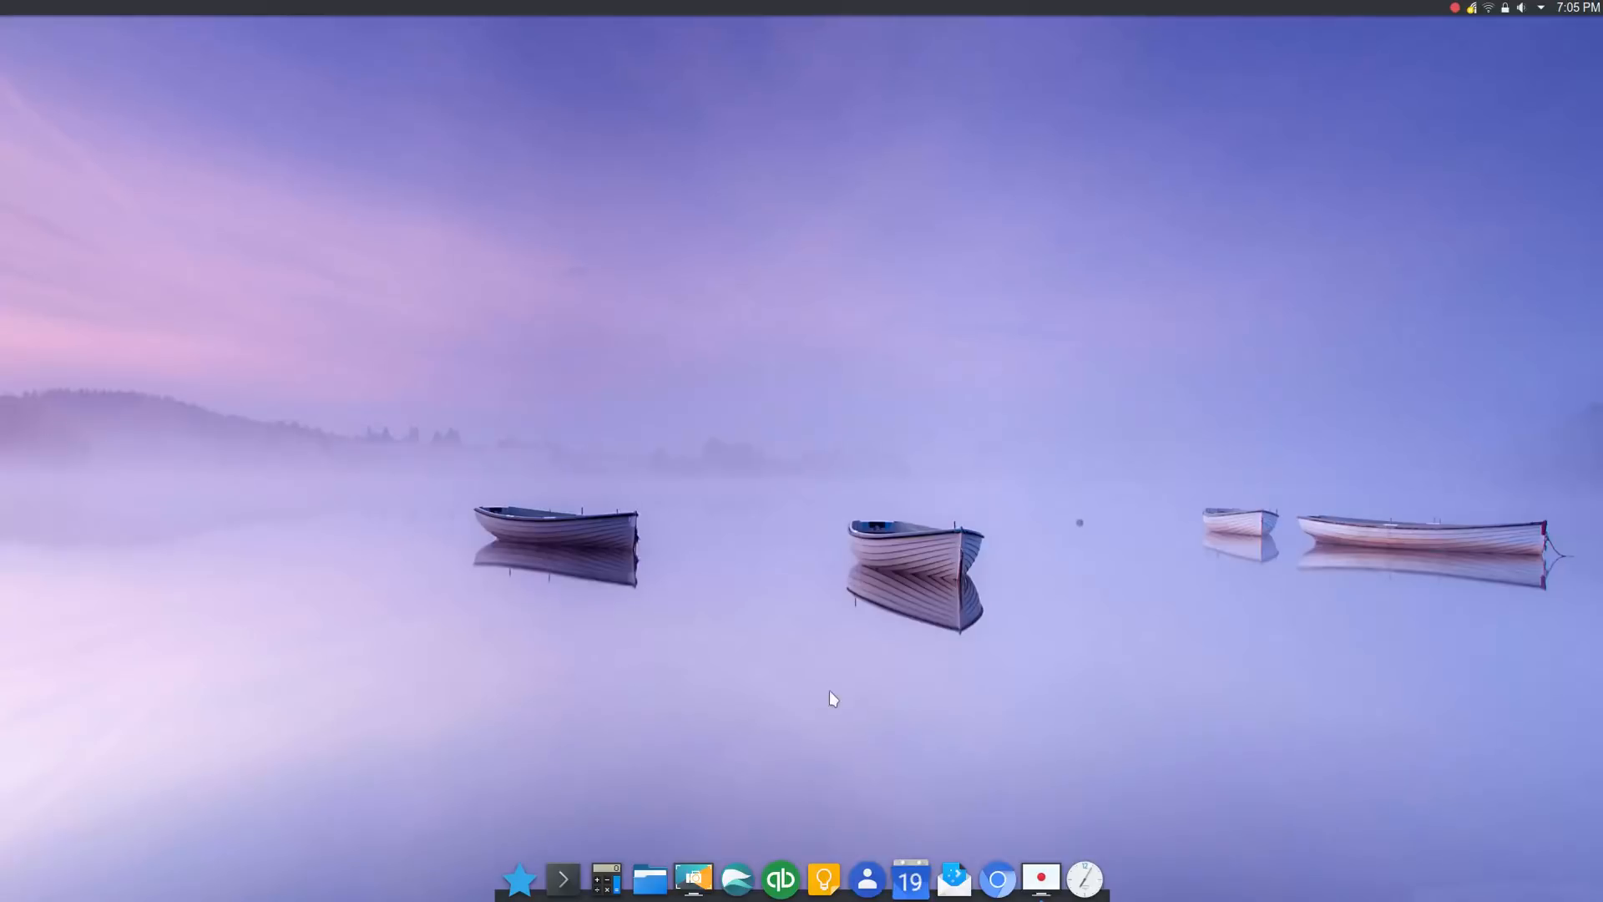
mouse_move(755, 731)
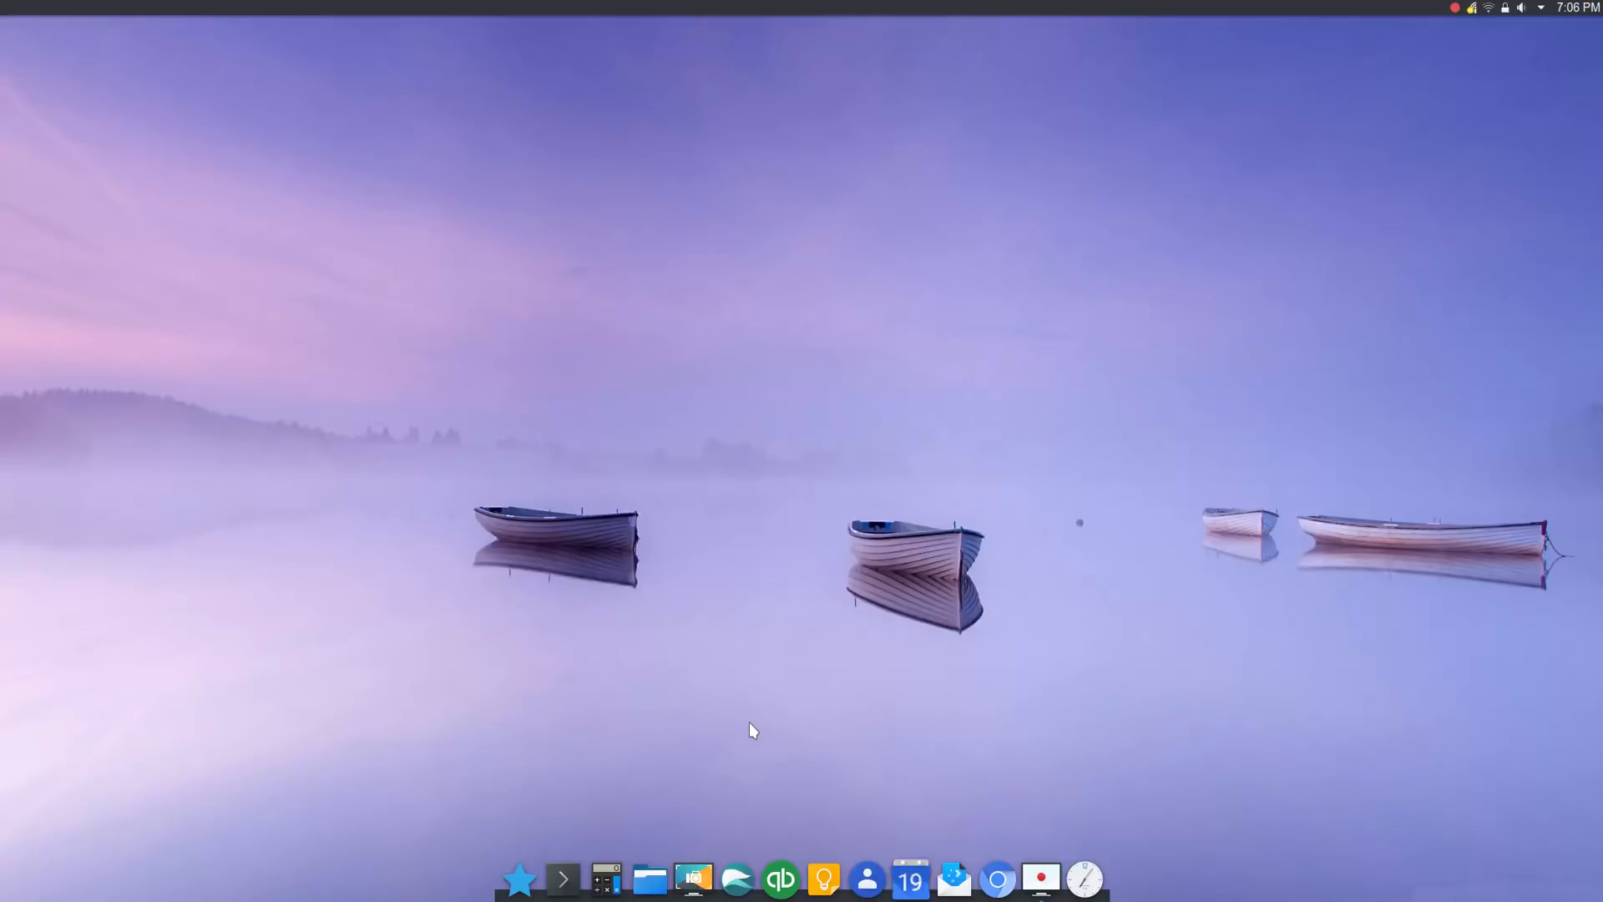
mouse_move(745, 745)
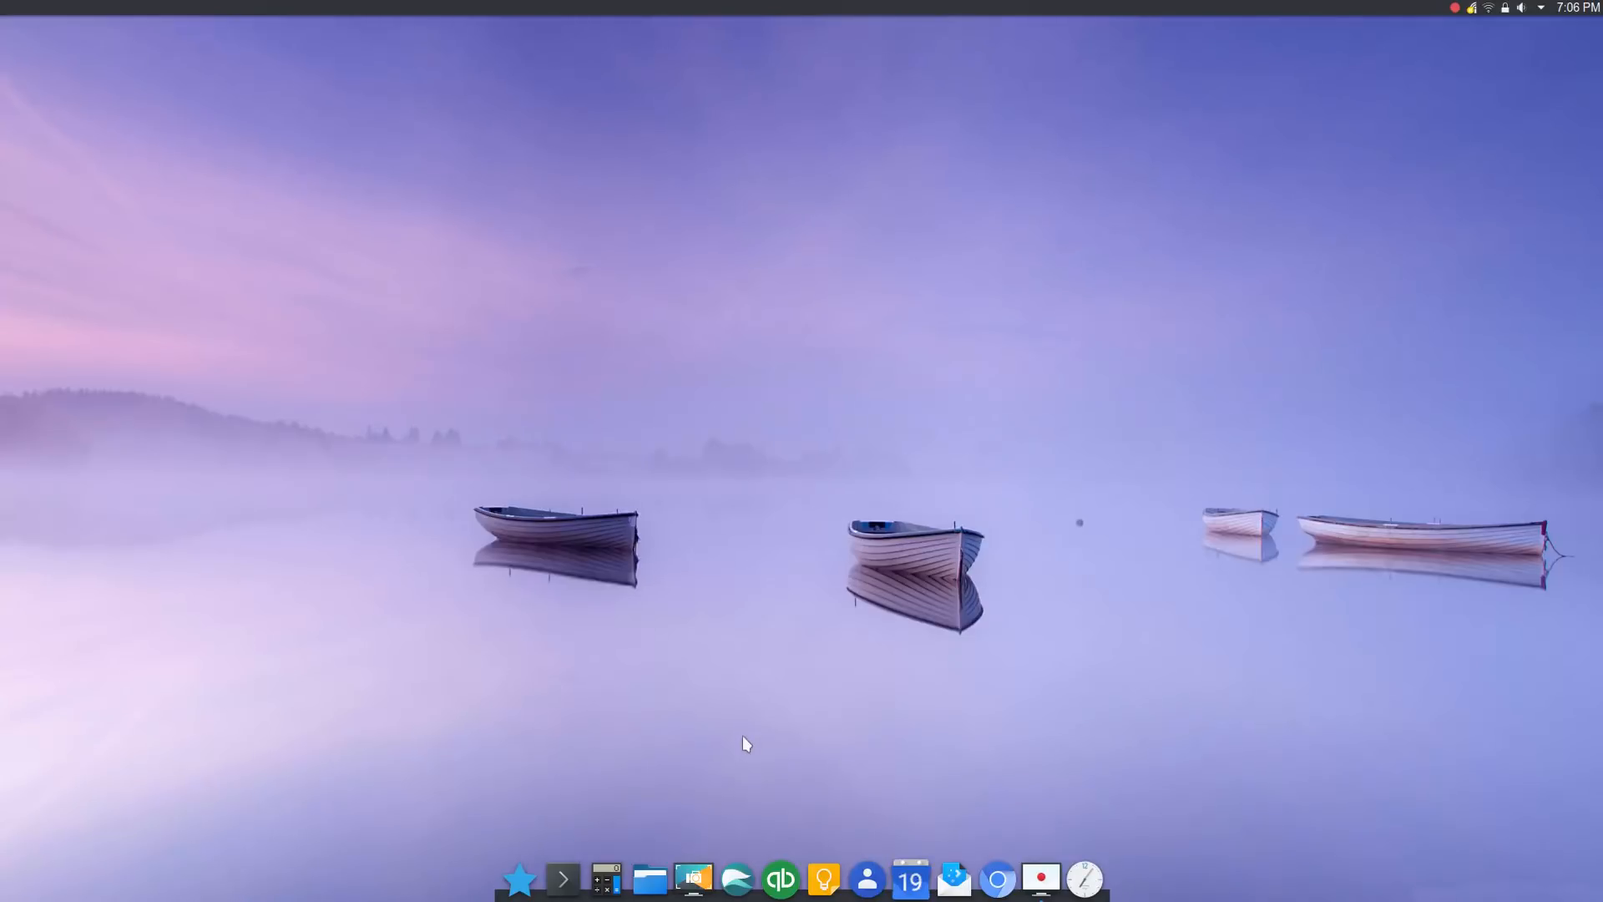
Launch Plasma Discover from the dock onto its Featured page
left_click(518, 877)
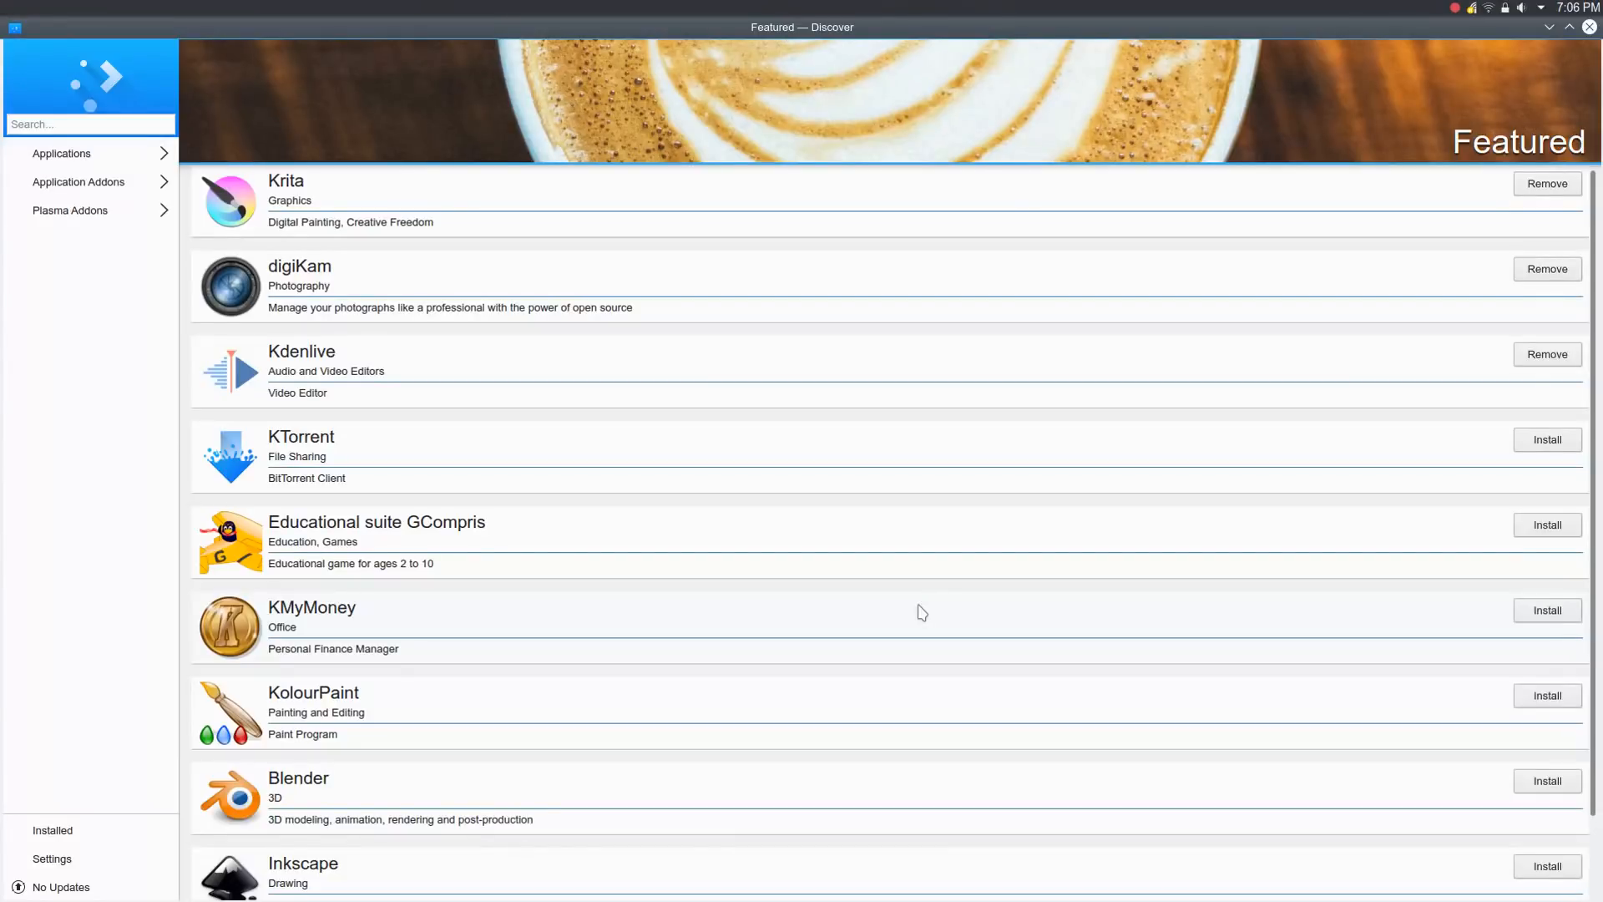
mouse_move(840, 244)
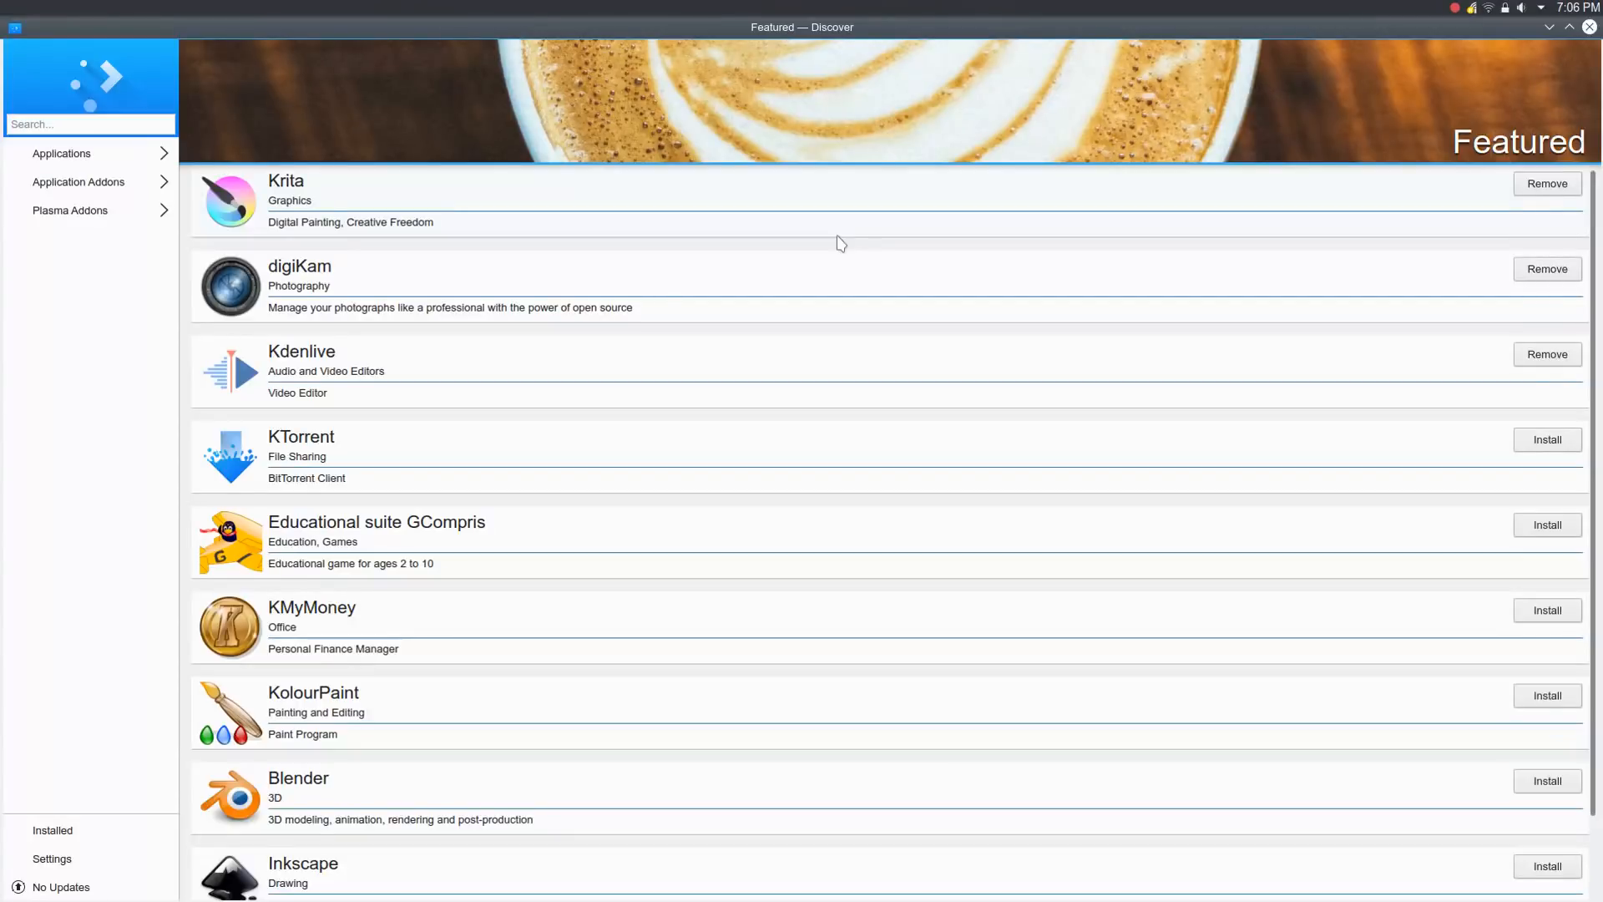
mouse_move(472, 249)
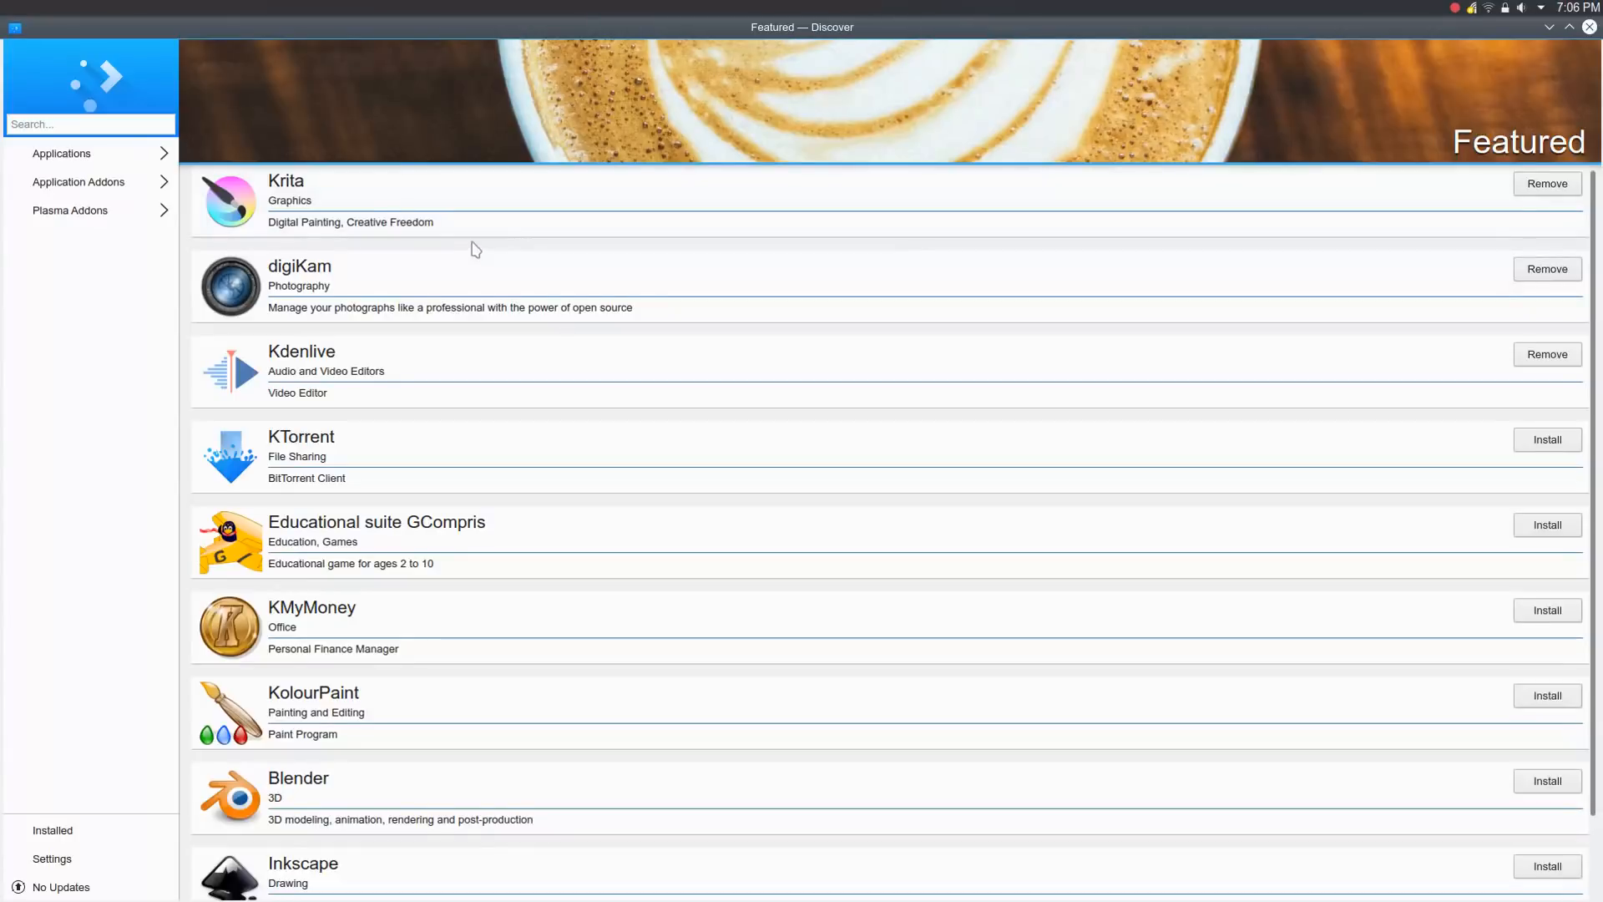
mouse_move(122, 165)
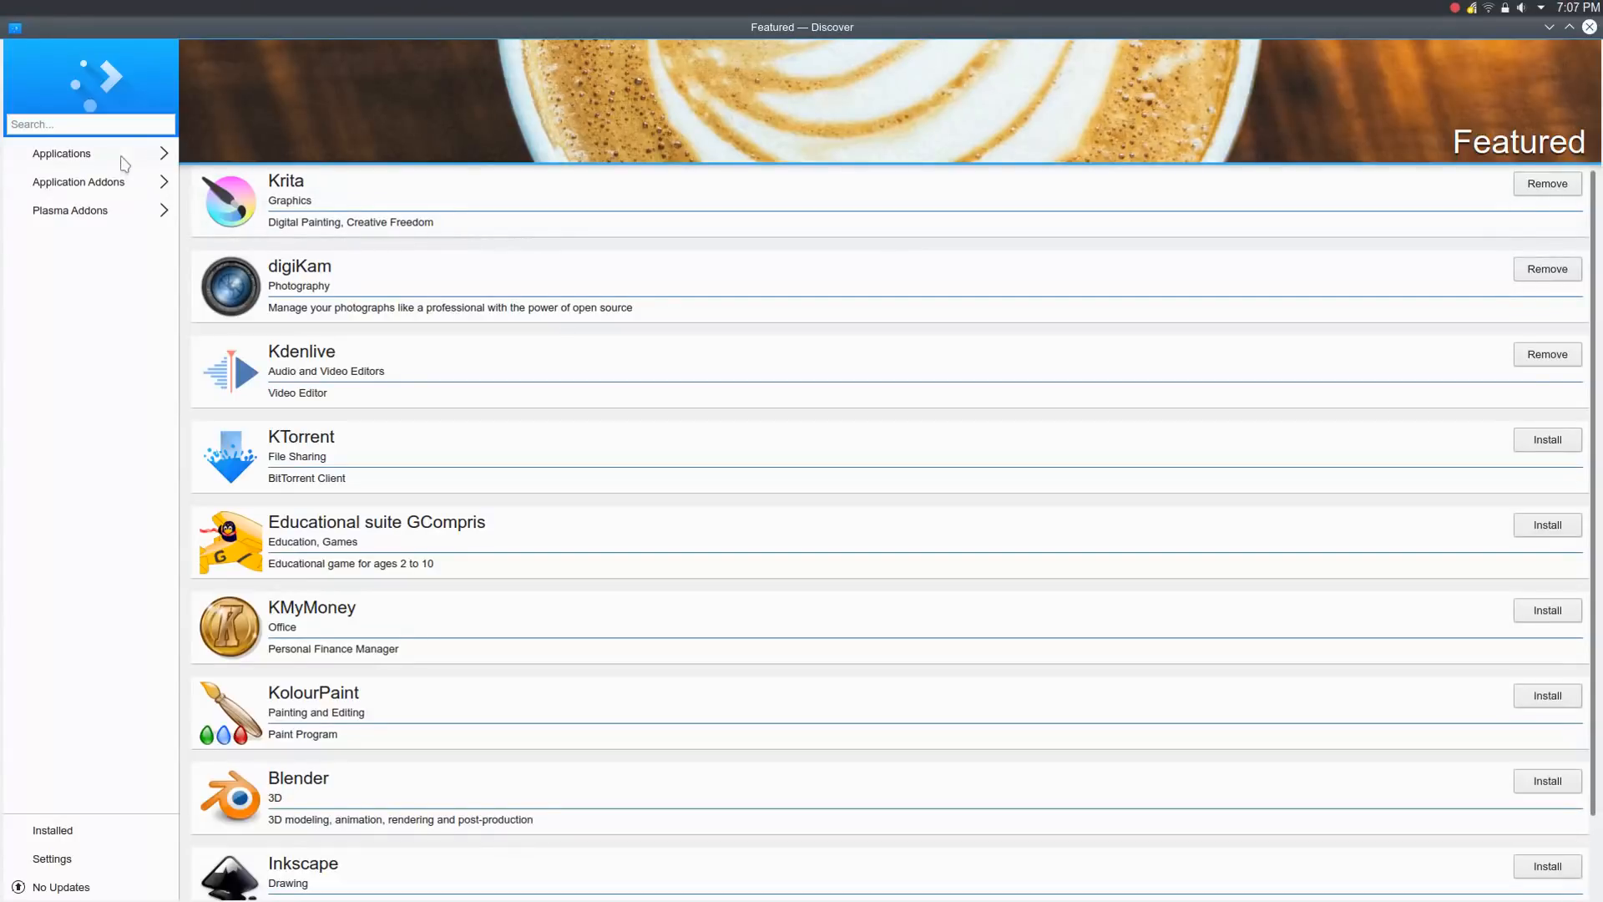
left_click(62, 153)
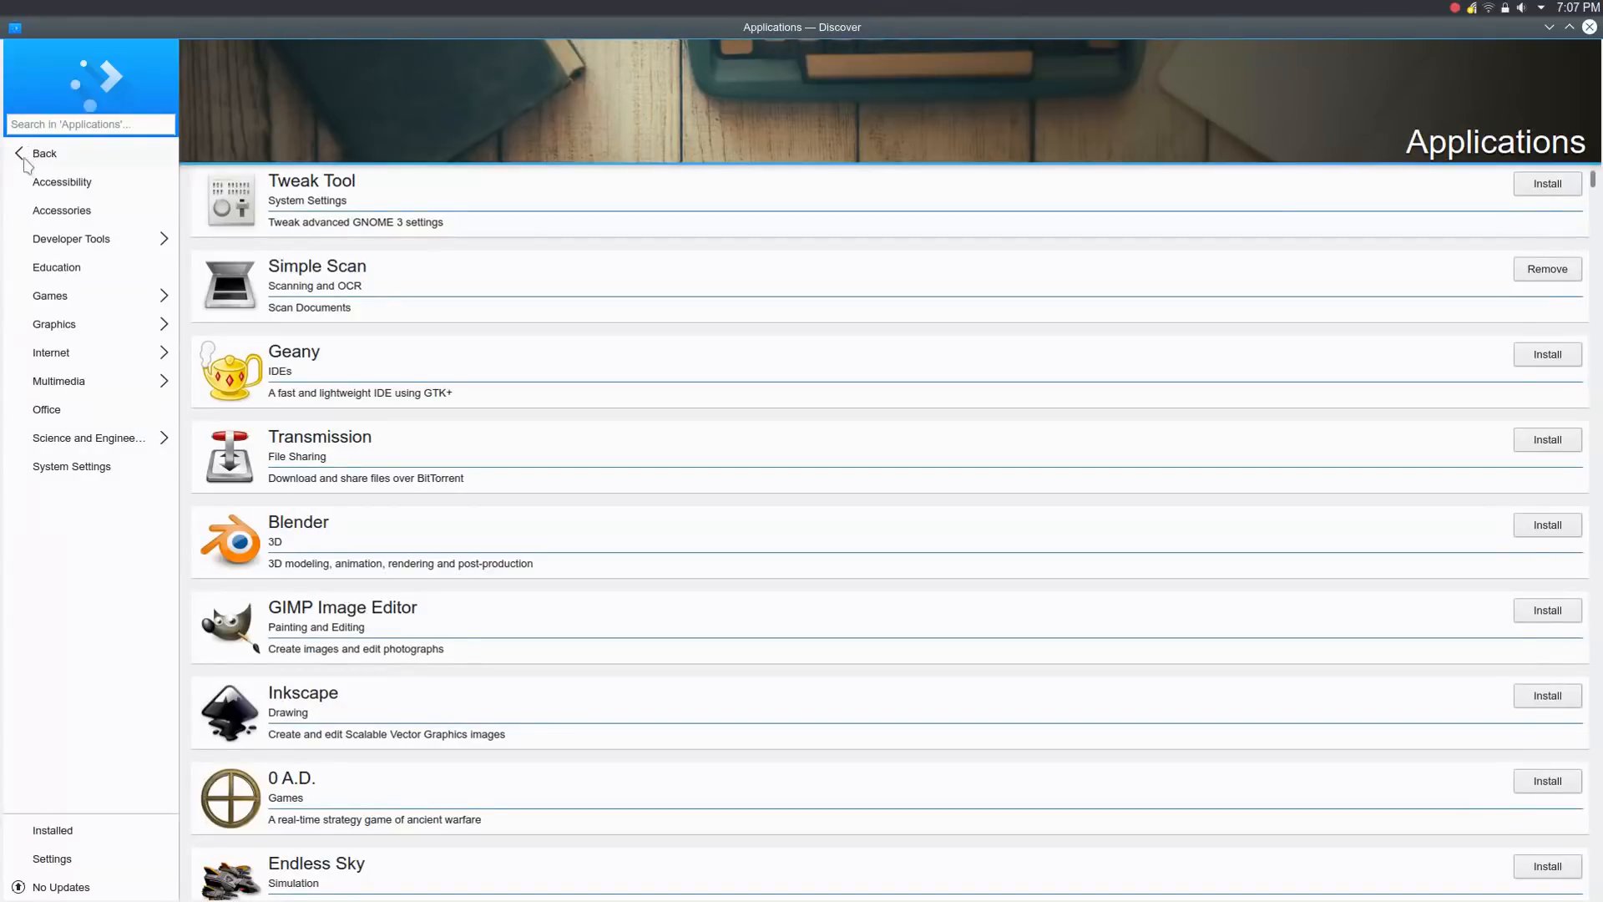
left_click(43, 153)
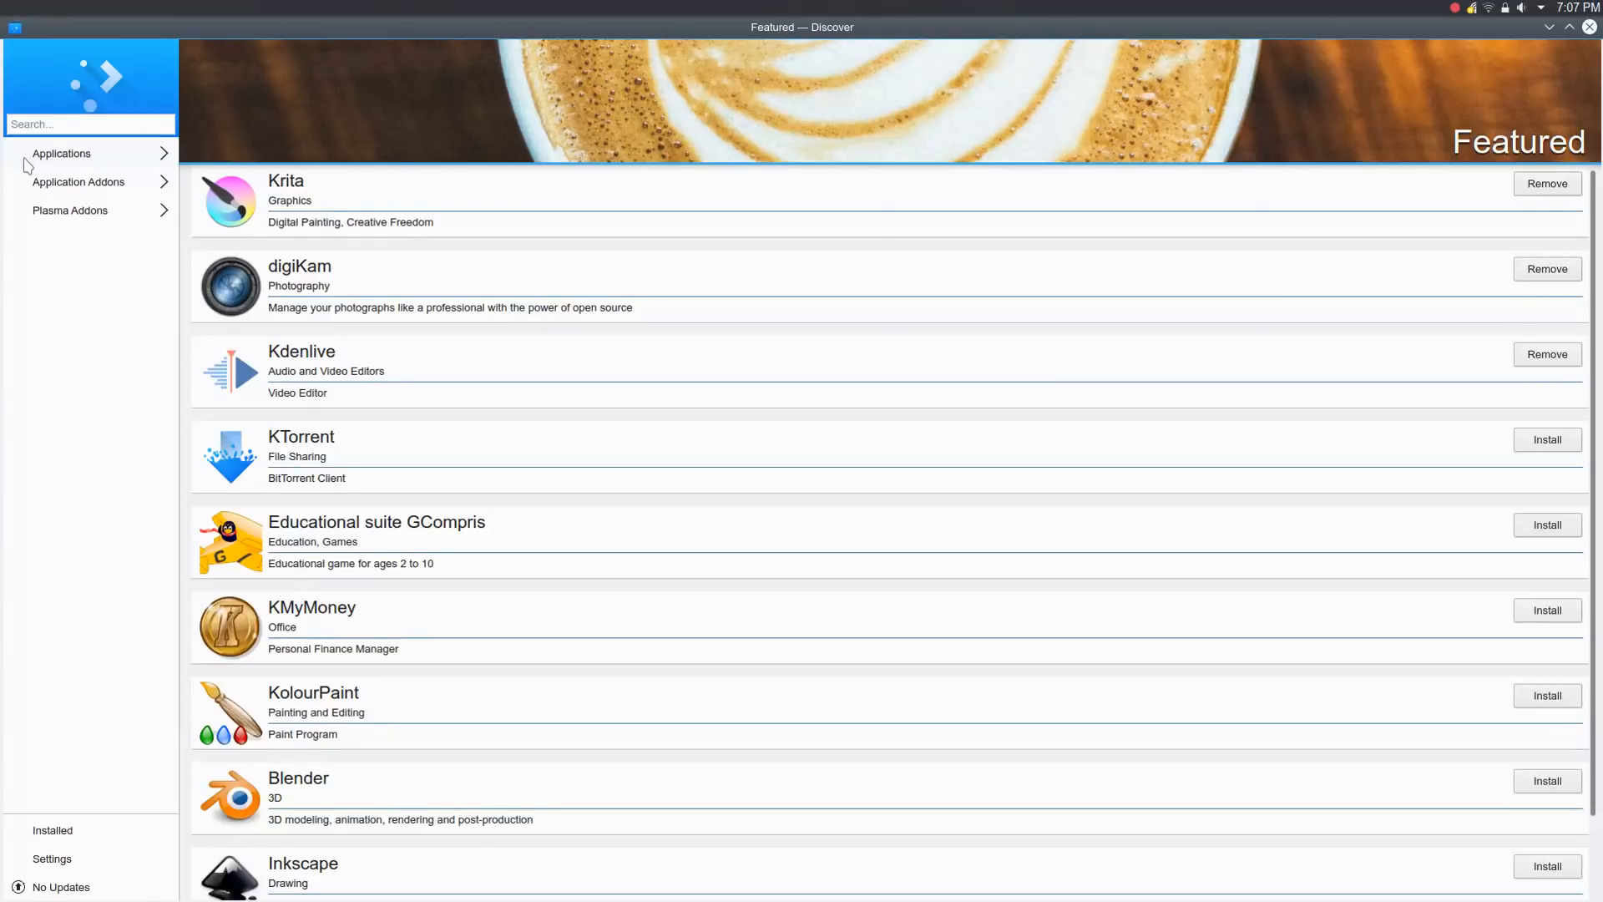
mouse_move(70, 212)
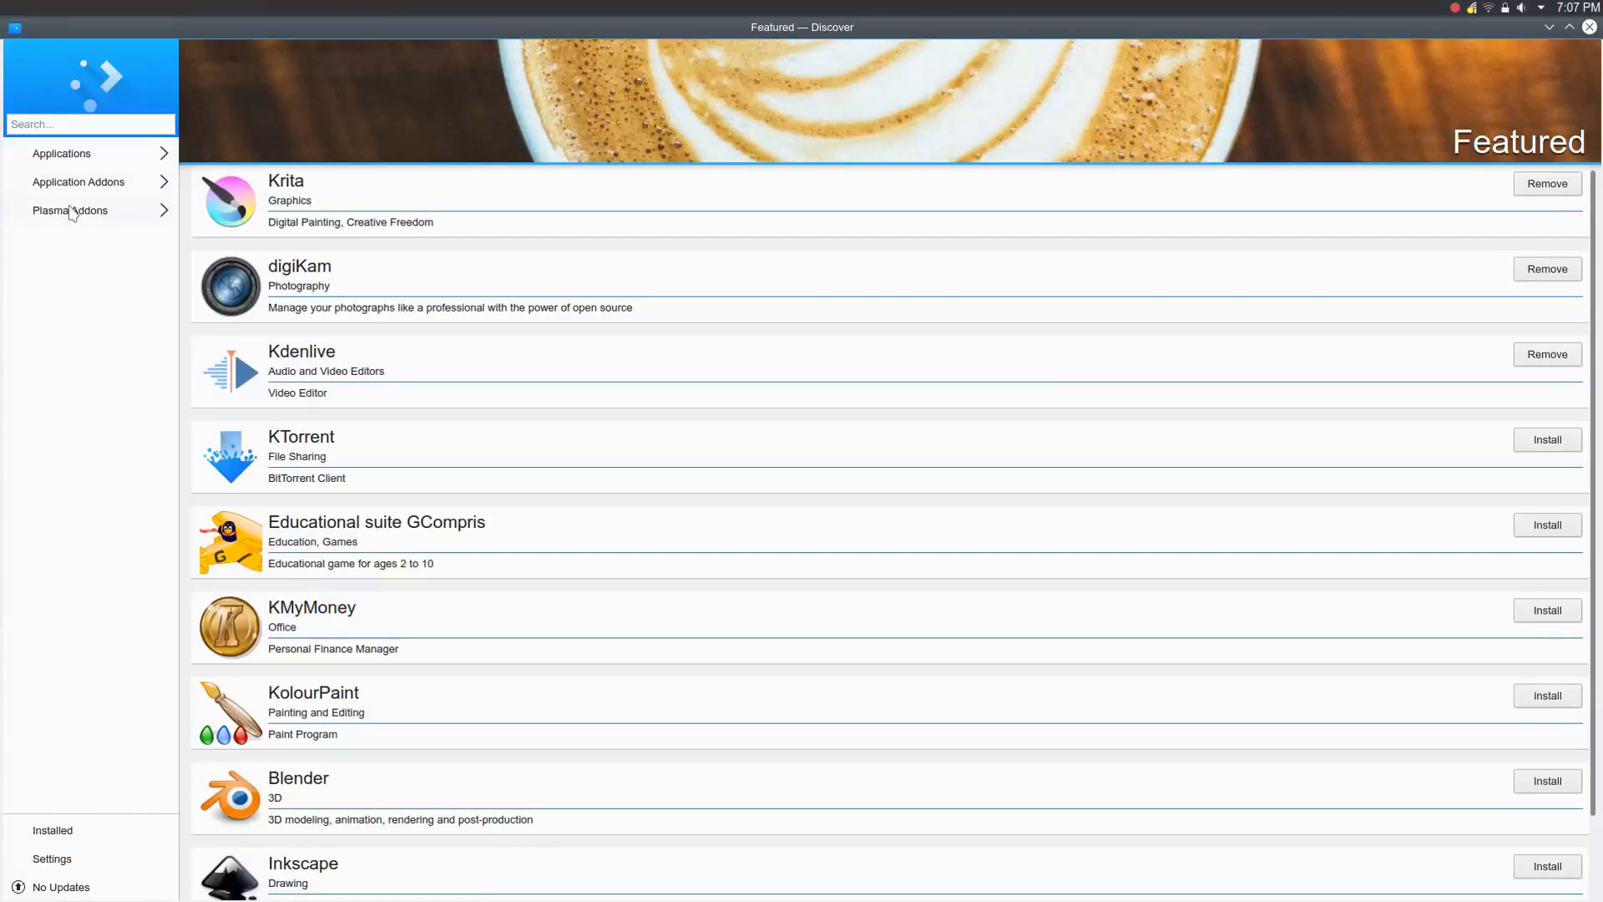
left_click(70, 210)
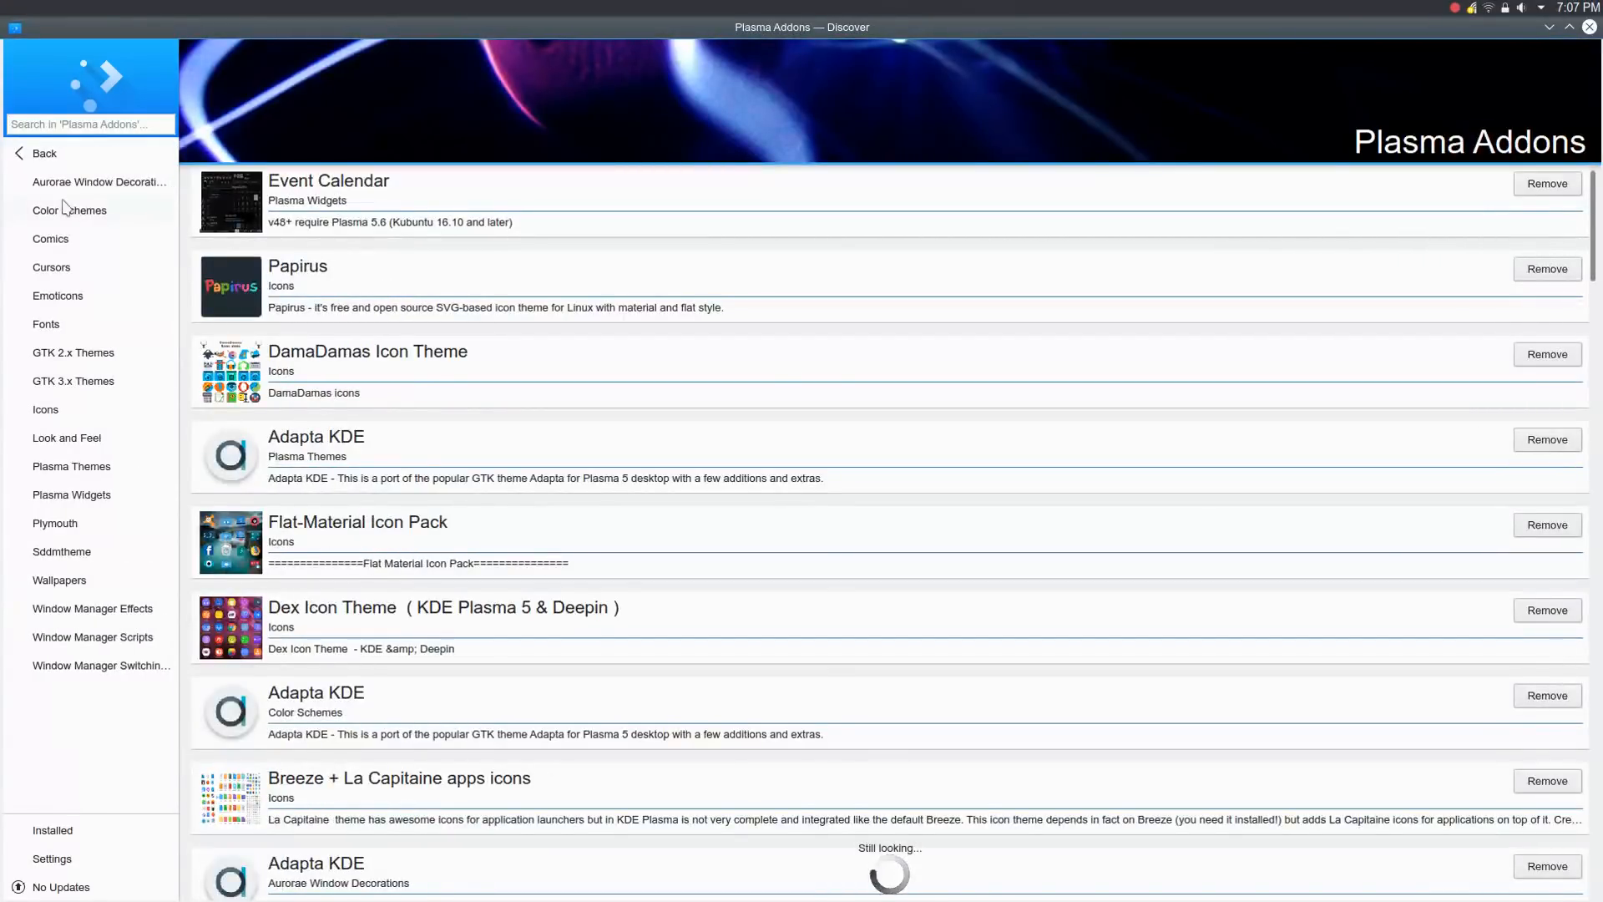
mouse_move(46, 324)
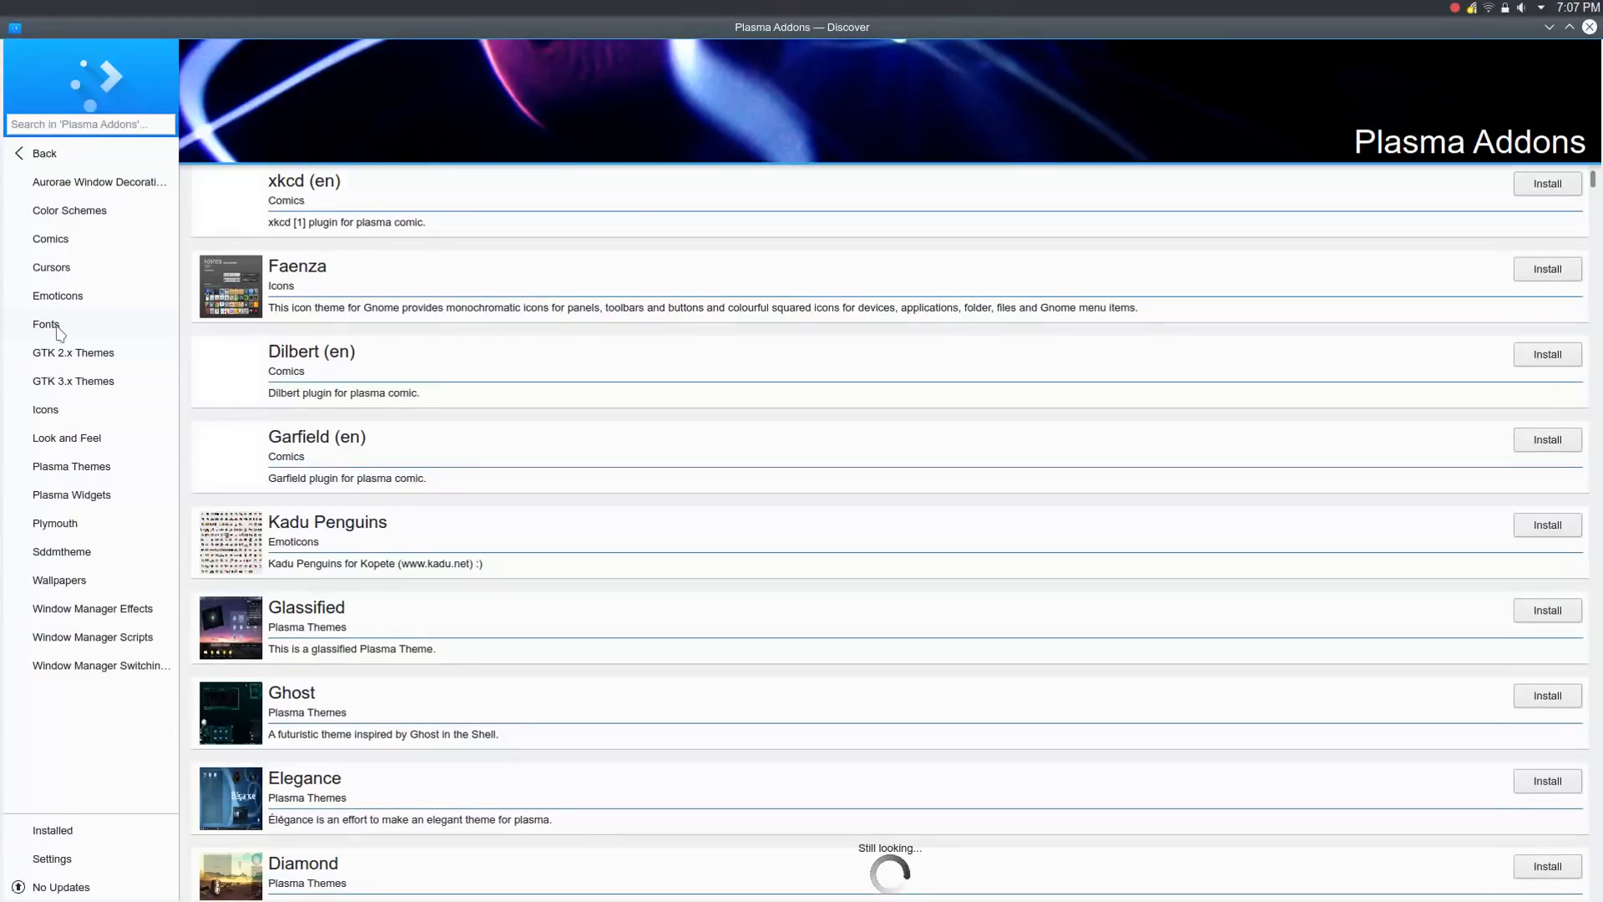
mouse_move(48, 260)
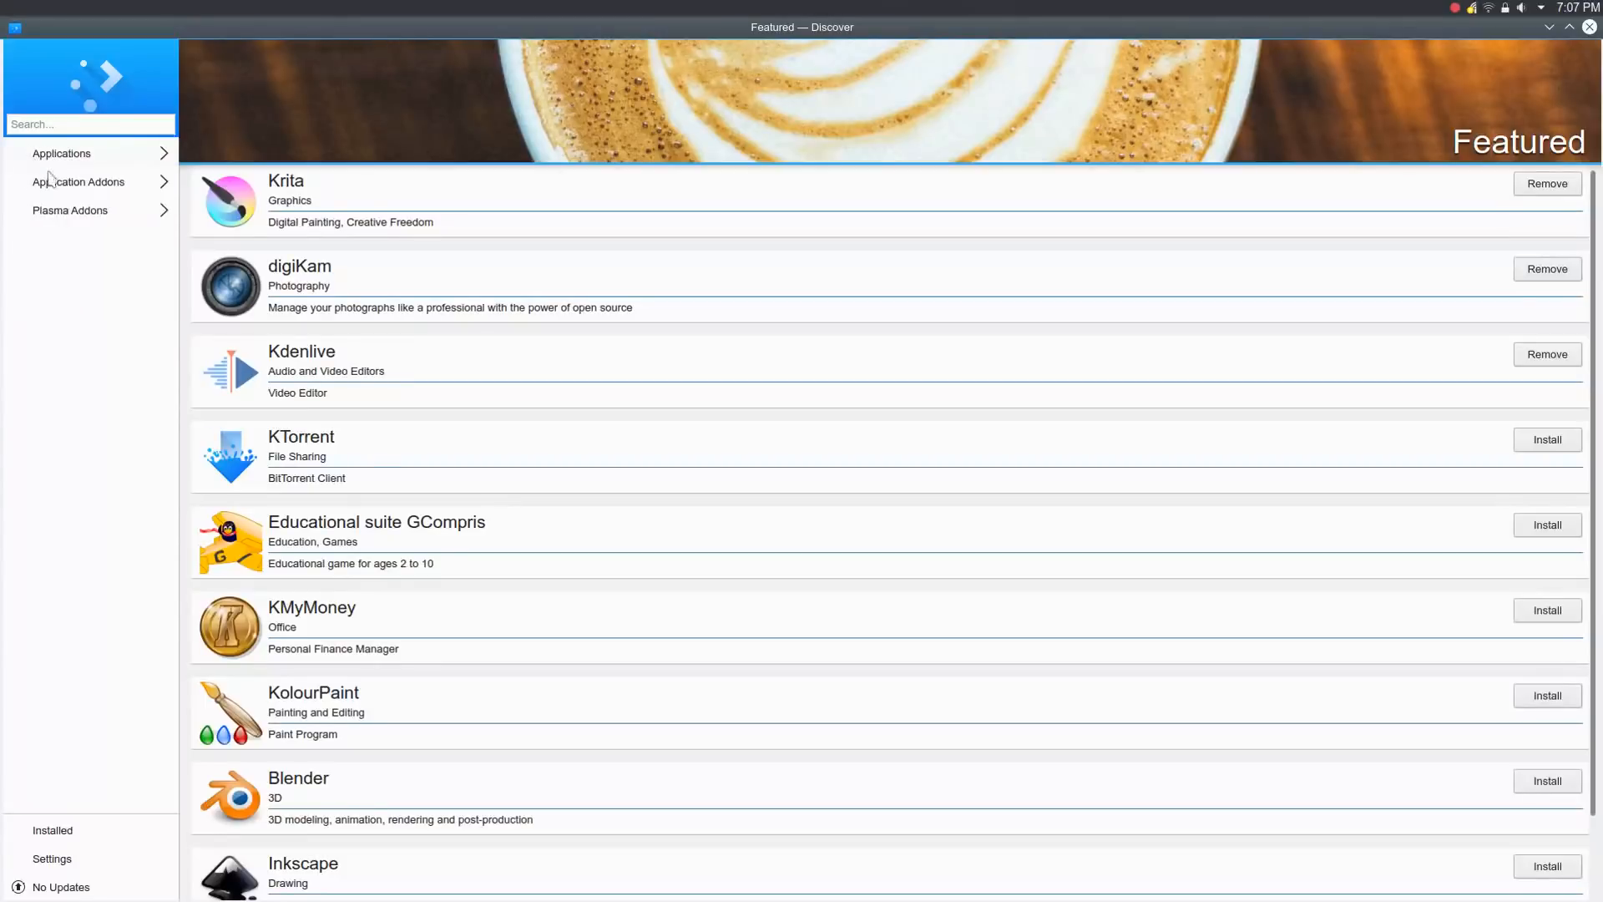
left_click(78, 180)
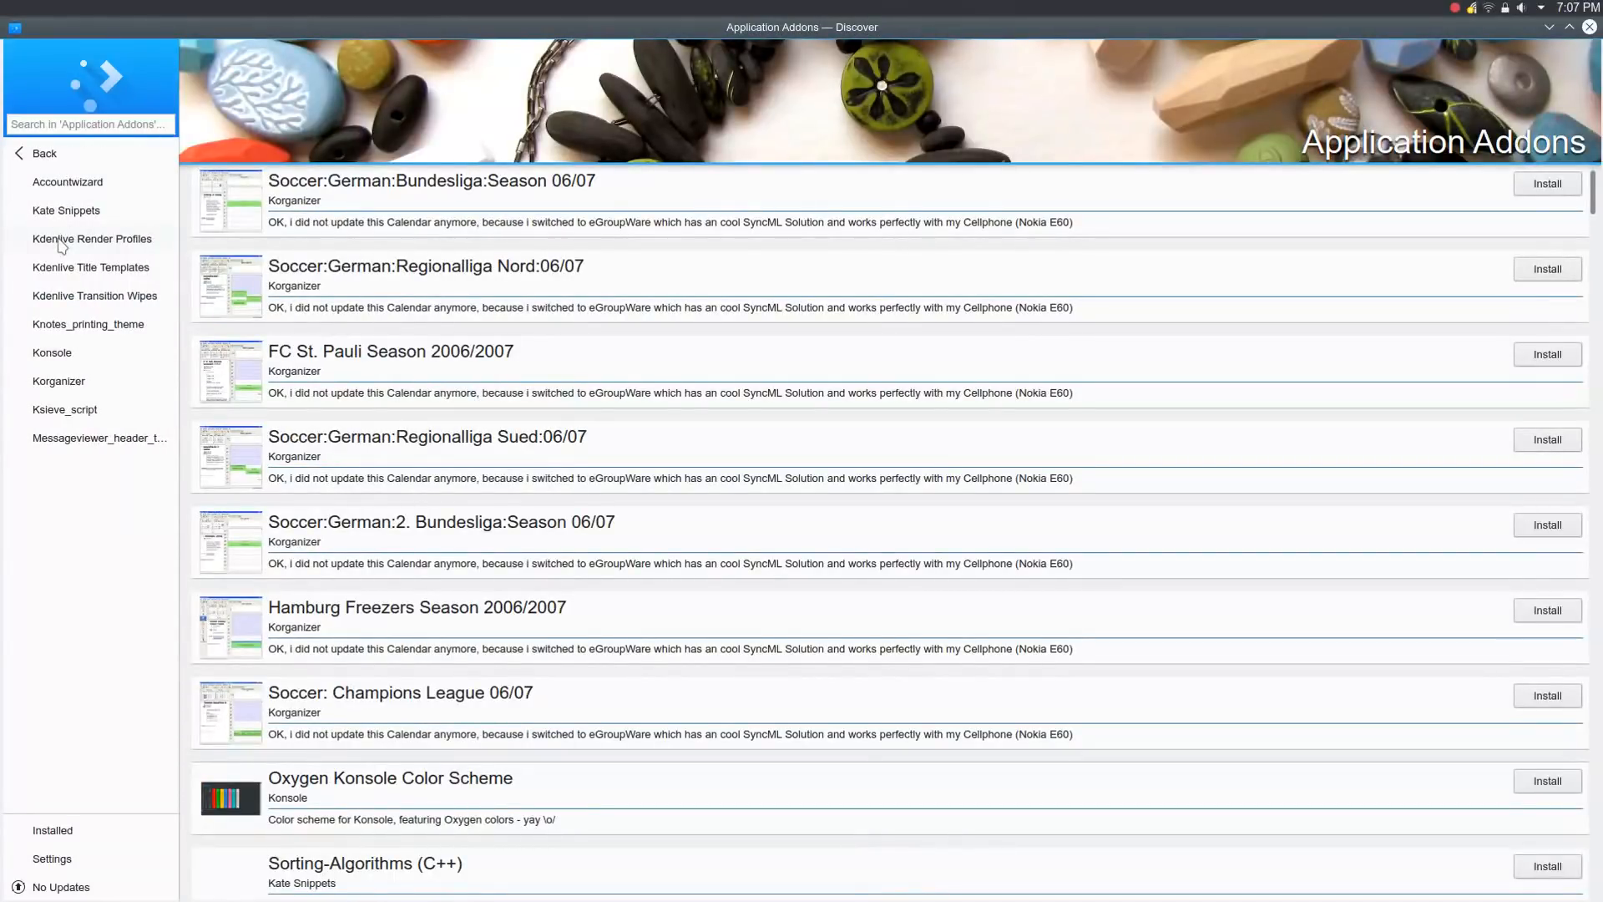
left_click(90, 239)
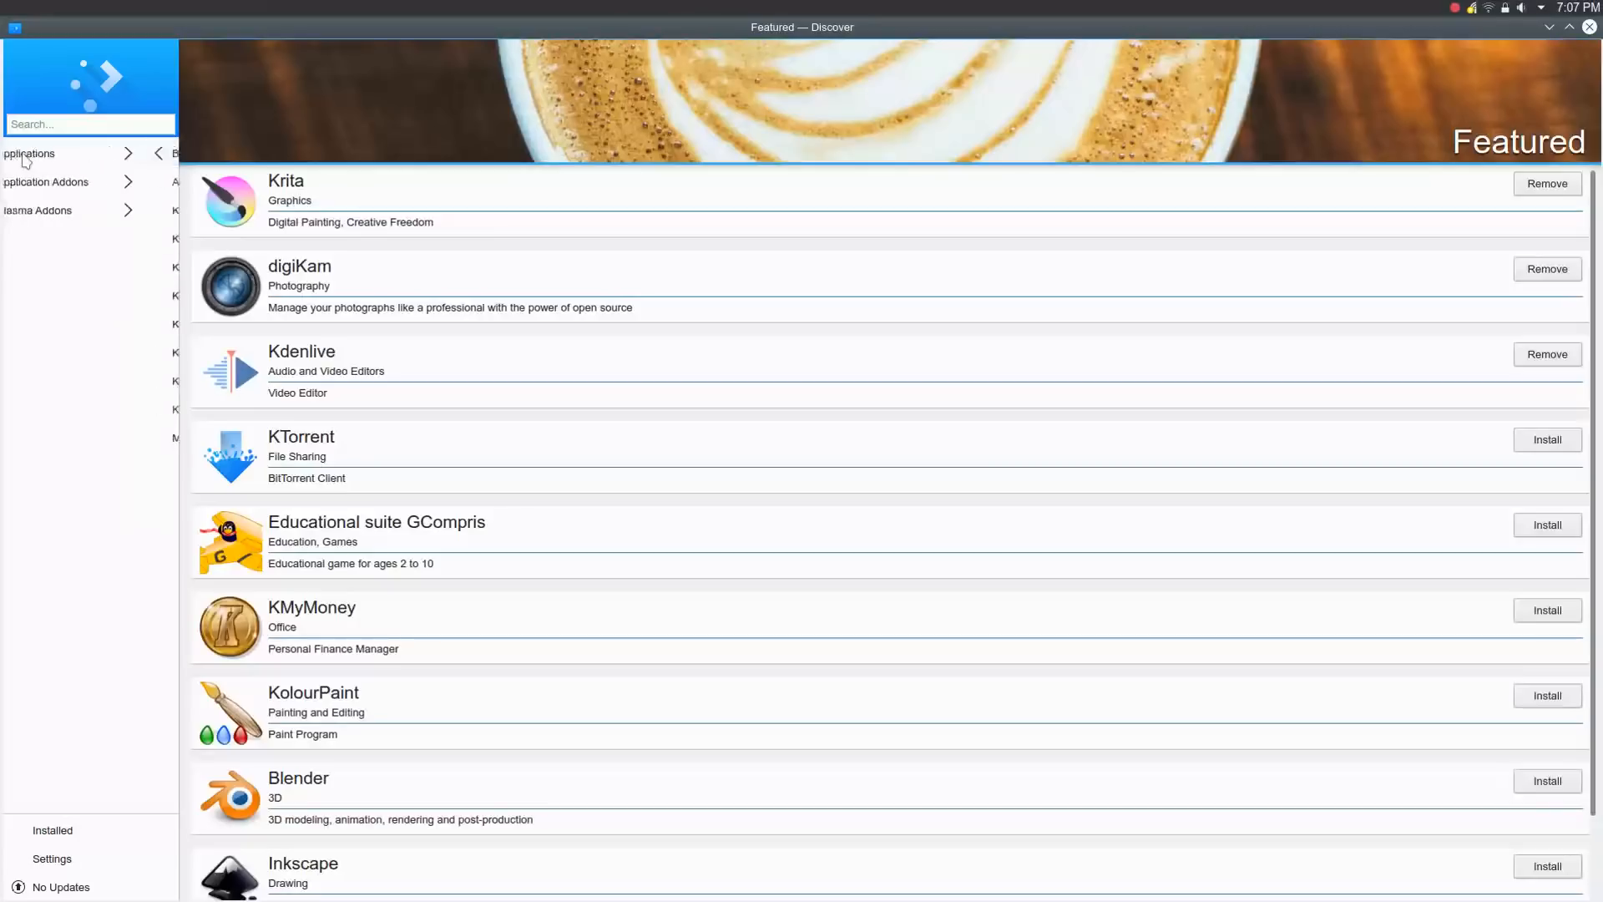
left_click(158, 152)
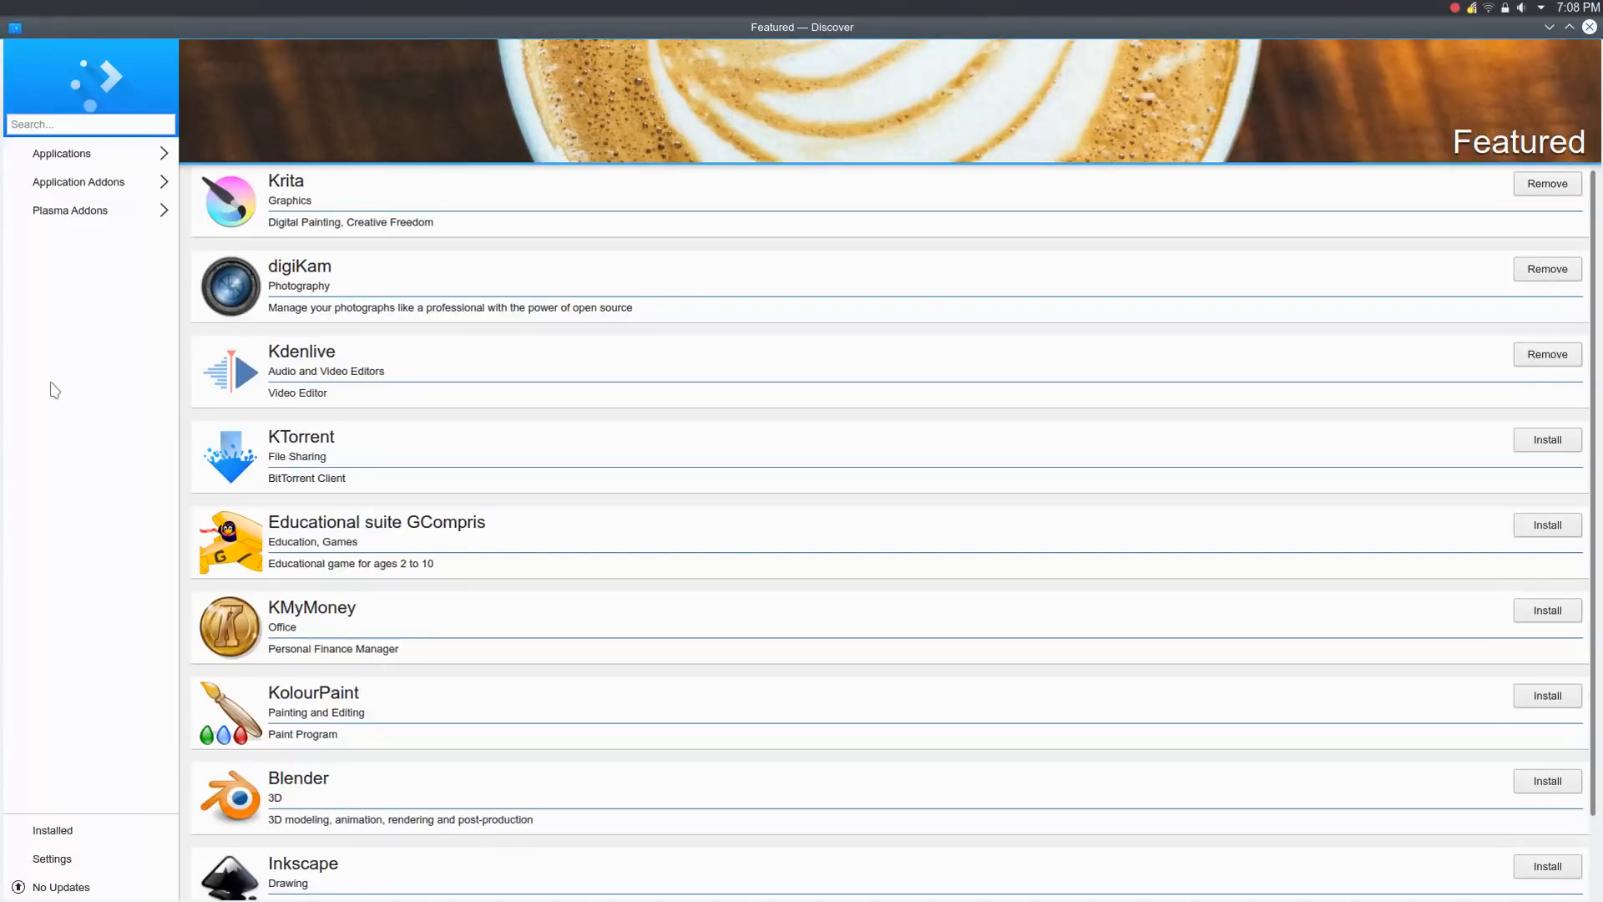
left_click(298, 265)
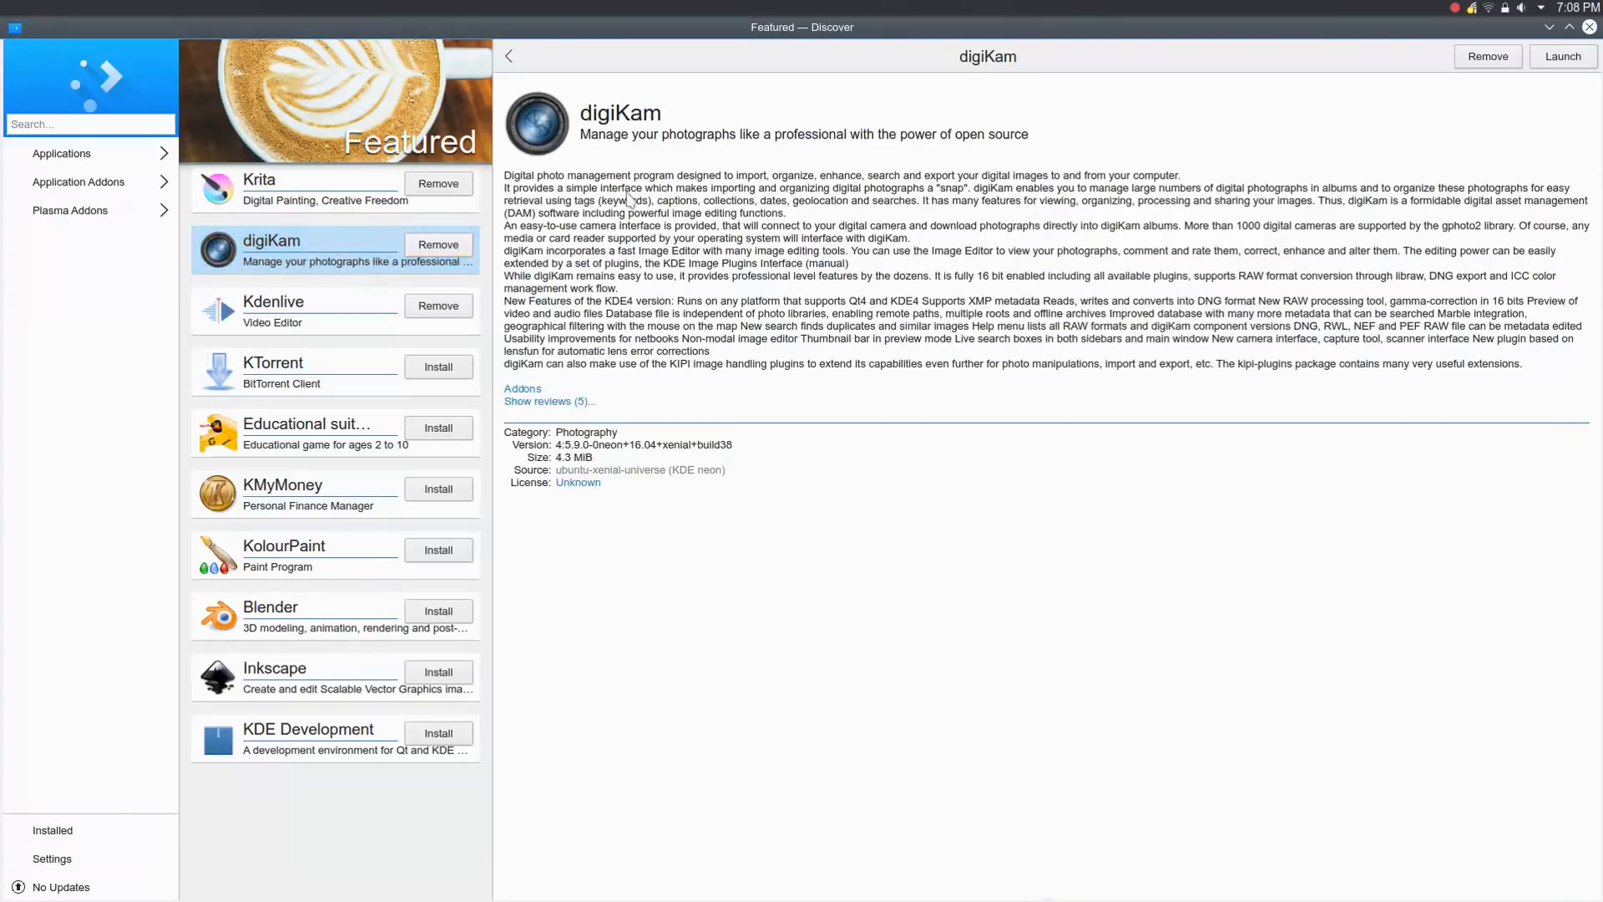
mouse_move(717, 227)
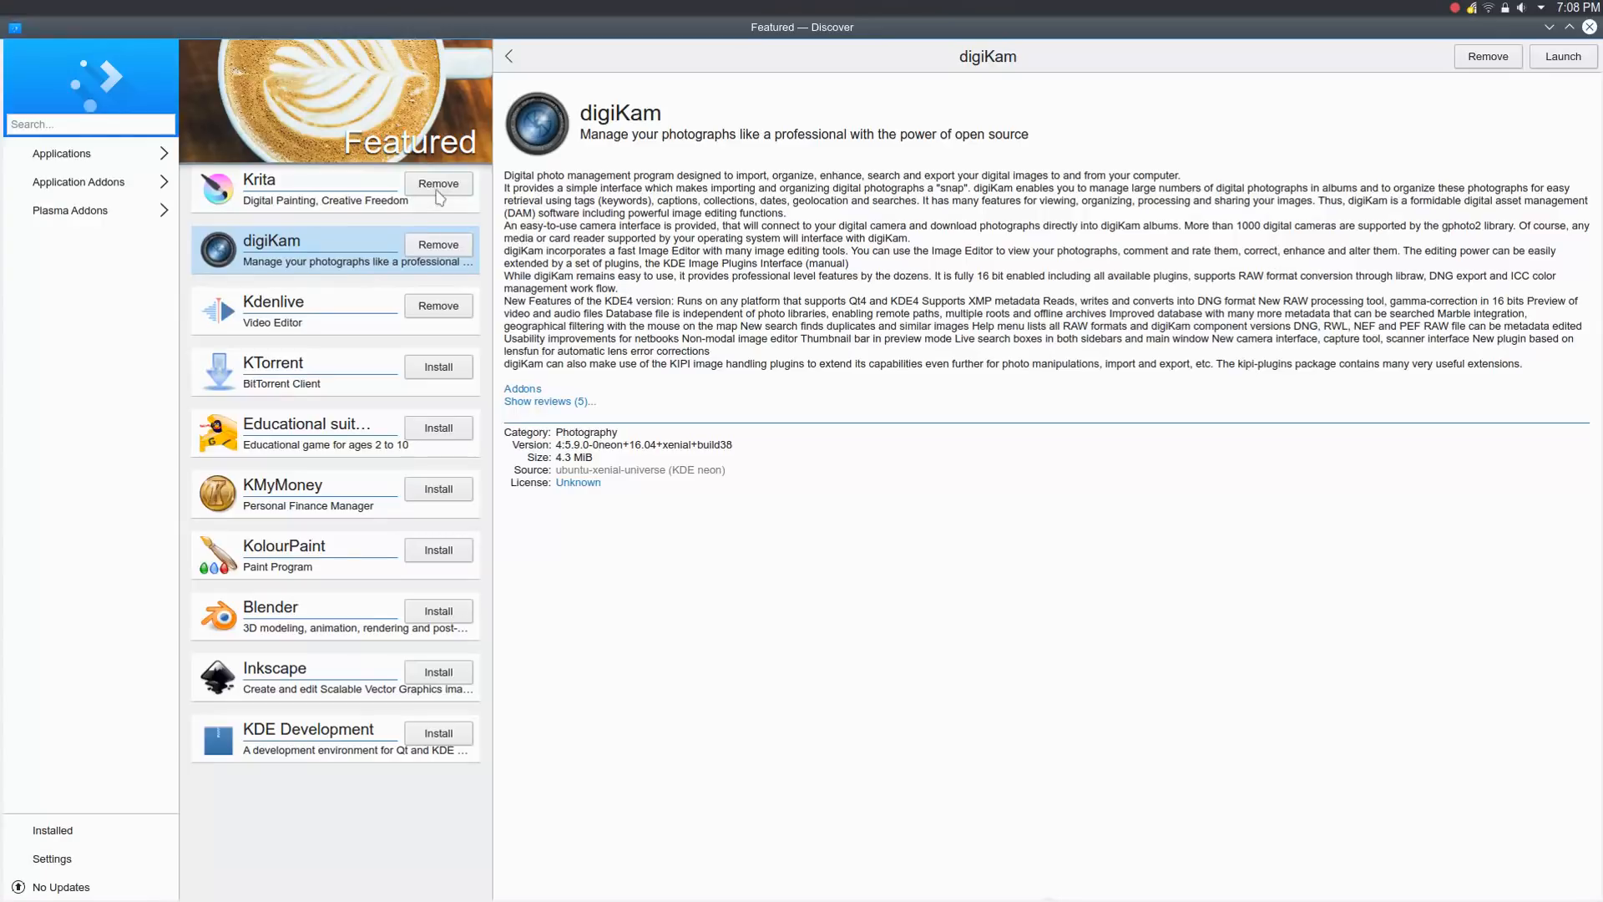
mouse_move(424, 745)
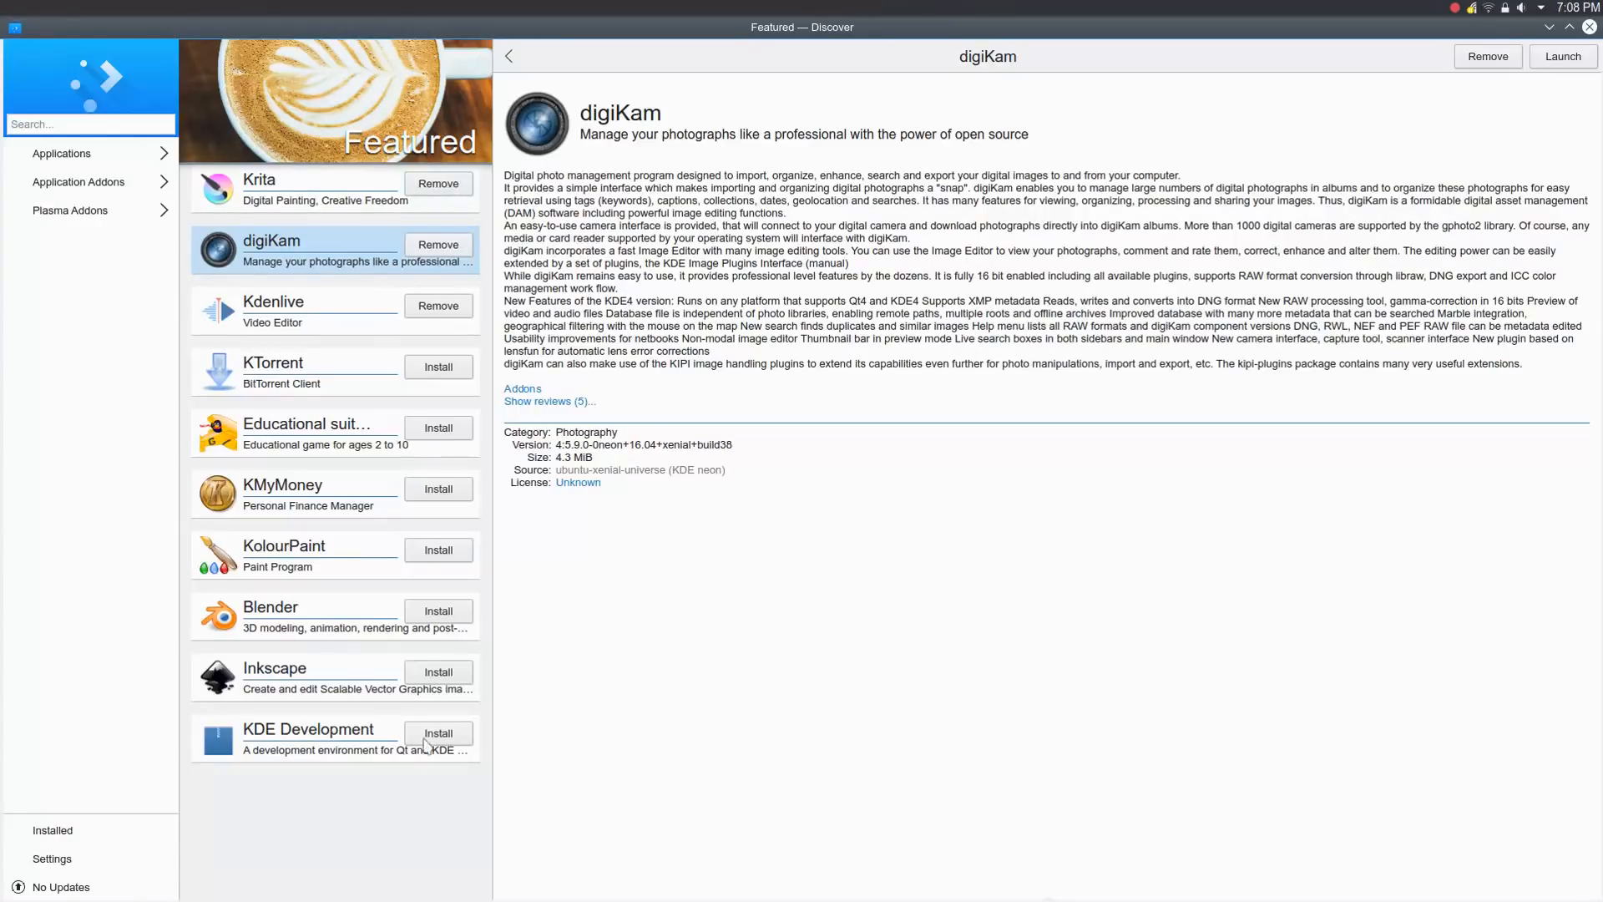
mouse_move(47, 199)
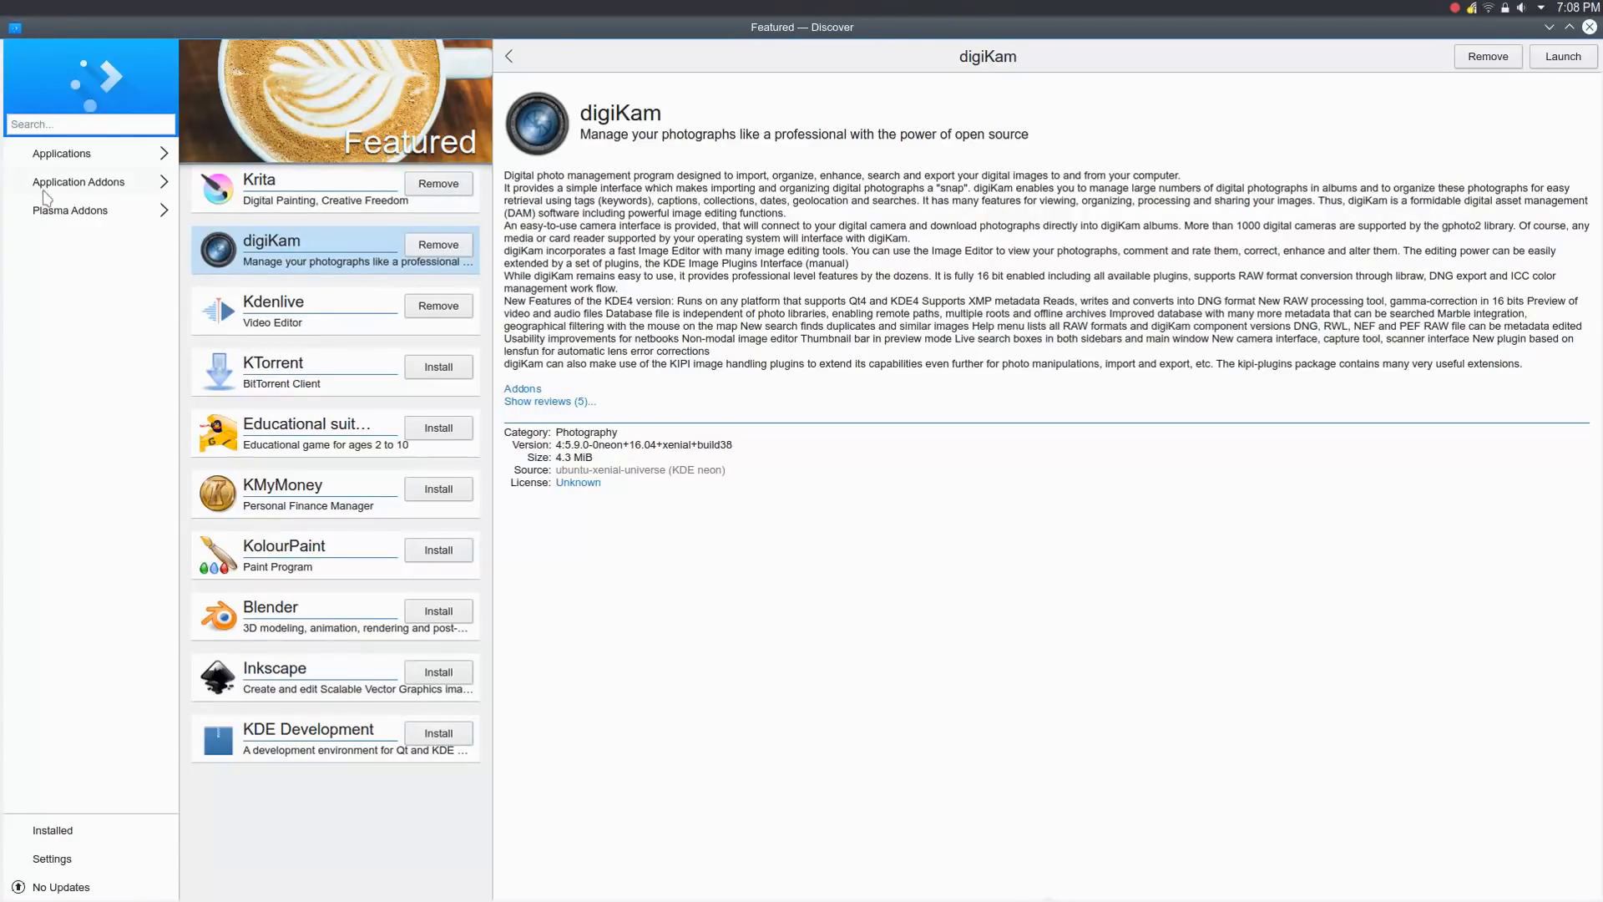
left_click(509, 56)
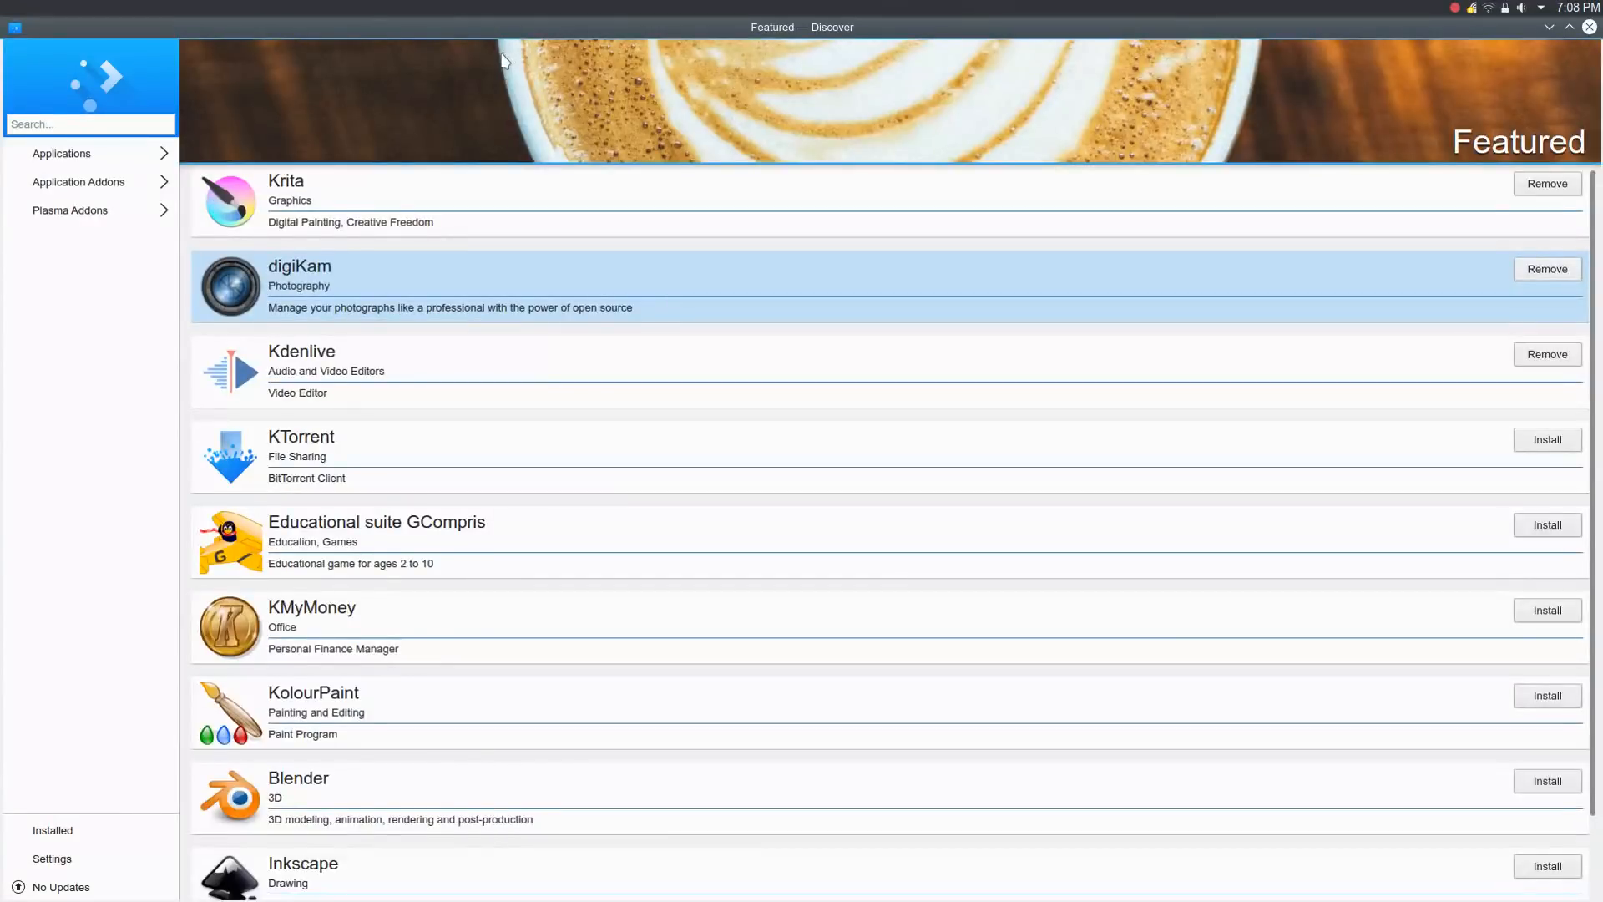
mouse_move(83, 572)
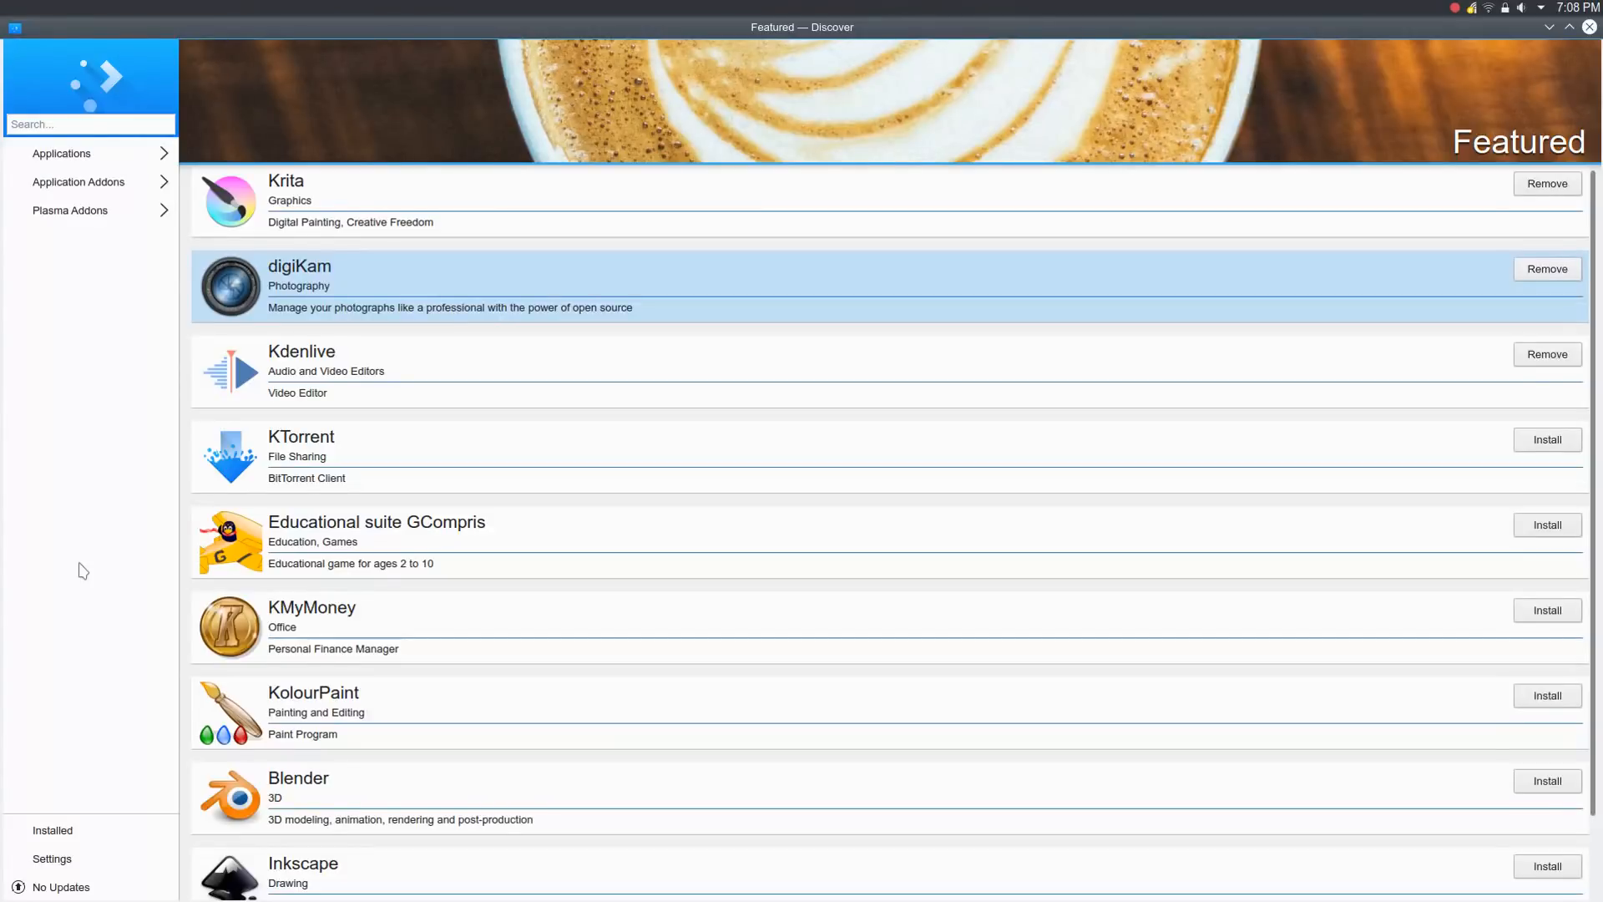
Show Discover's updates page confirming the system is up to date
left_click(60, 887)
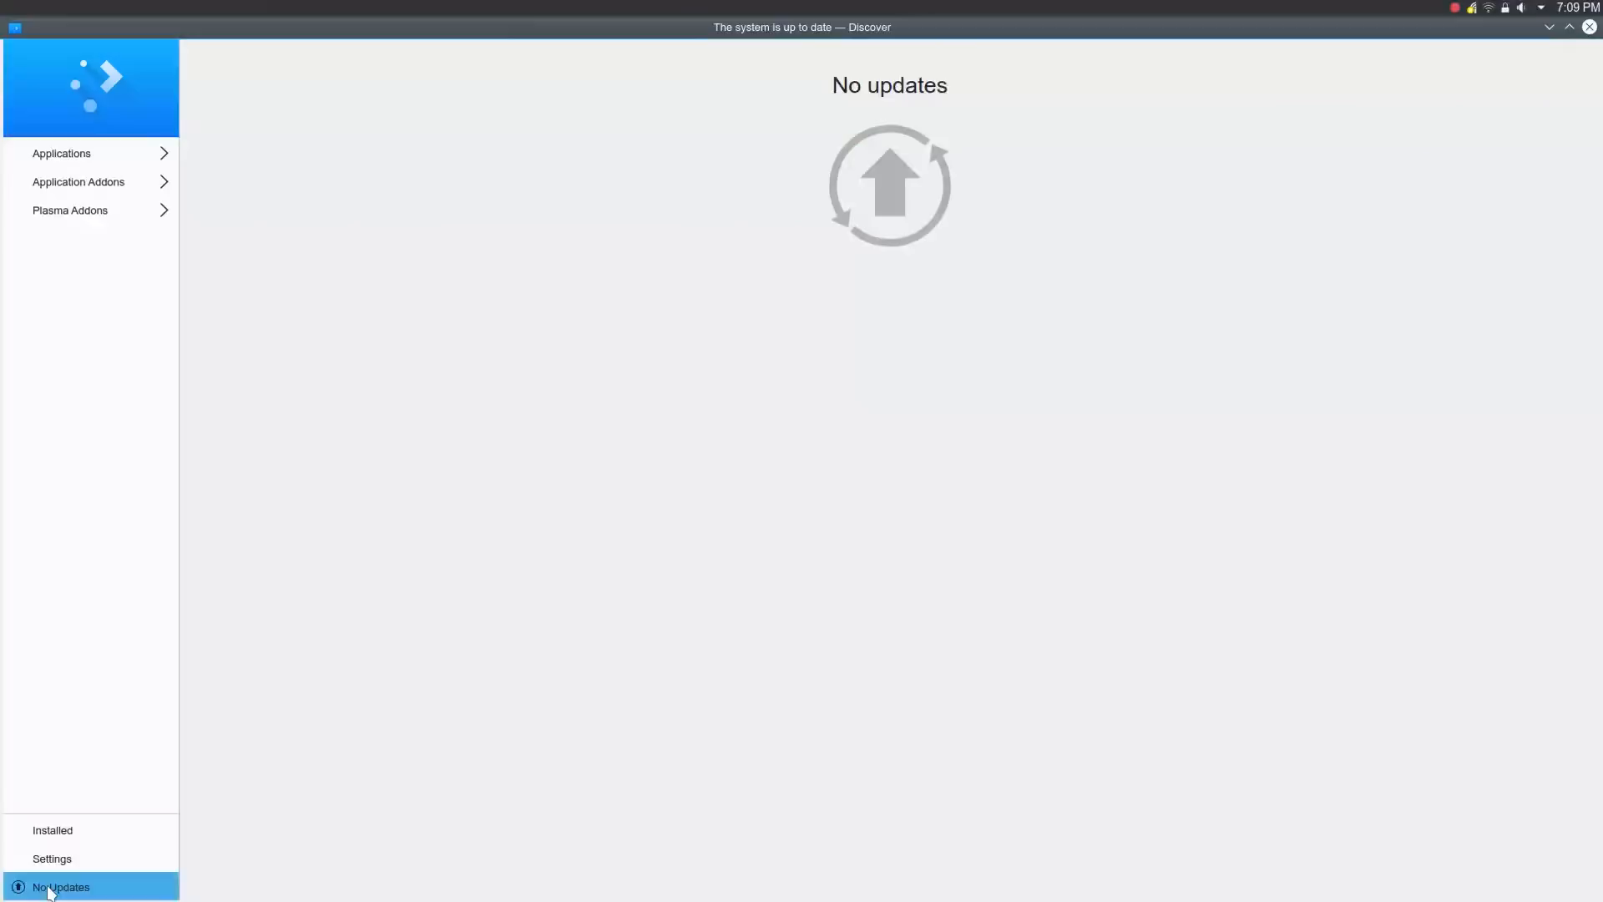
mouse_move(99, 486)
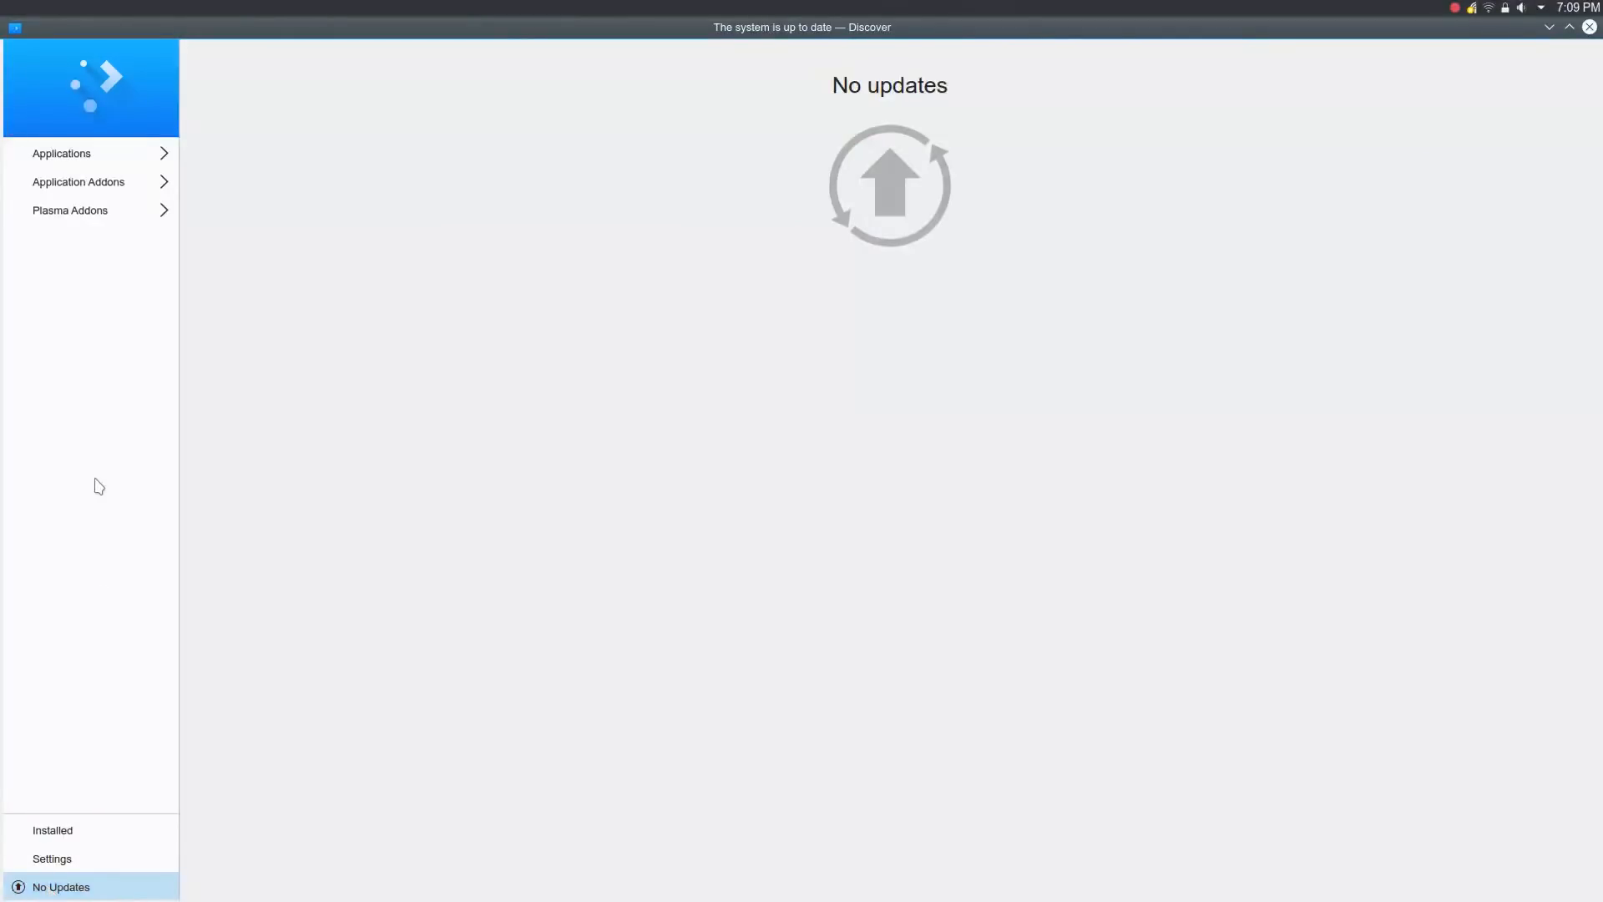
mouse_move(792, 297)
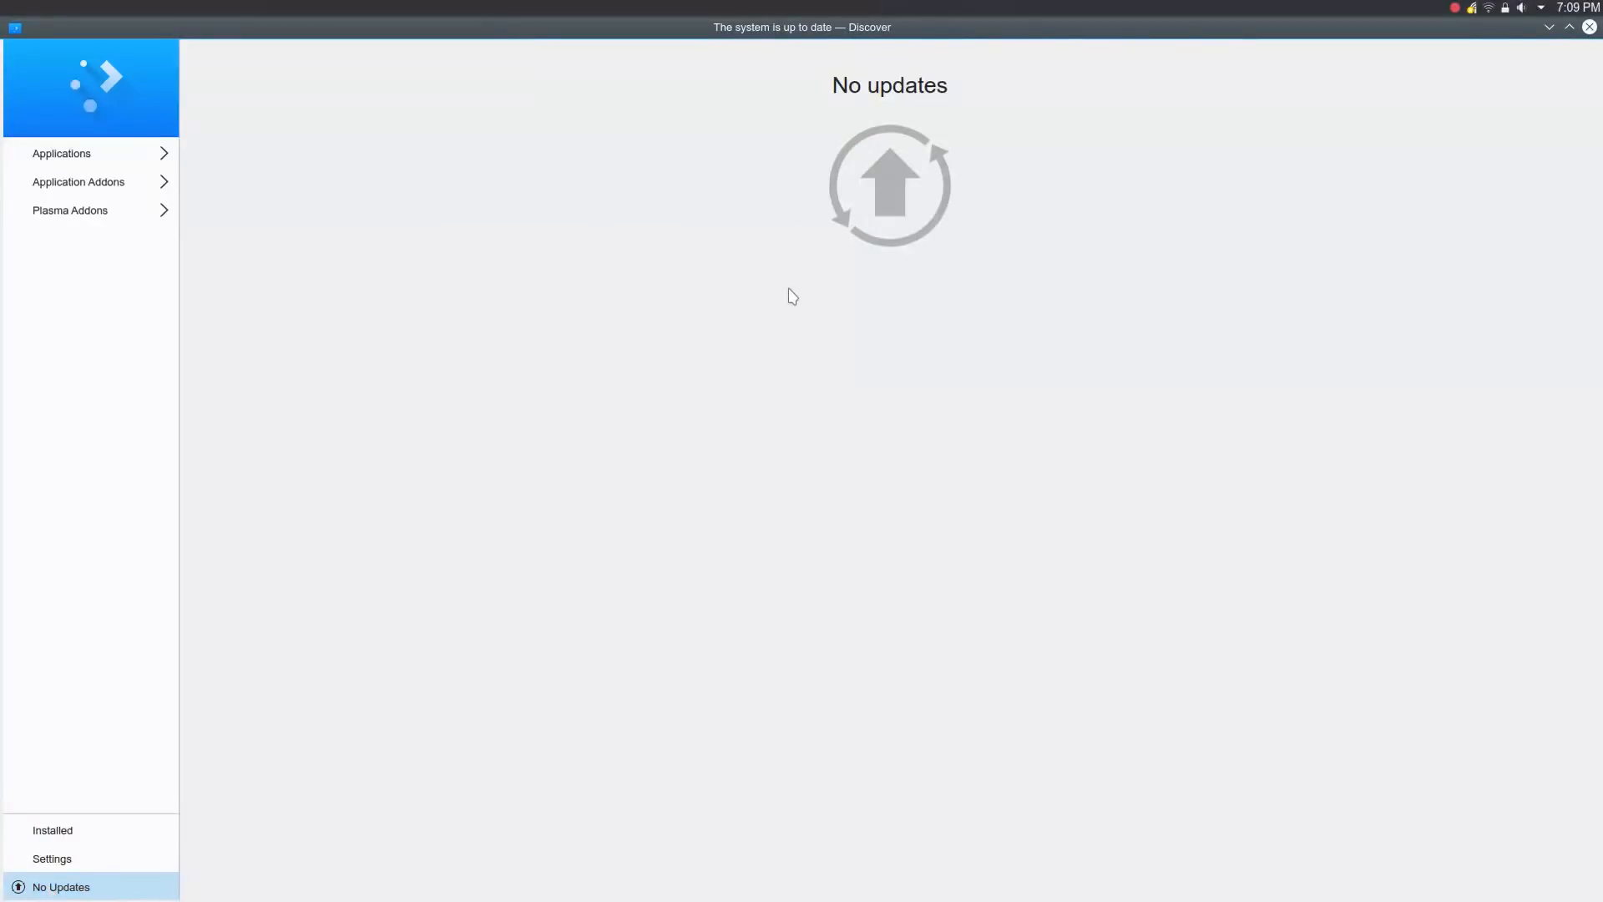
mouse_move(739, 110)
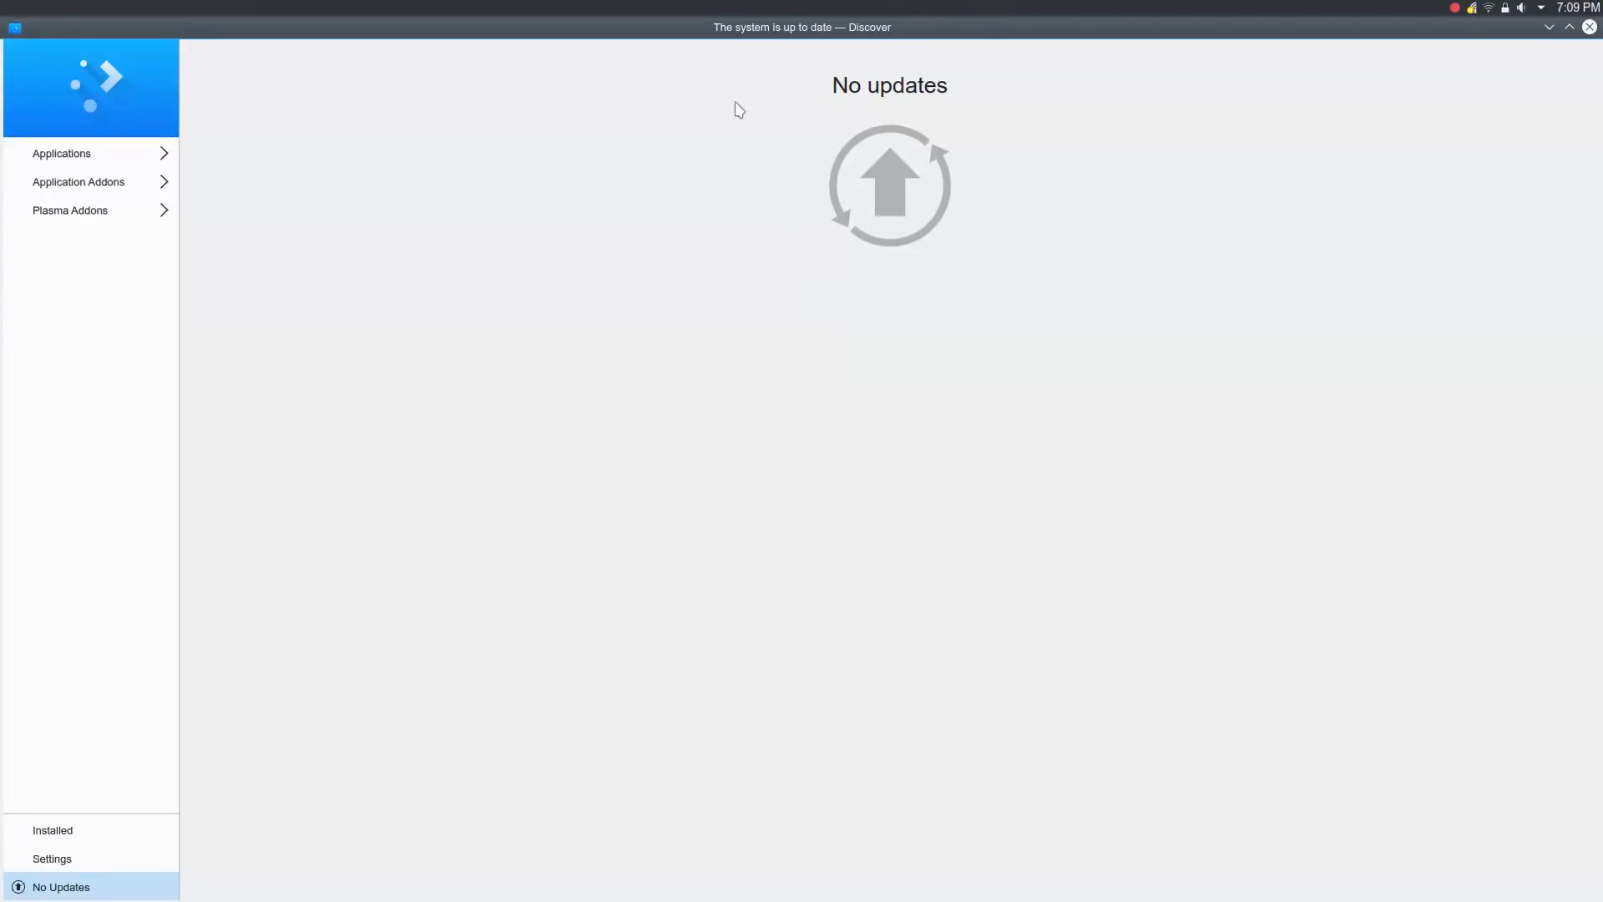
mouse_move(721, 184)
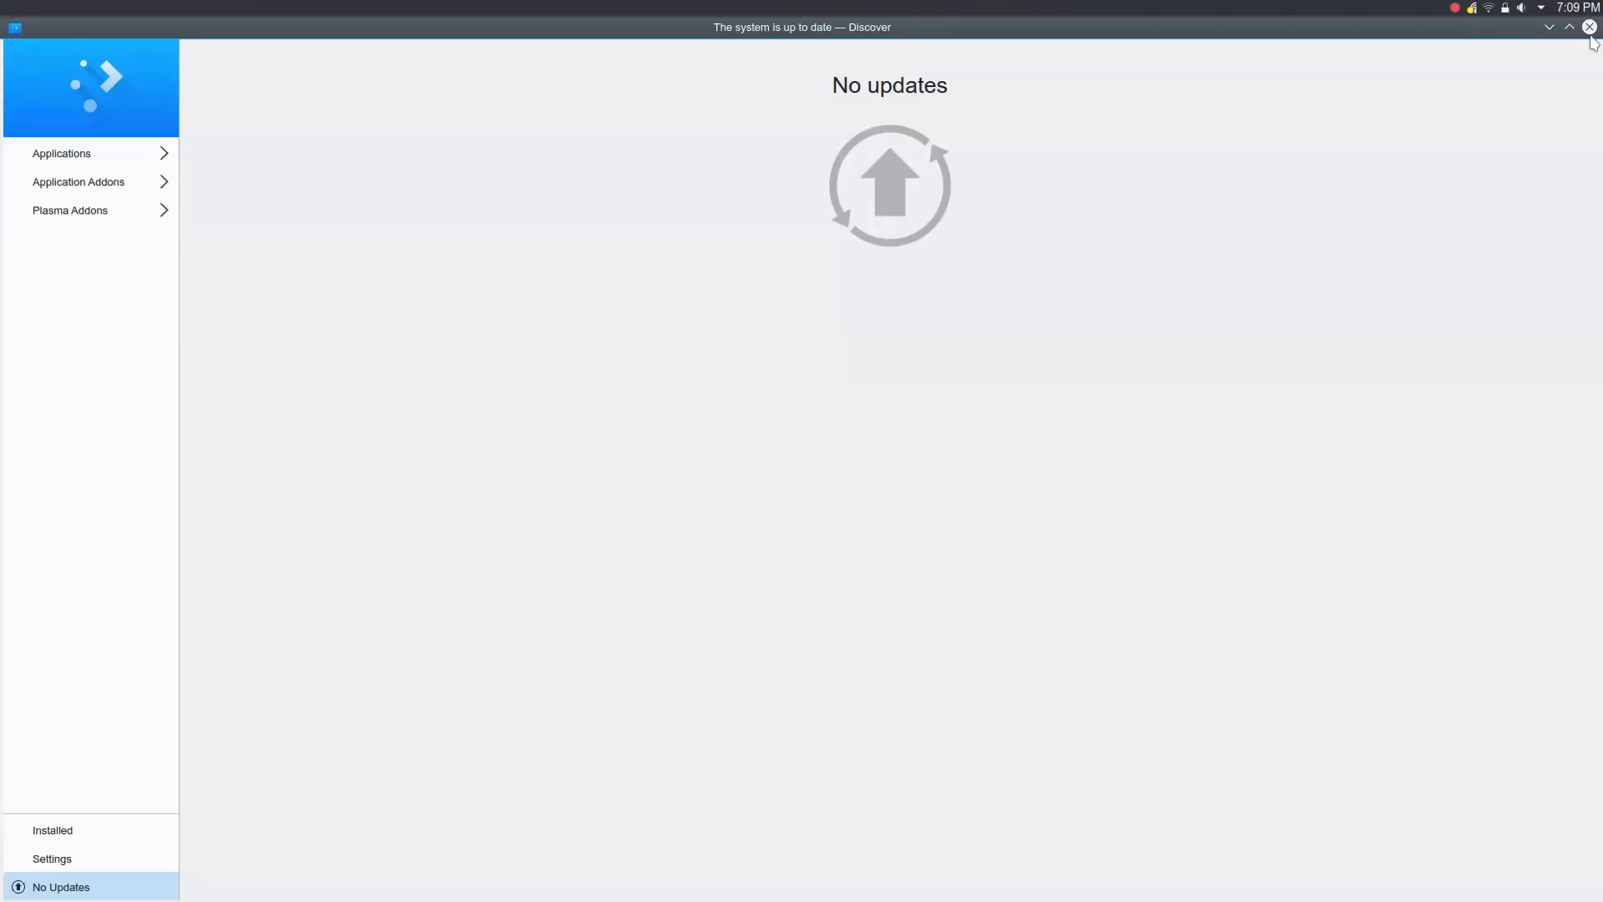
Close Discover to return to the empty desktop with the Latte Dock
left_click(1588, 27)
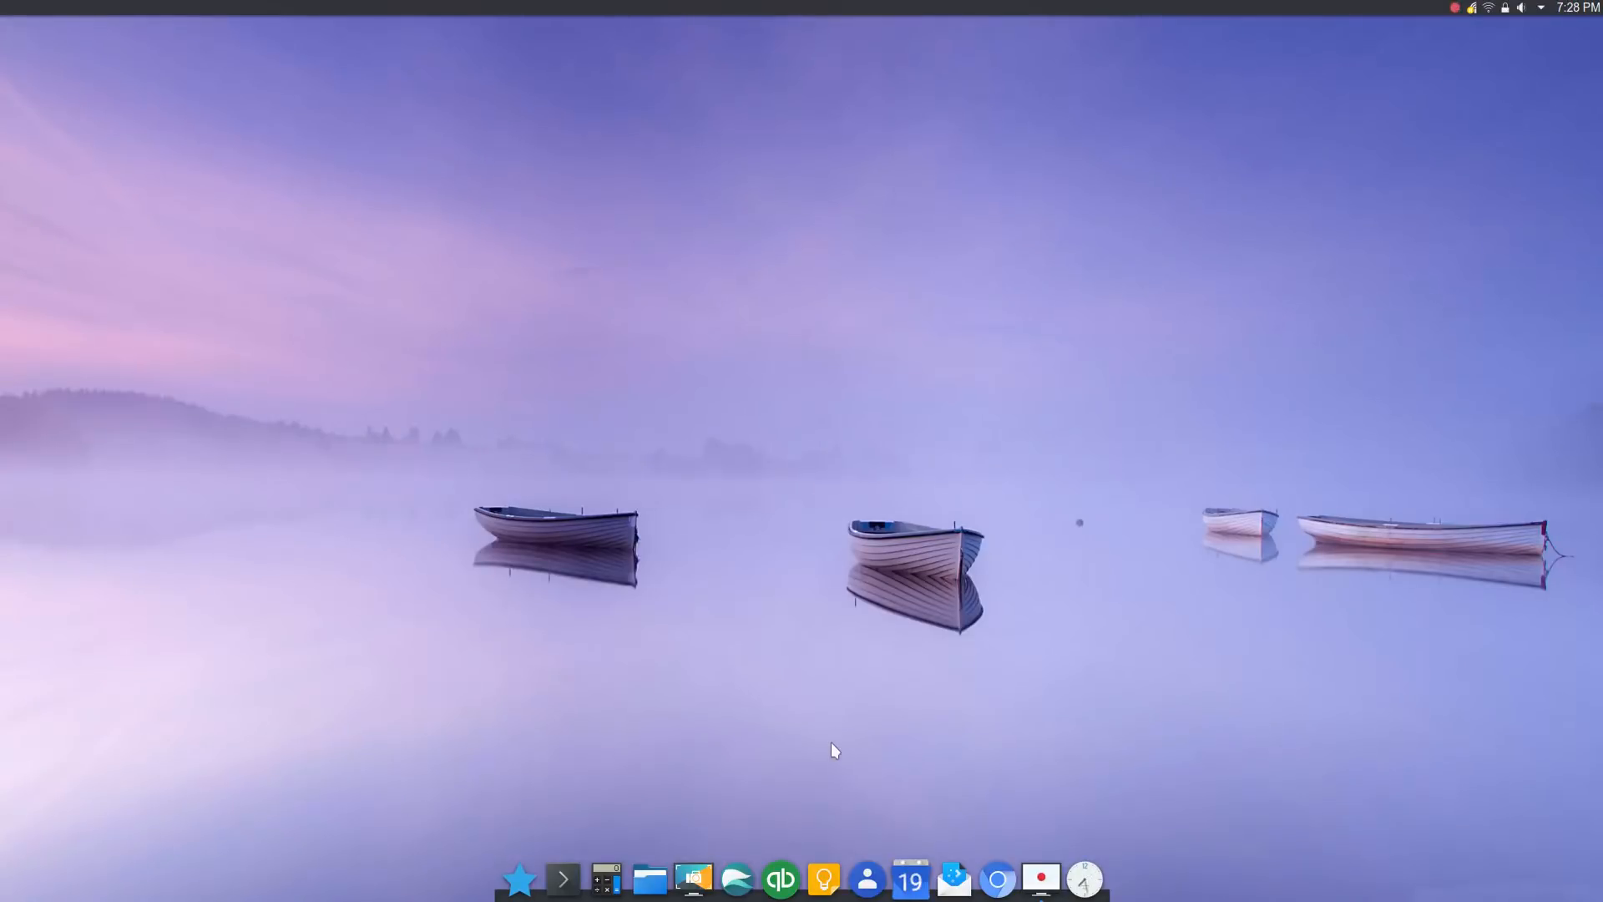
mouse_move(548, 814)
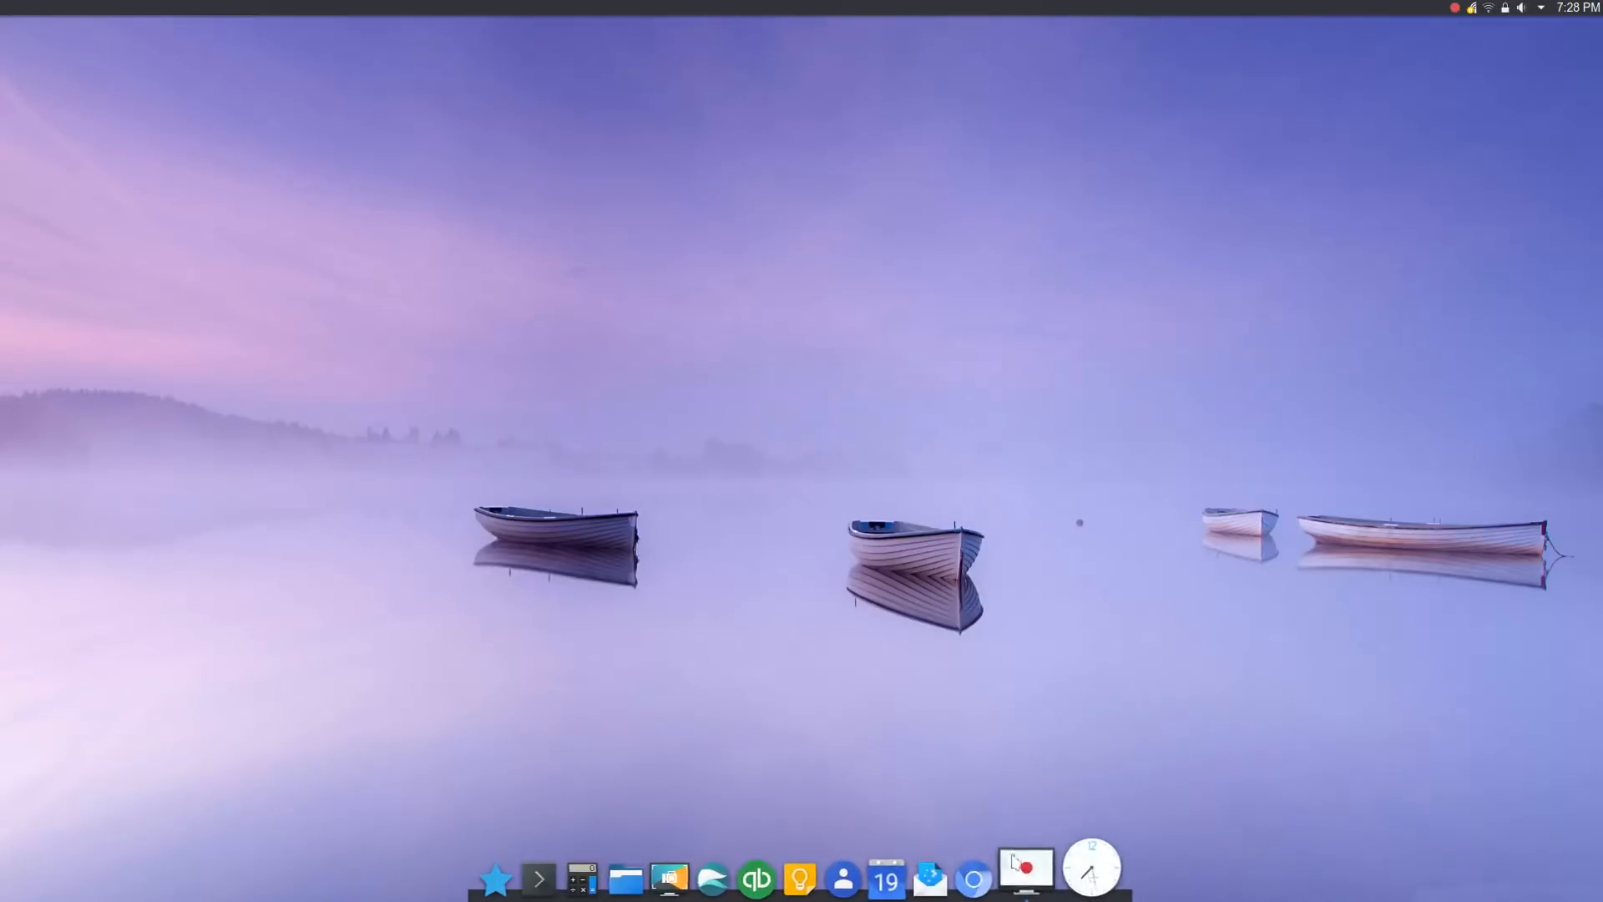
mouse_move(731, 787)
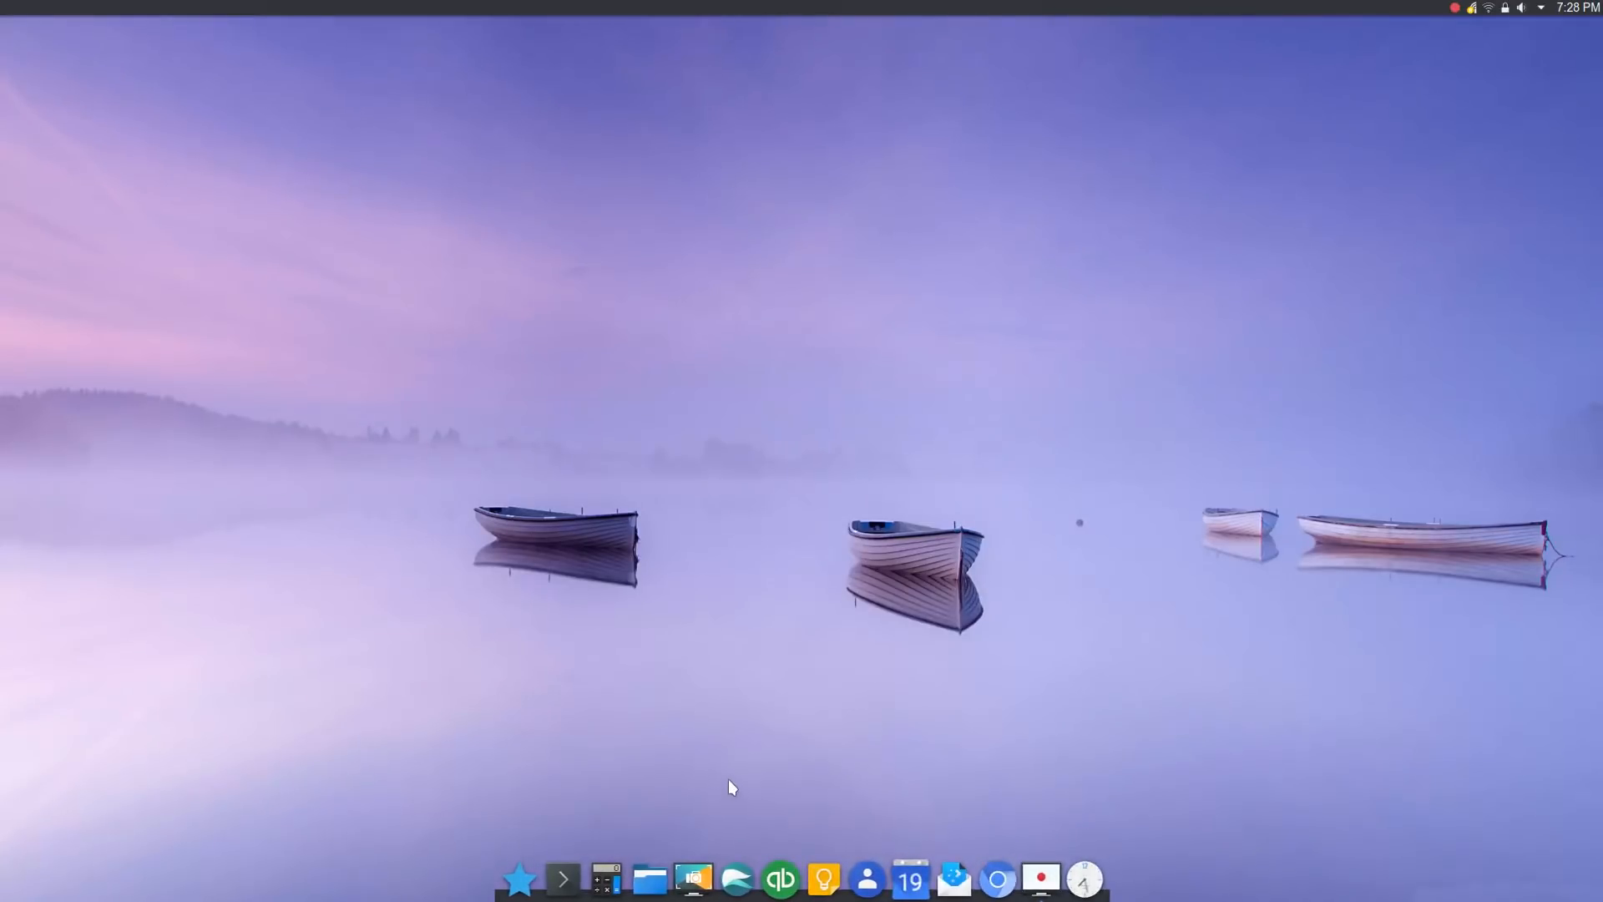
mouse_move(722, 786)
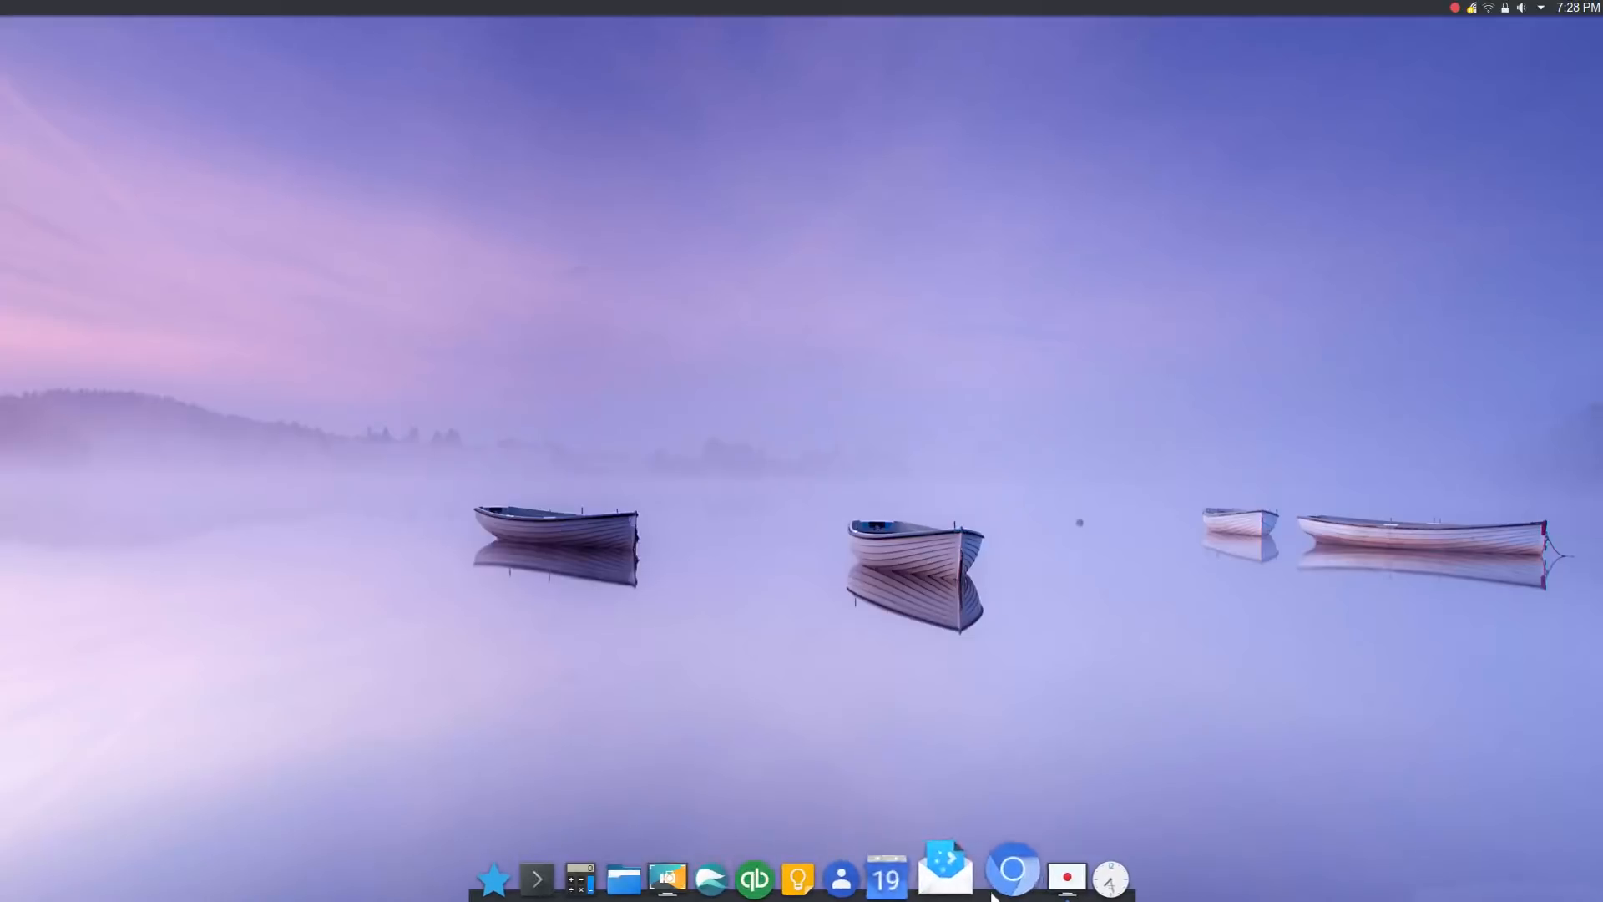
mouse_move(731, 808)
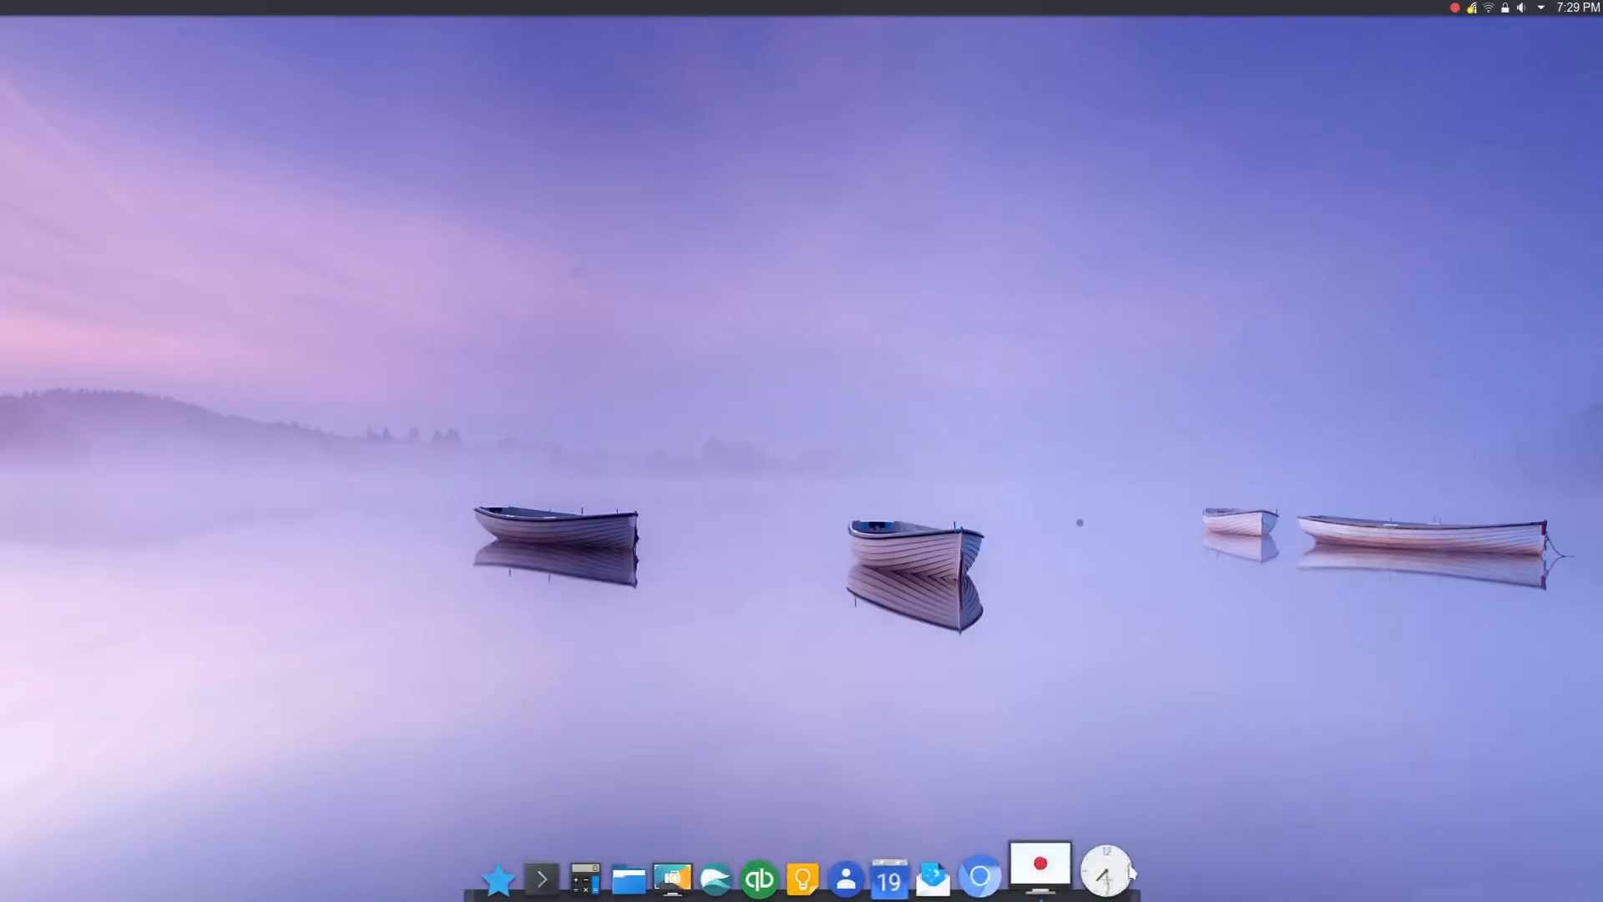
Bring up the Application Menu launcher to browse its categories
left_click(498, 879)
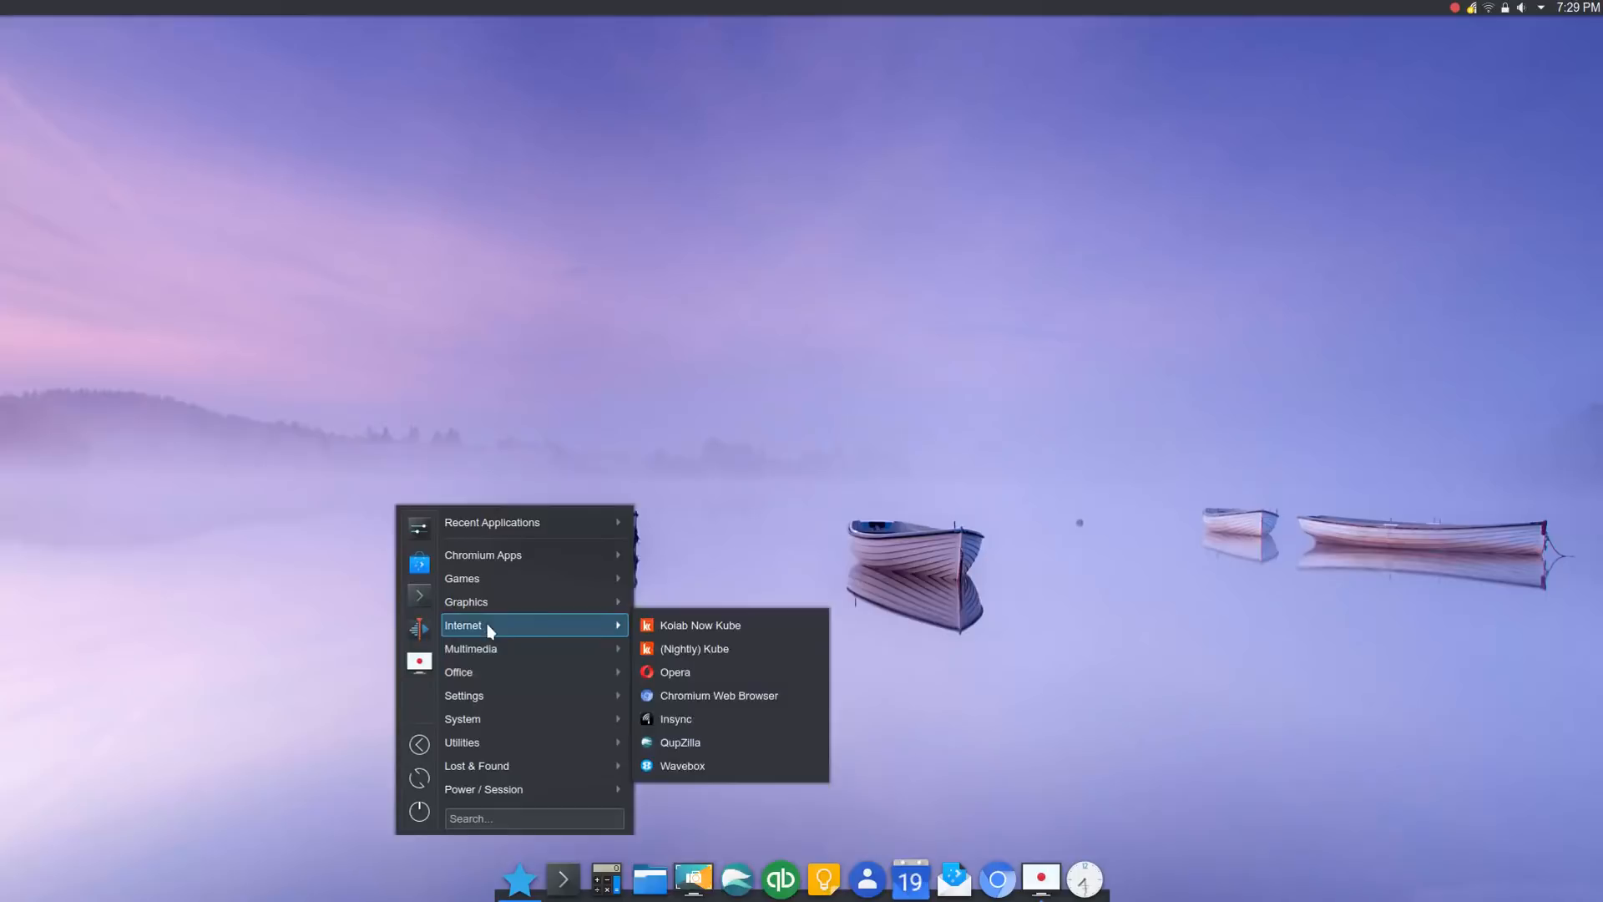
mouse_move(674, 671)
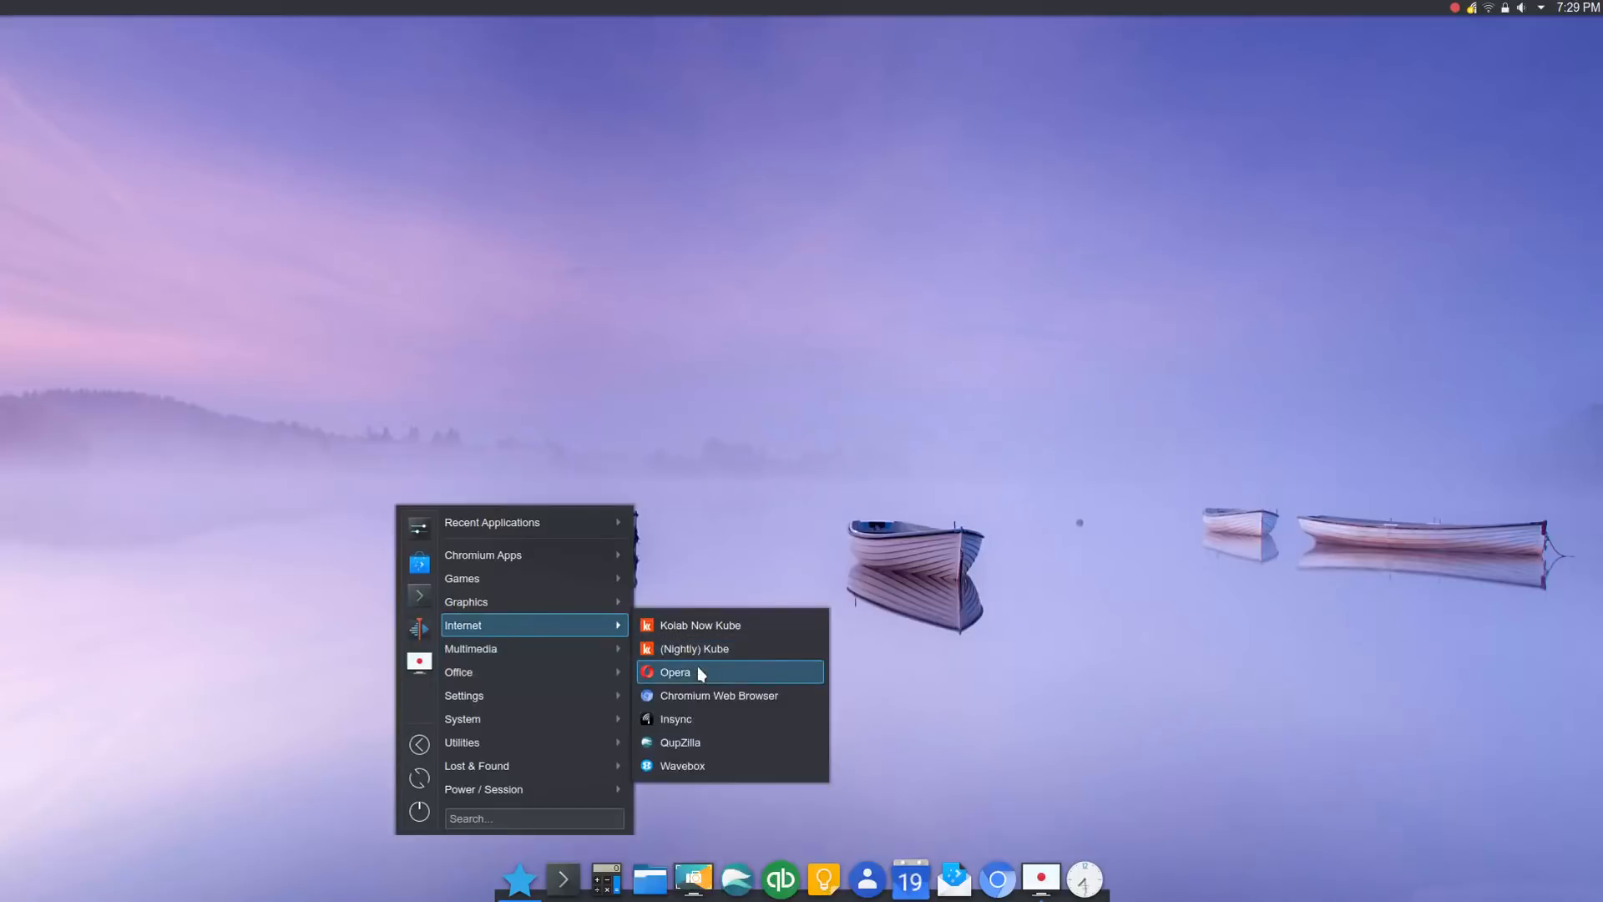
mouse_move(705, 625)
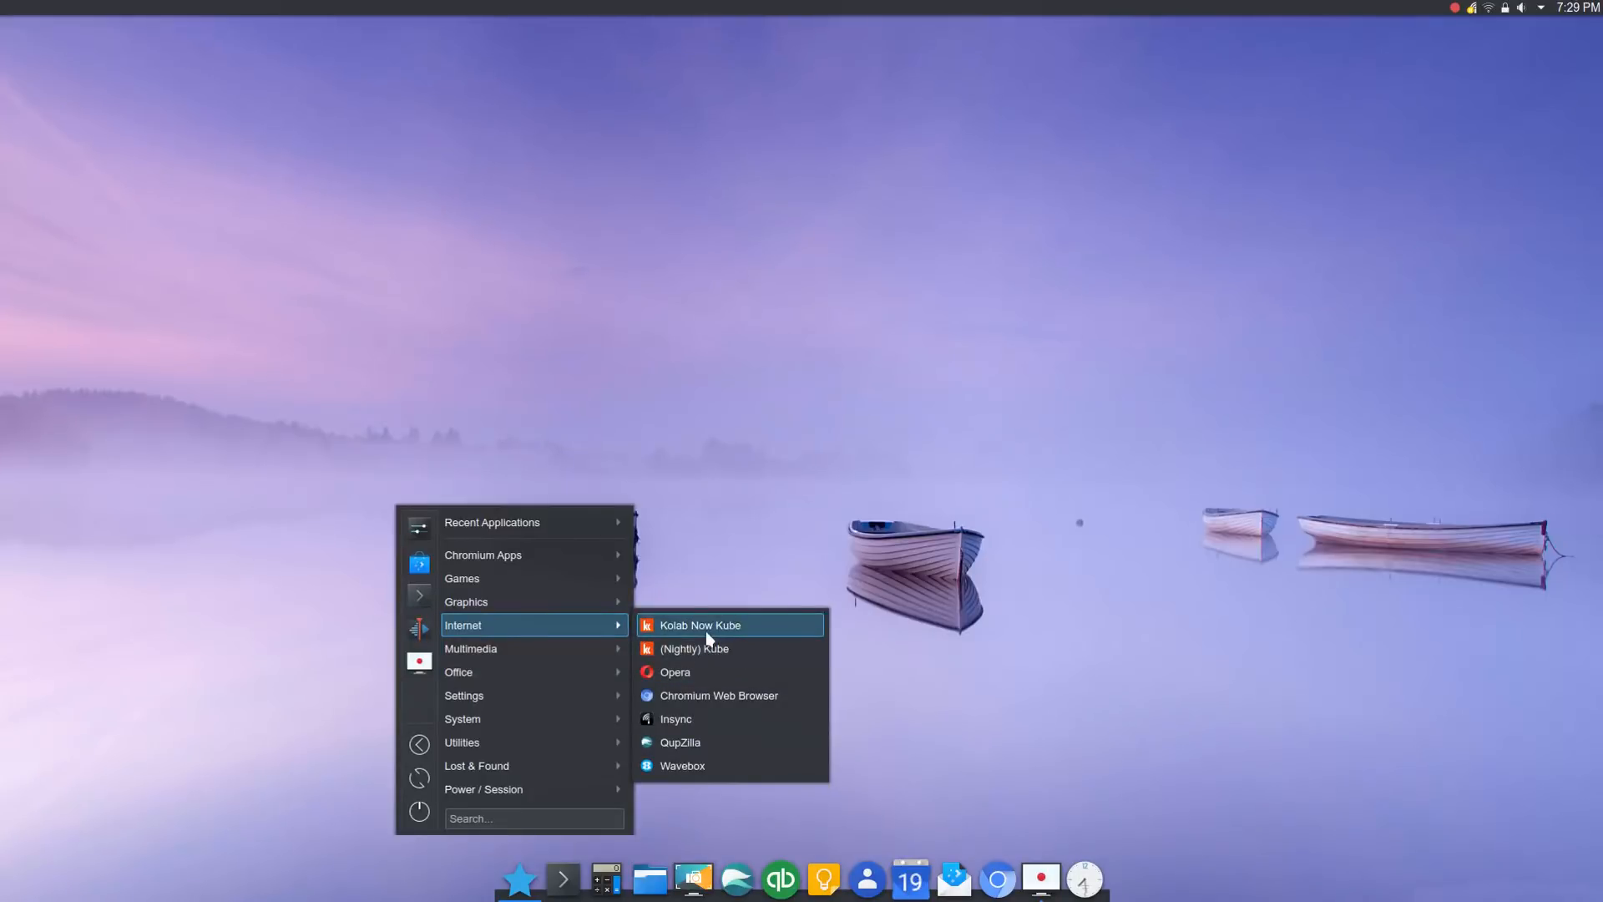
mouse_move(712, 765)
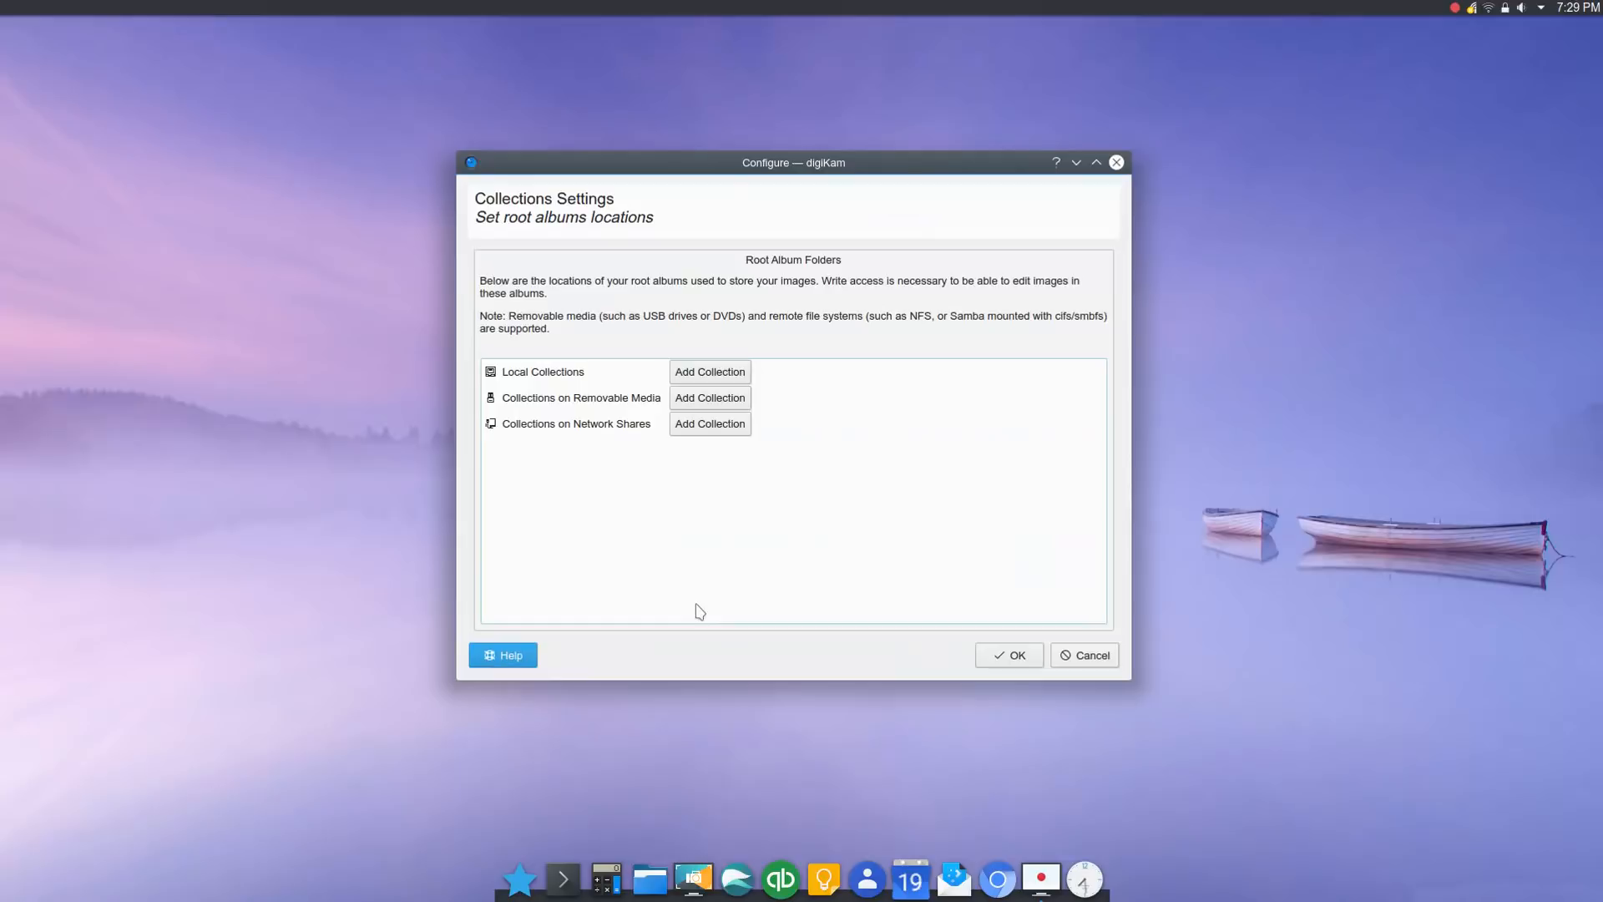
mouse_move(885, 518)
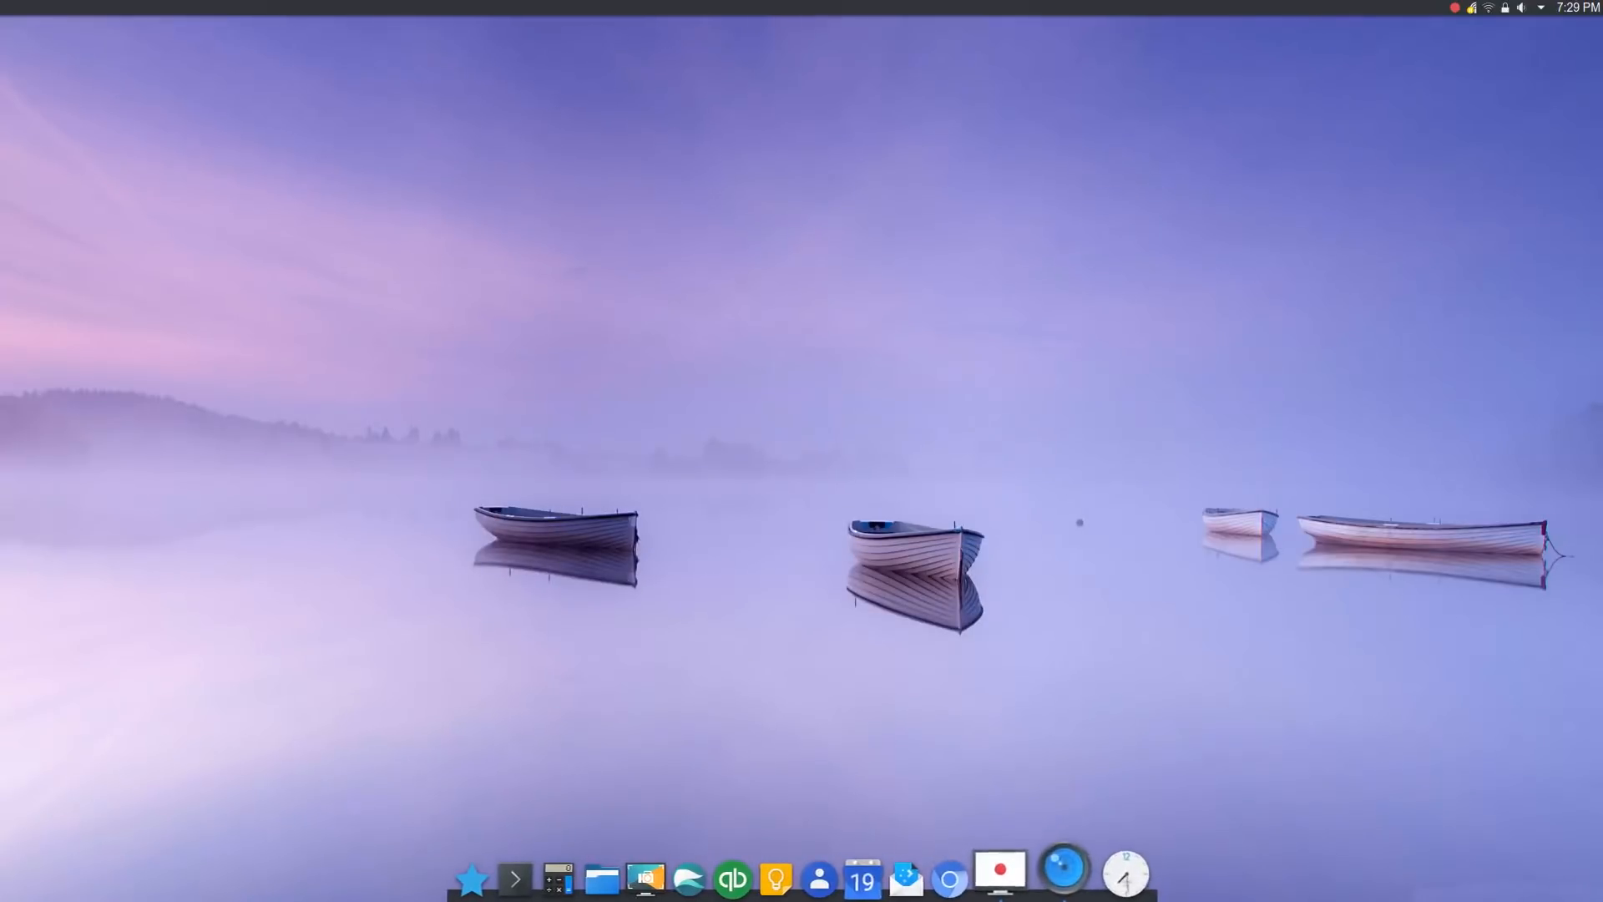
mouse_move(1064, 882)
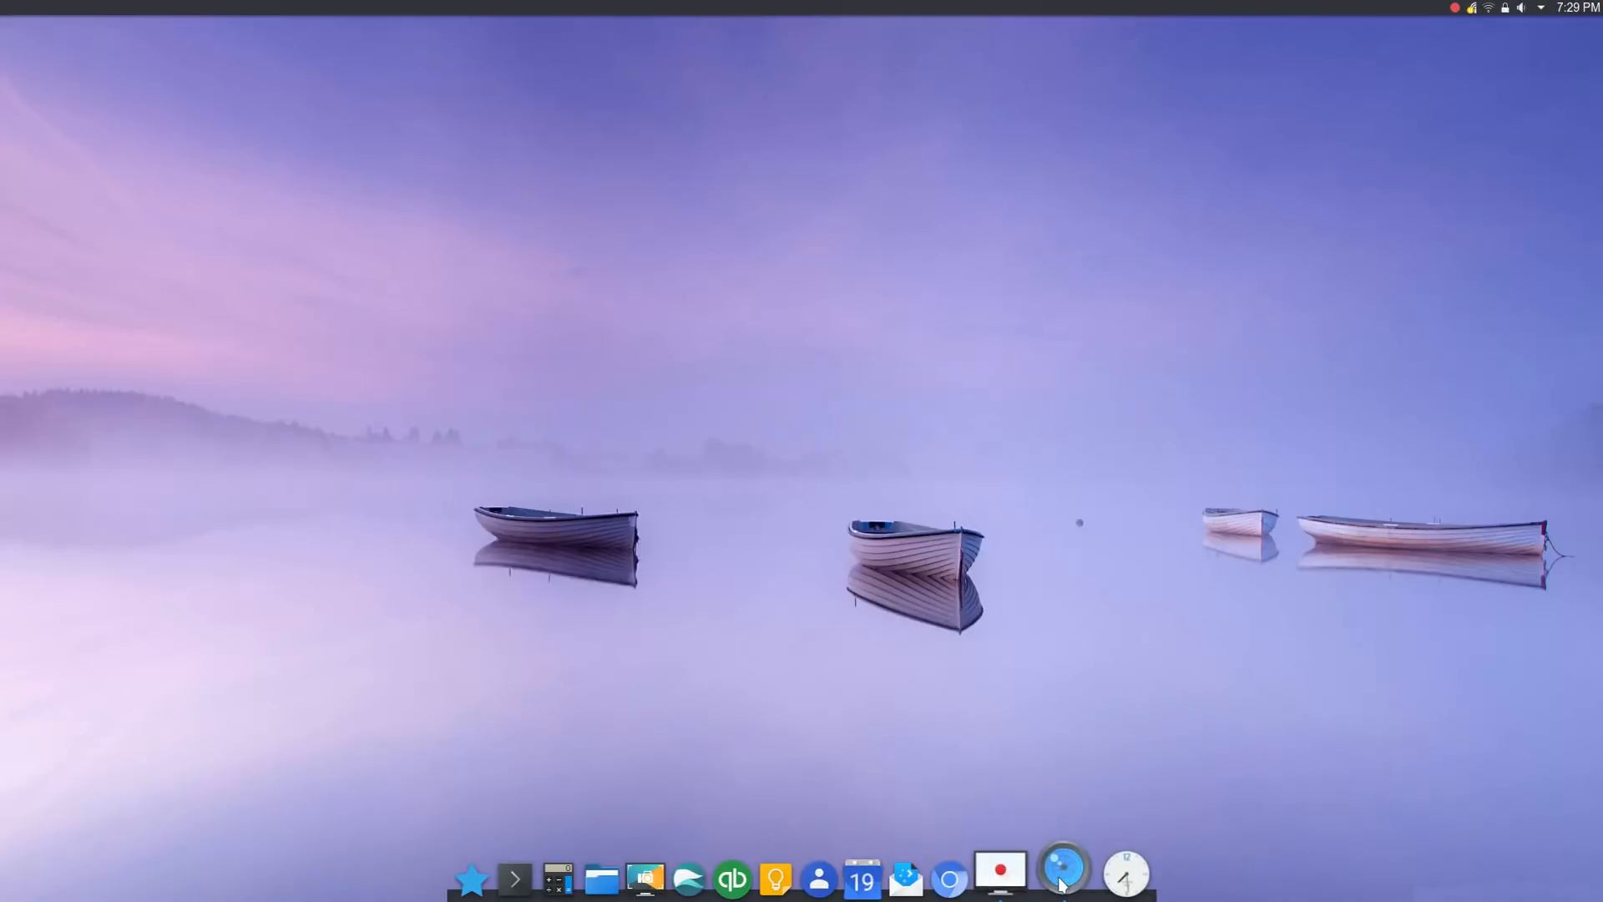
Pin digiKam as a permanent launcher in the Latte Dock
right_click(1064, 876)
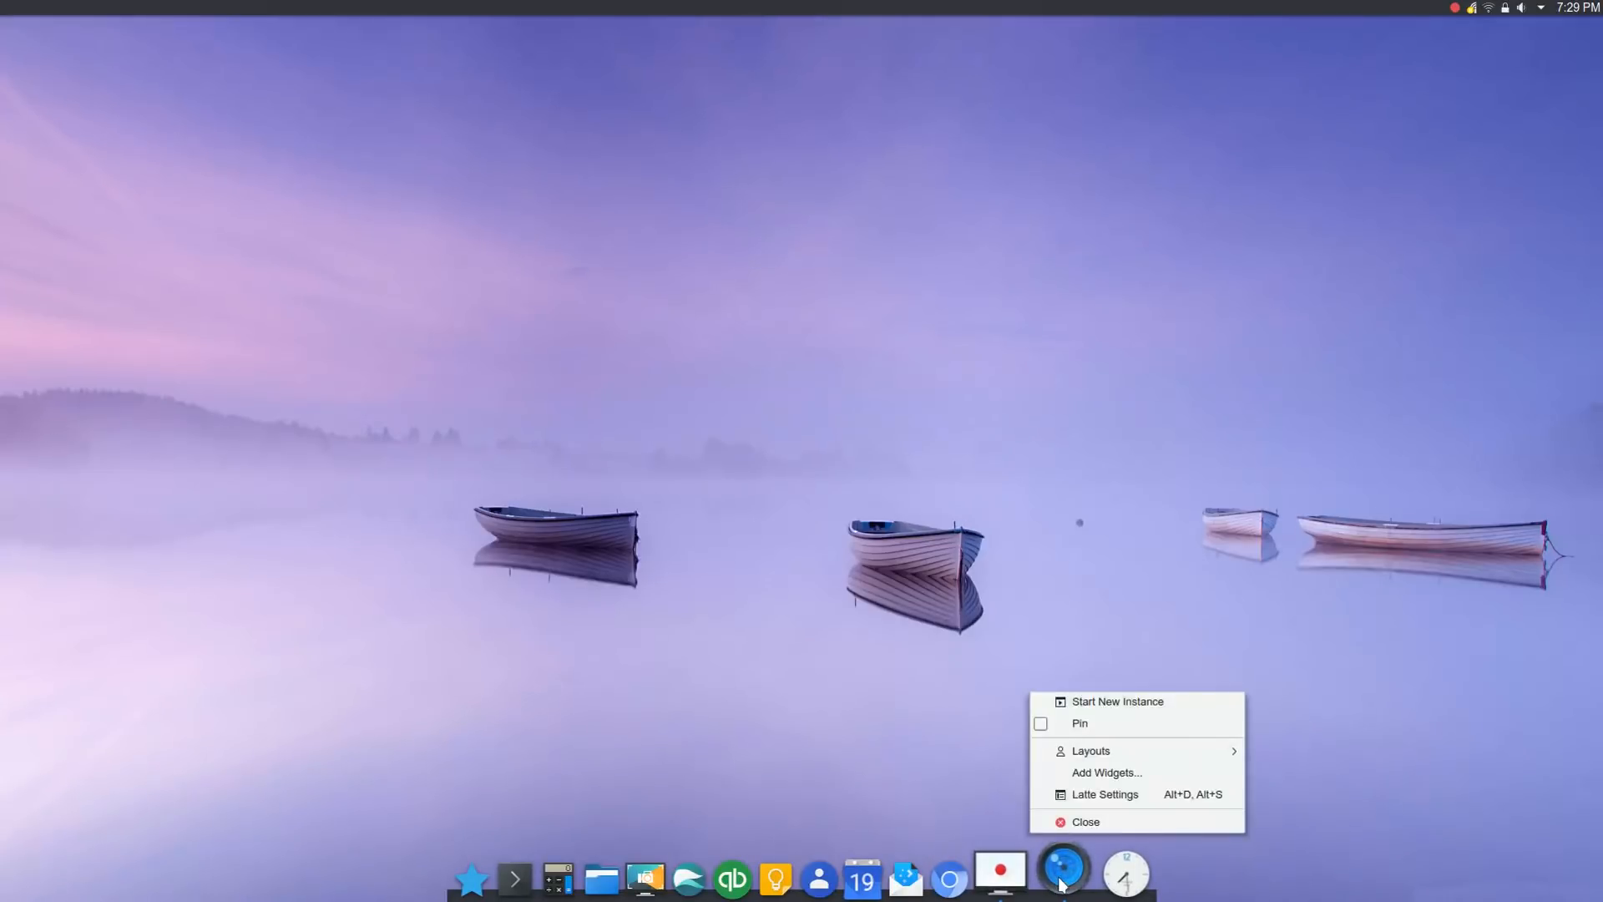
mouse_move(1081, 723)
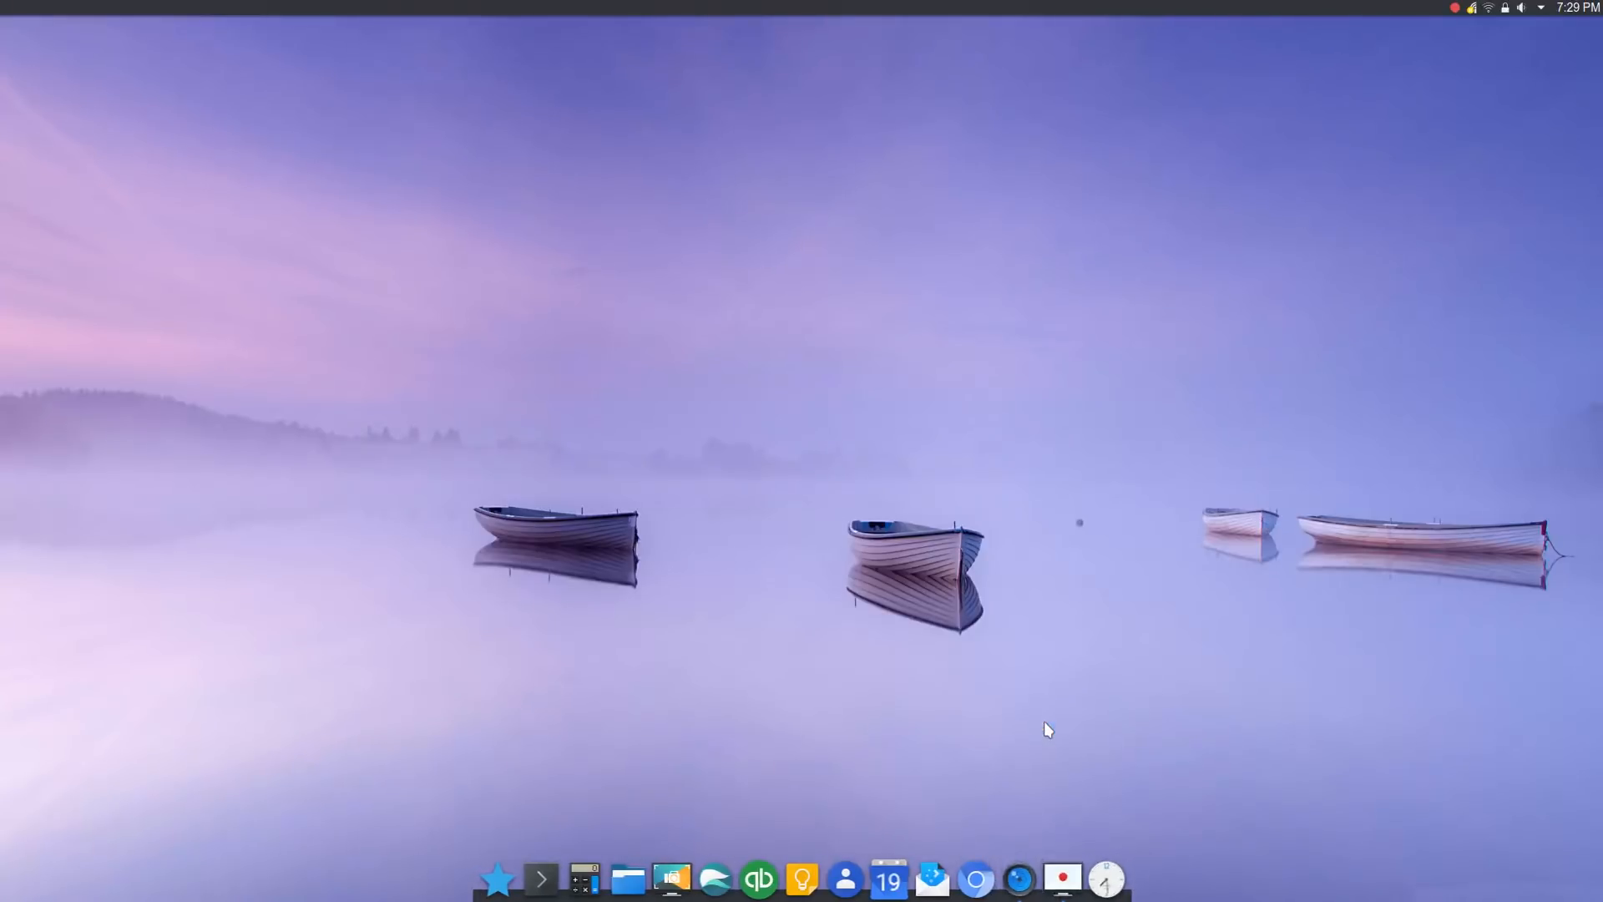
left_click(1019, 877)
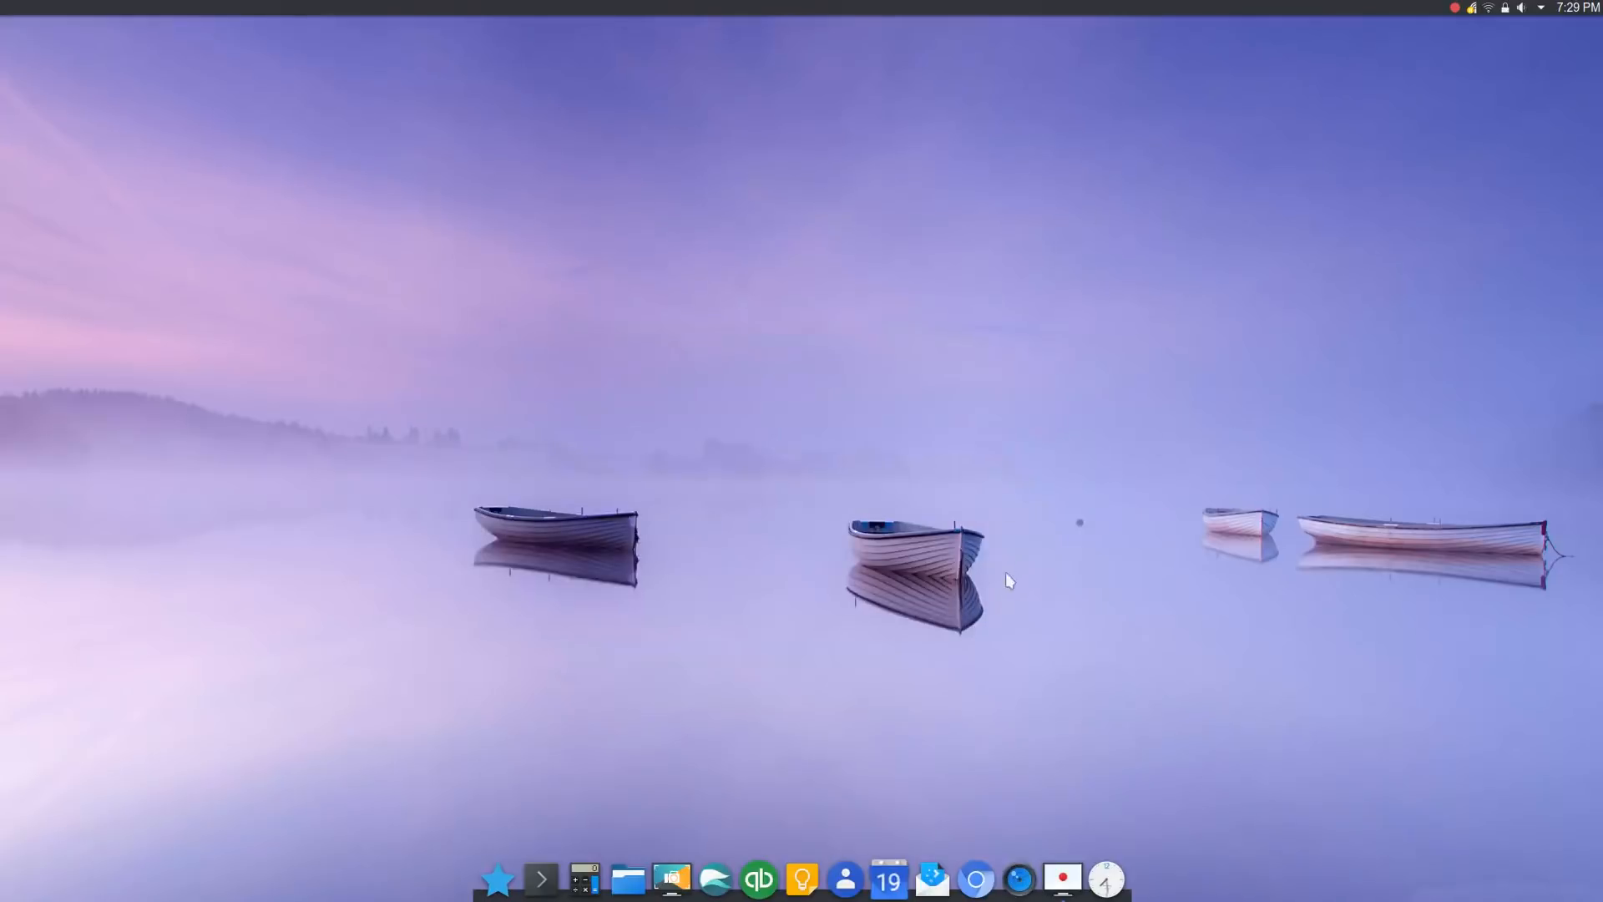
left_click(1019, 876)
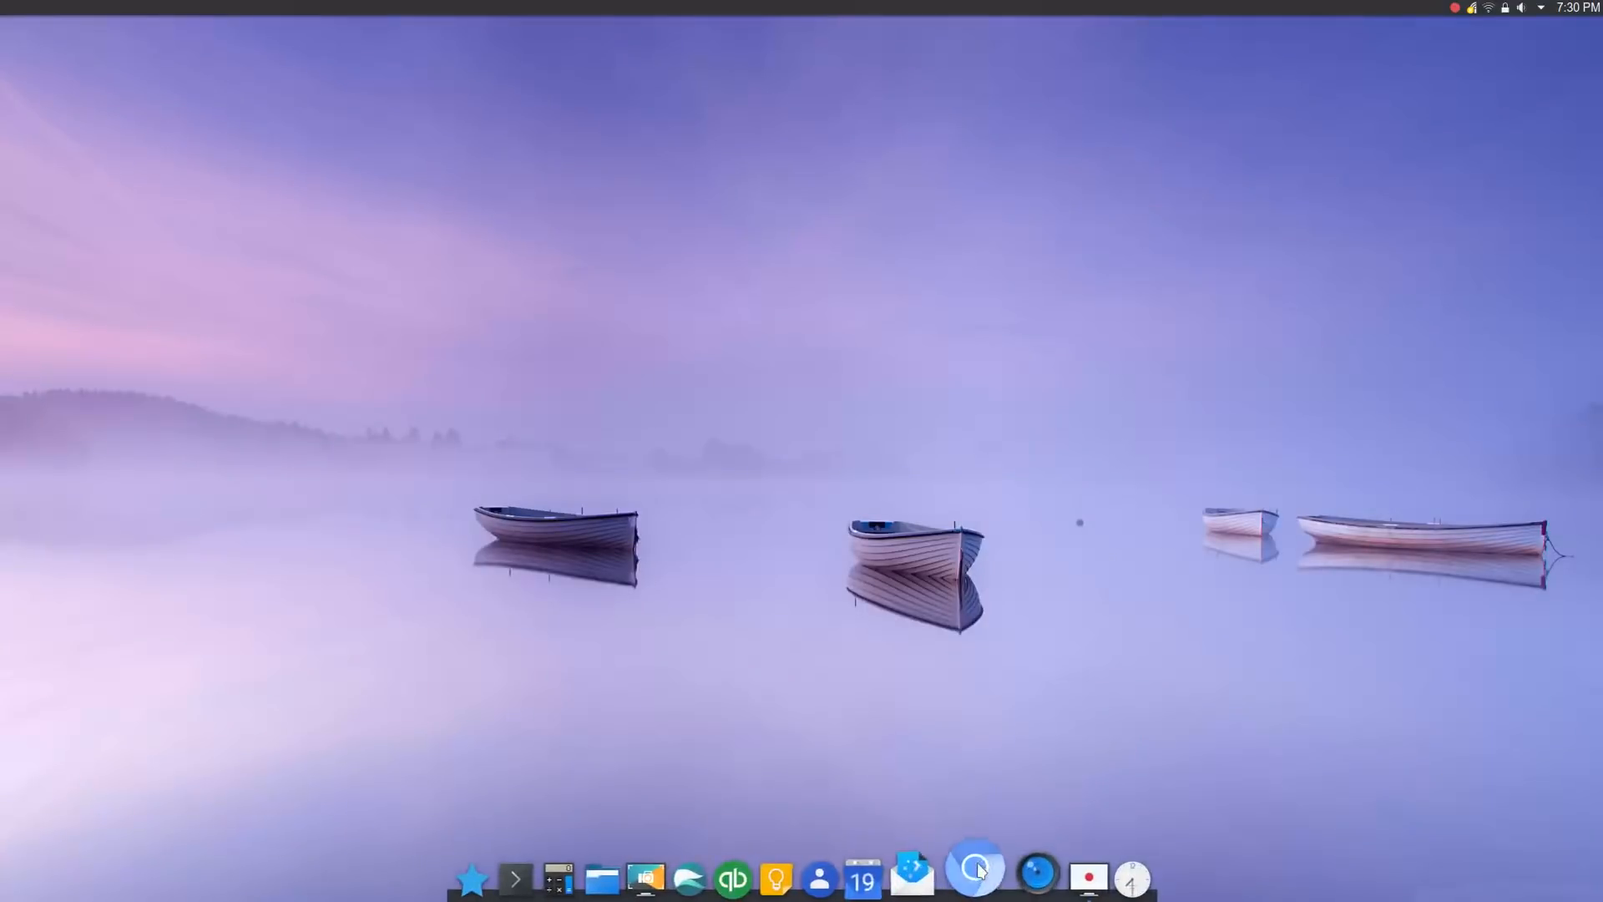
right_click(1017, 870)
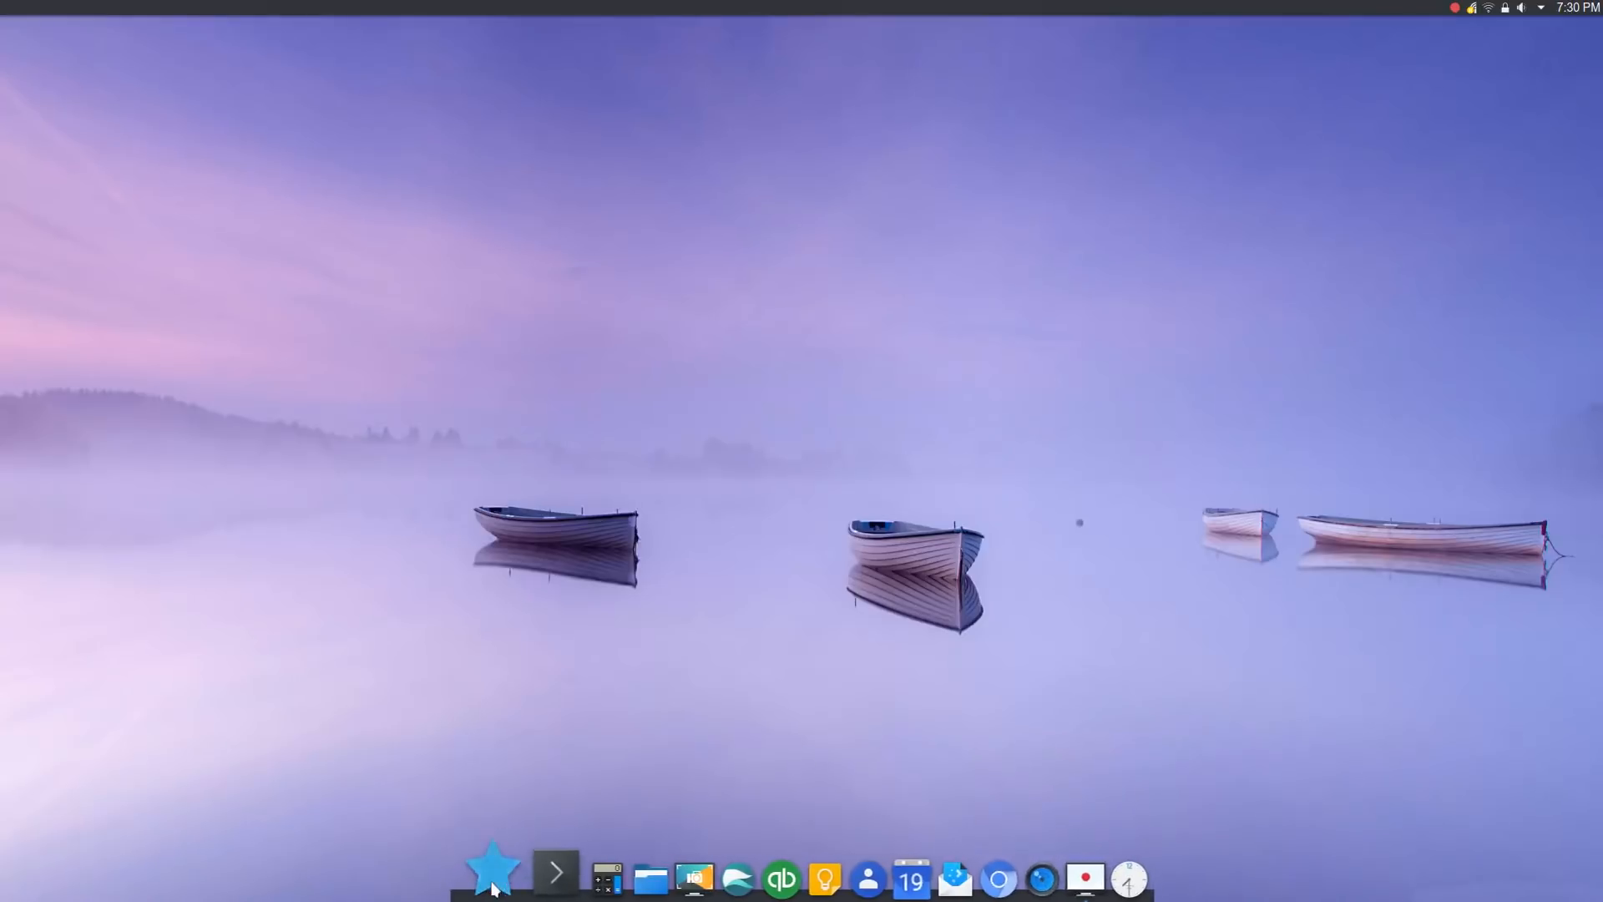
left_click(491, 877)
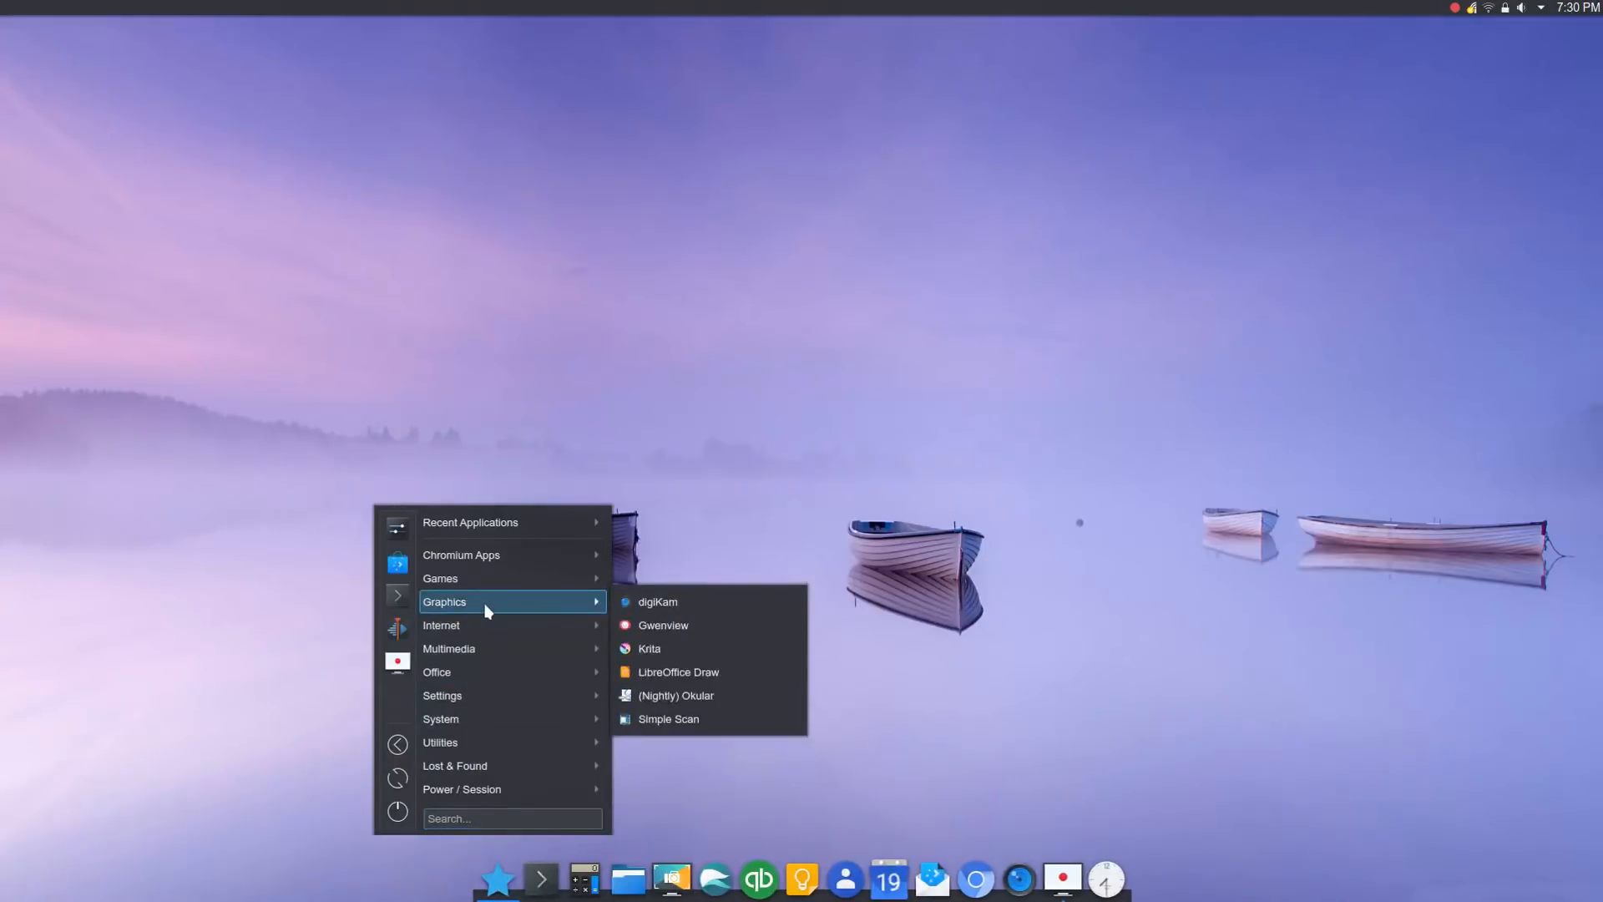
mouse_move(649, 647)
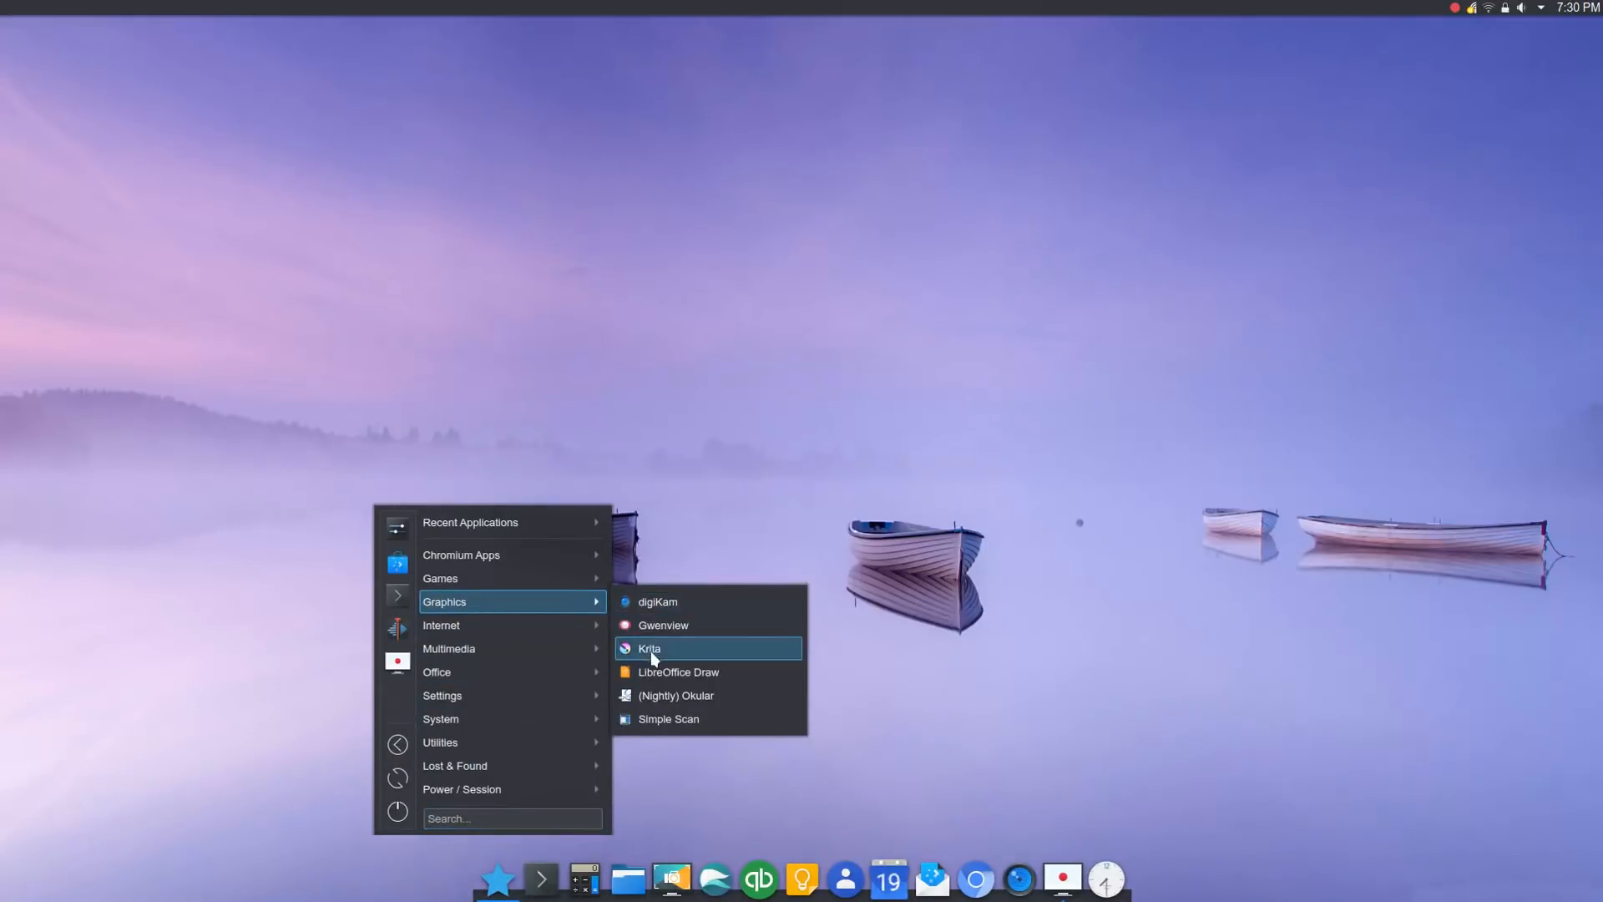
right_click(658, 601)
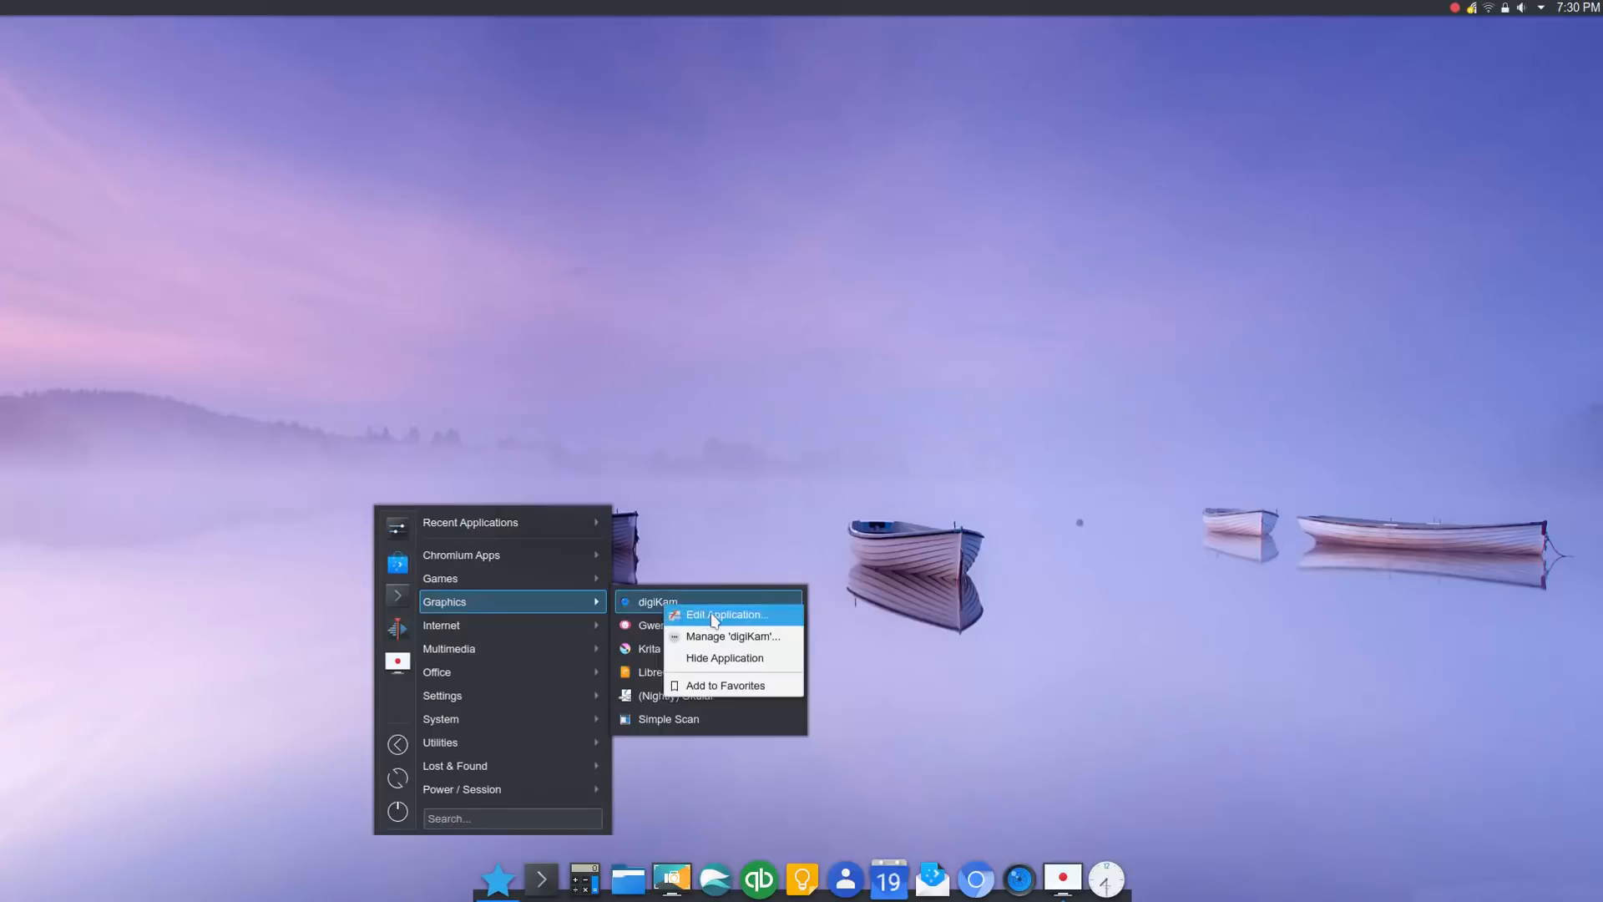
left_click(726, 615)
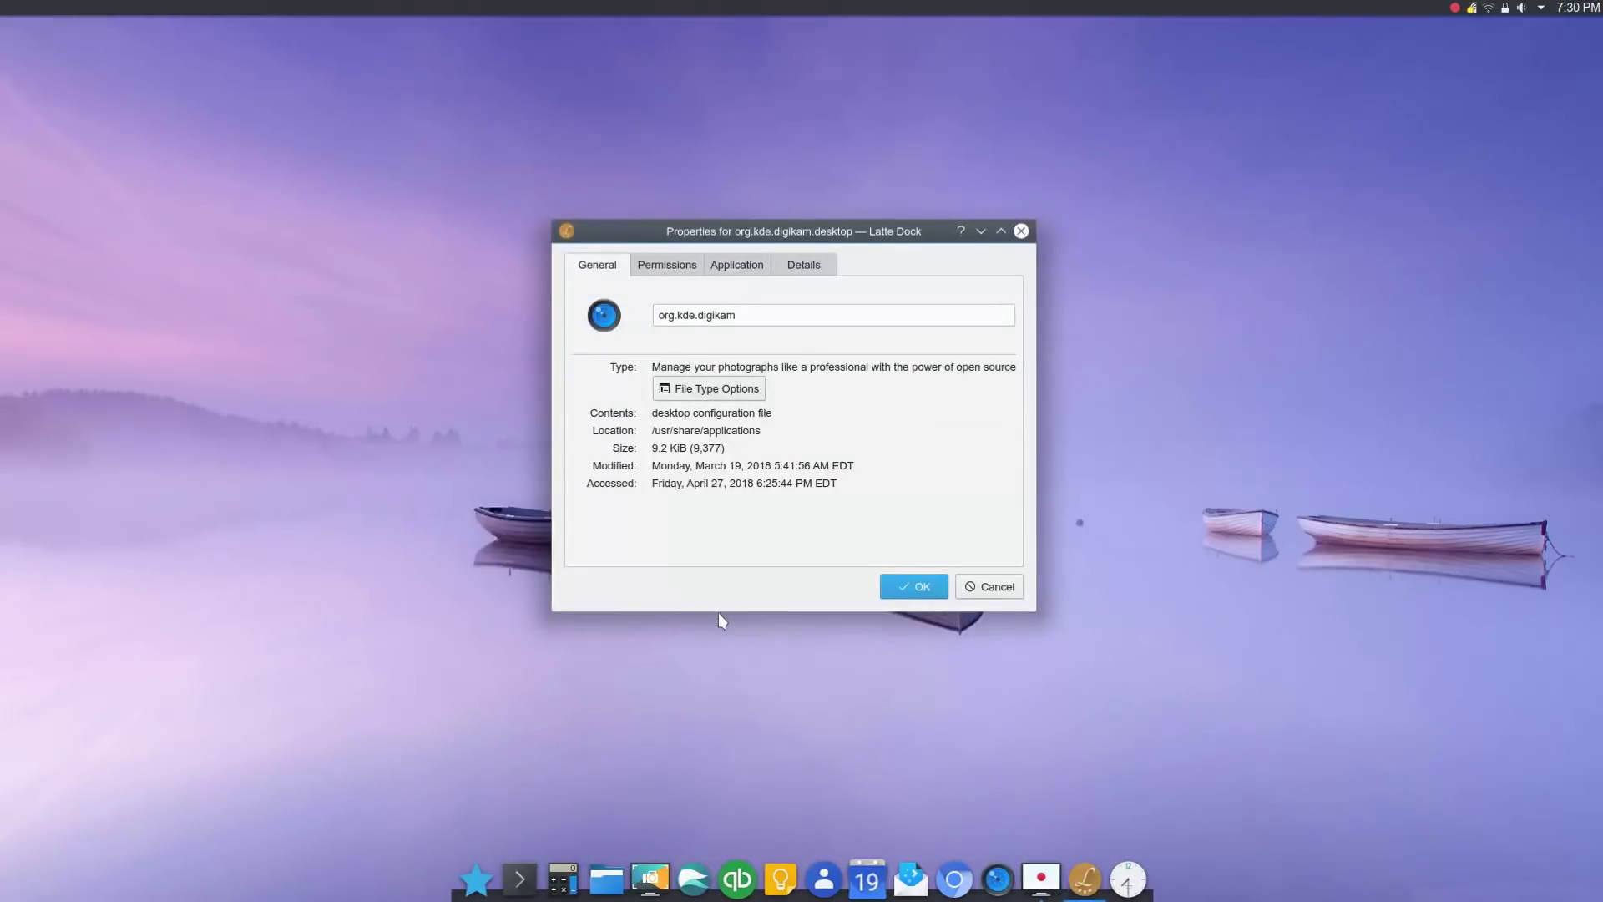
mouse_move(734, 608)
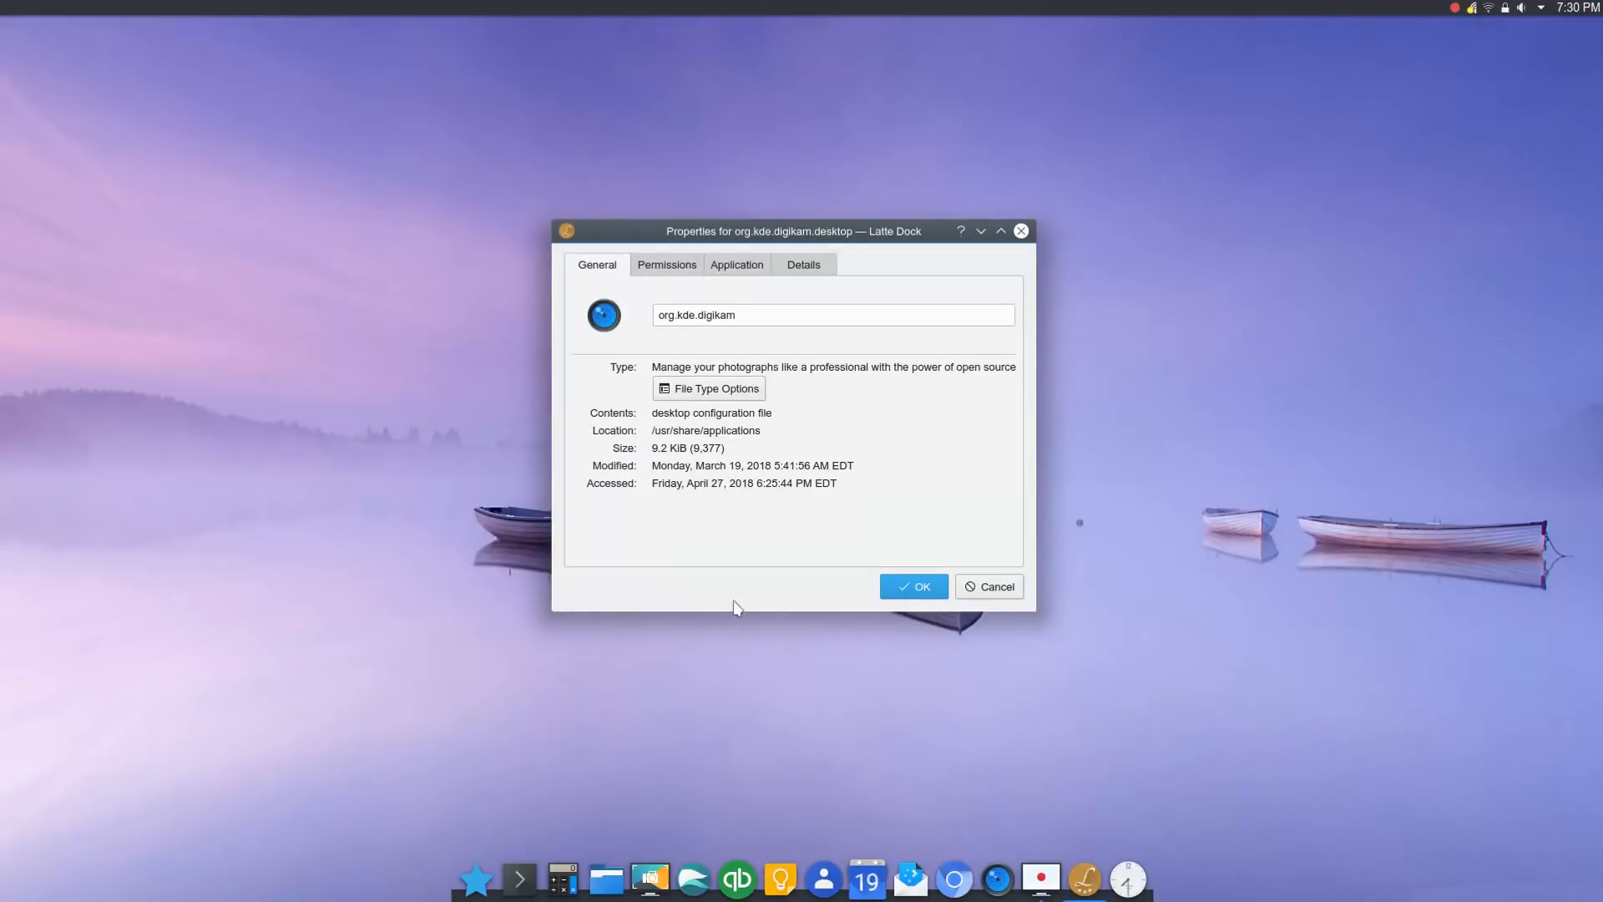
mouse_move(603, 326)
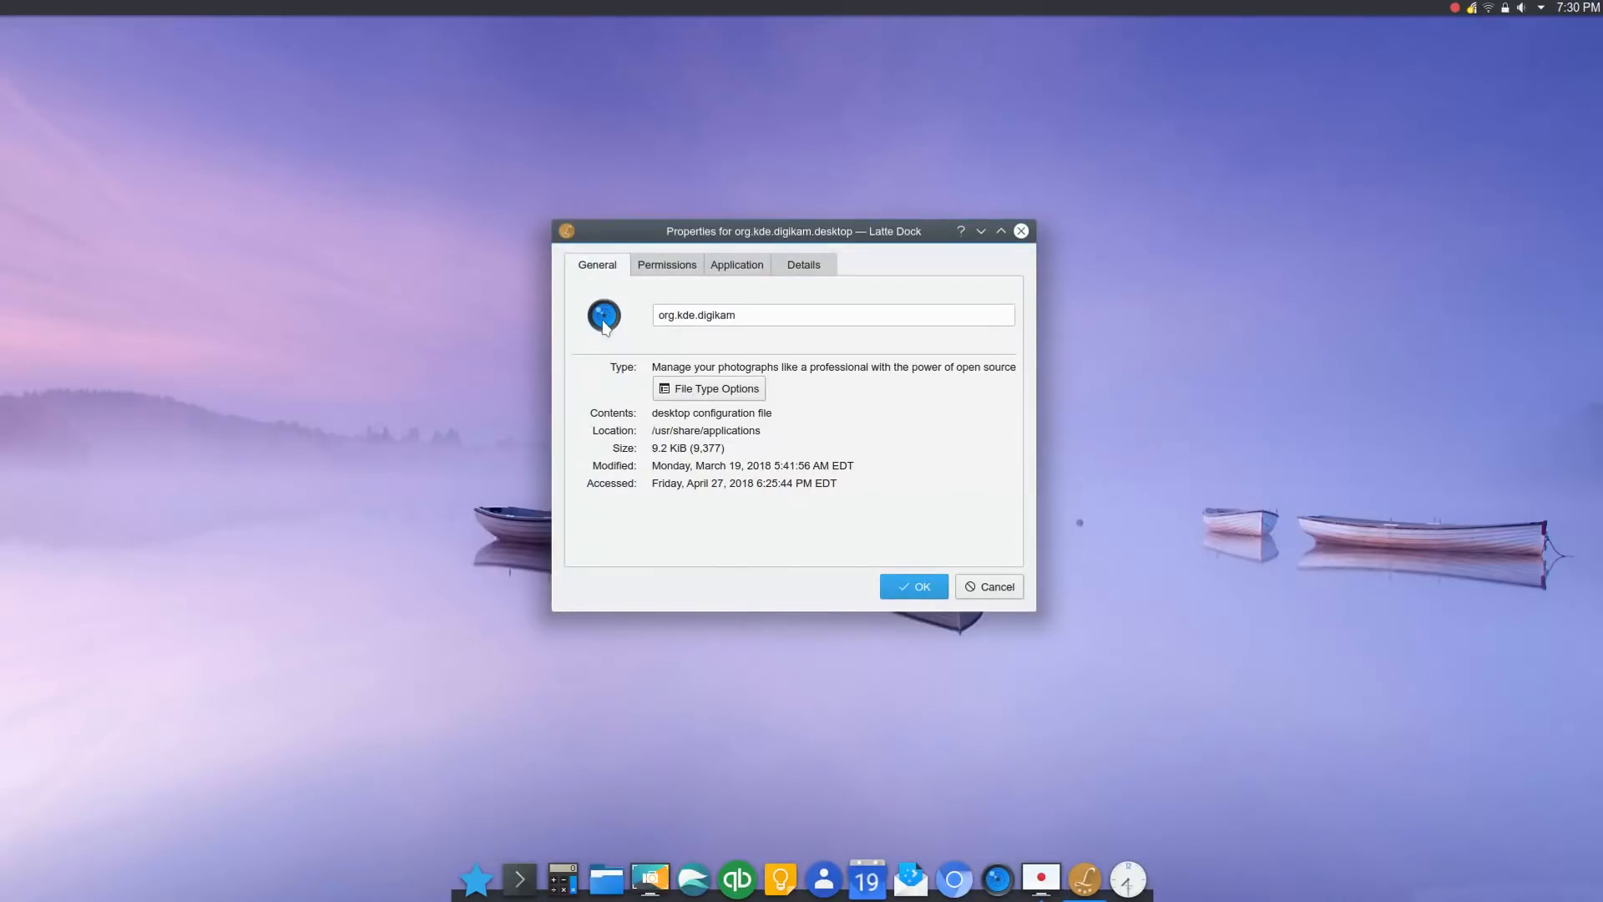
mouse_move(695, 289)
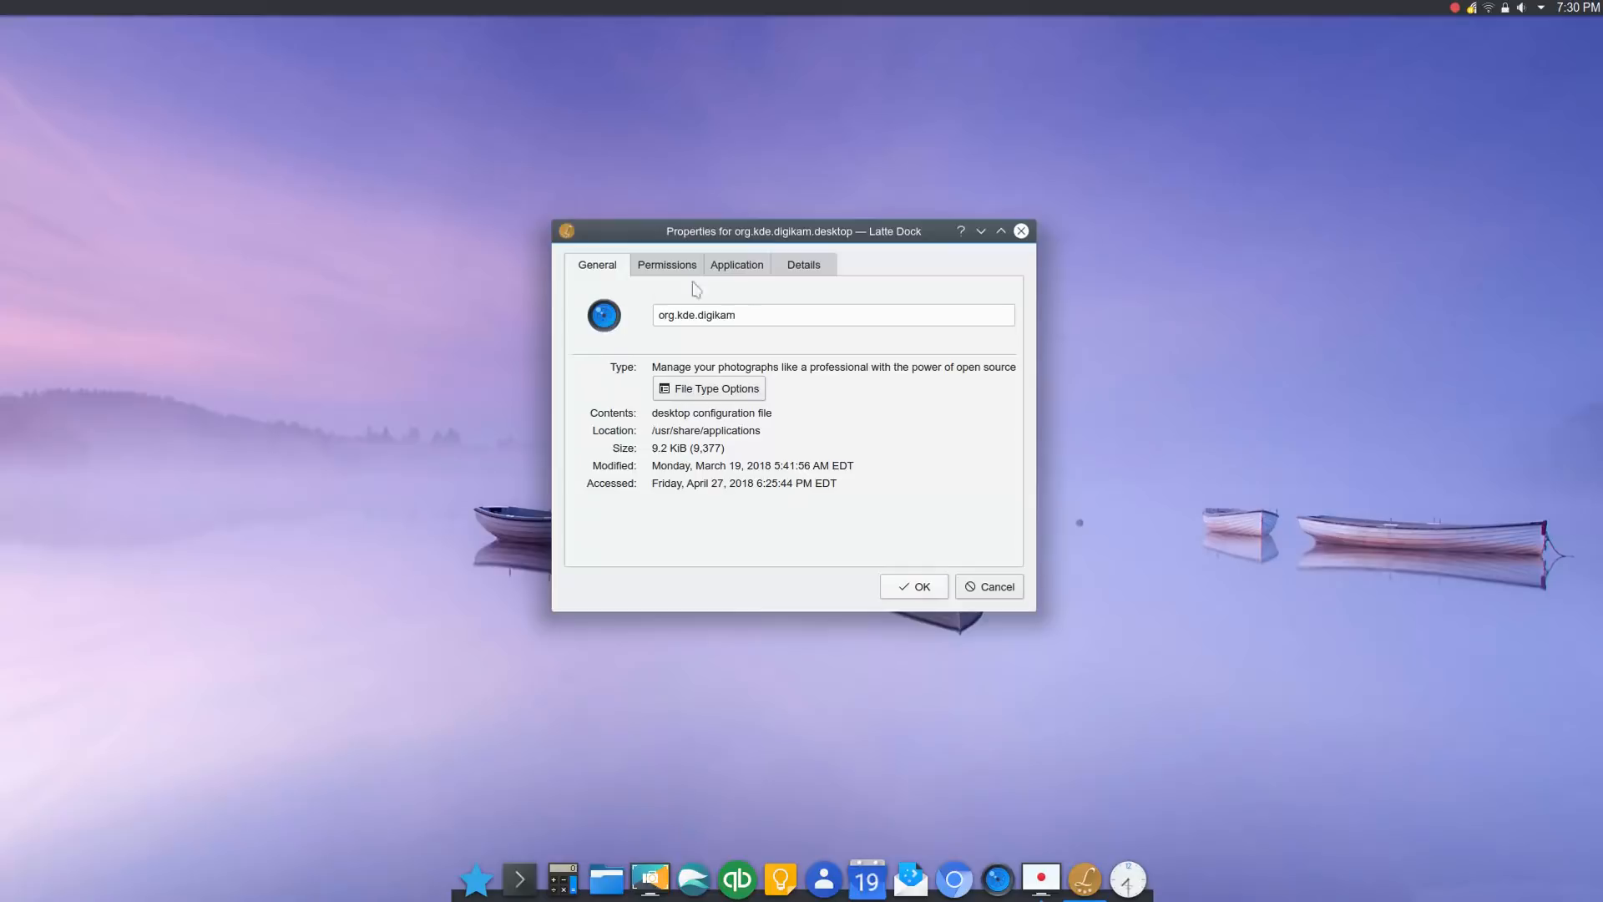
left_click(735, 265)
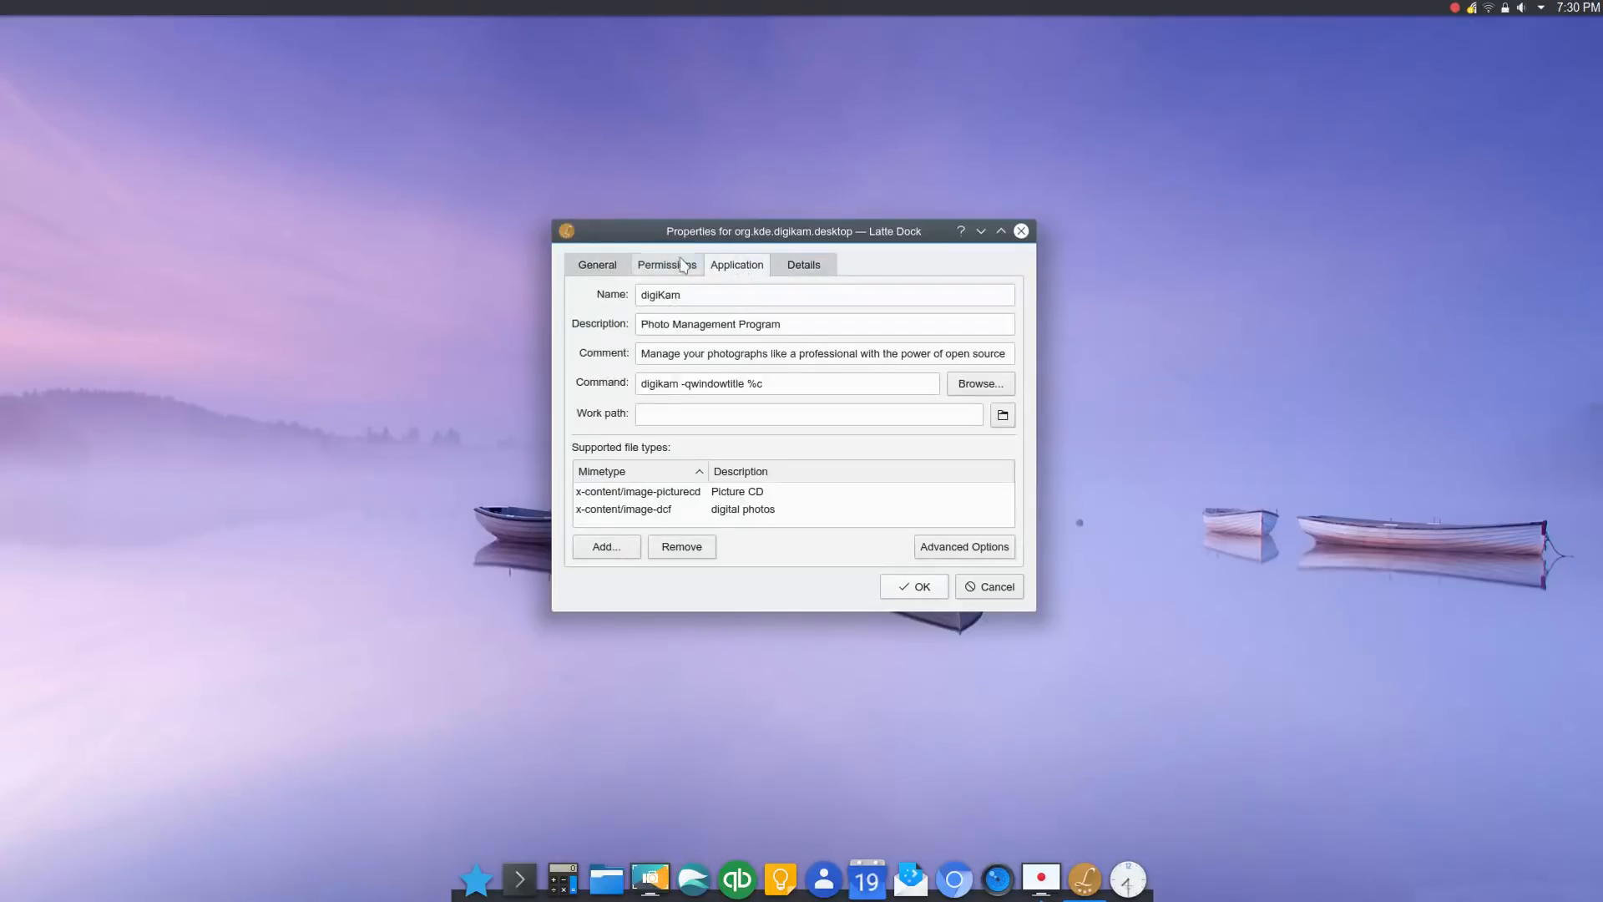
left_click(596, 264)
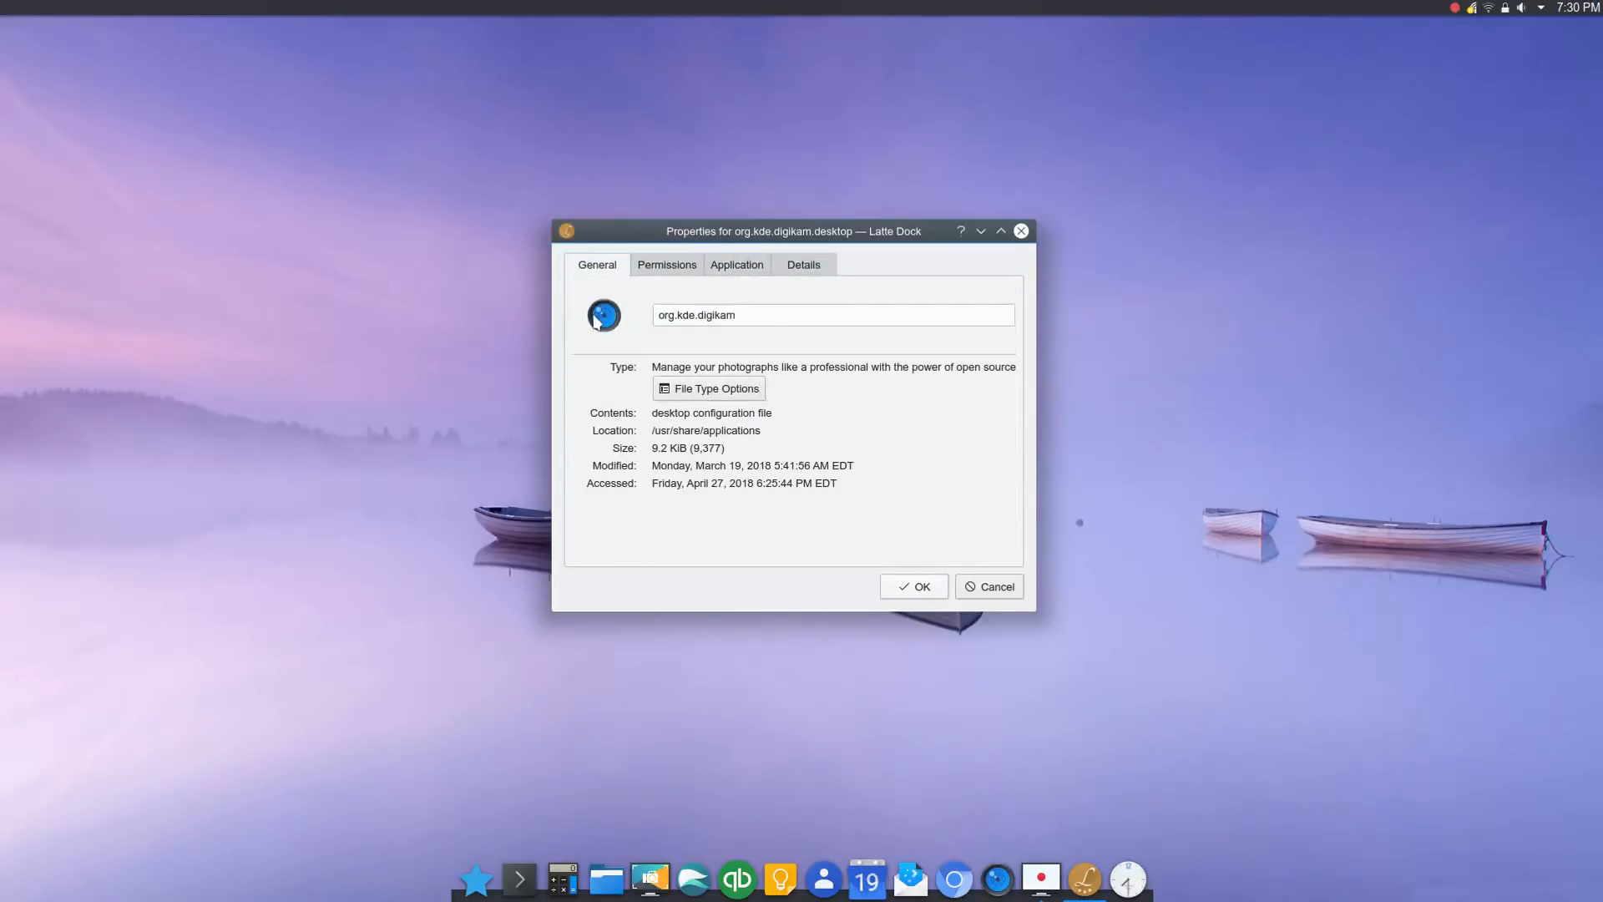
mouse_move(978, 593)
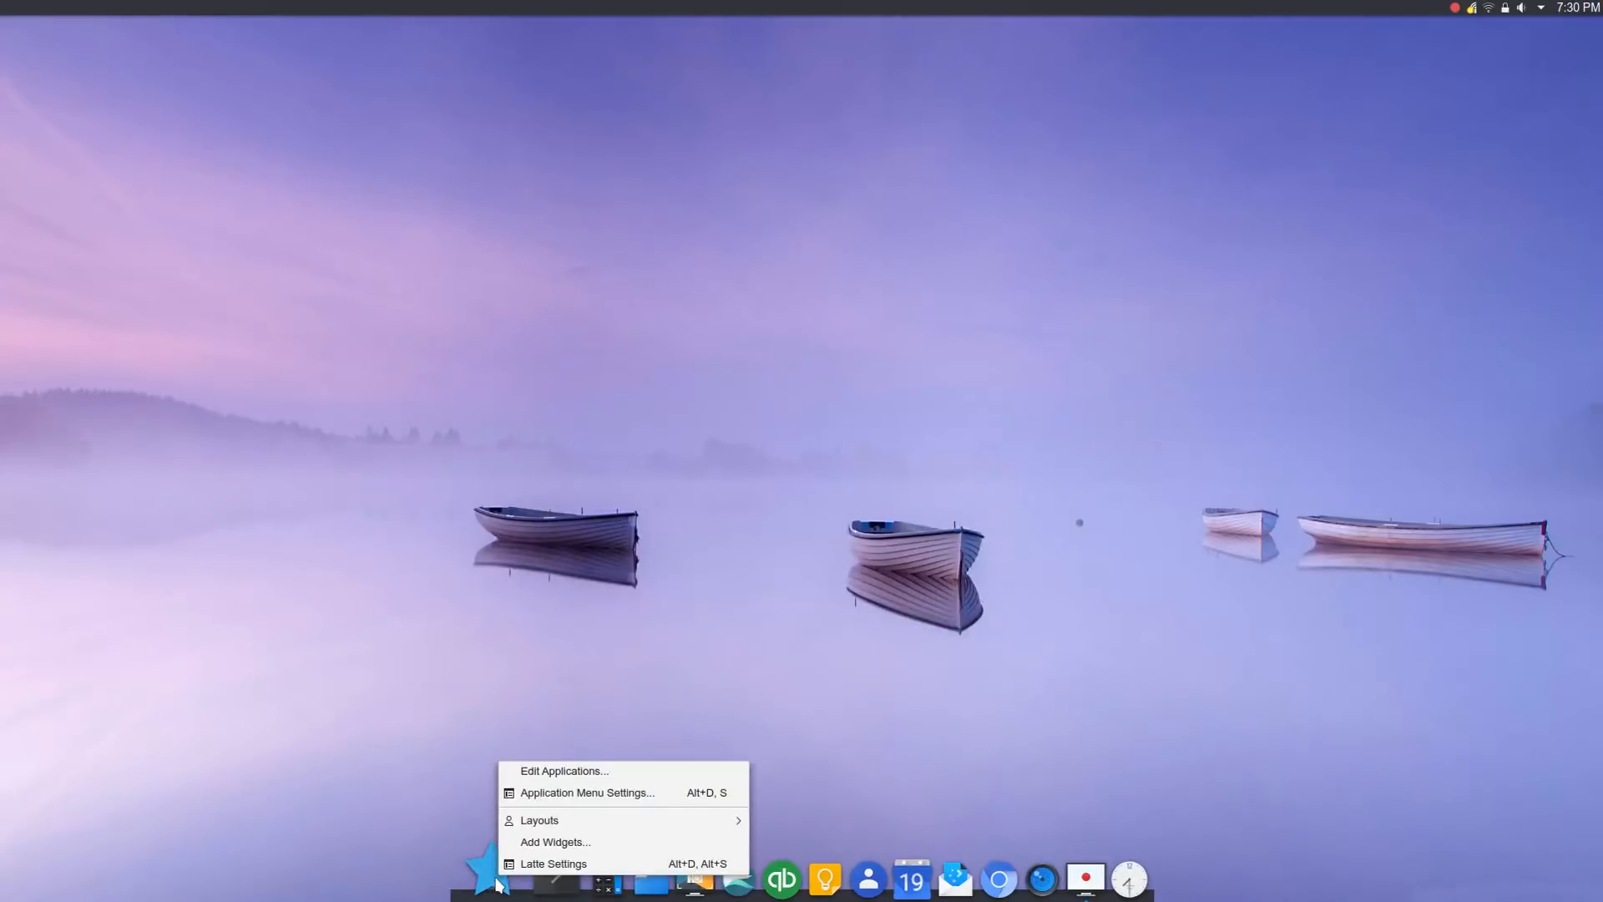
In KDE Menu Editor, replace digiKam's icon with the multicoloured gpick ring from the System icons
left_click(563, 770)
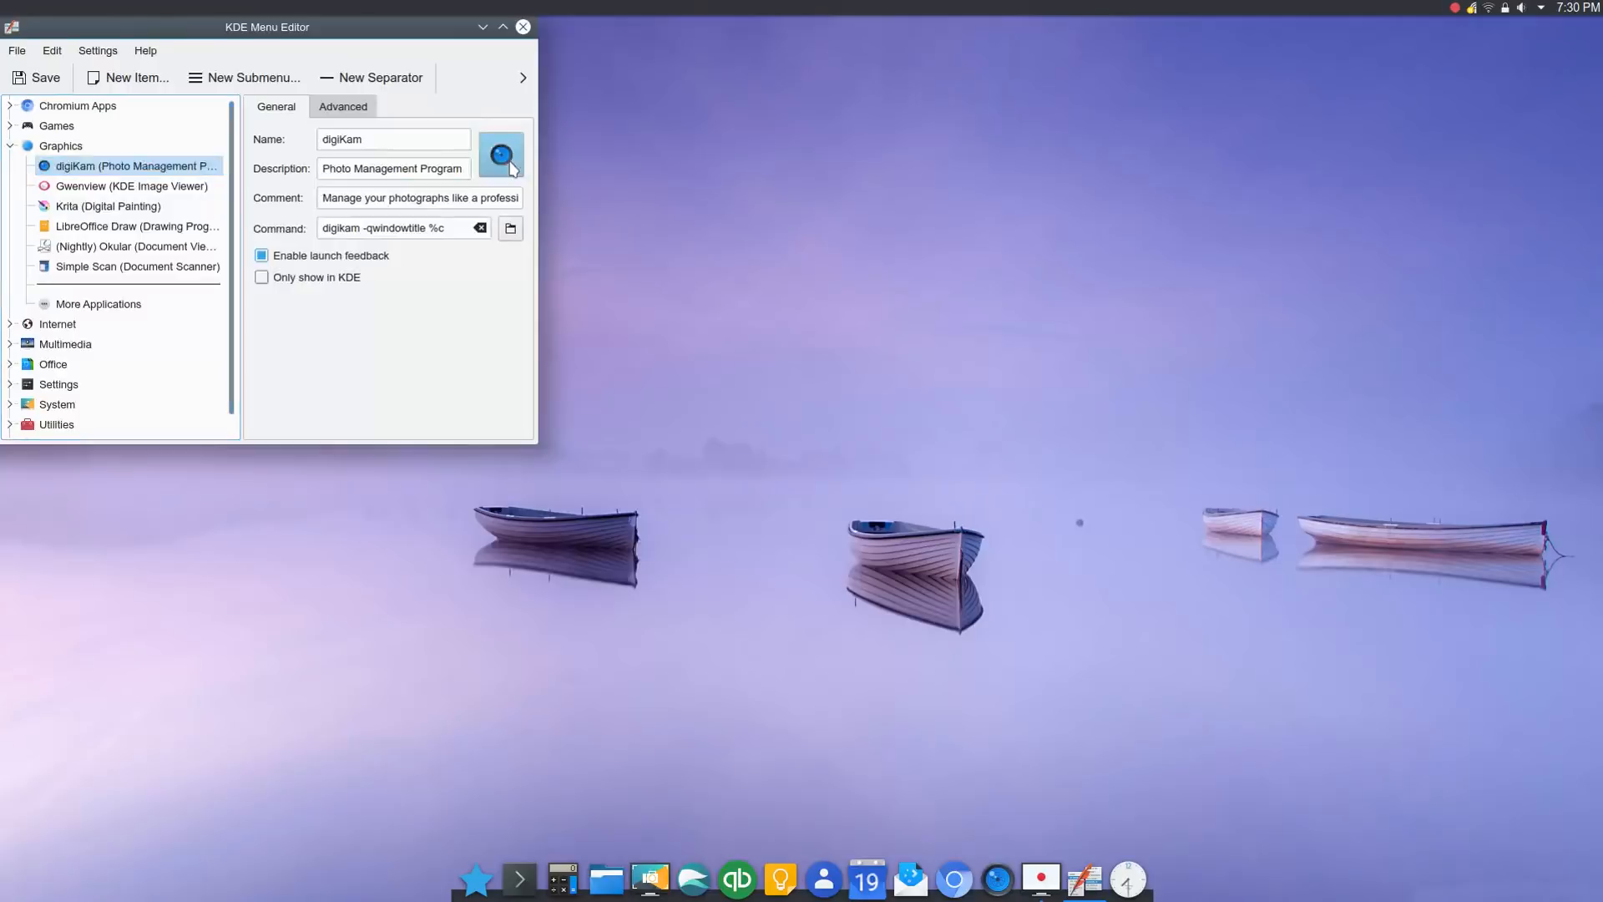
left_click(500, 155)
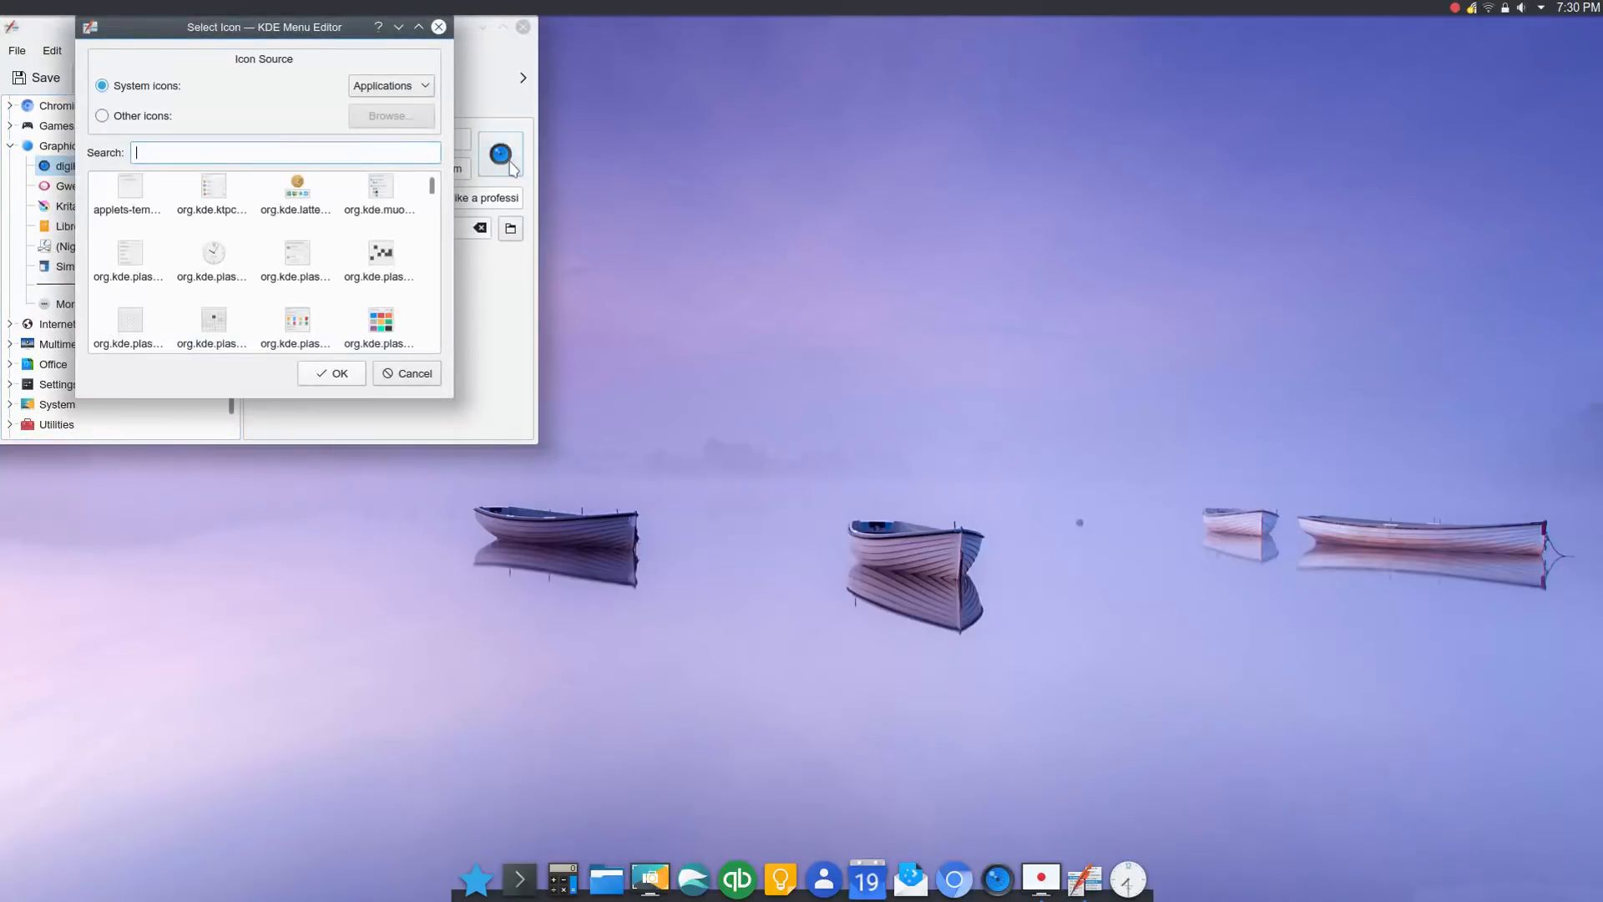
scroll("down", 3)
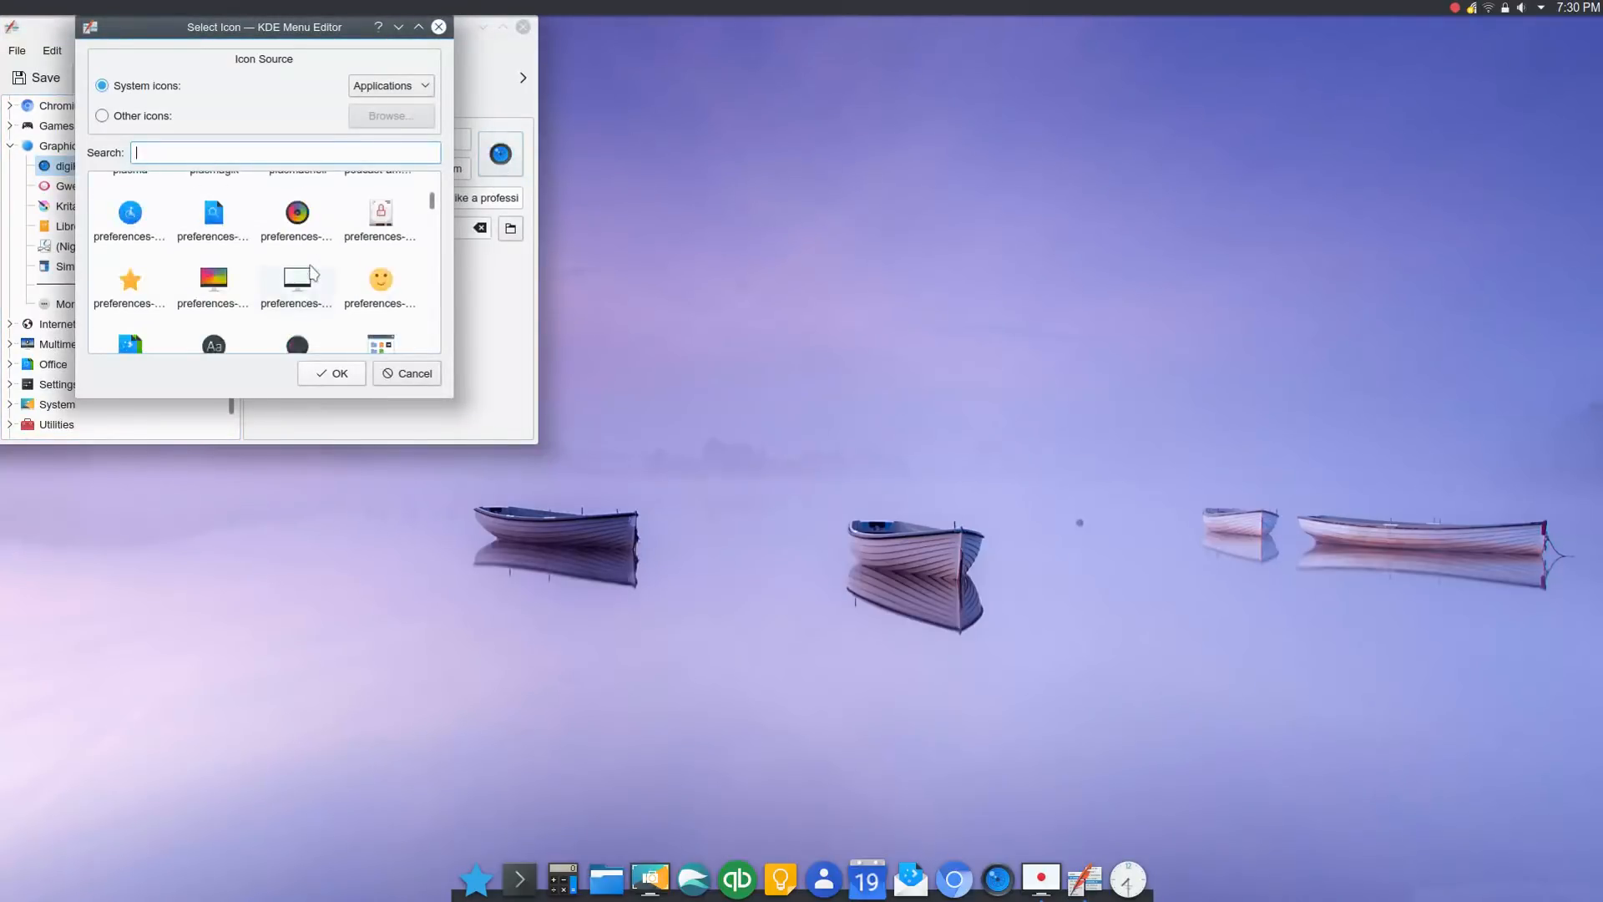
scroll("down", 3)
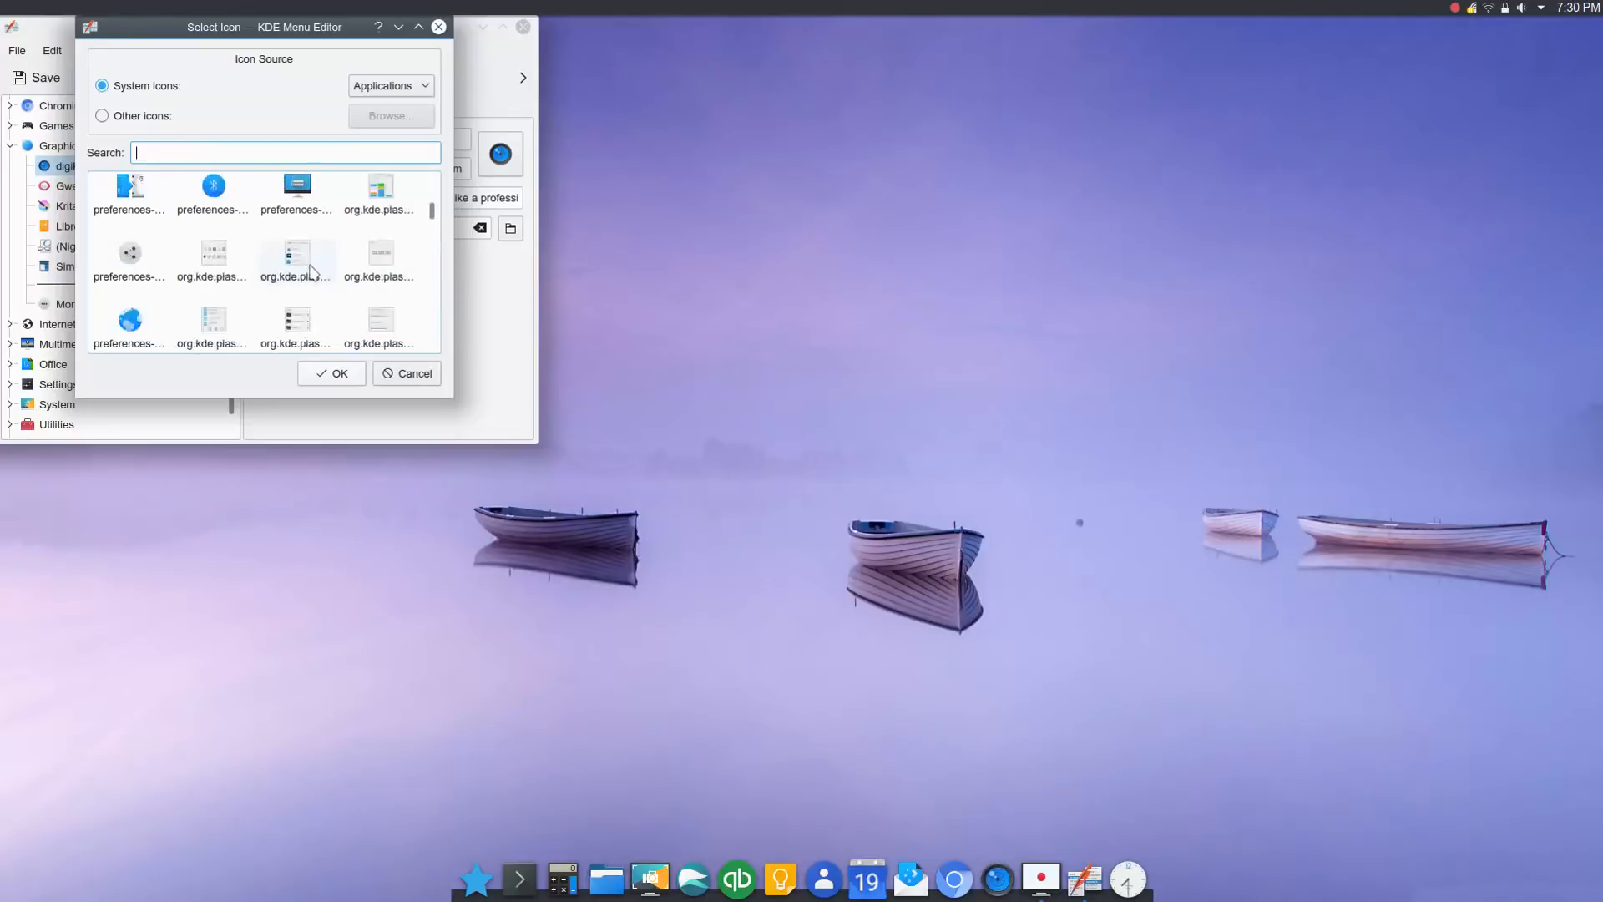
scroll("up", 3)
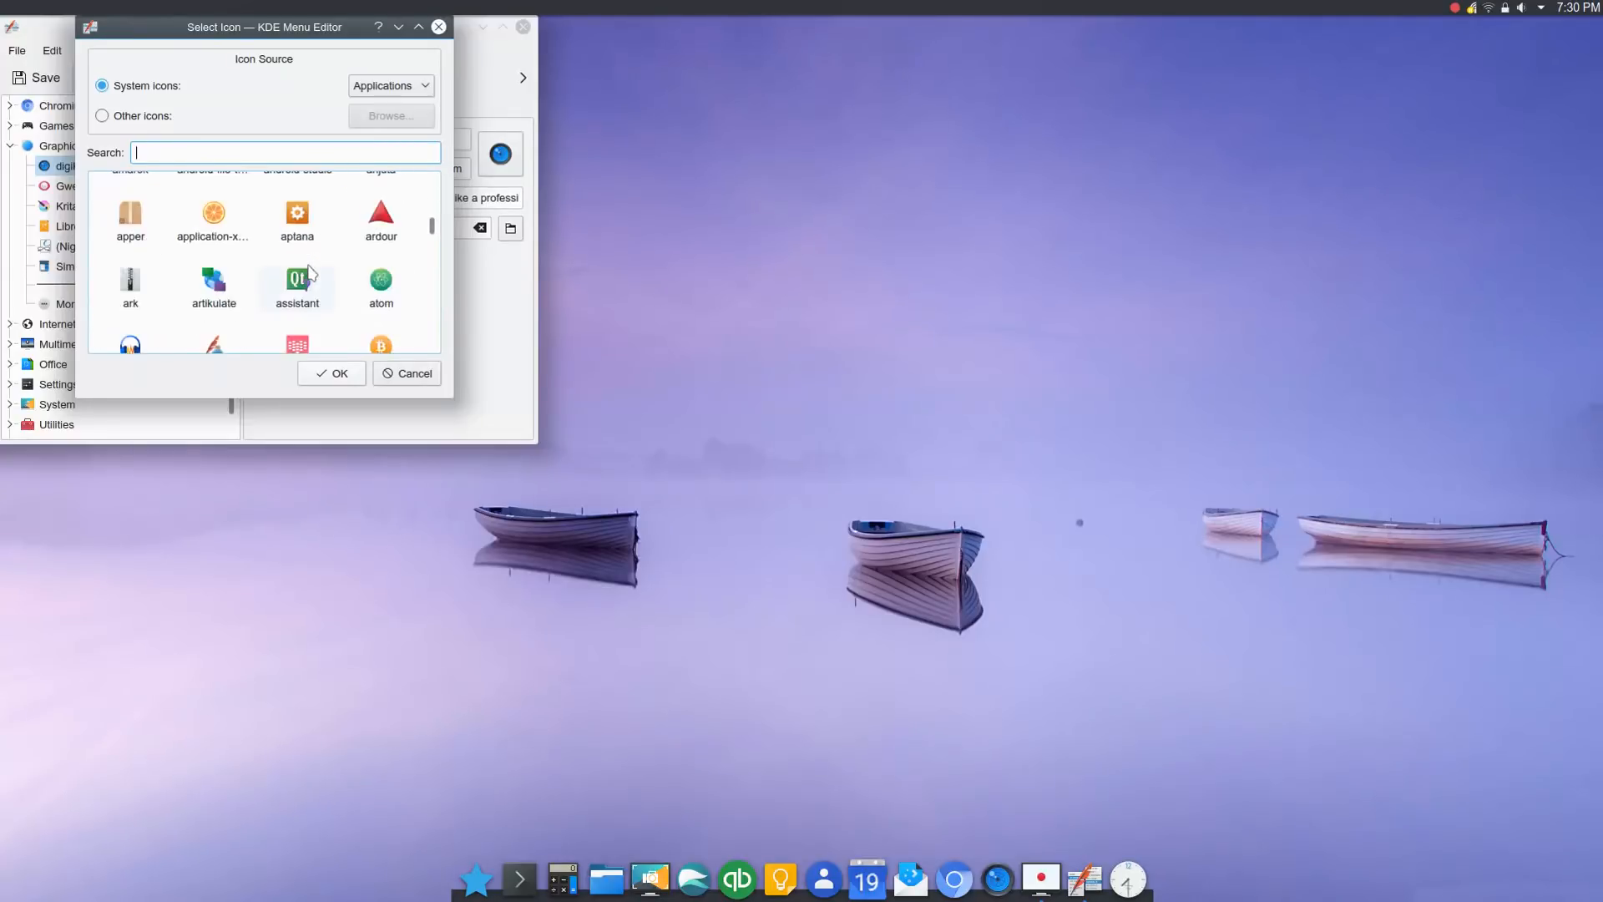
scroll("down", 3)
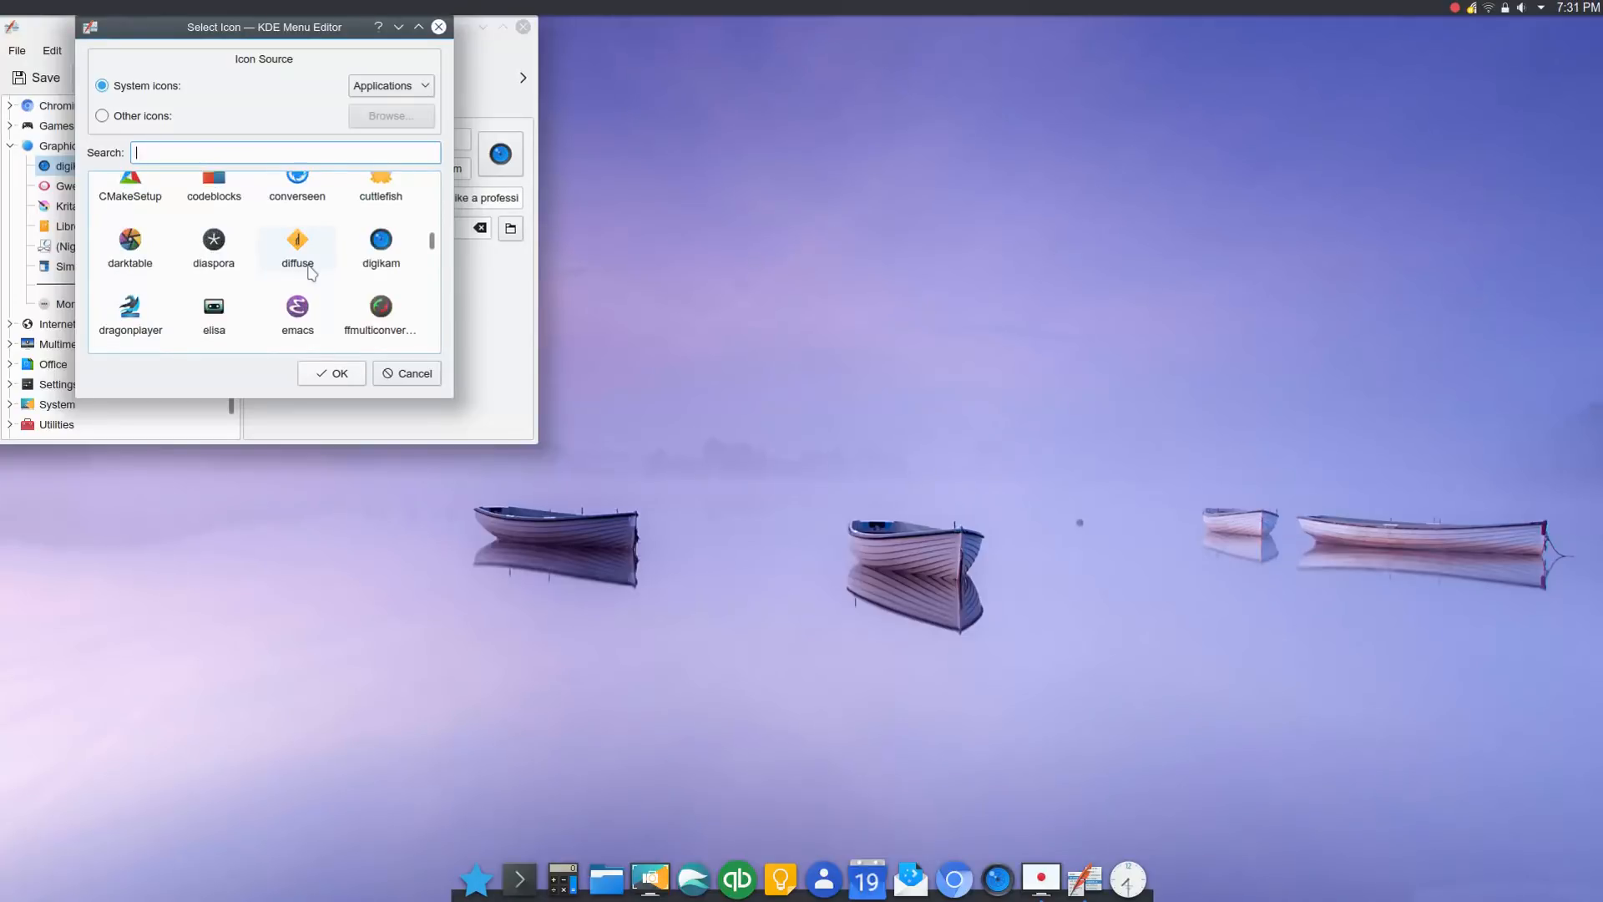
mouse_move(239, 284)
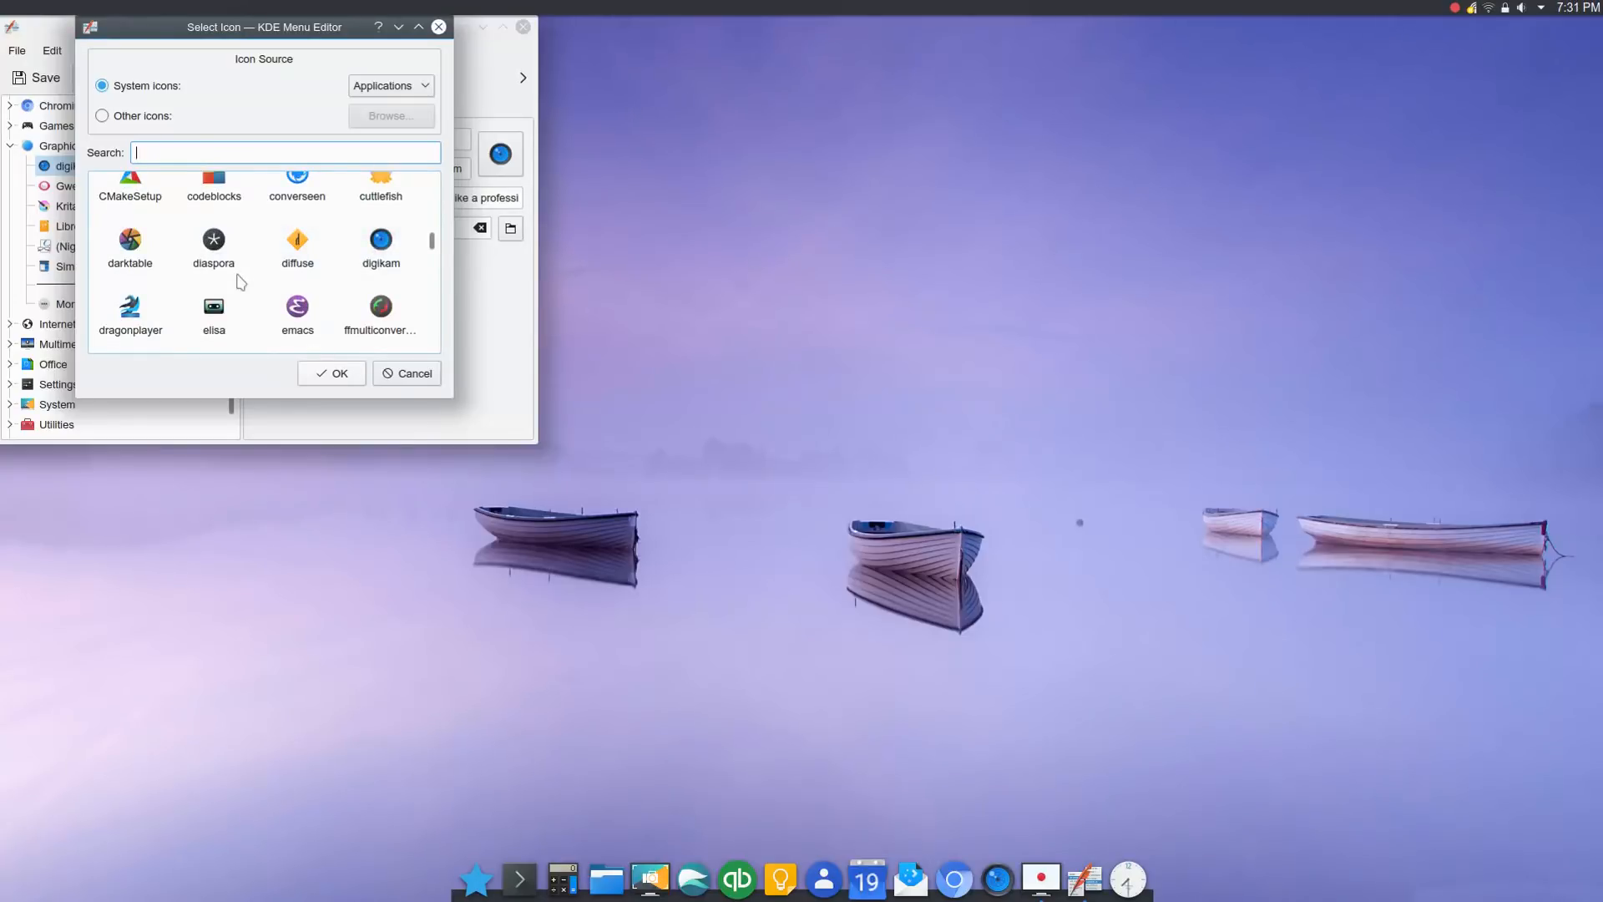
scroll("down", 3)
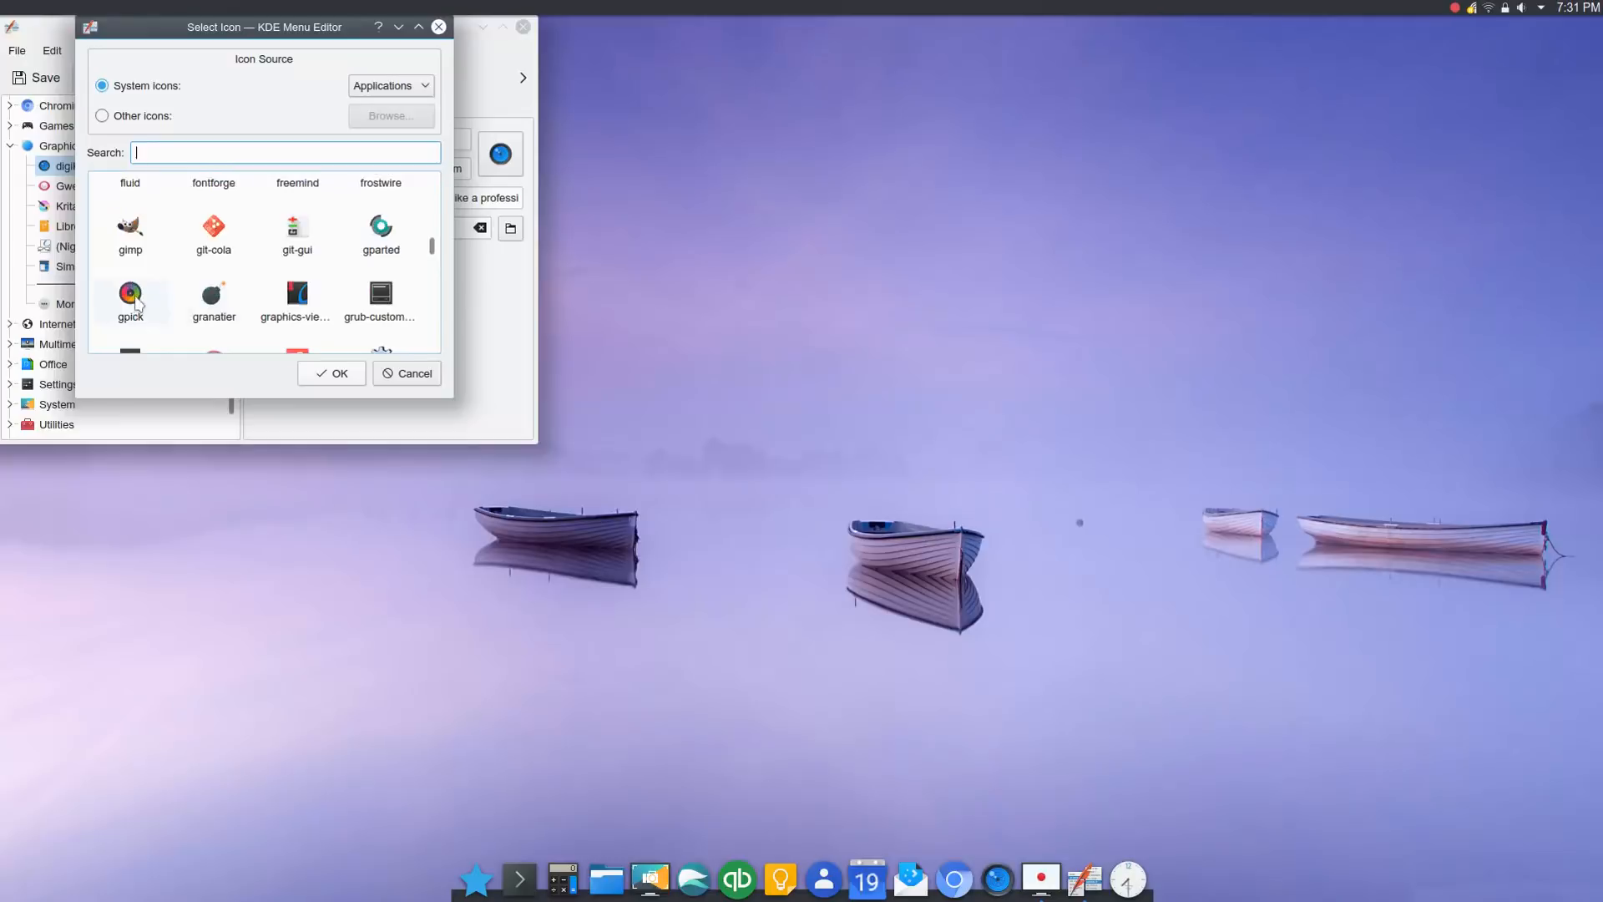
left_click(405, 373)
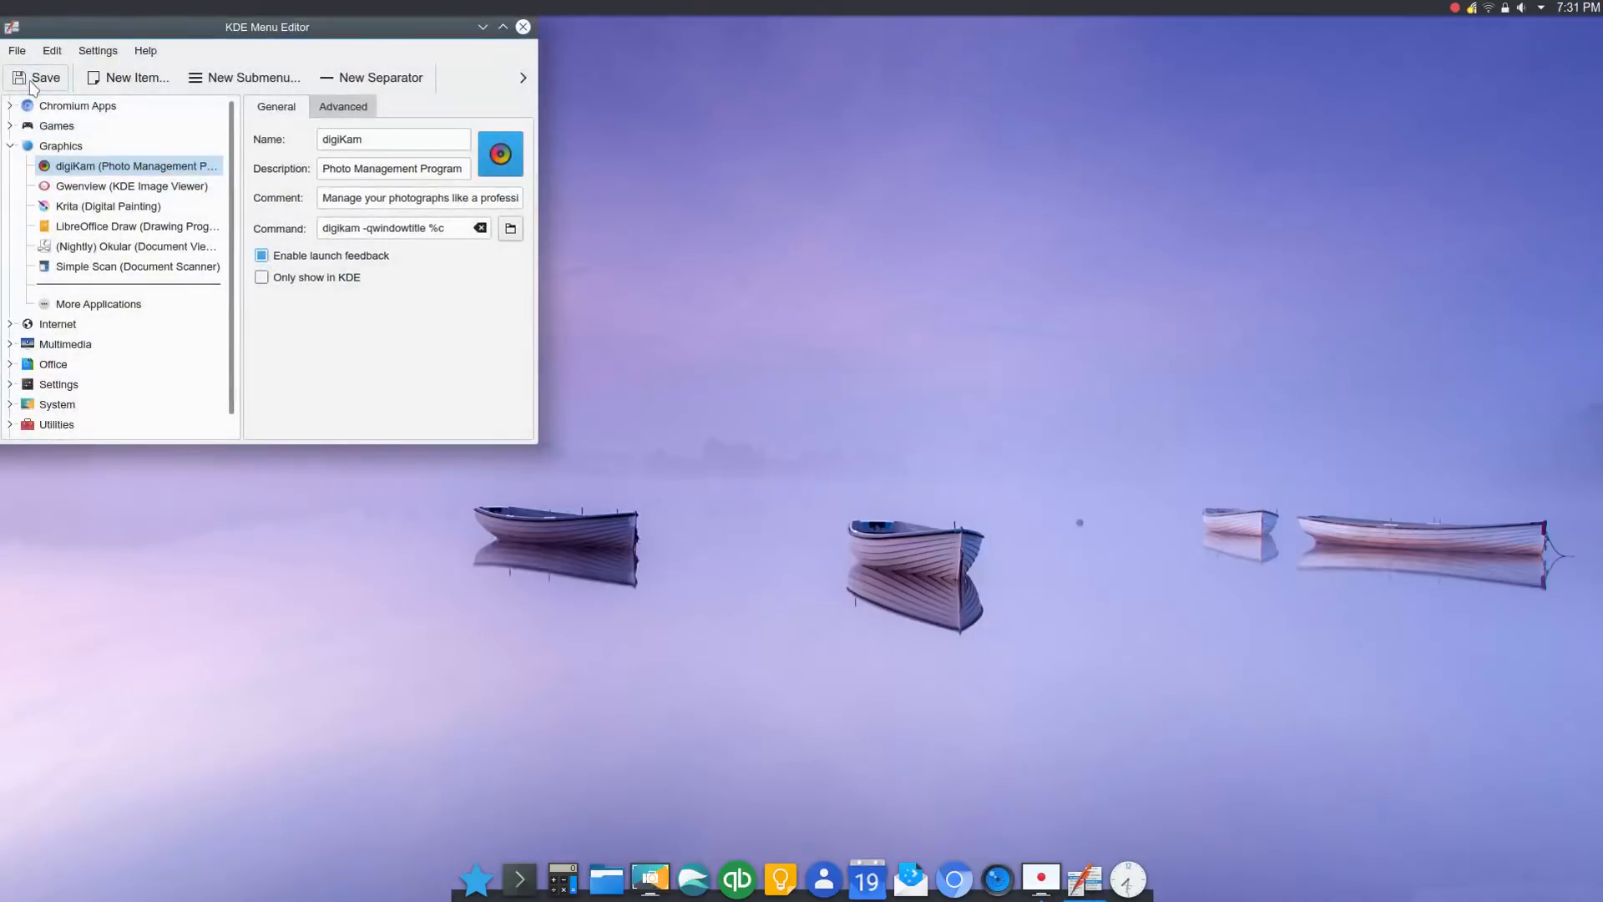
Save the digiKam entry so the dock shows its new ring icon, then dismiss Dolphin's context menu
left_click(523, 26)
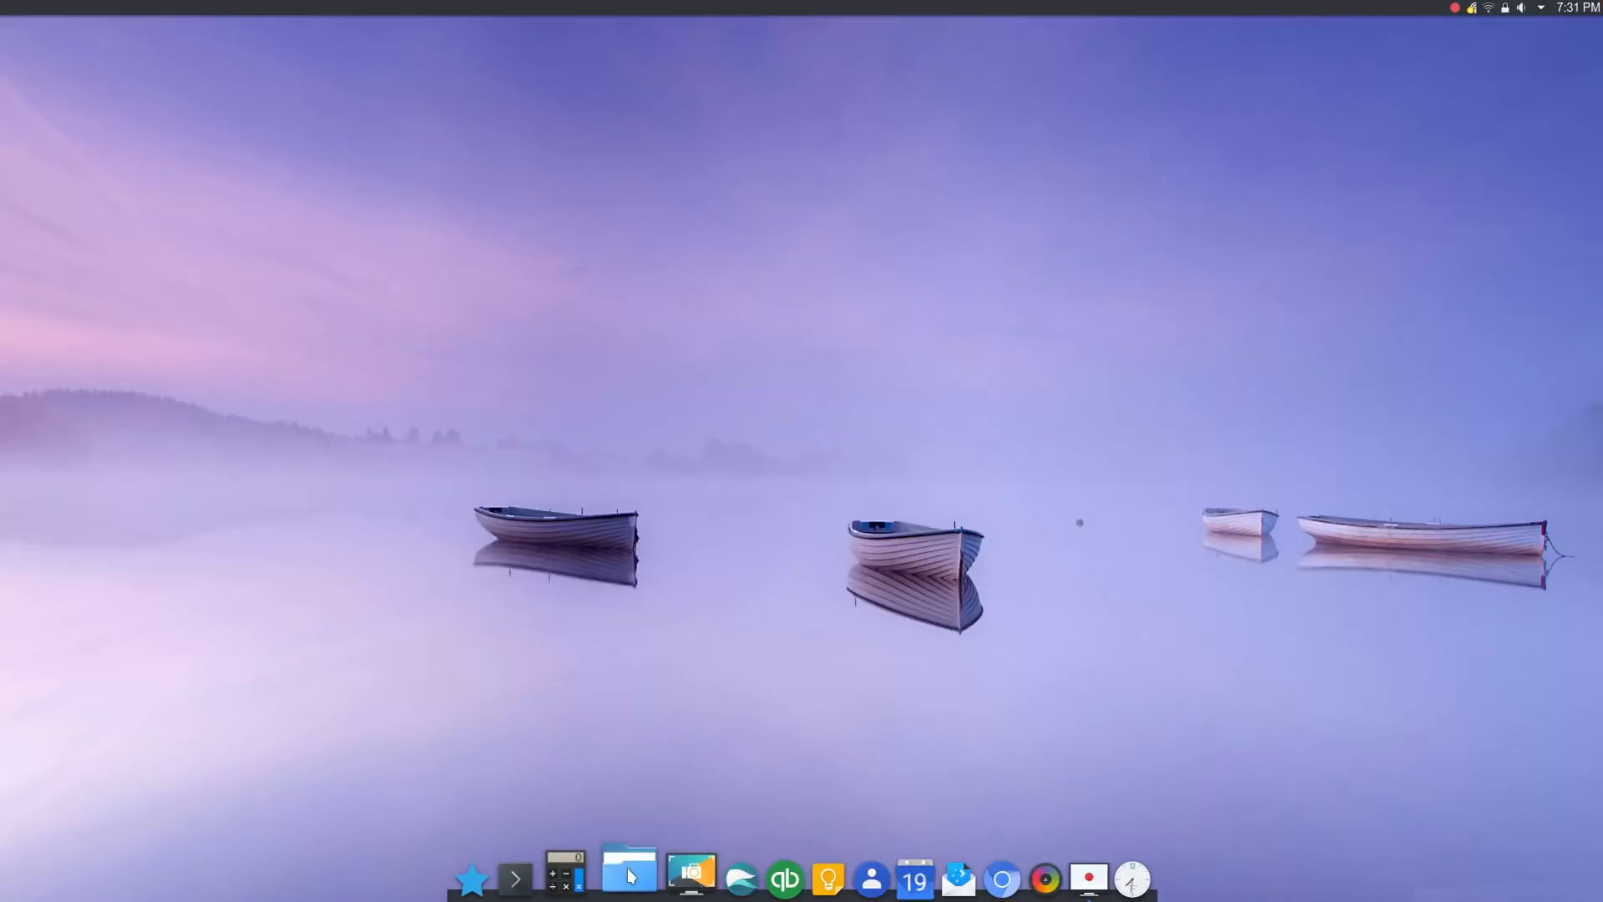
right_click(629, 876)
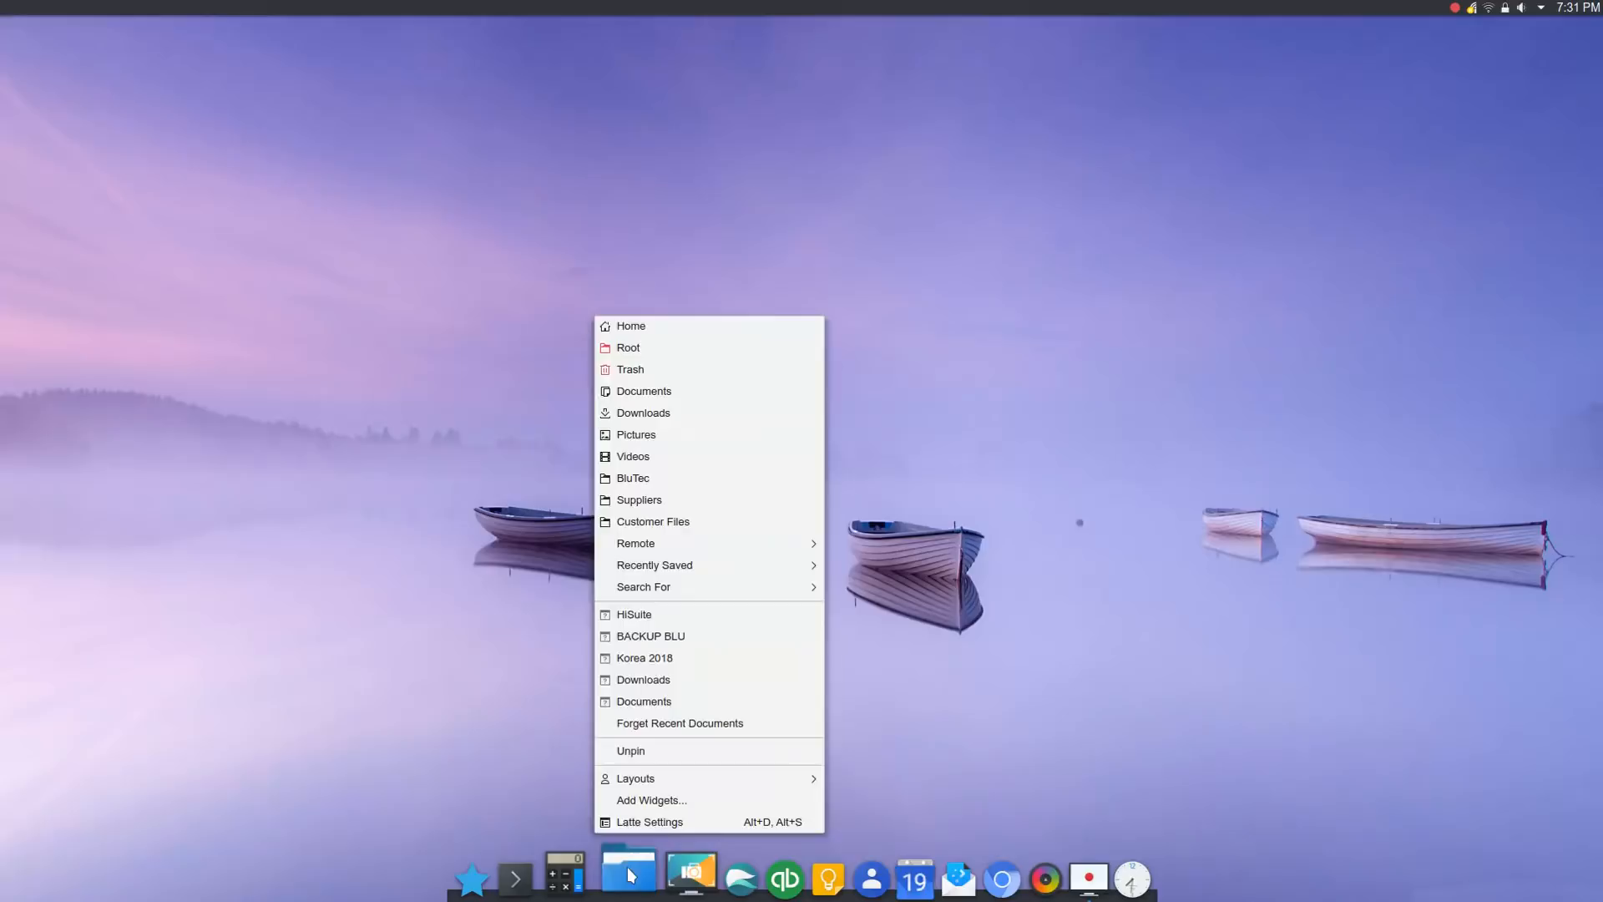
left_click(752, 571)
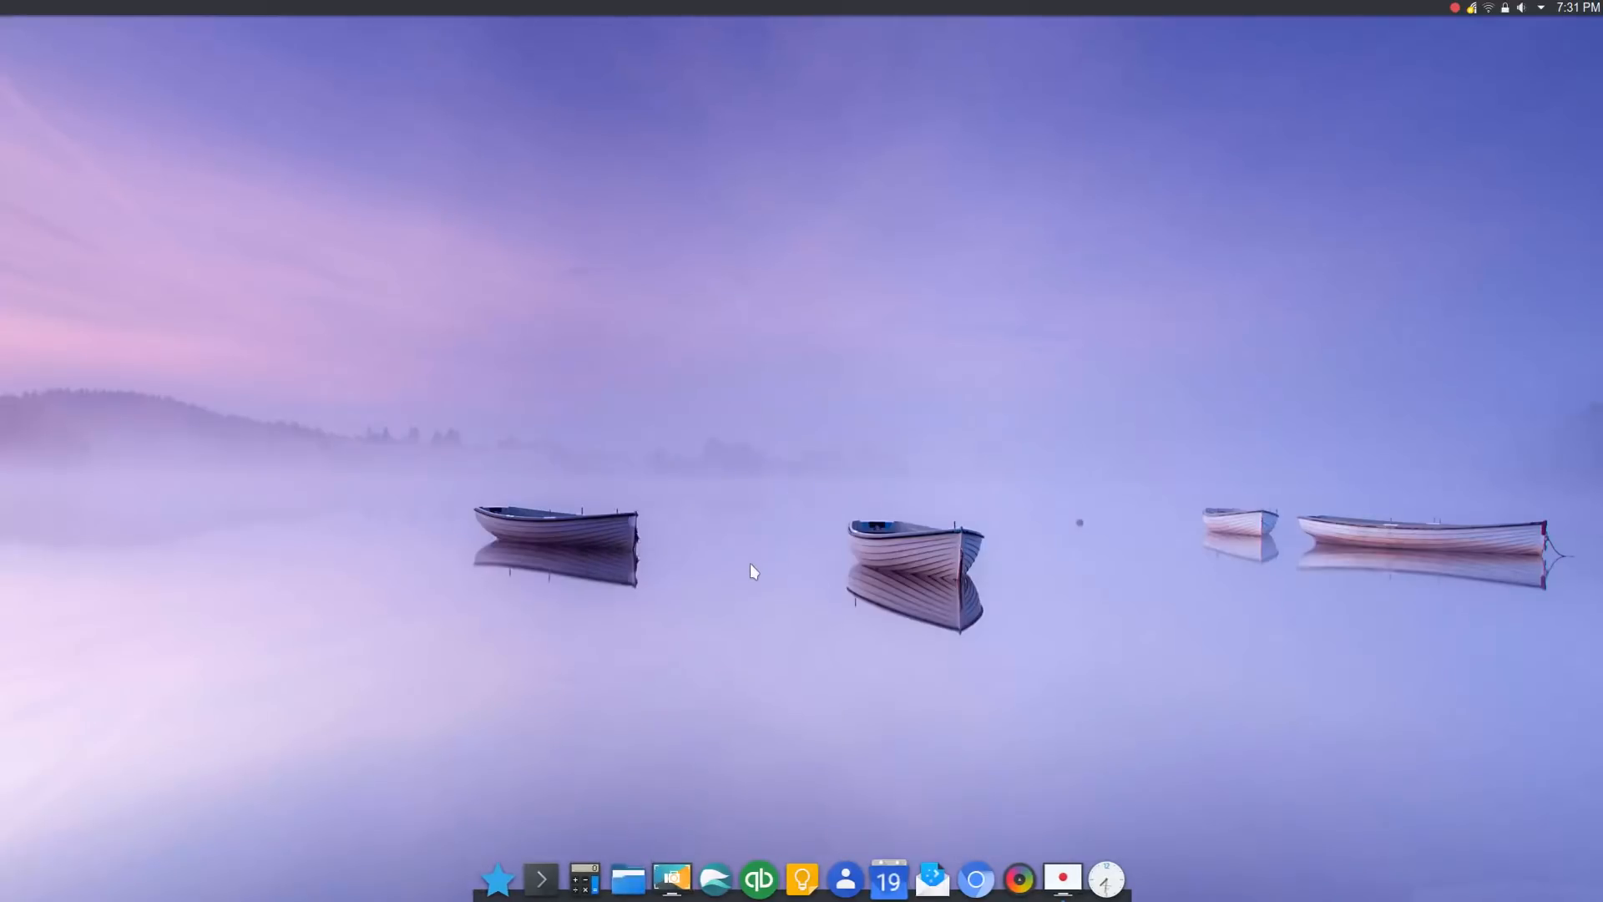
mouse_move(731, 697)
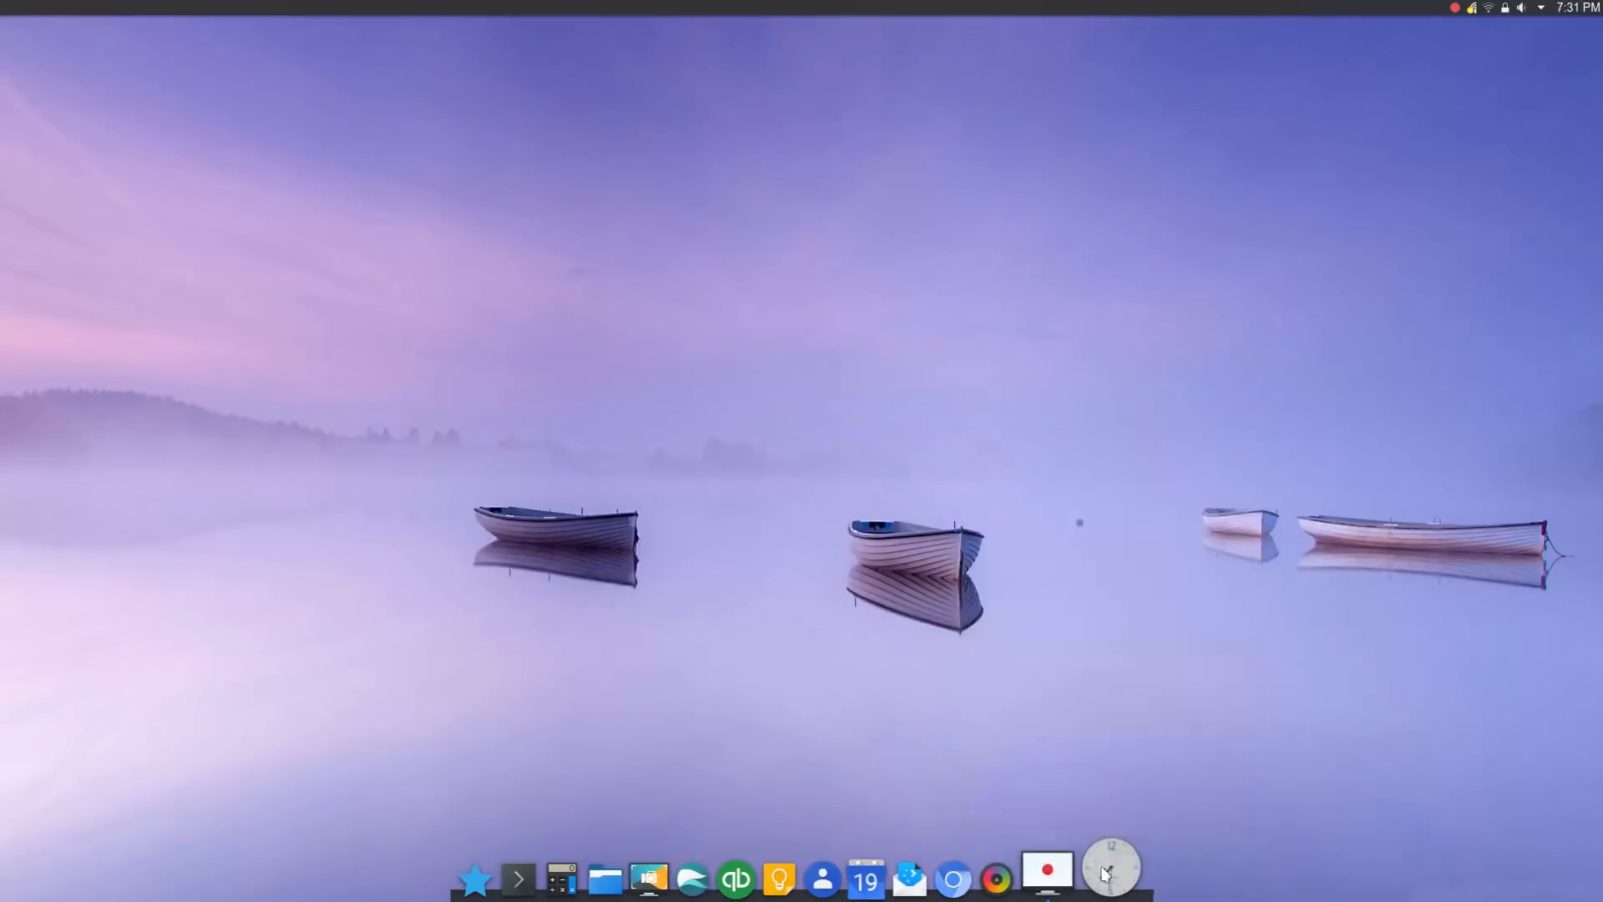
right_click(473, 880)
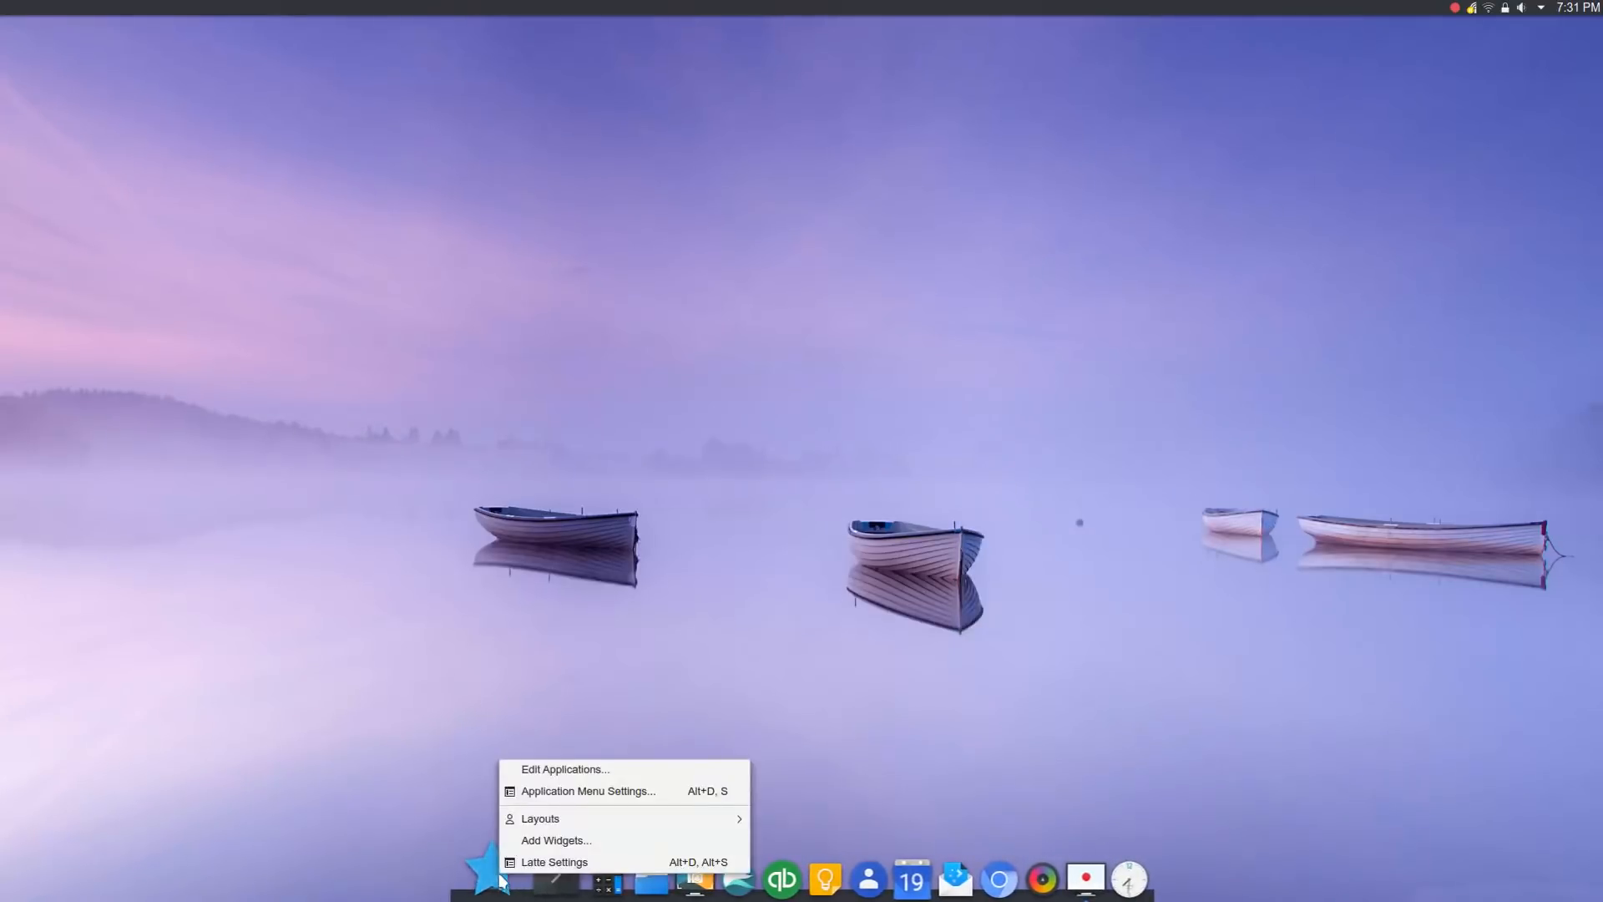
left_click(530, 596)
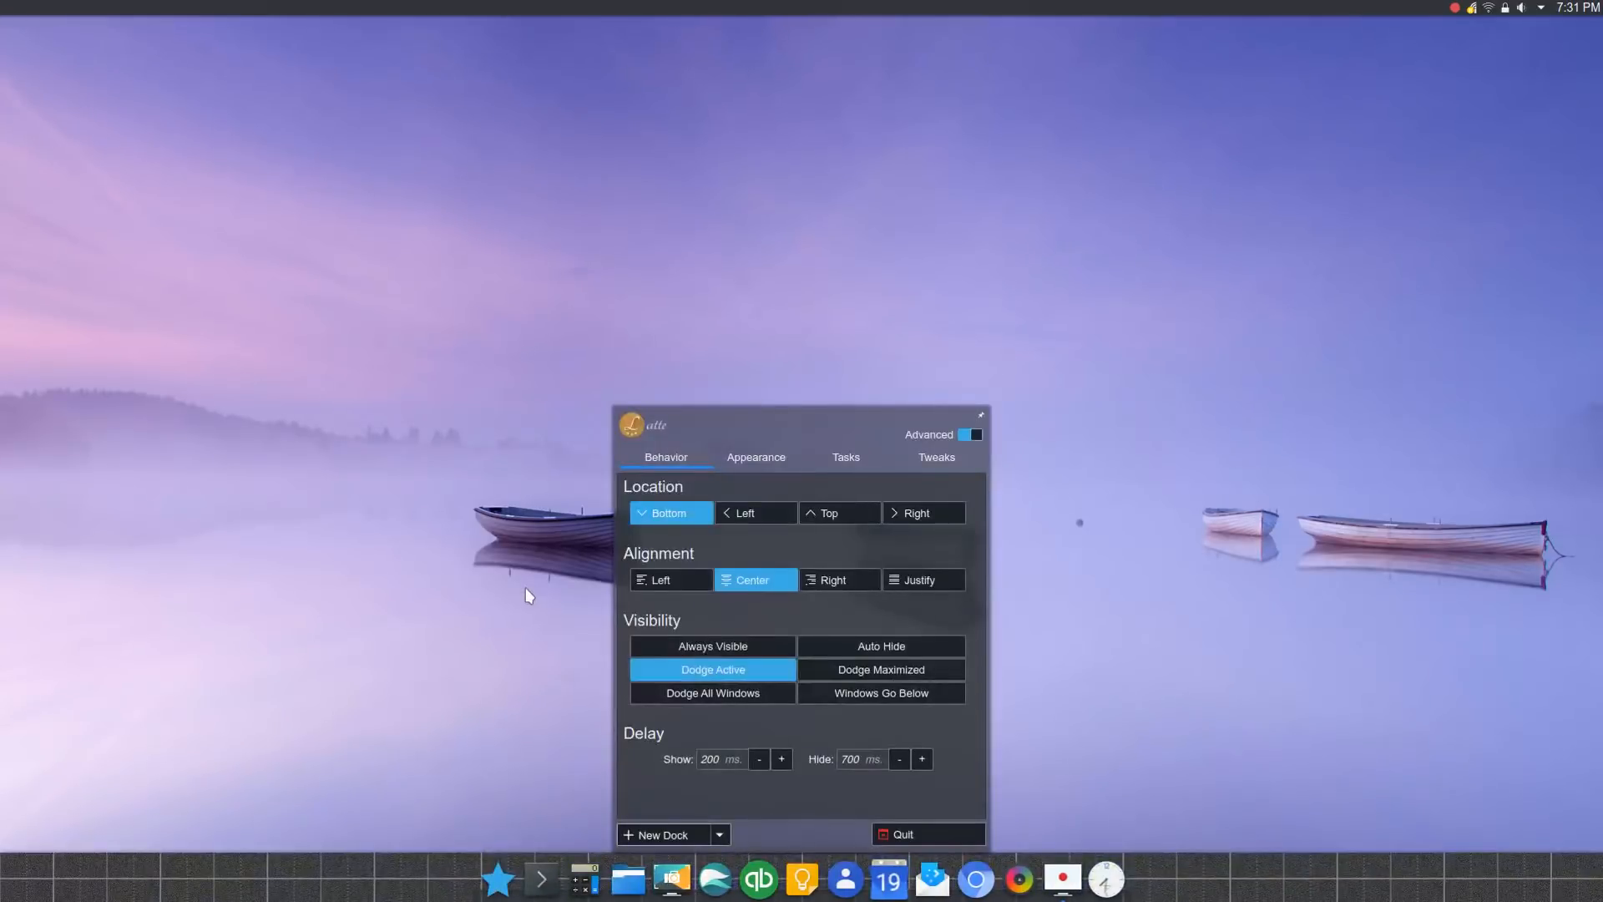
mouse_move(808, 467)
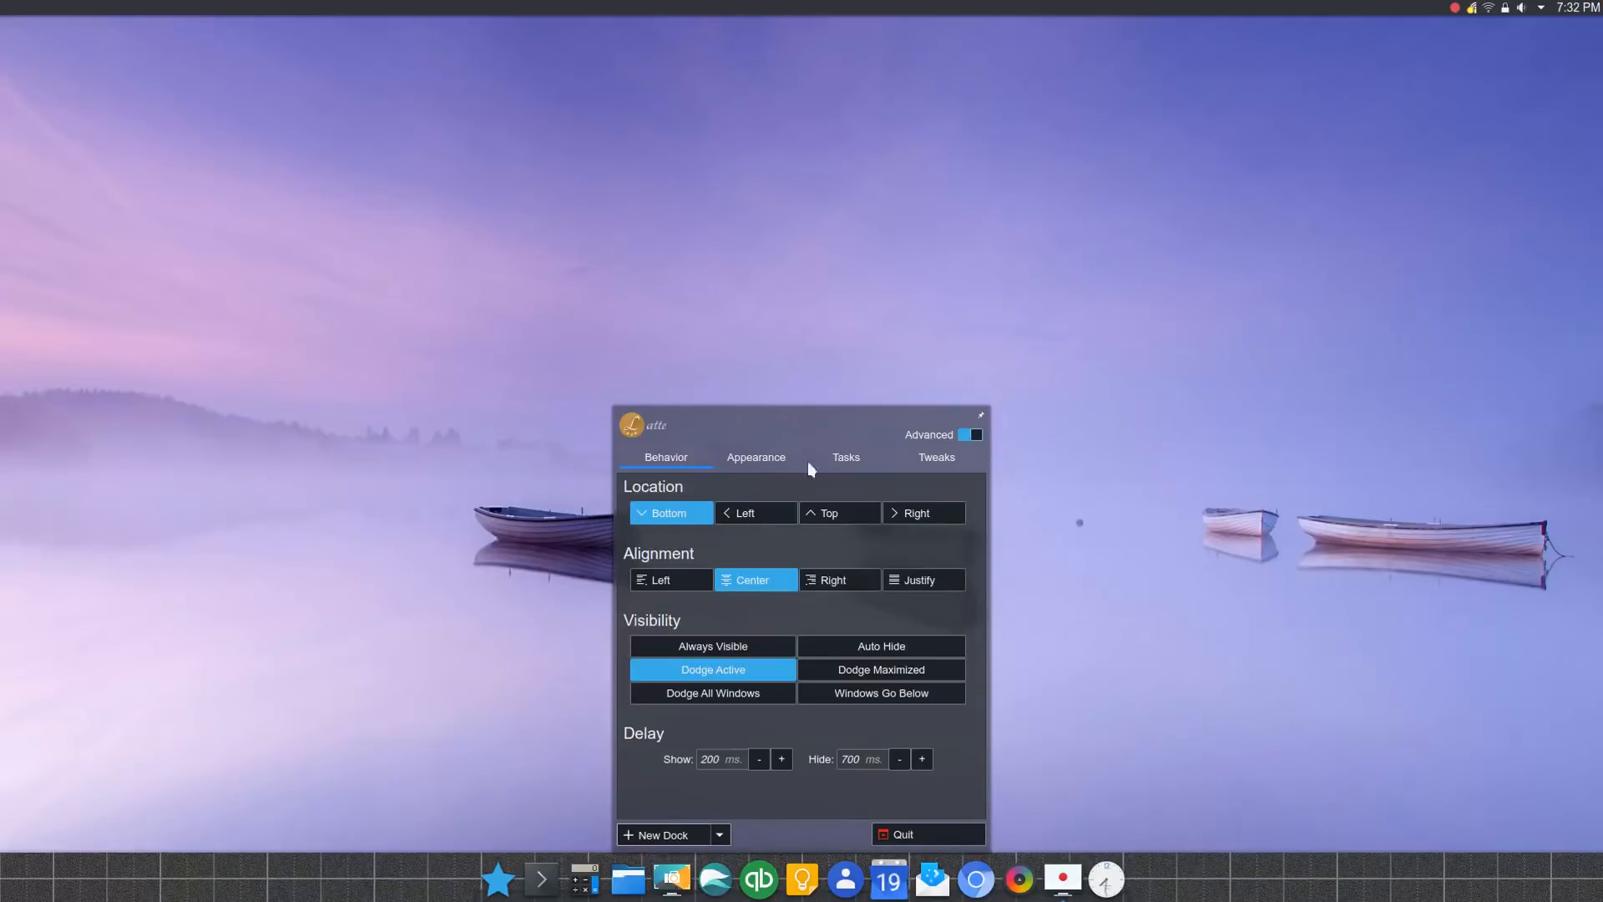
mouse_move(942, 466)
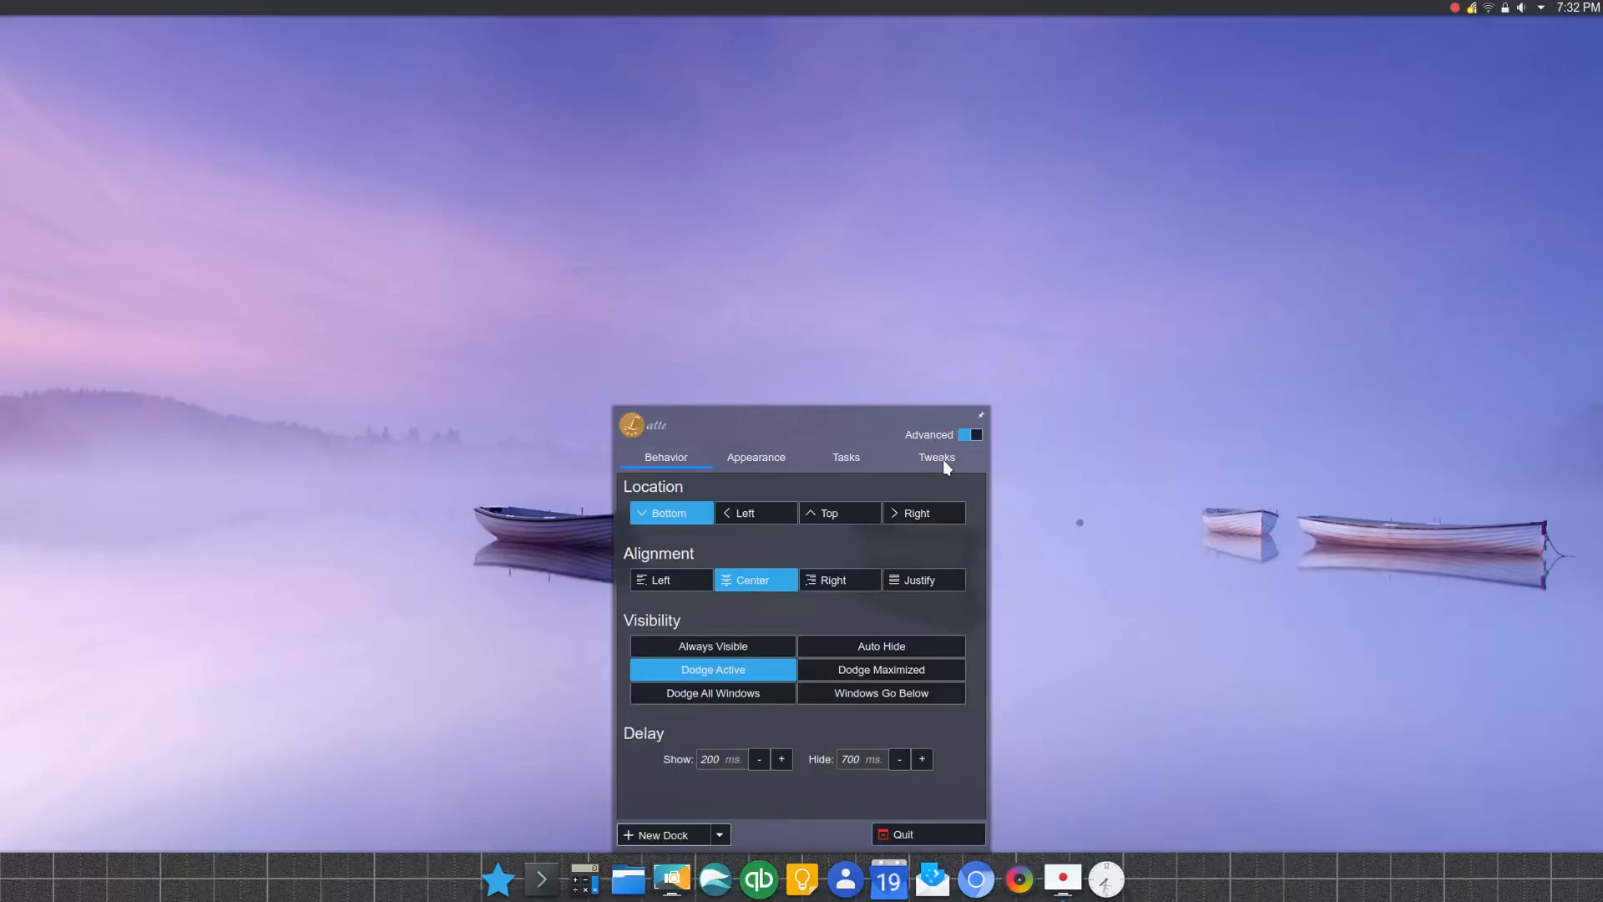
mouse_move(1006, 489)
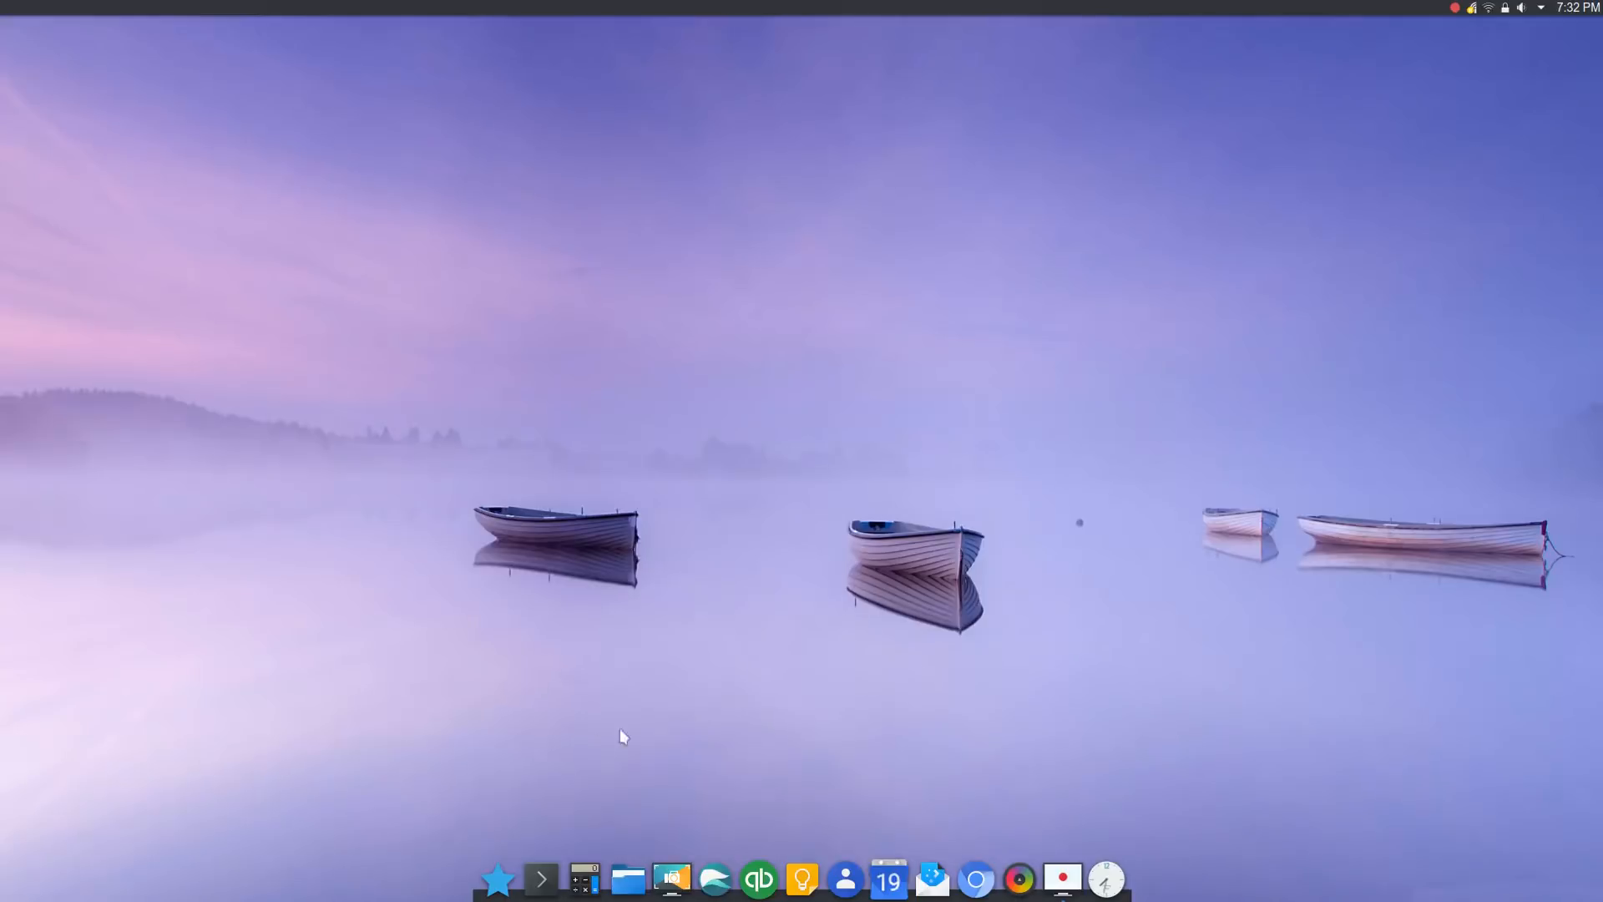
mouse_move(588, 733)
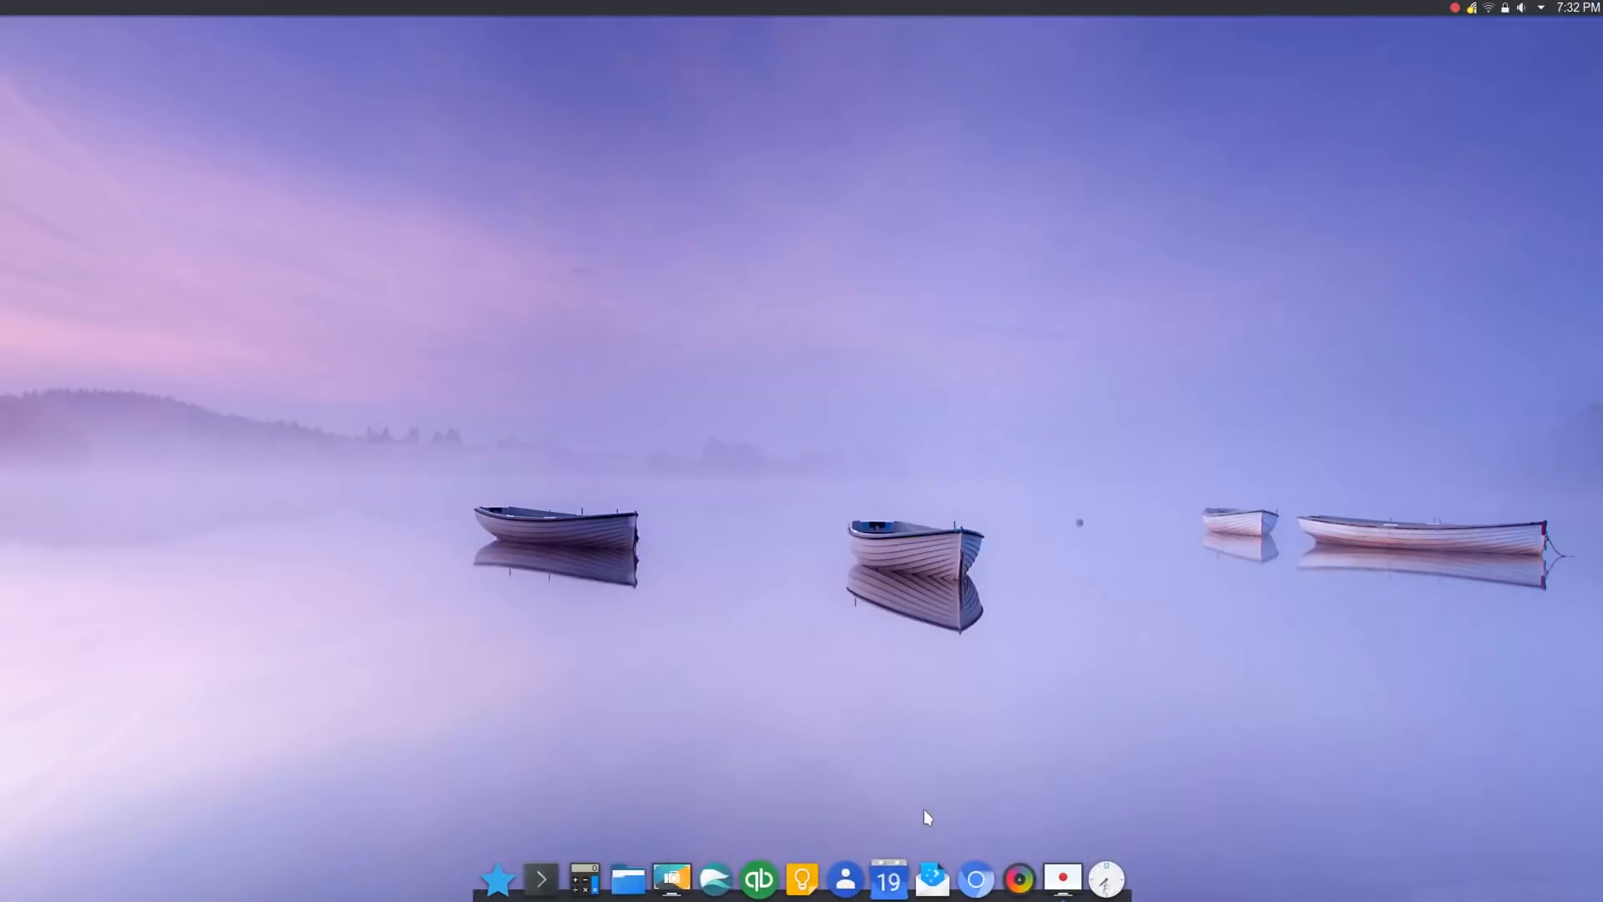
mouse_move(1105, 718)
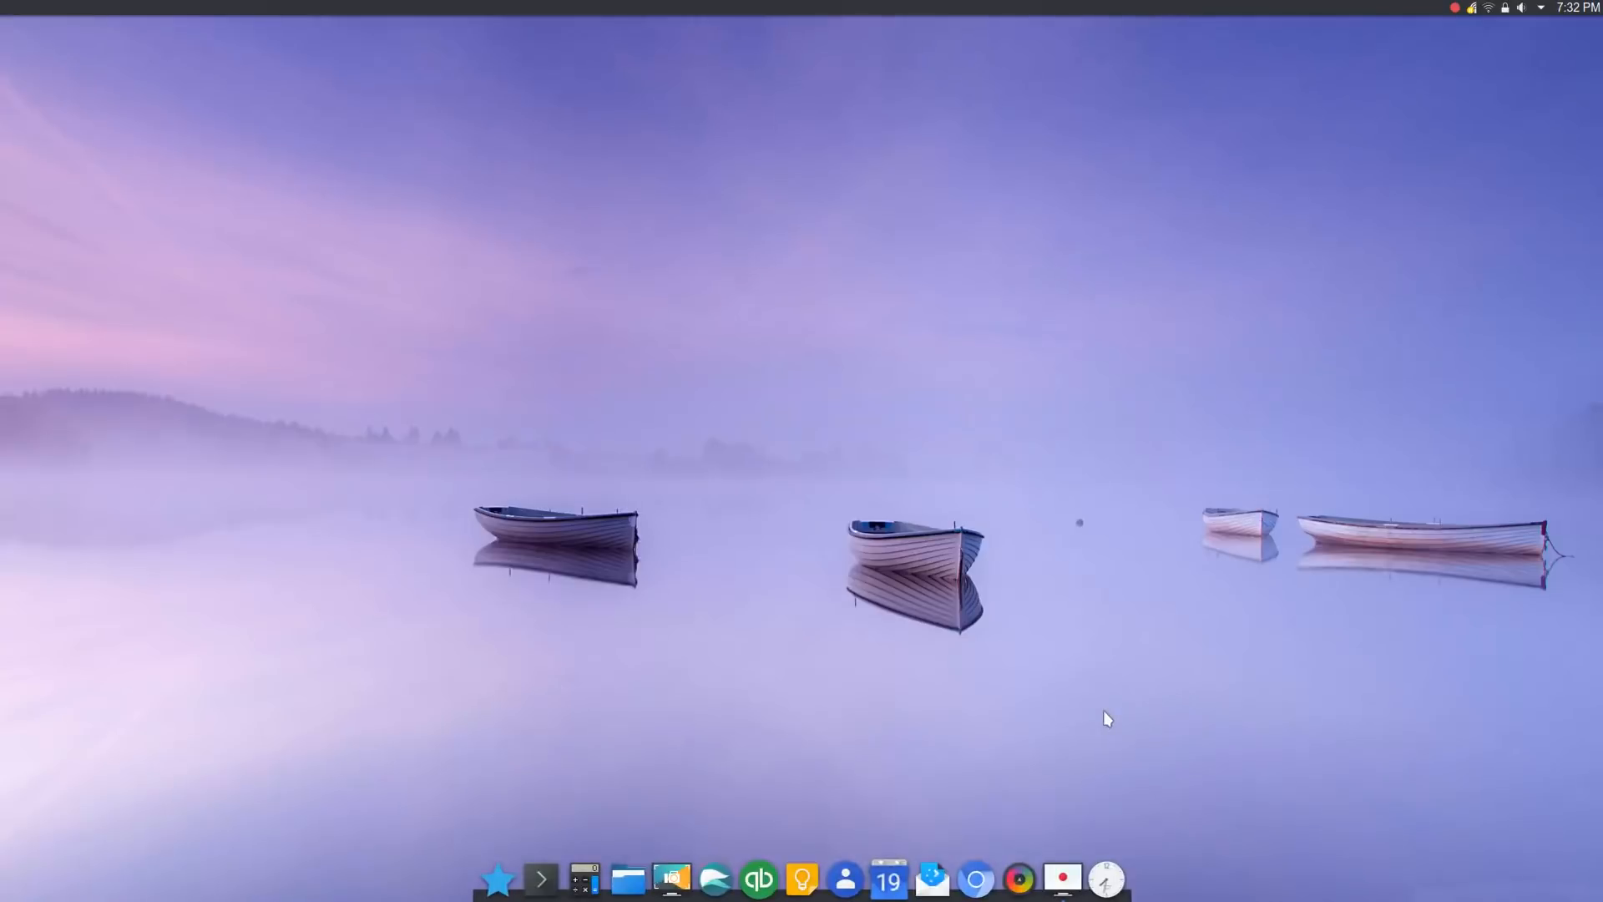
mouse_move(667, 776)
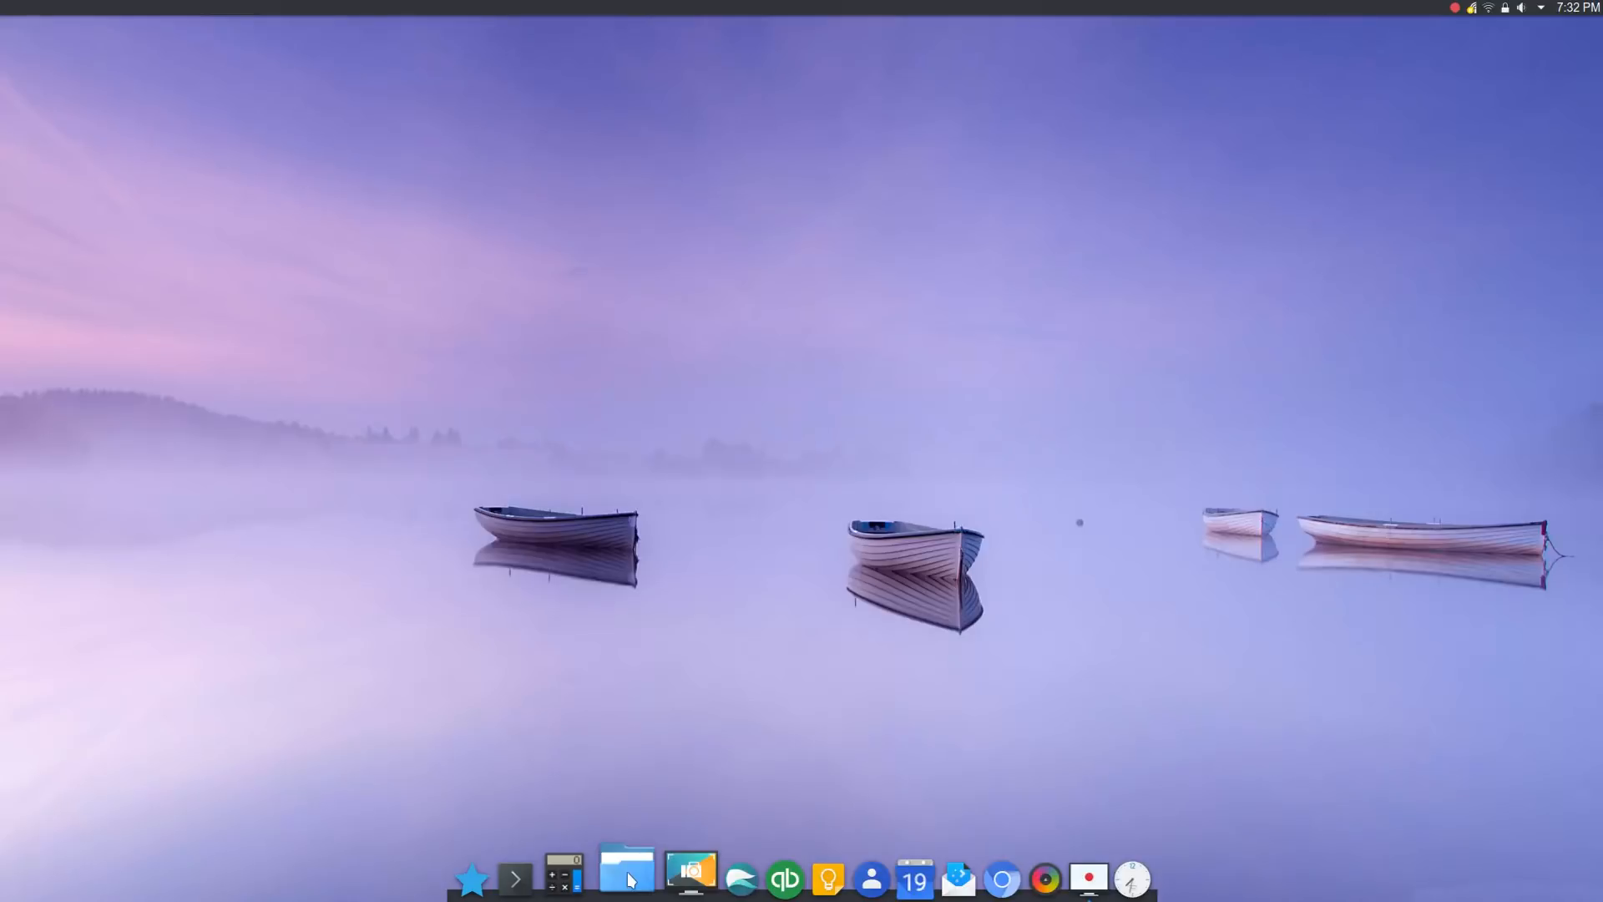
left_click(628, 877)
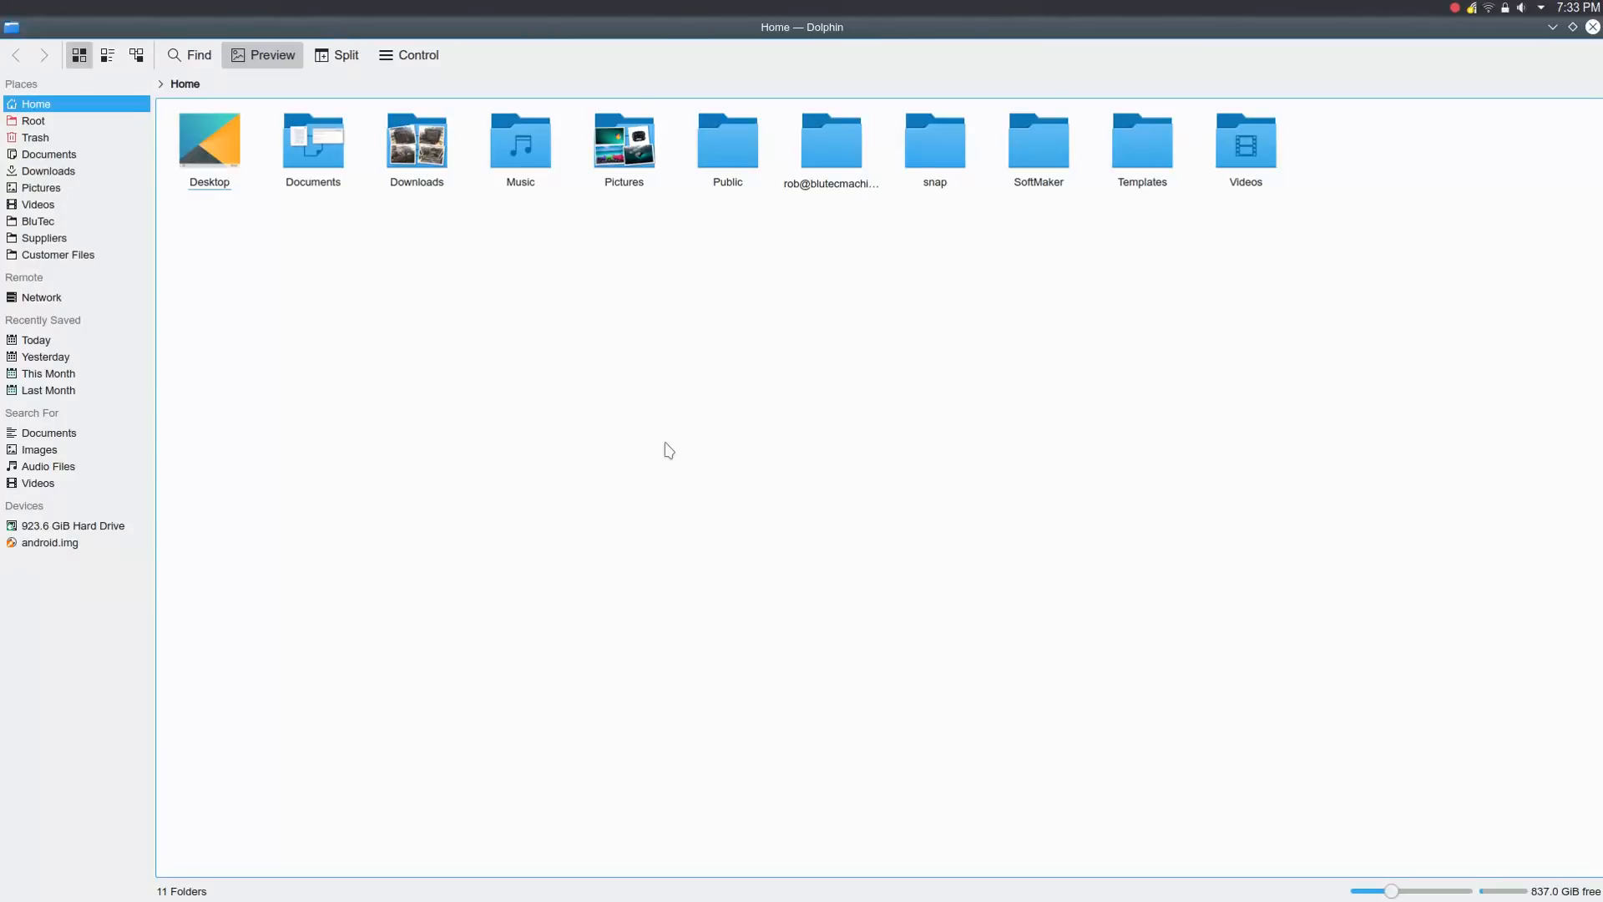
mouse_move(1510, 165)
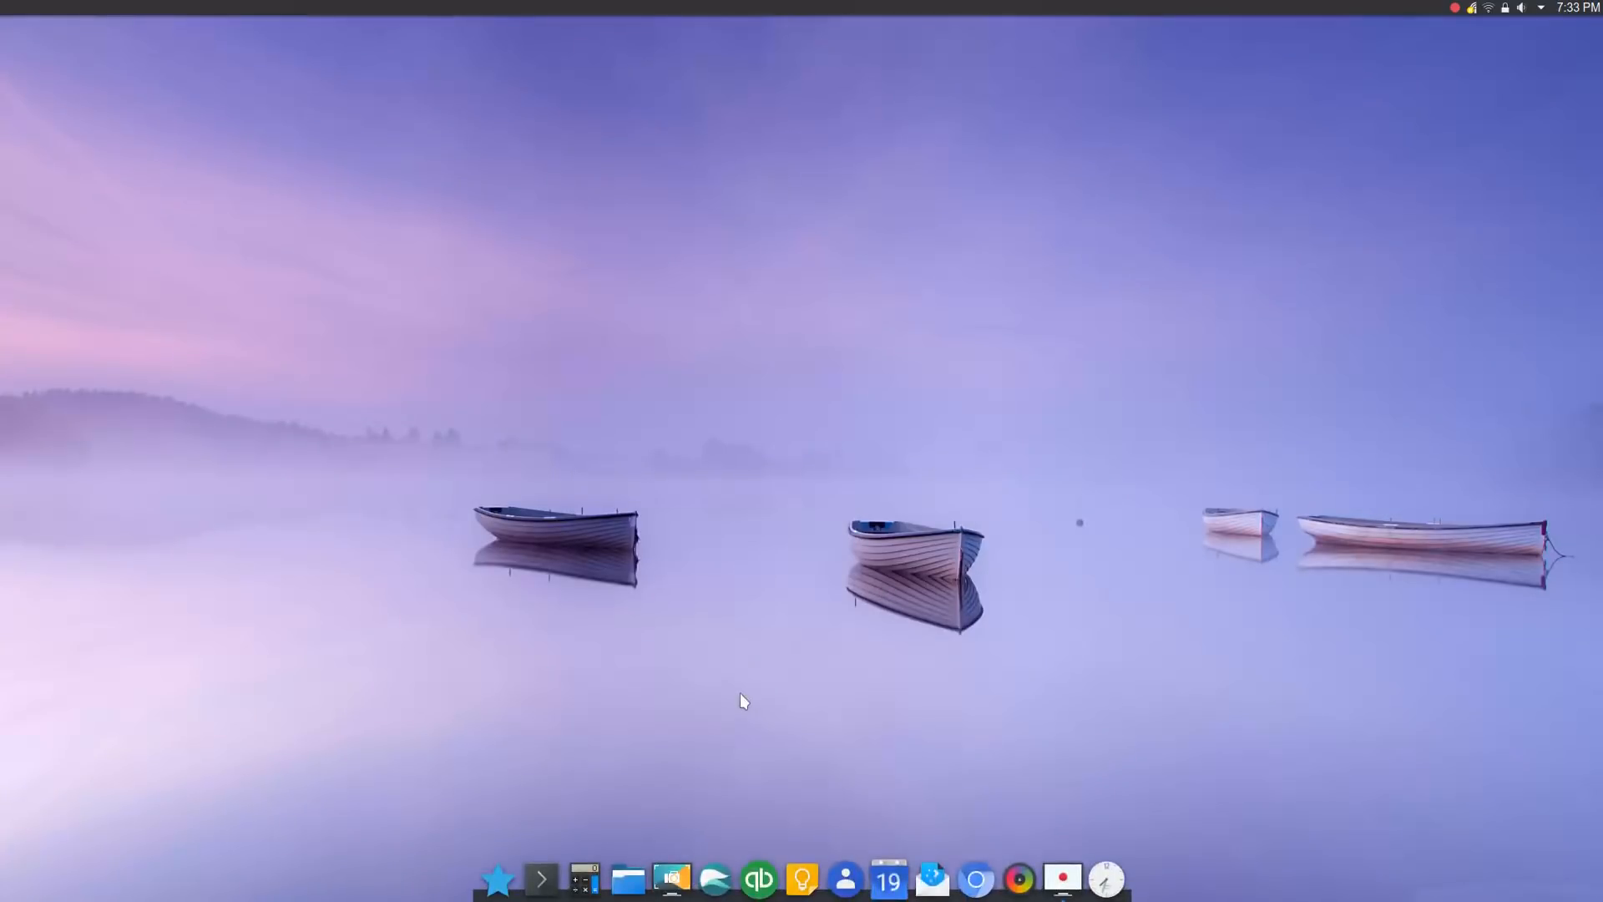
mouse_move(756, 657)
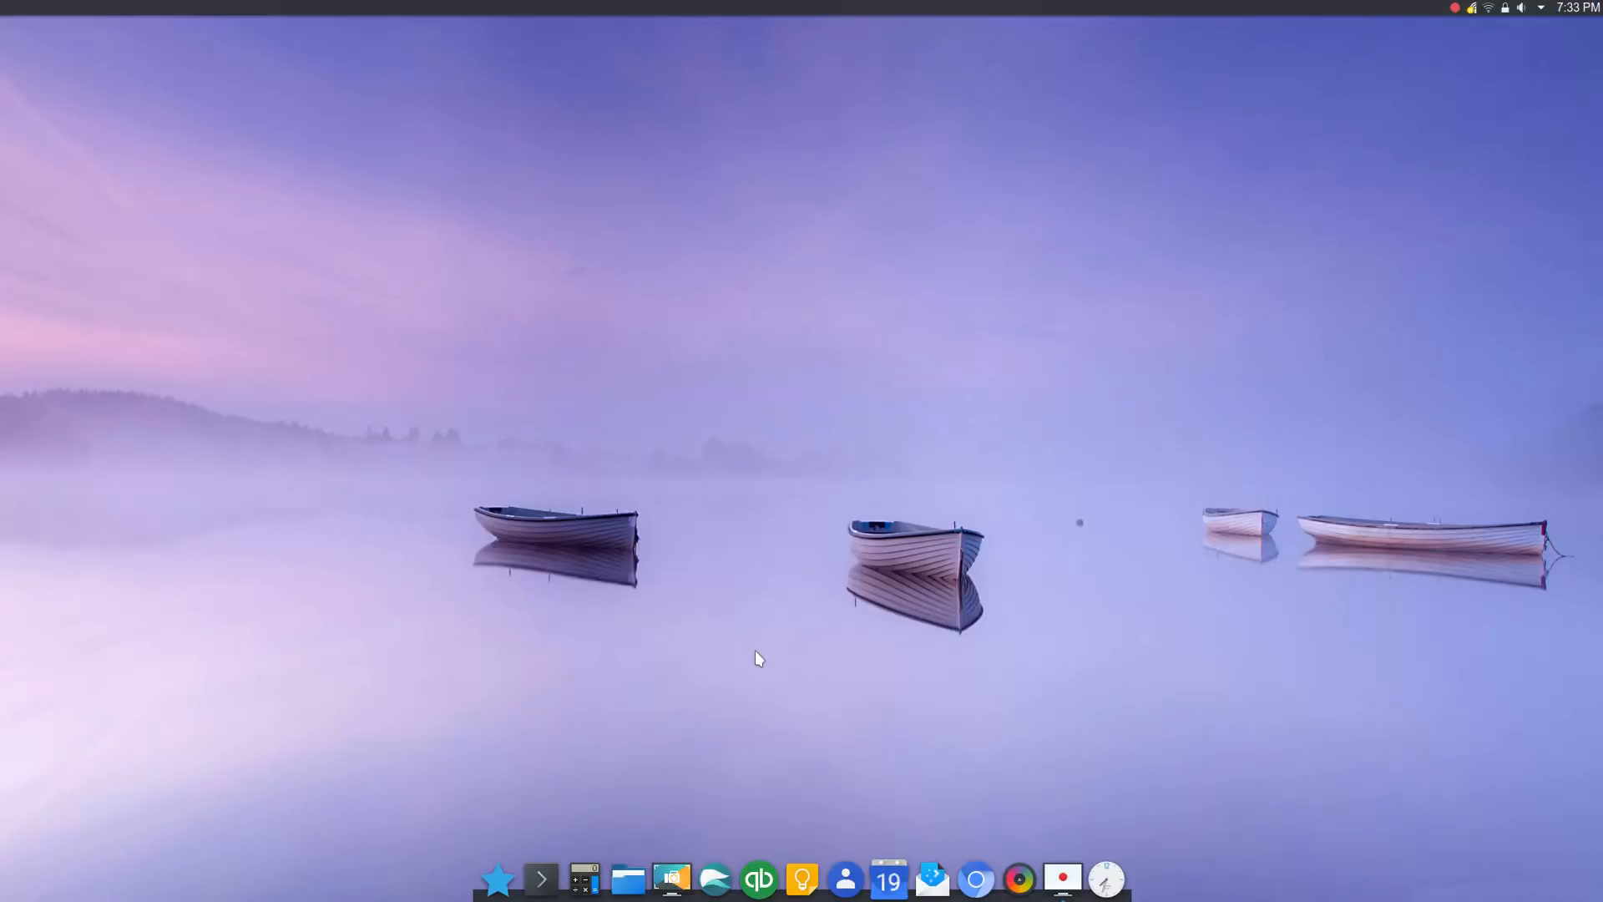
mouse_move(635, 705)
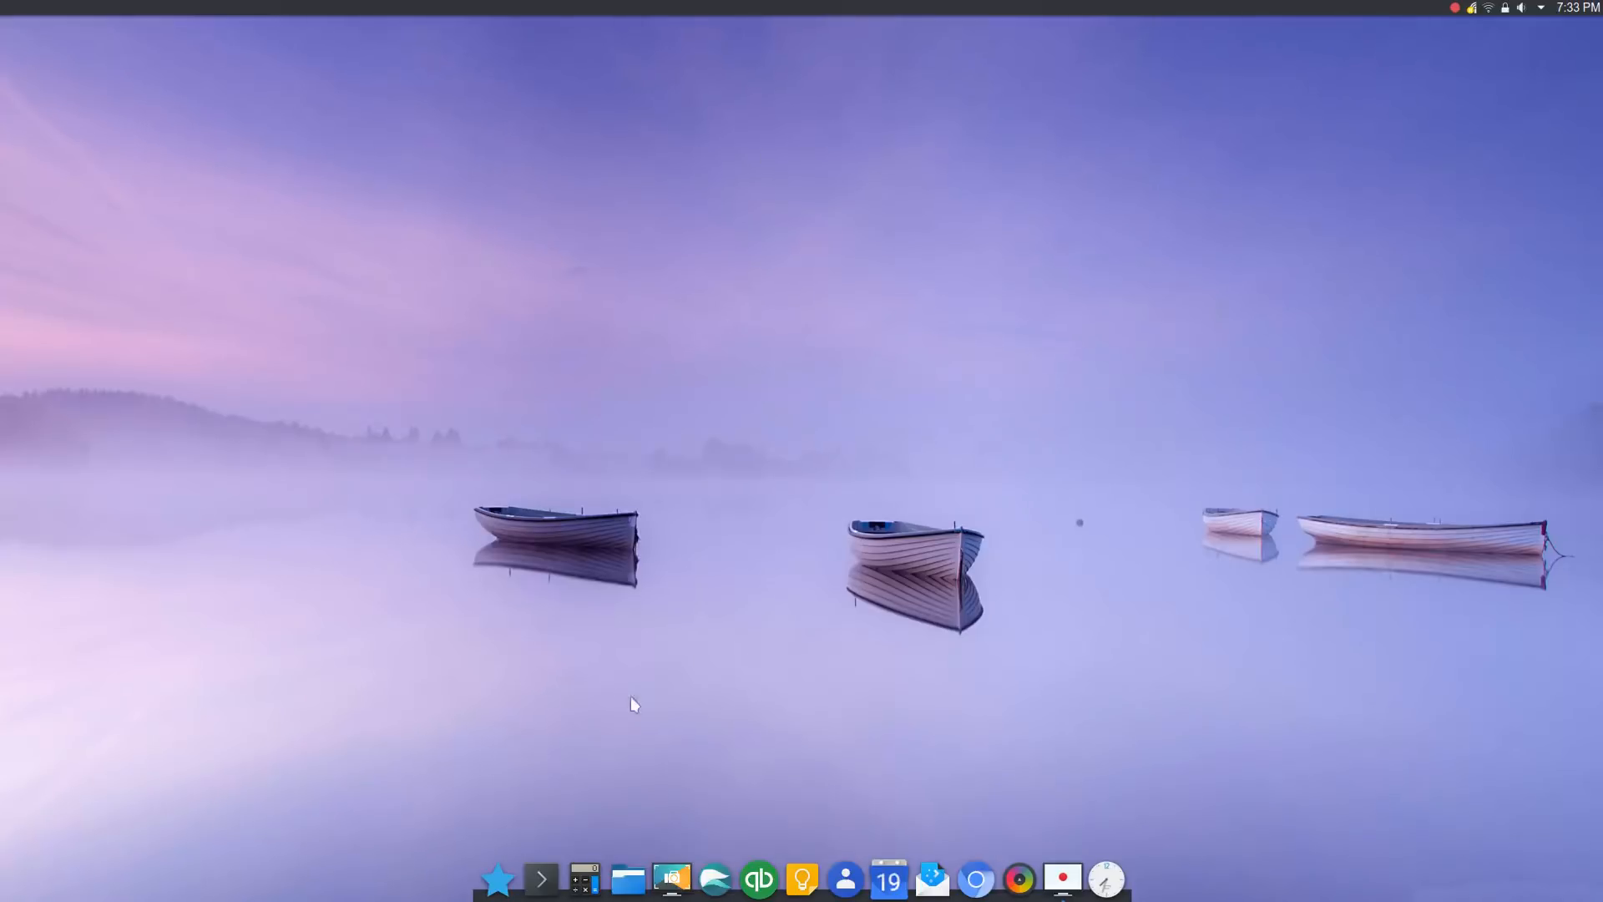
mouse_move(673, 354)
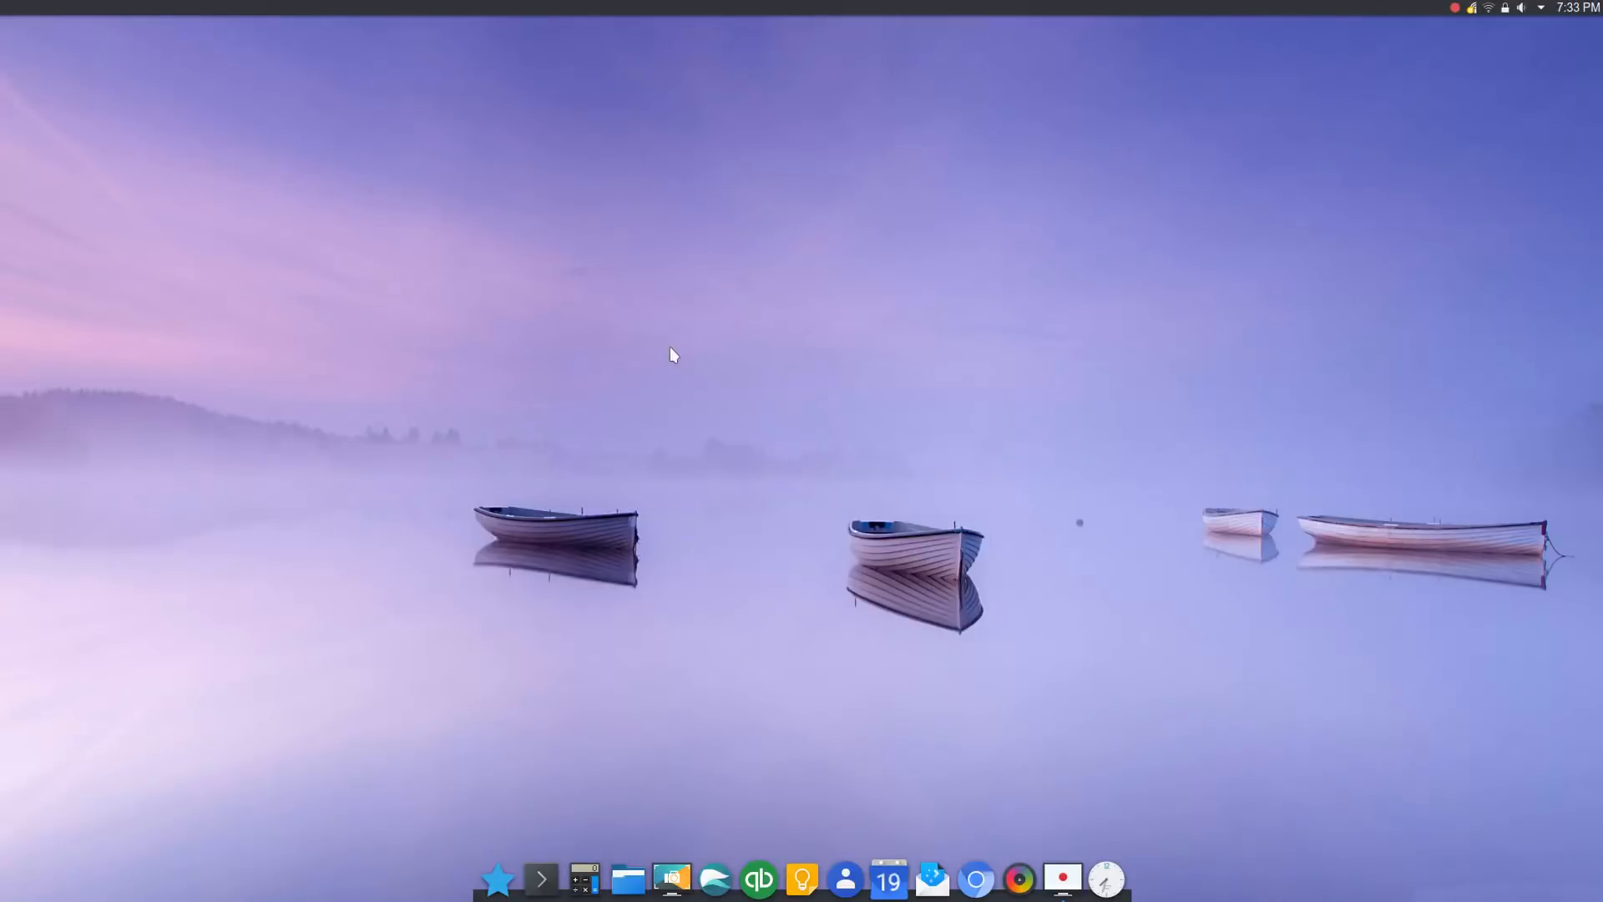
mouse_move(549, 361)
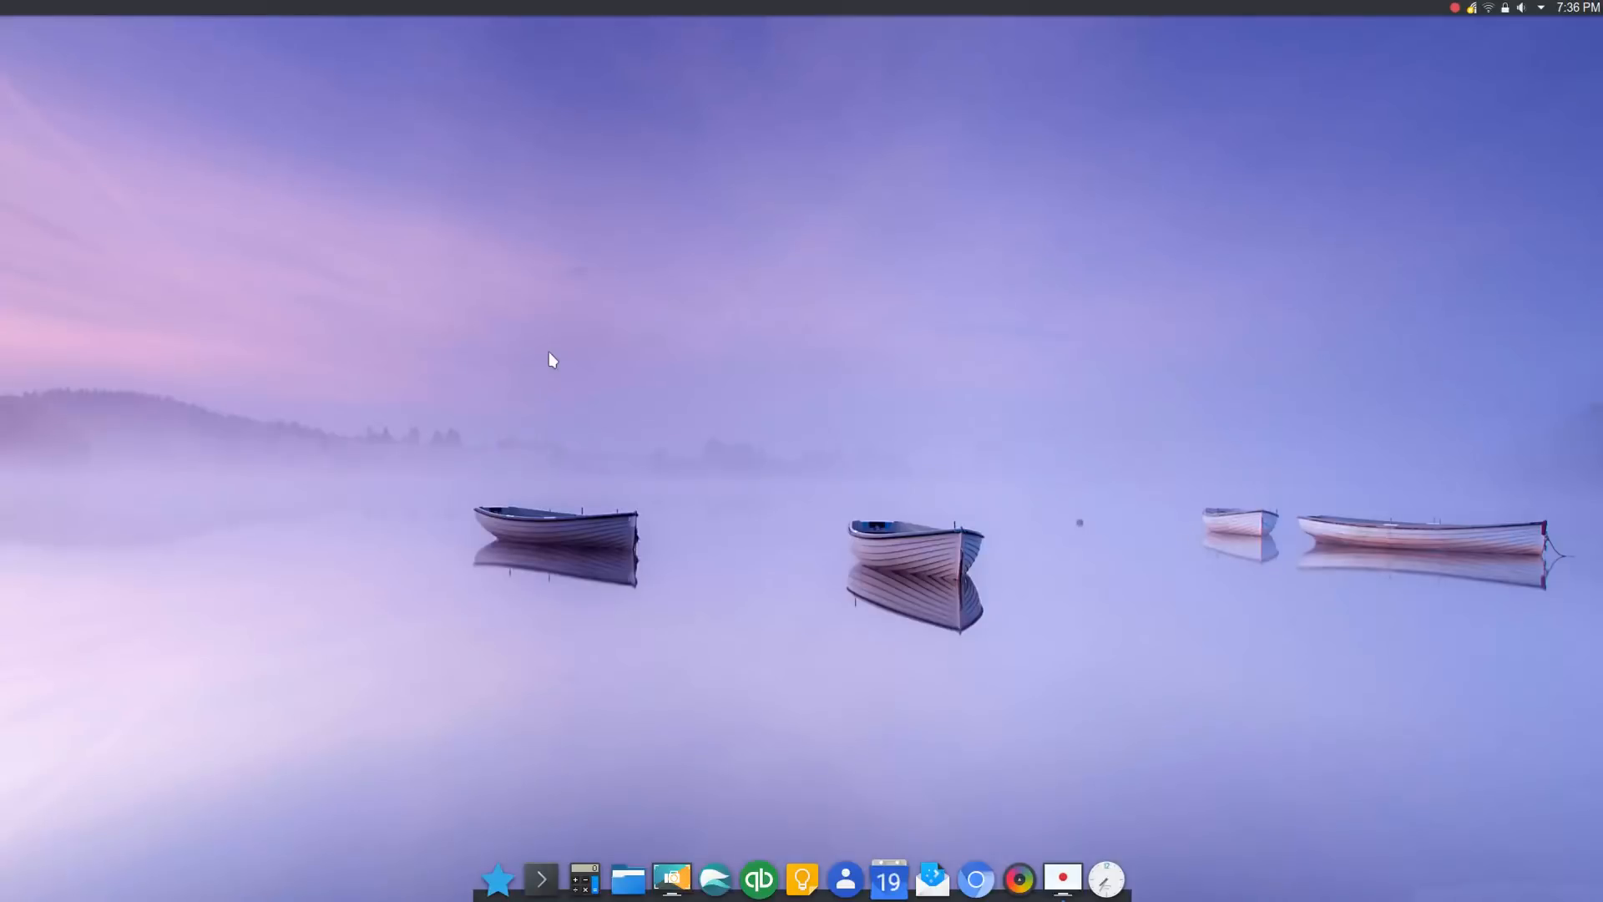
mouse_move(518, 297)
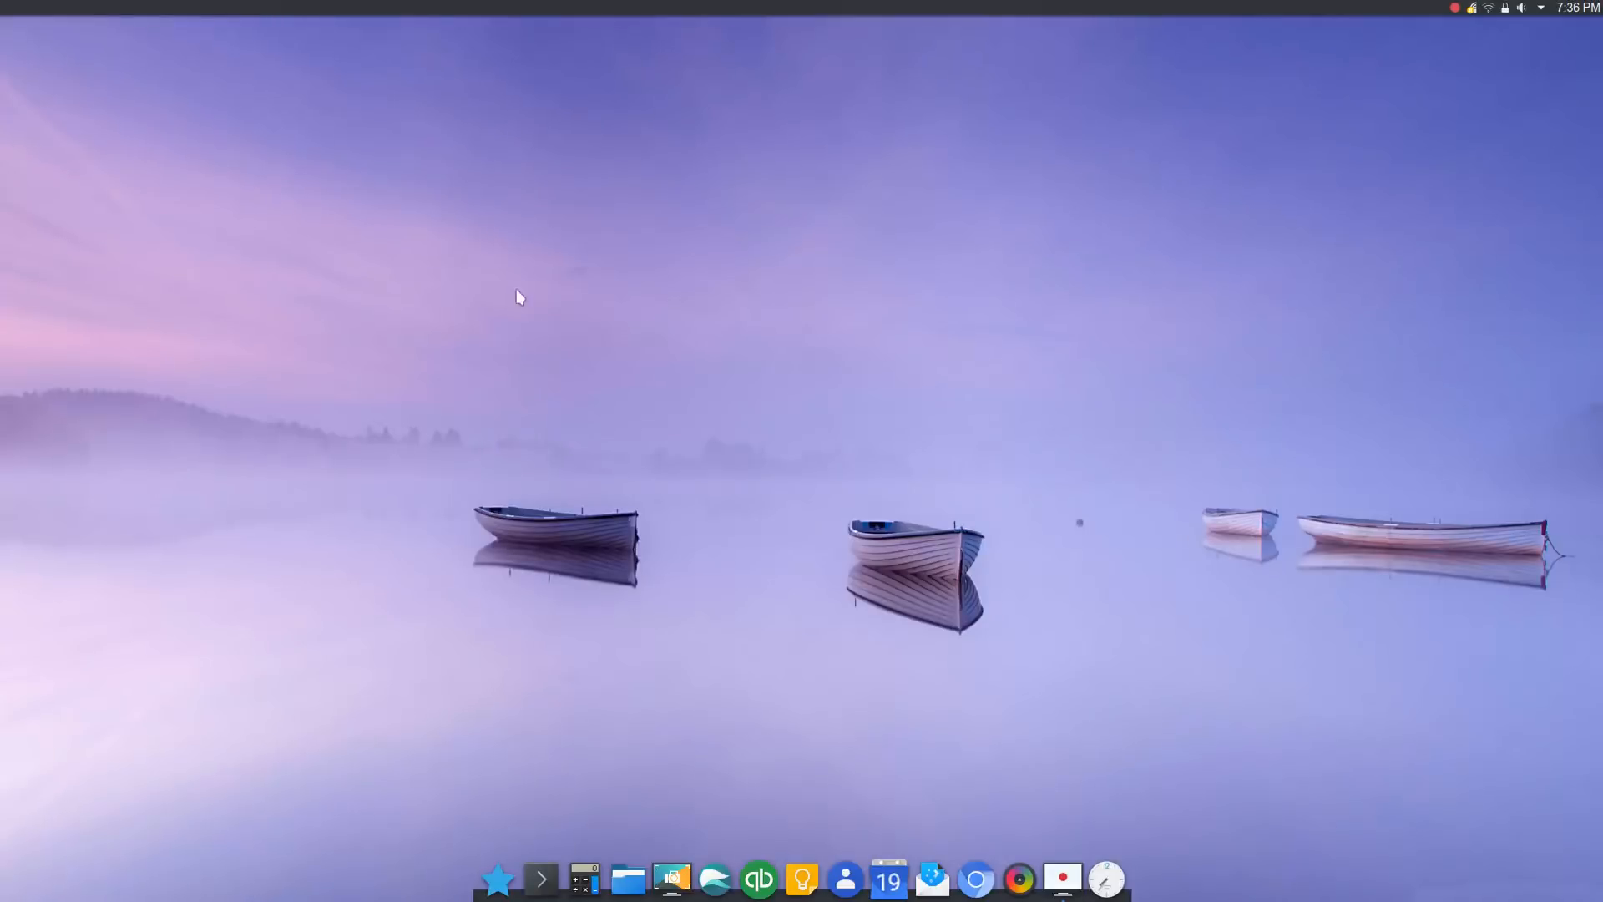